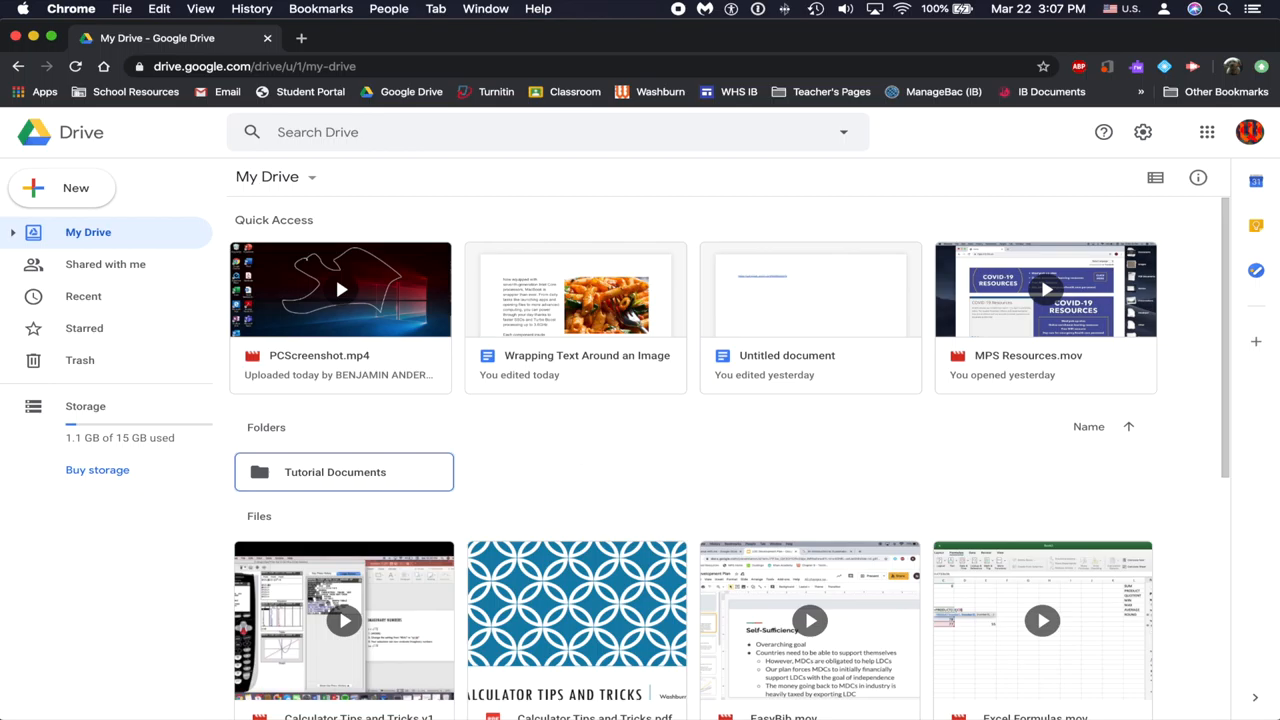
# Create a blank Google Sites site from the Google Drive New menu.
pyautogui.click(62, 188)
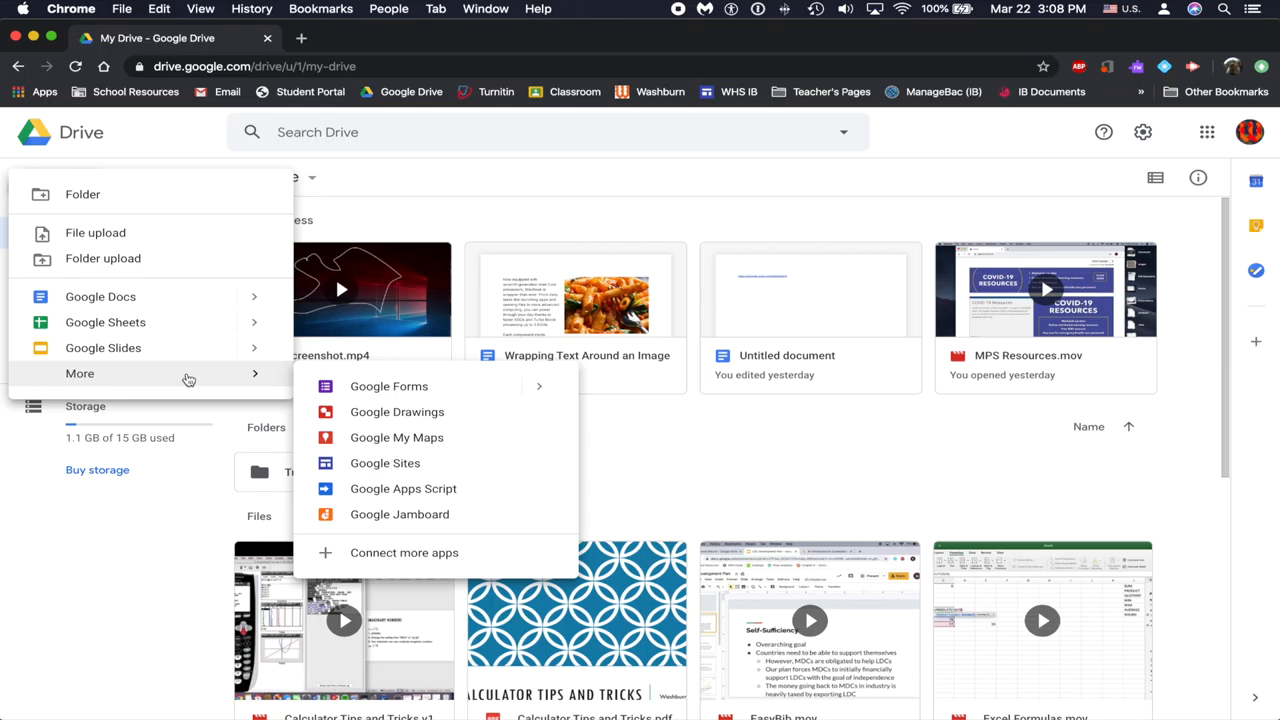
pyautogui.moveTo(447, 469)
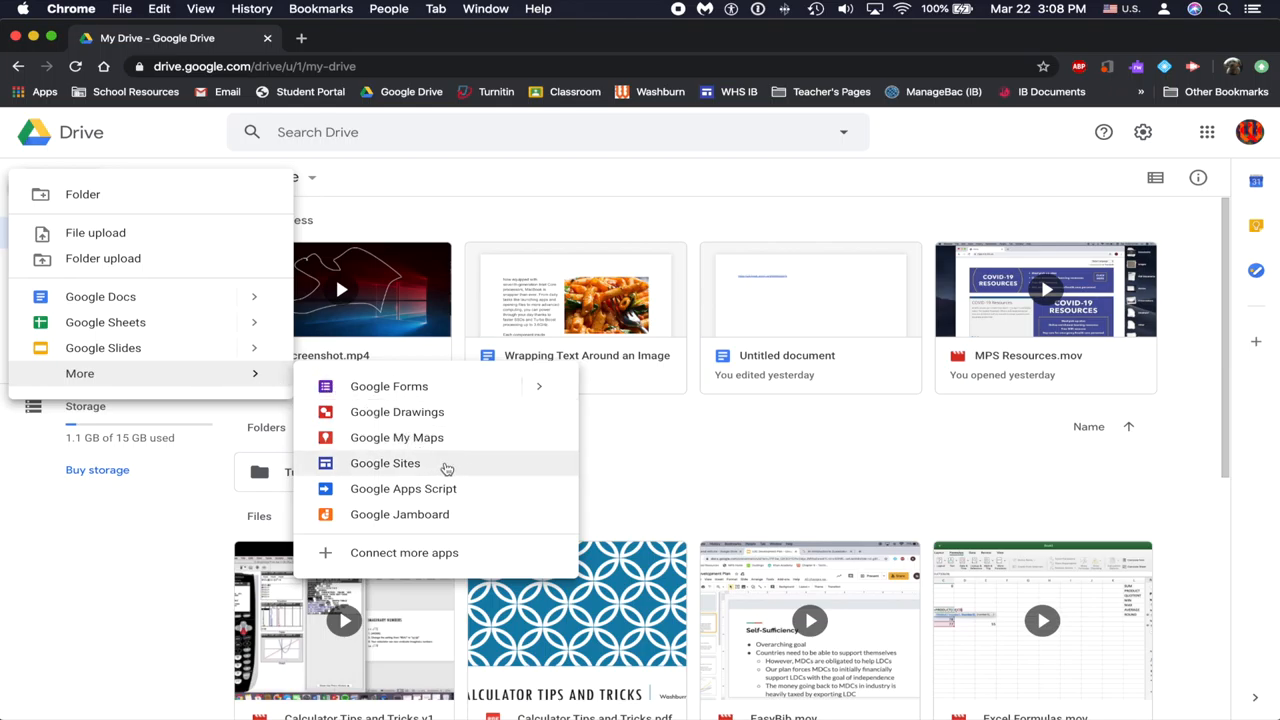
pyautogui.click(385, 463)
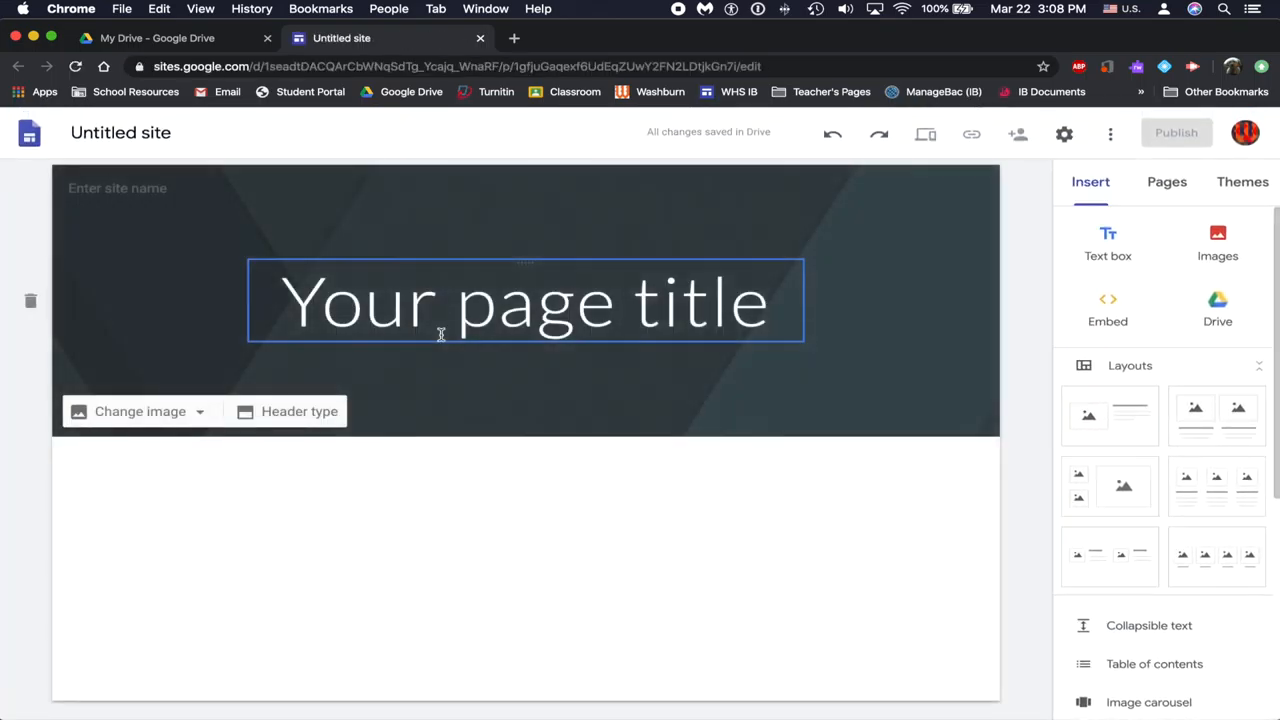
# Enter 'Washburn Tech Tricks' as the site name in the header field.
pyautogui.click(85, 225)
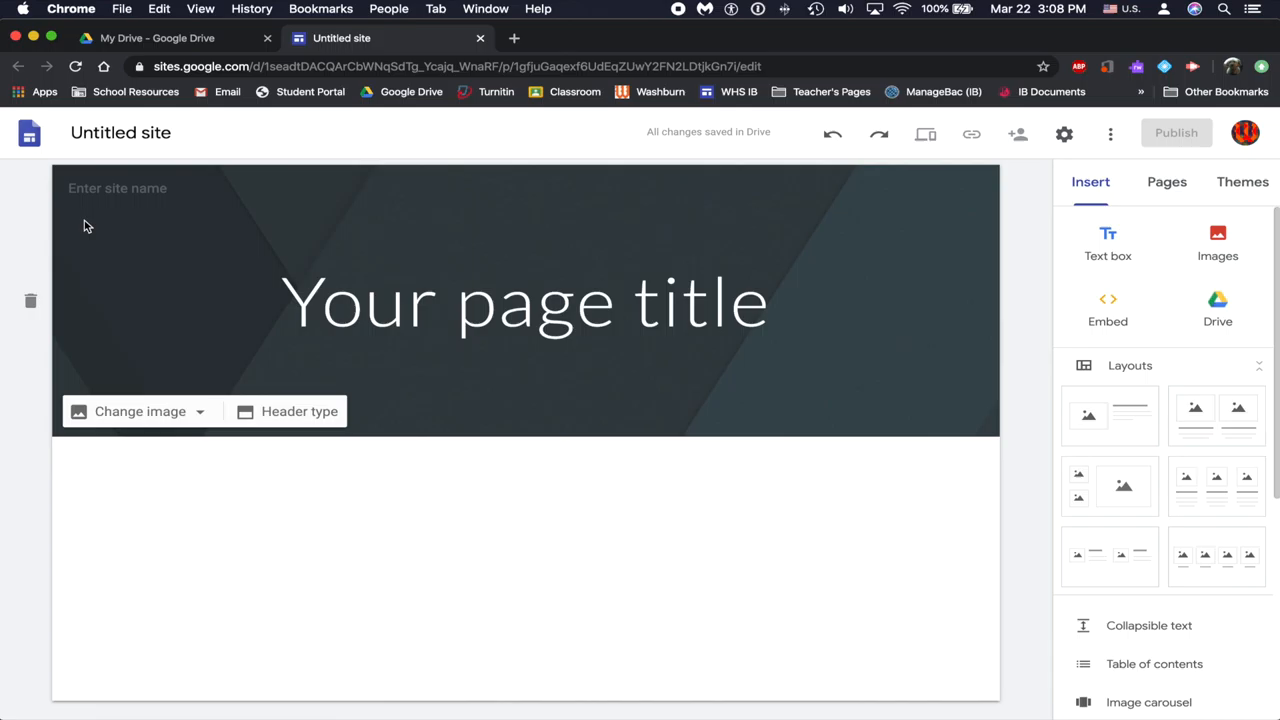
pyautogui.click(525, 302)
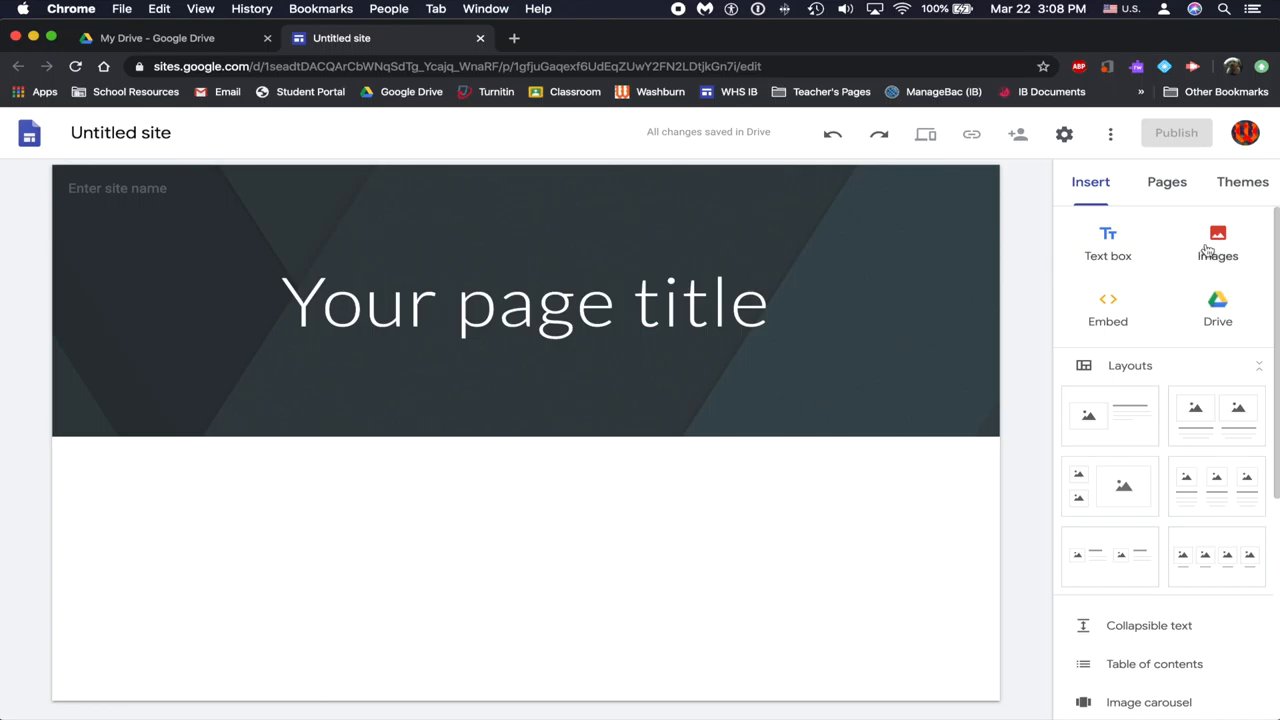
pyautogui.moveTo(1150, 344)
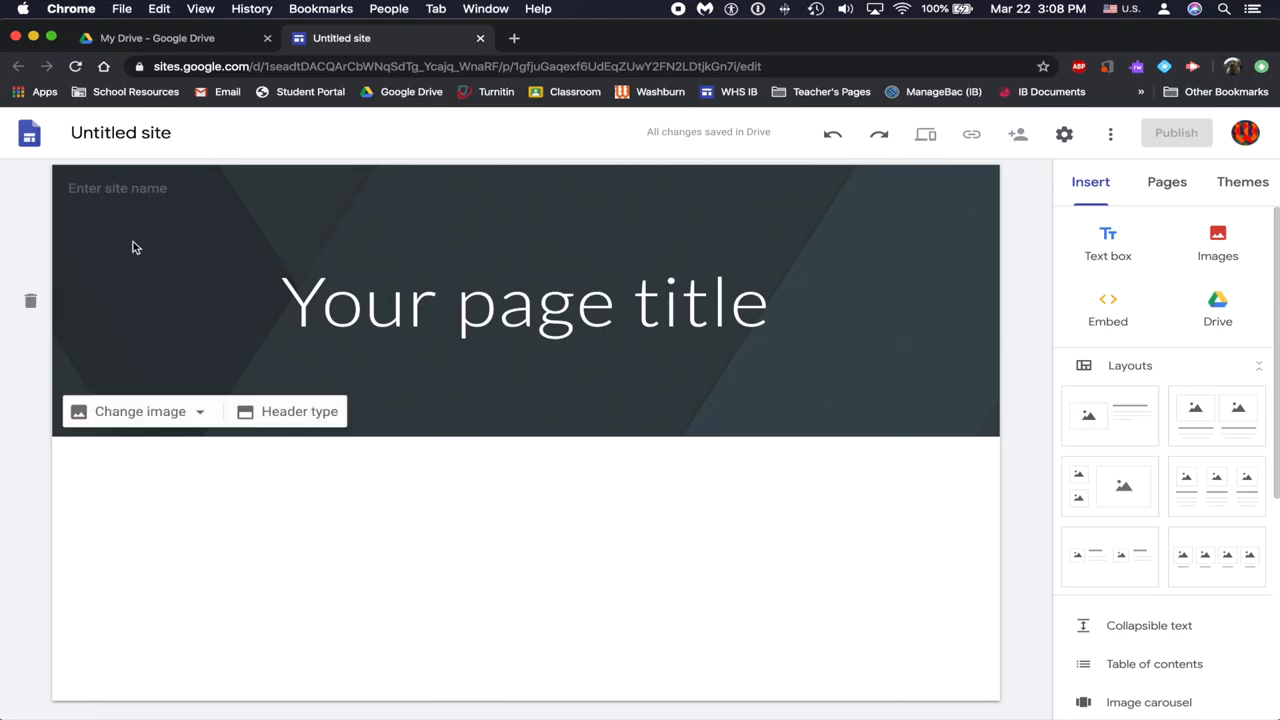
pyautogui.click(117, 188)
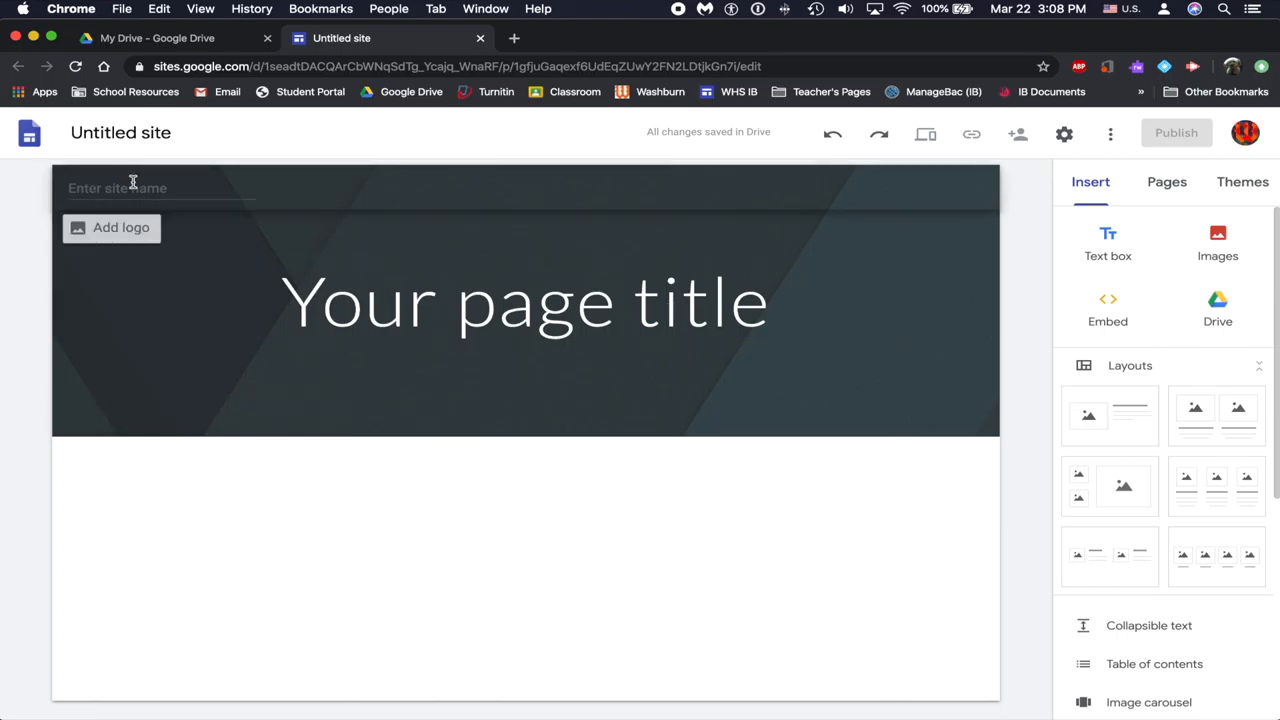
pyautogui.click(160, 188)
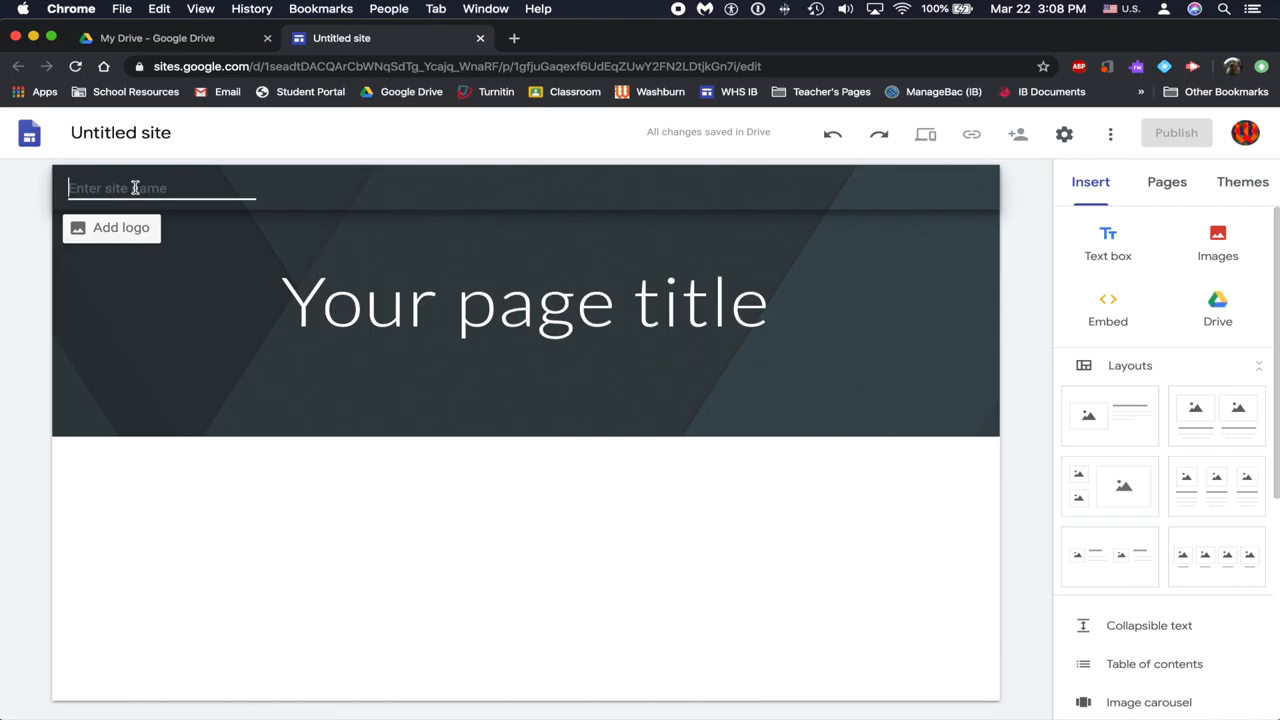
pyautogui.write('Washb')
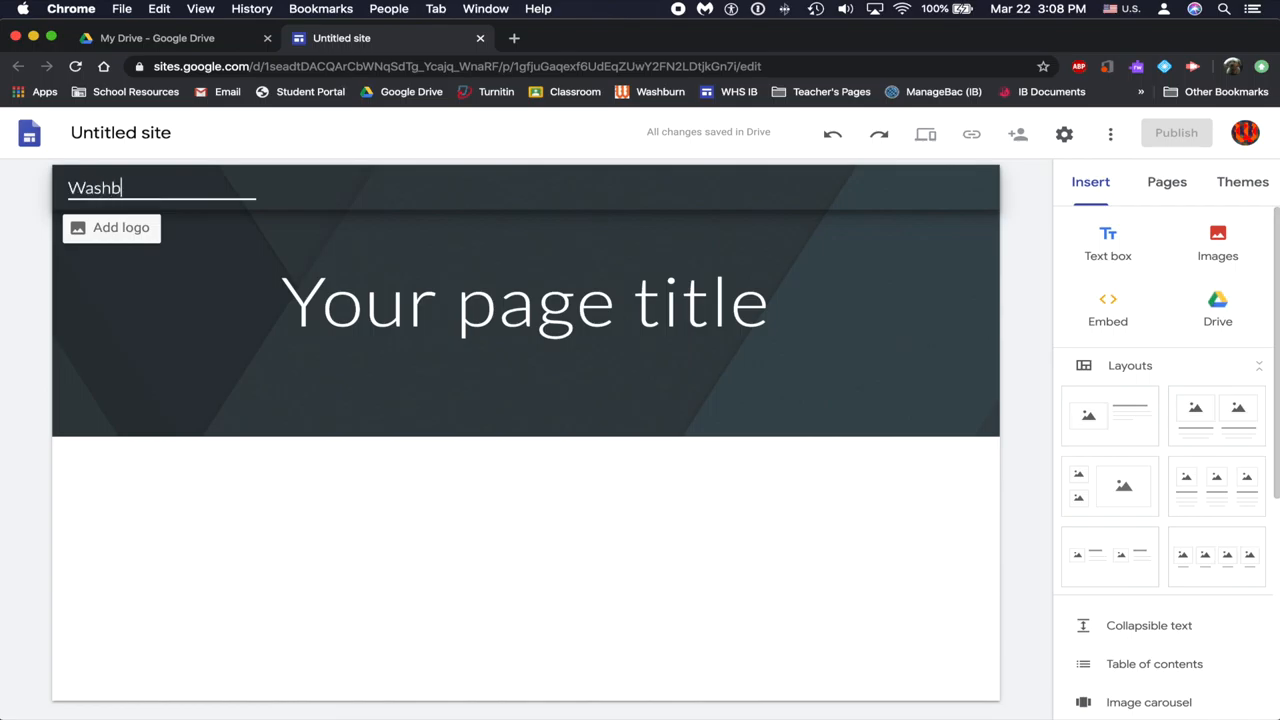
pyautogui.write('urn Tech')
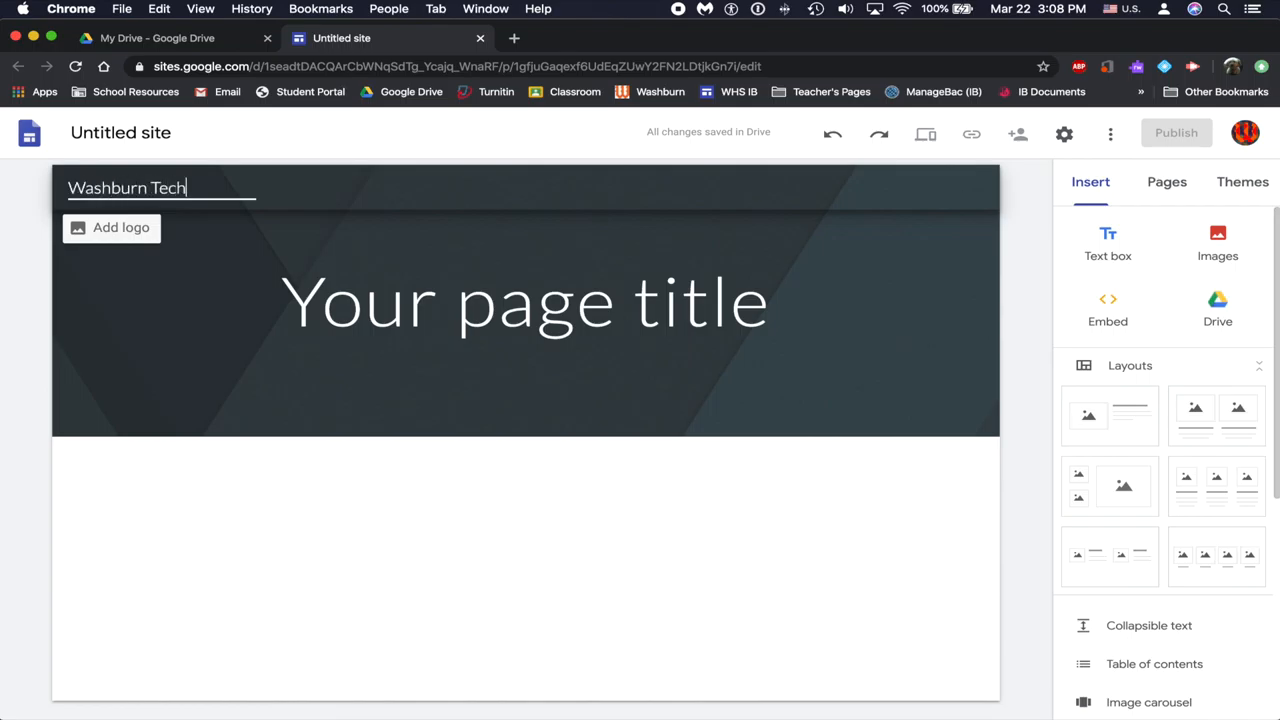
pyautogui.write('S')
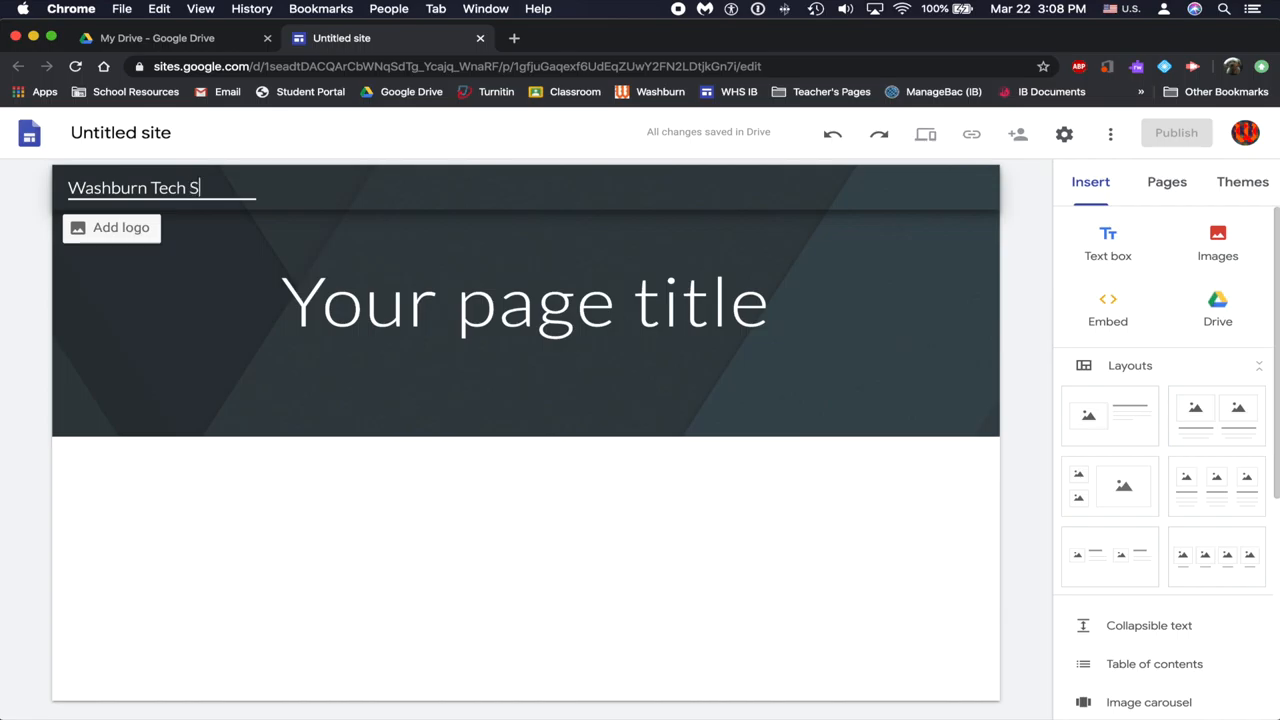
pyautogui.write('ricks')
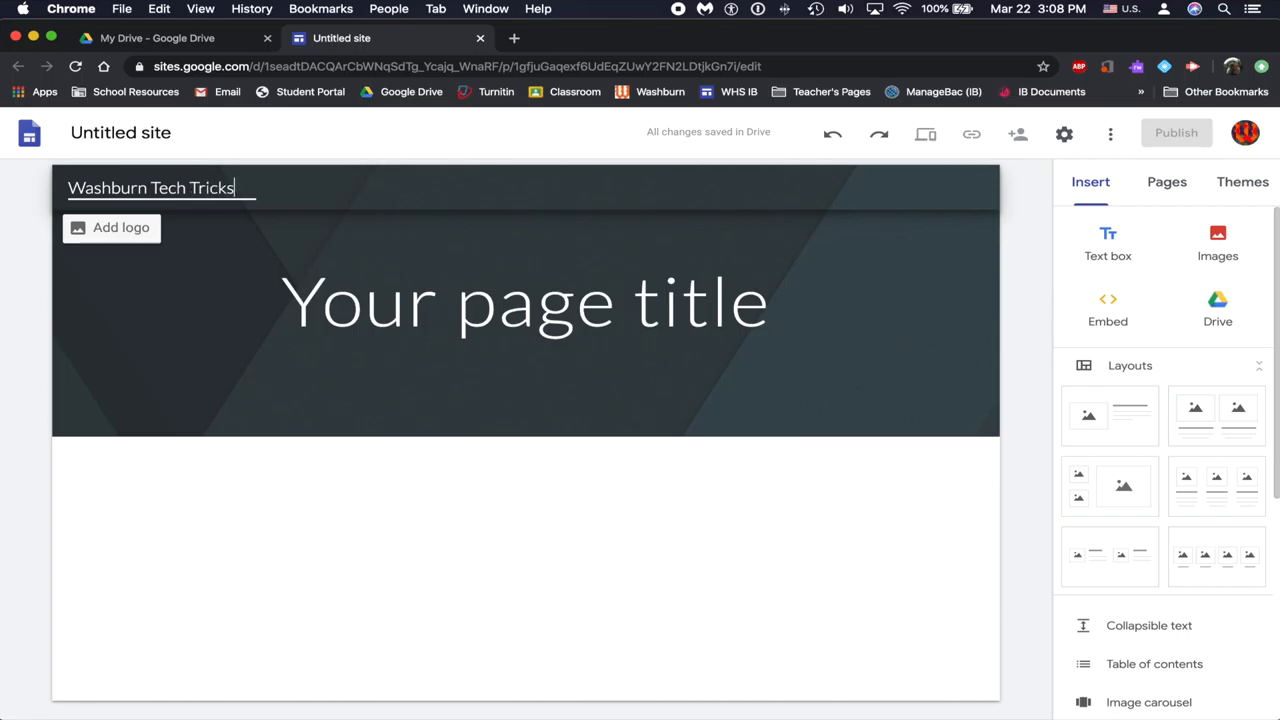
# Replace the placeholder page title with 'Home' and dismiss the settings tip.
pyautogui.click(525, 301)
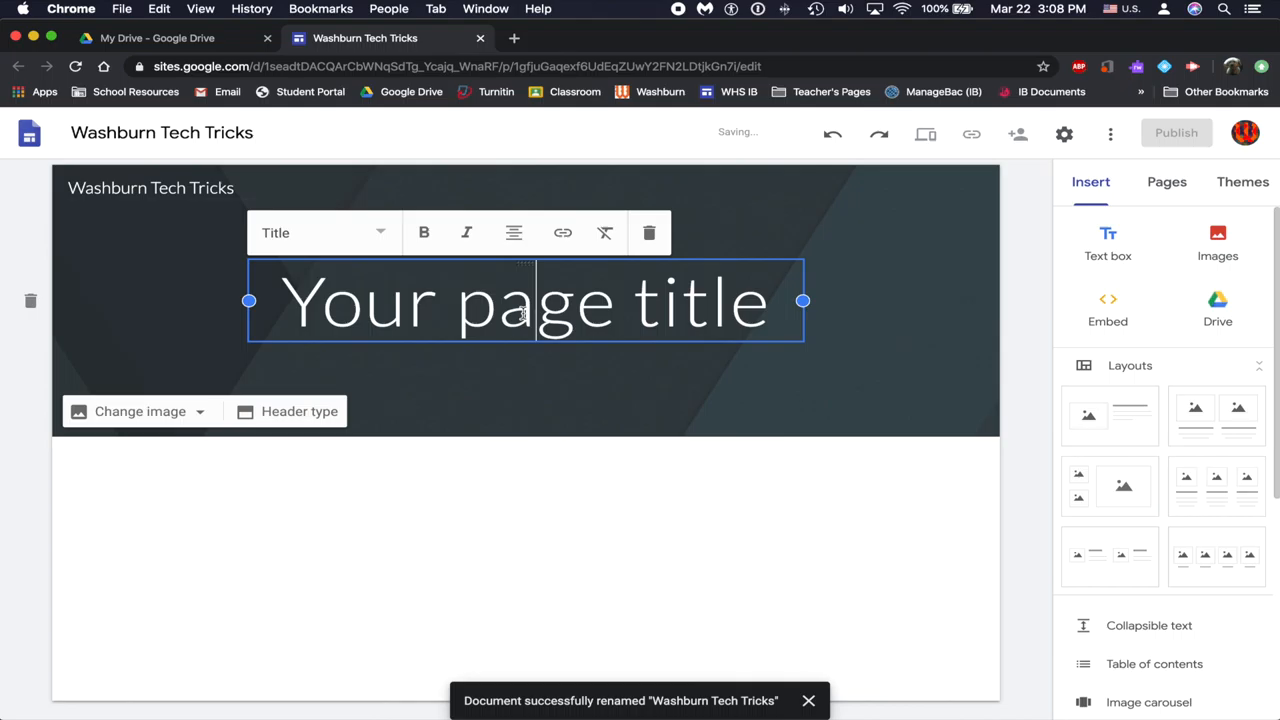
pyautogui.click(1064, 133)
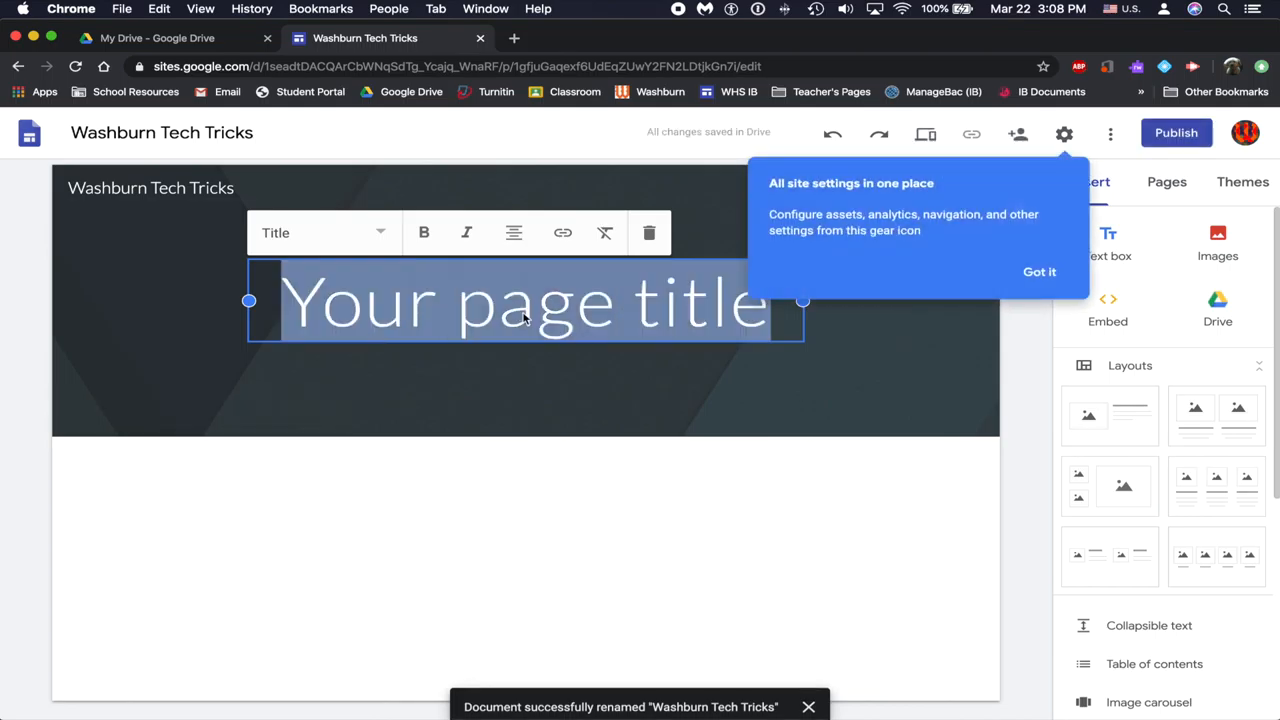
pyautogui.write('Home')
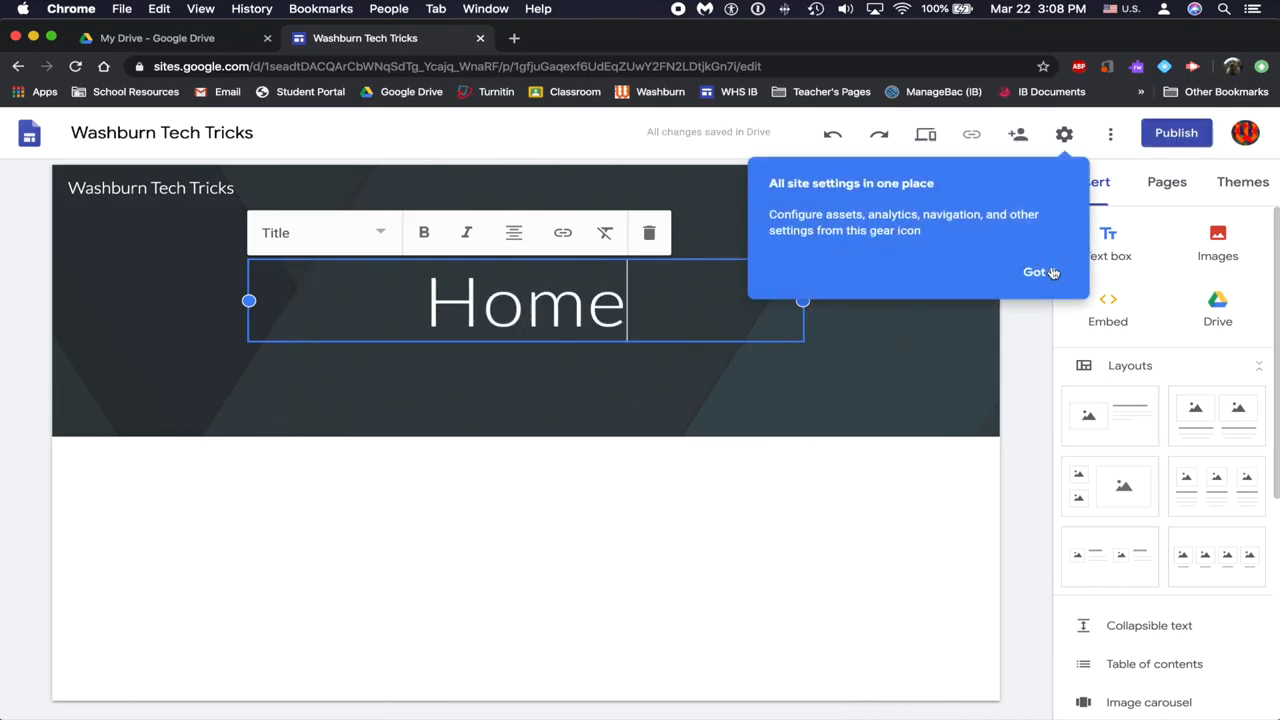
pyautogui.click(1035, 272)
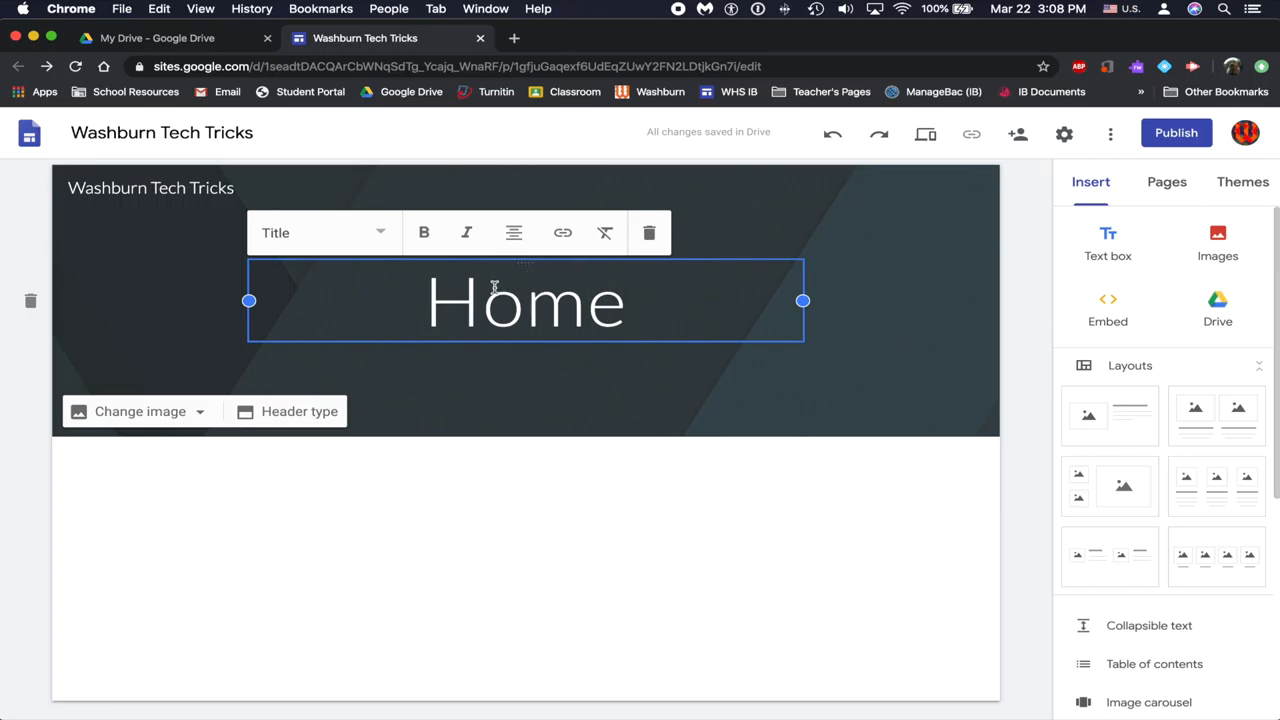
pyautogui.moveTo(545, 305)
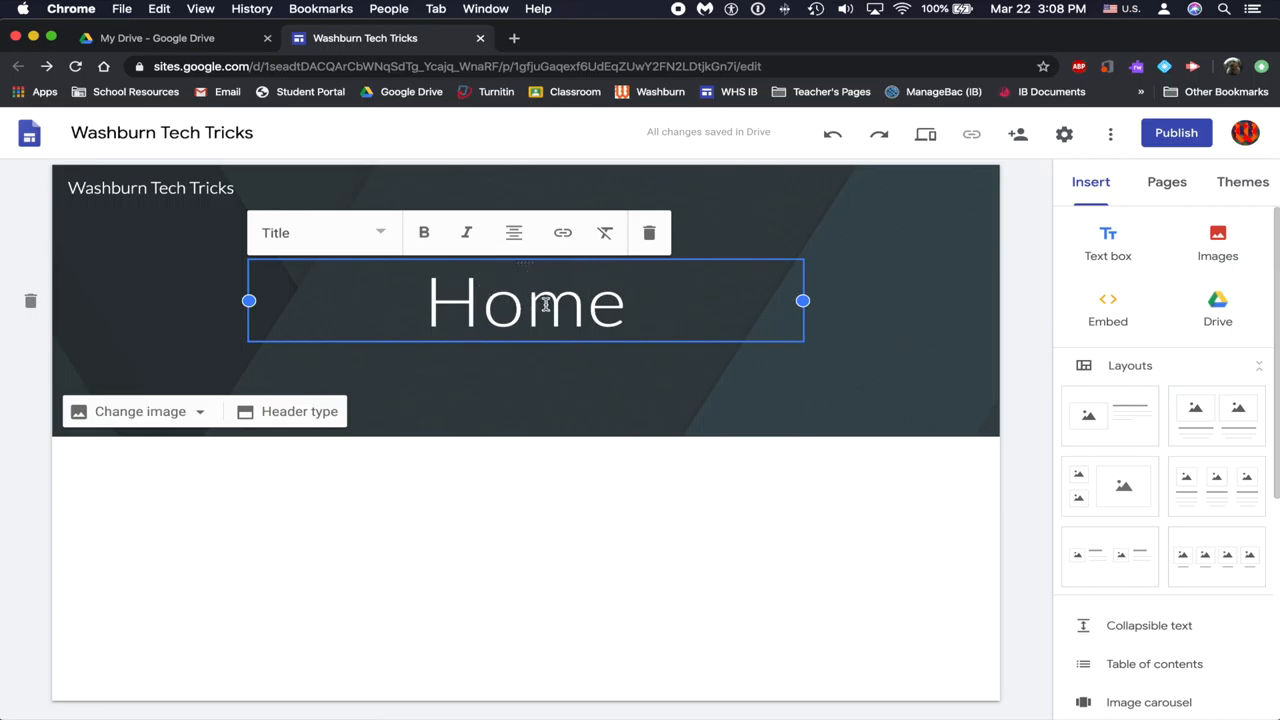
pyautogui.moveTo(462, 252)
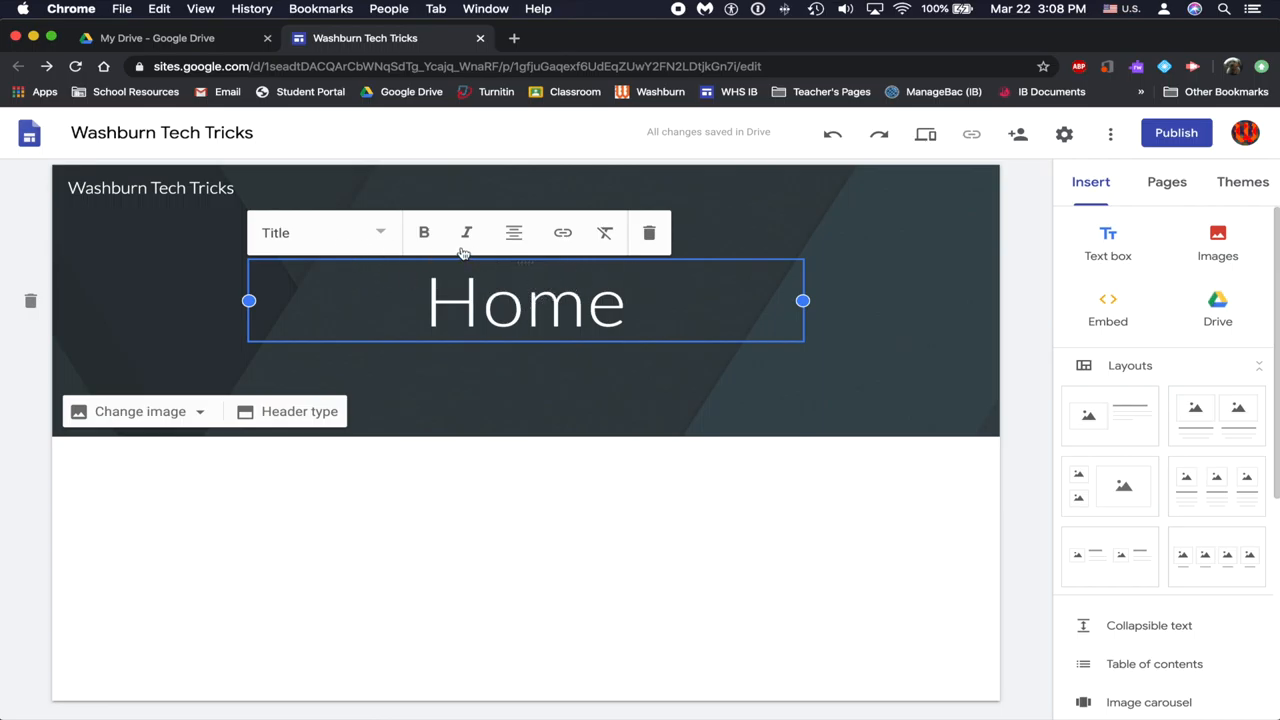
# Make the Home title bold and italic, closing the link box without a link.
pyautogui.click(323, 232)
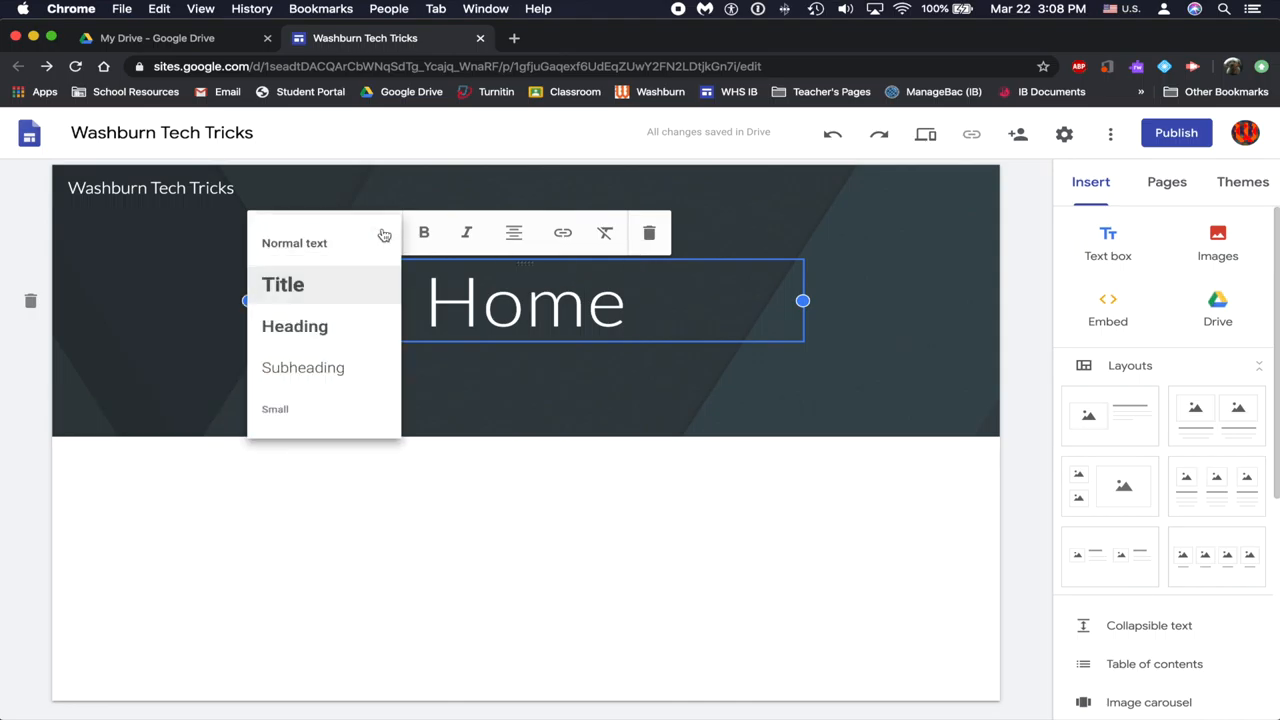
pyautogui.moveTo(336, 288)
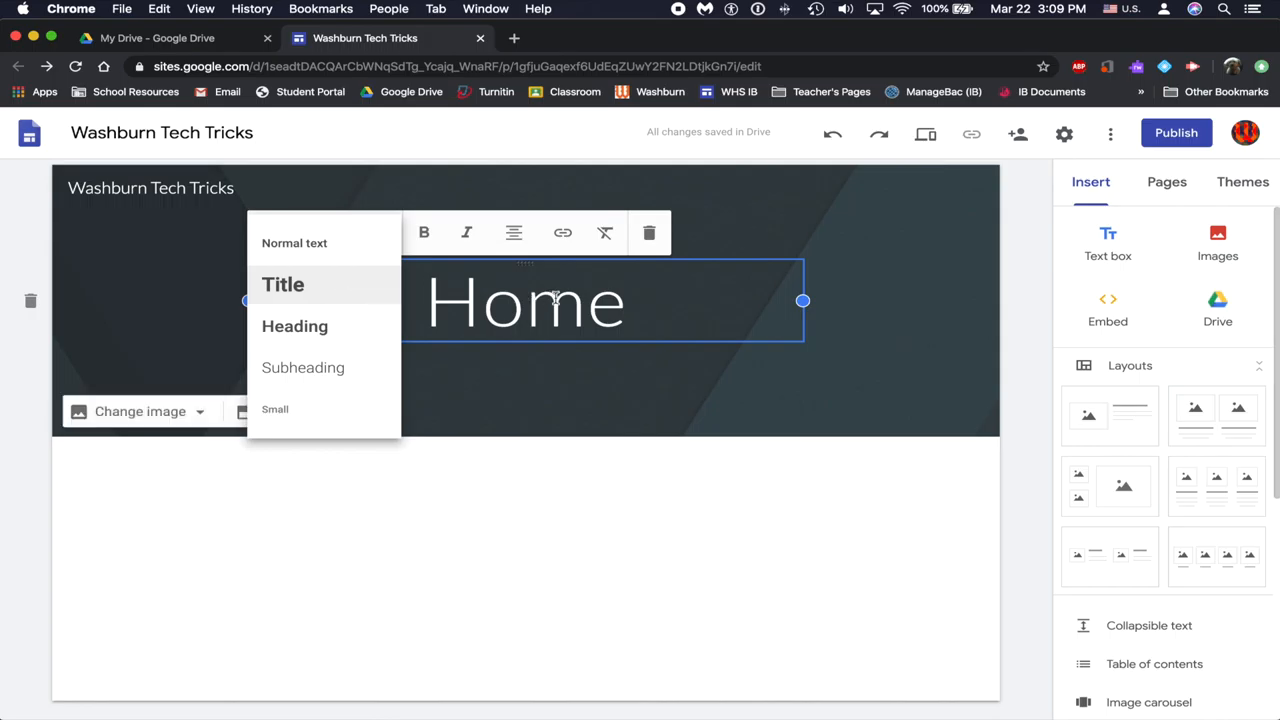
pyautogui.click(282, 284)
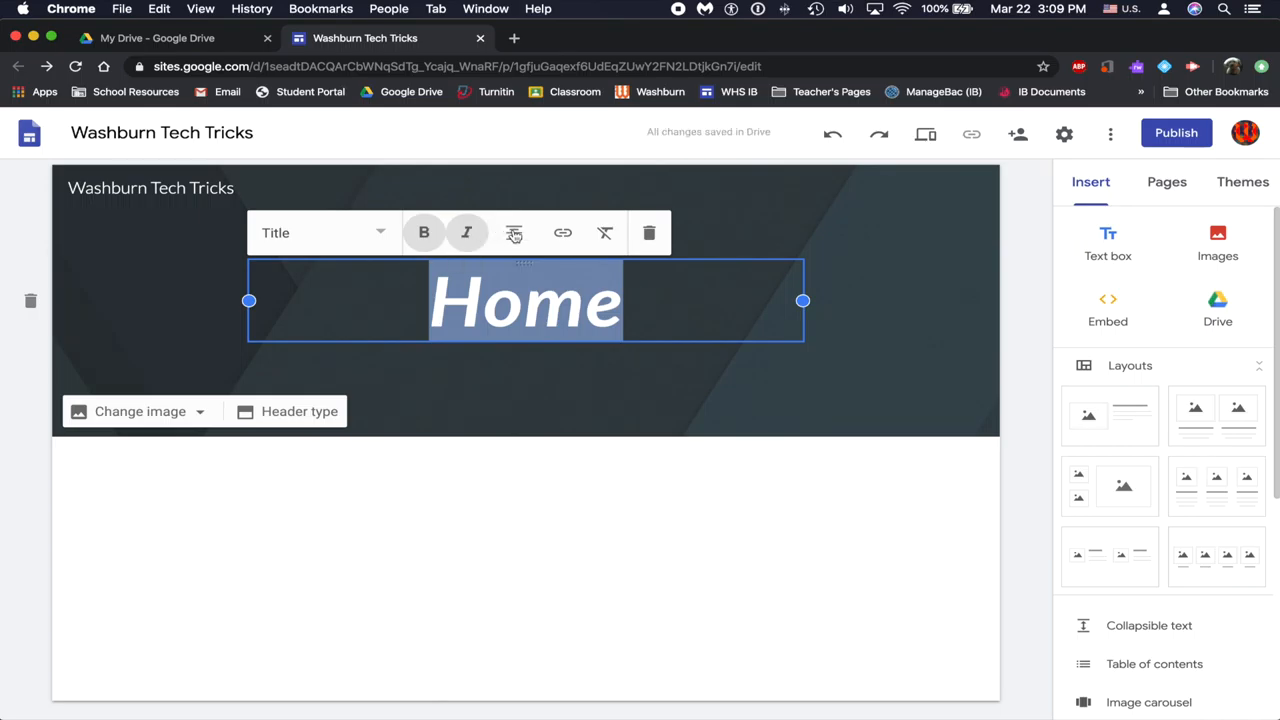
pyautogui.click(513, 232)
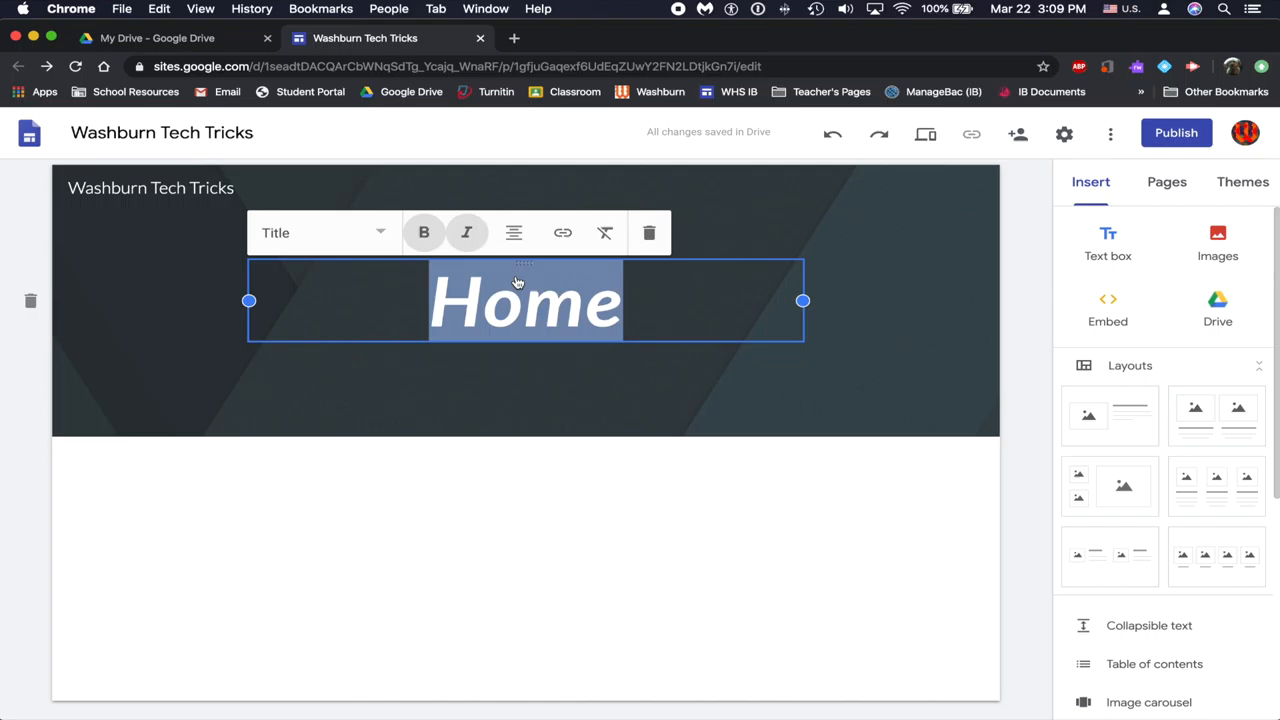
pyautogui.moveTo(563, 233)
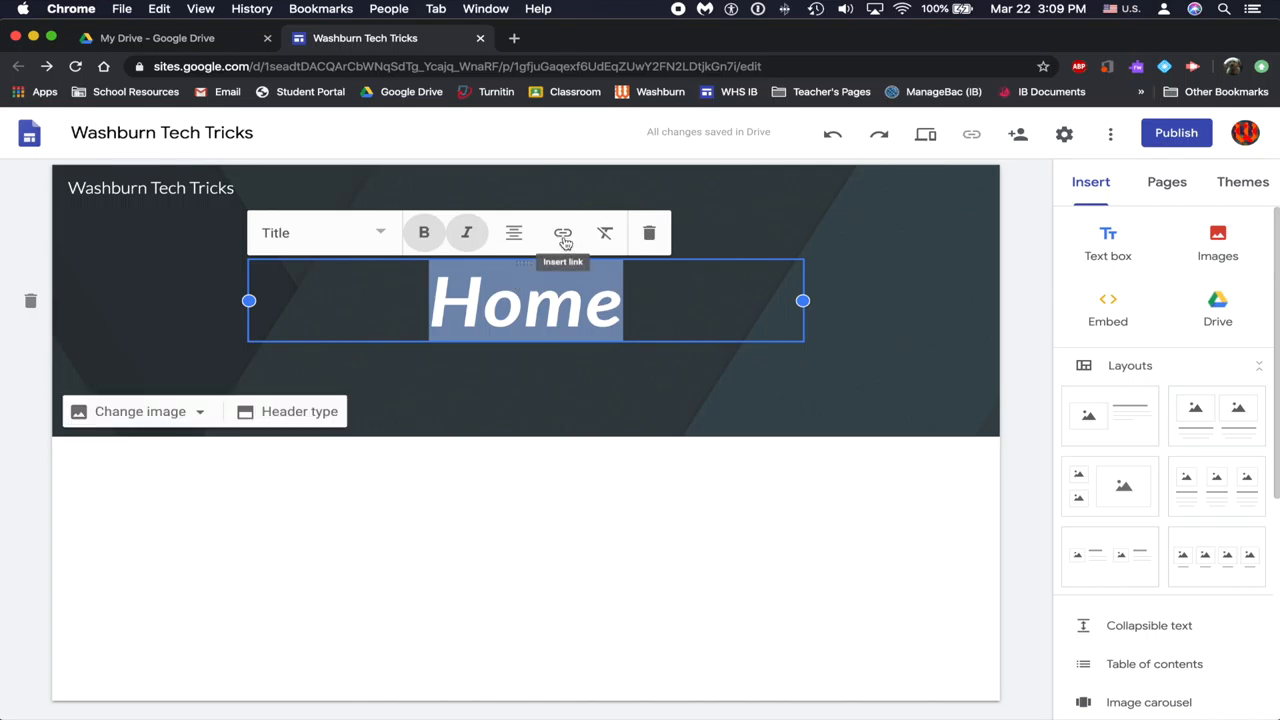
pyautogui.click(563, 232)
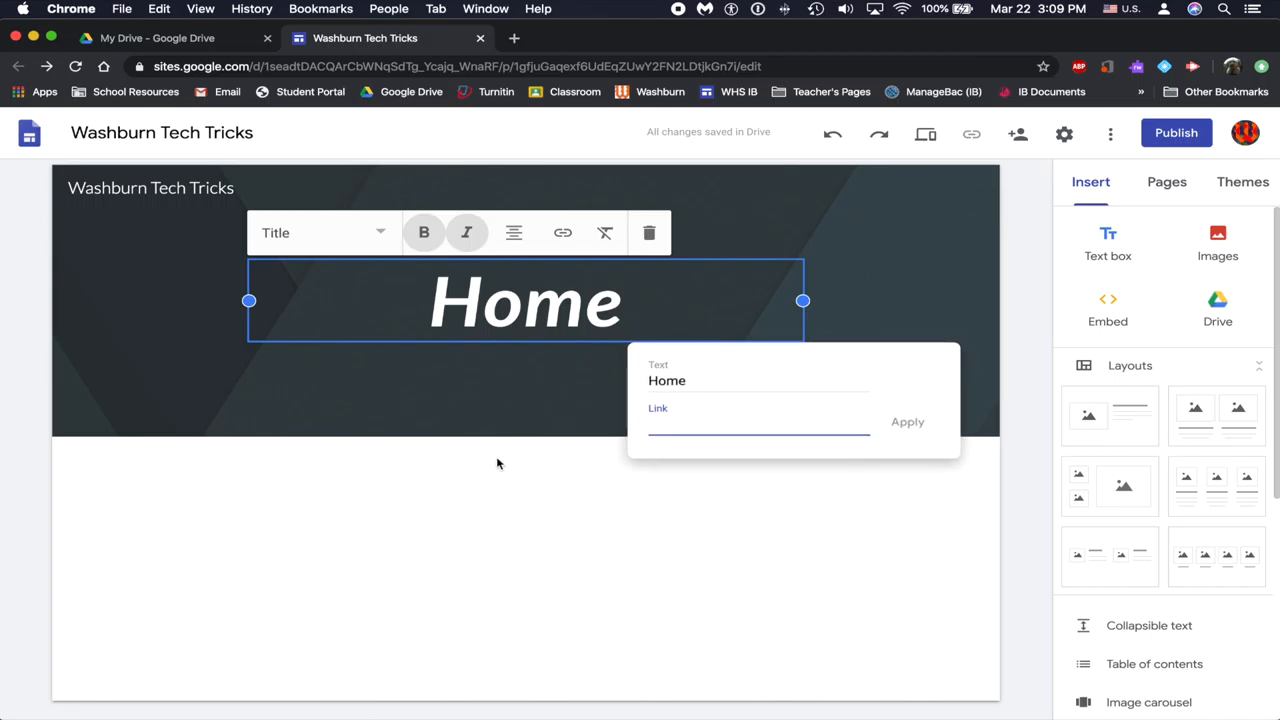
pyautogui.click(550, 443)
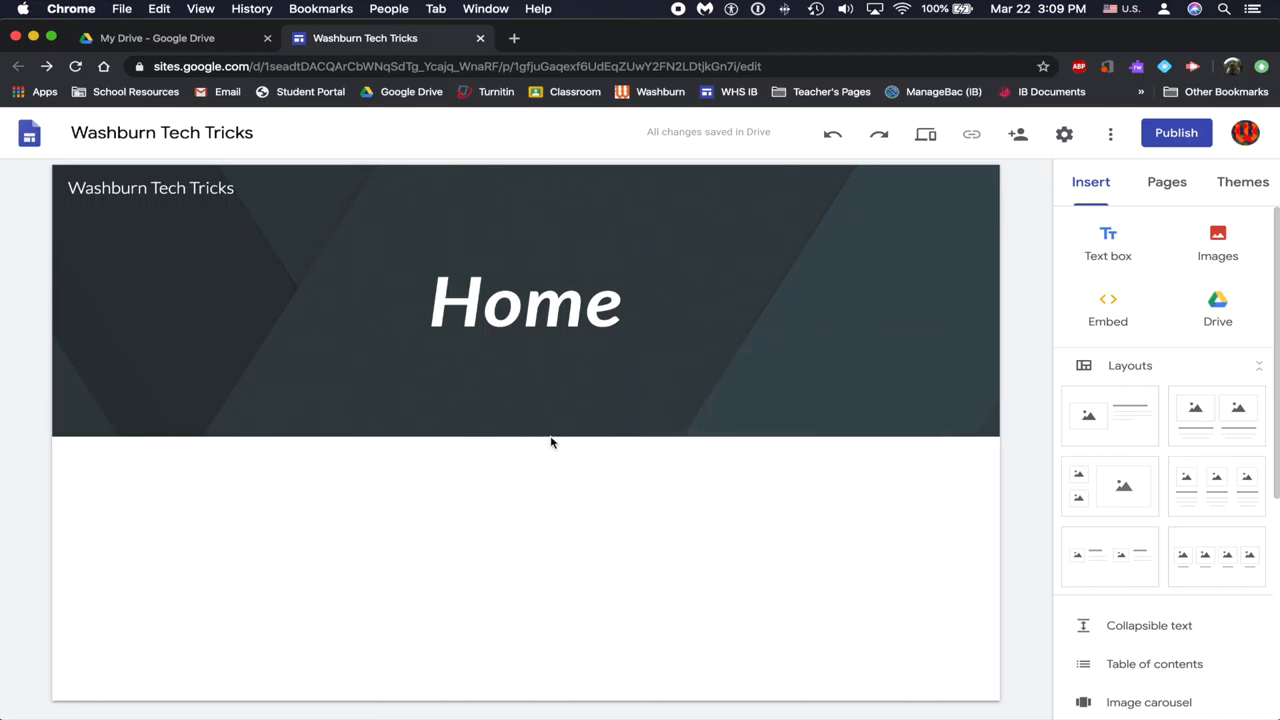
pyautogui.click(525, 300)
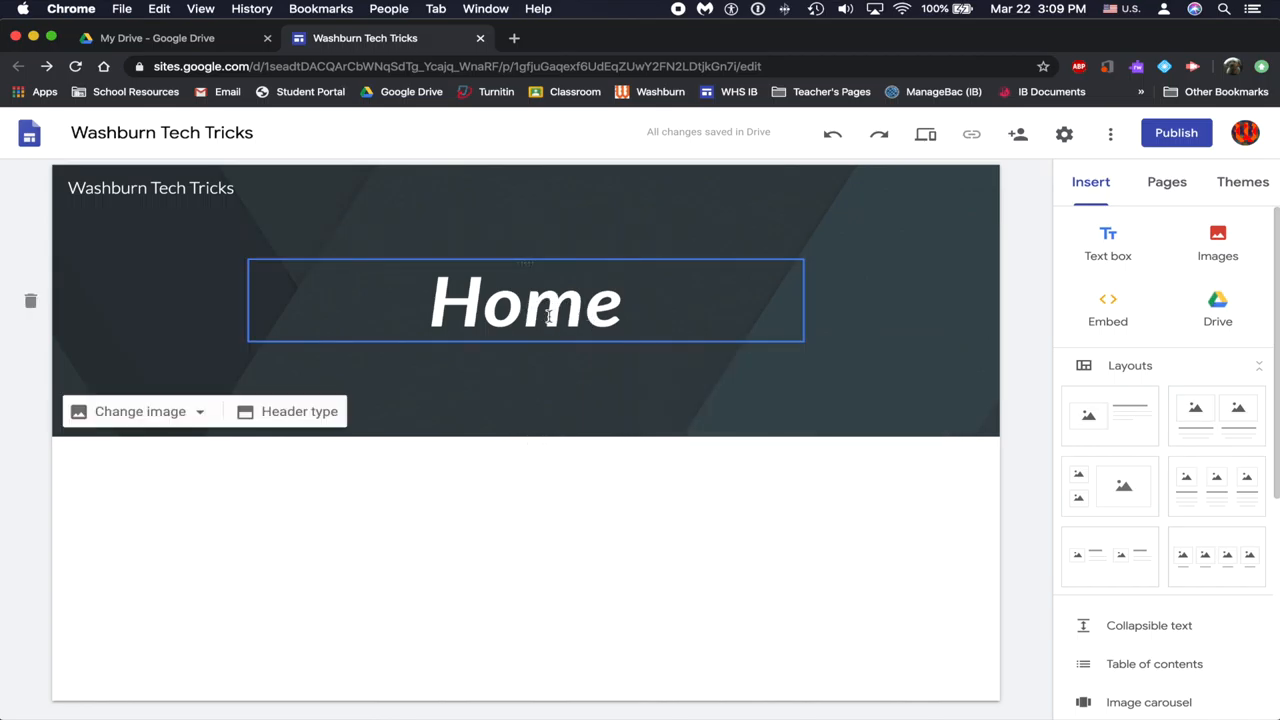
pyautogui.click(580, 365)
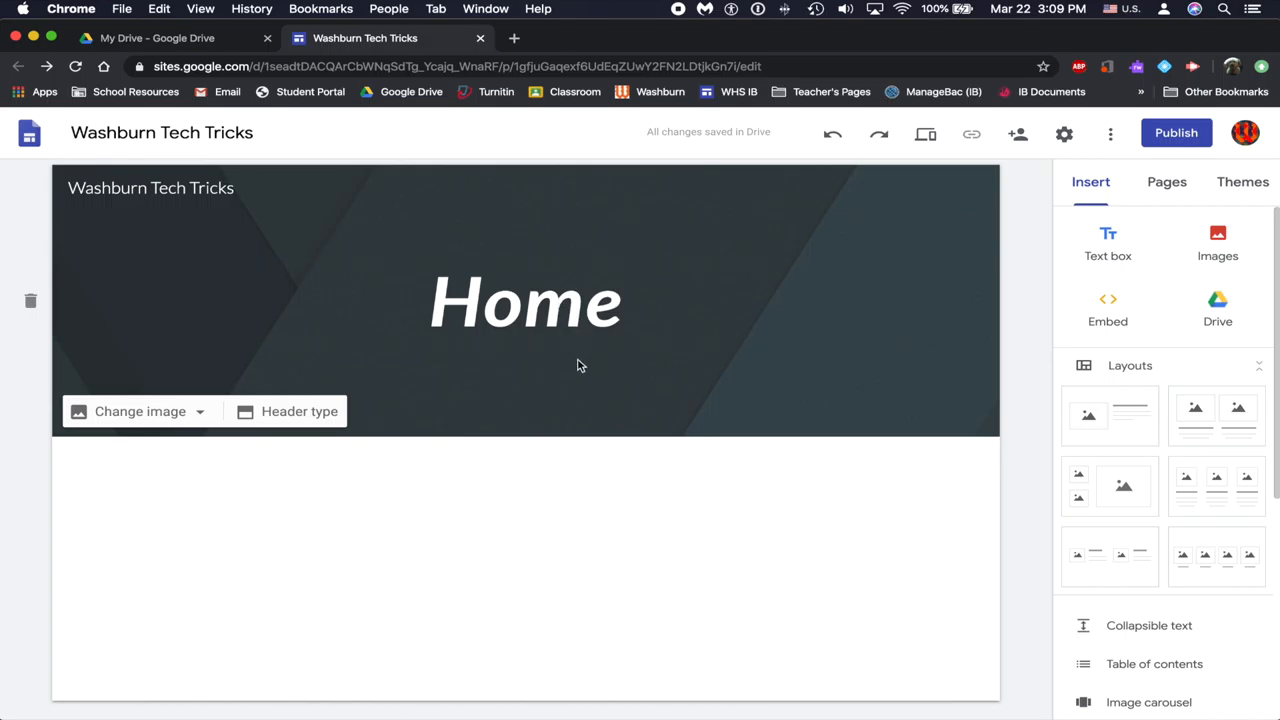
pyautogui.moveTo(210, 313)
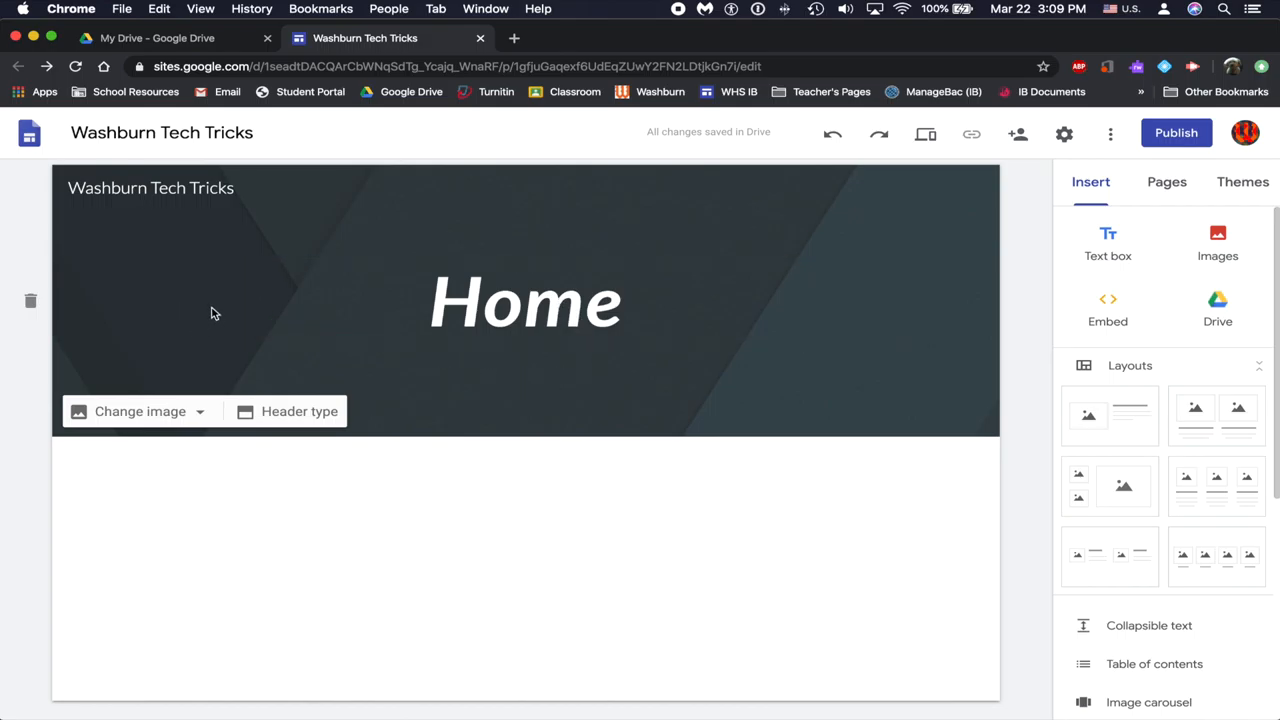
pyautogui.moveTo(192, 411)
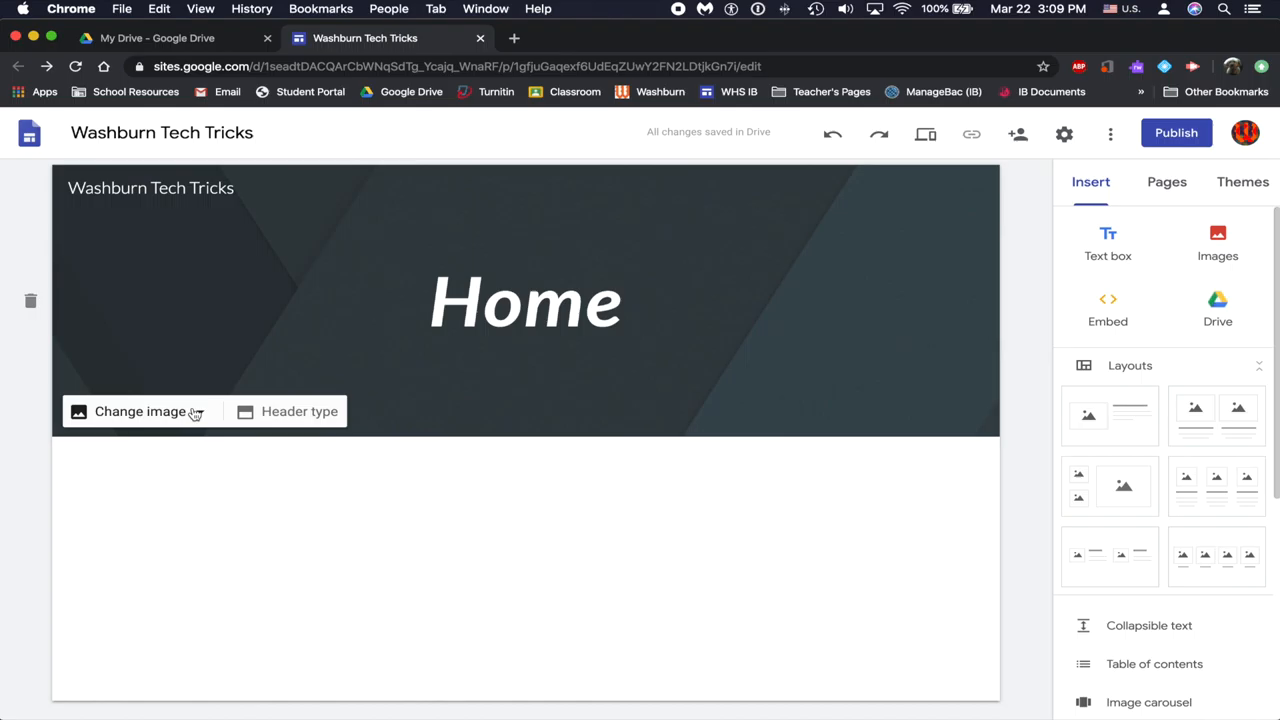
# Set the header image to the dark icy lake and mountains gallery photo.
pyautogui.click(140, 411)
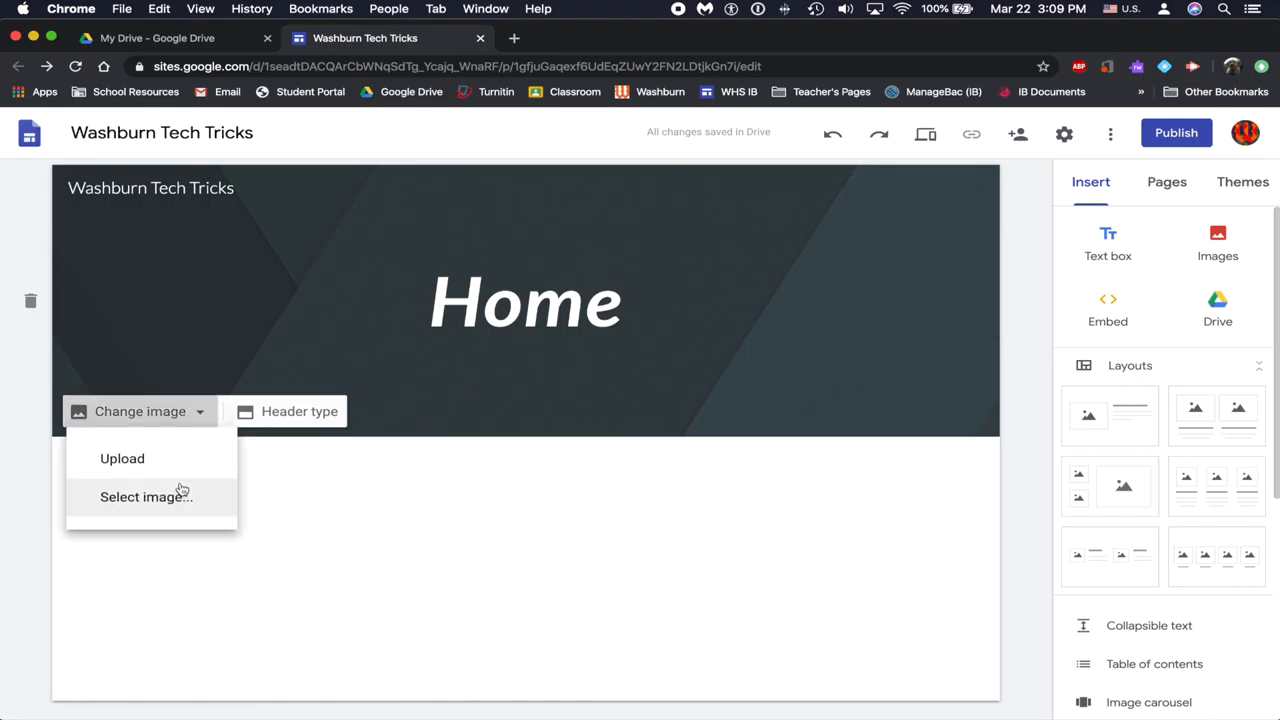
pyautogui.click(146, 496)
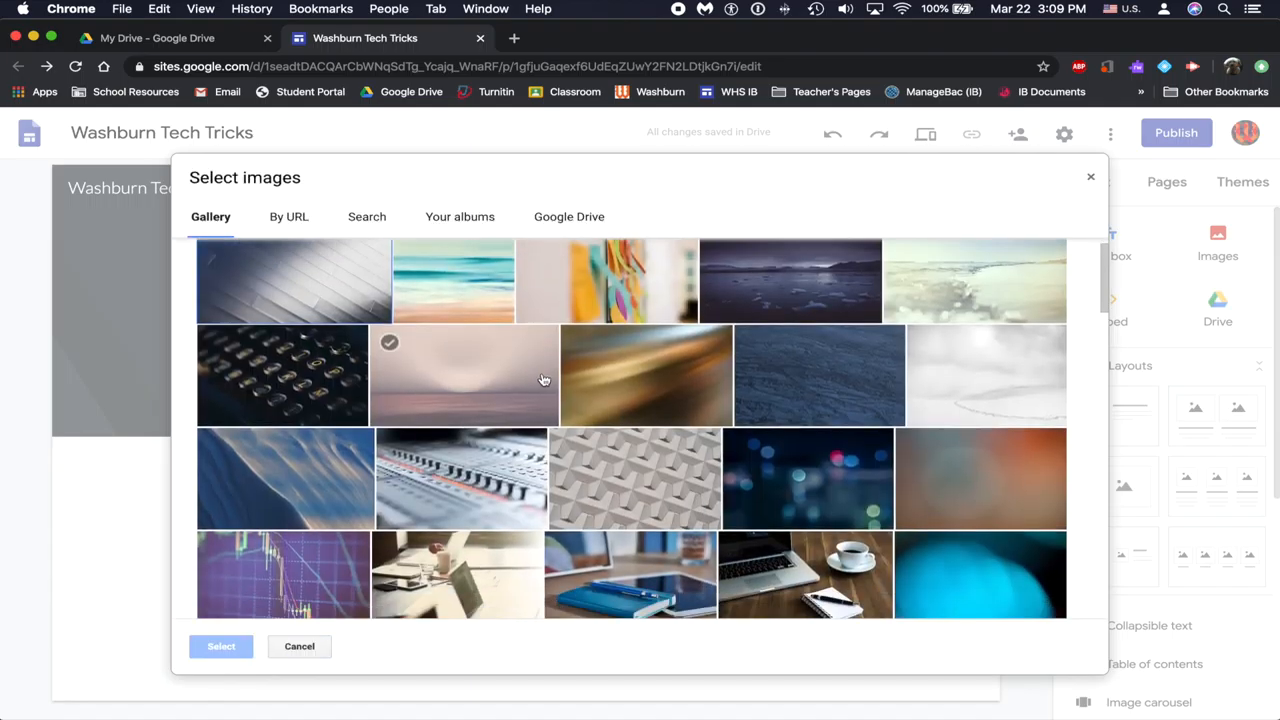
pyautogui.click(288, 216)
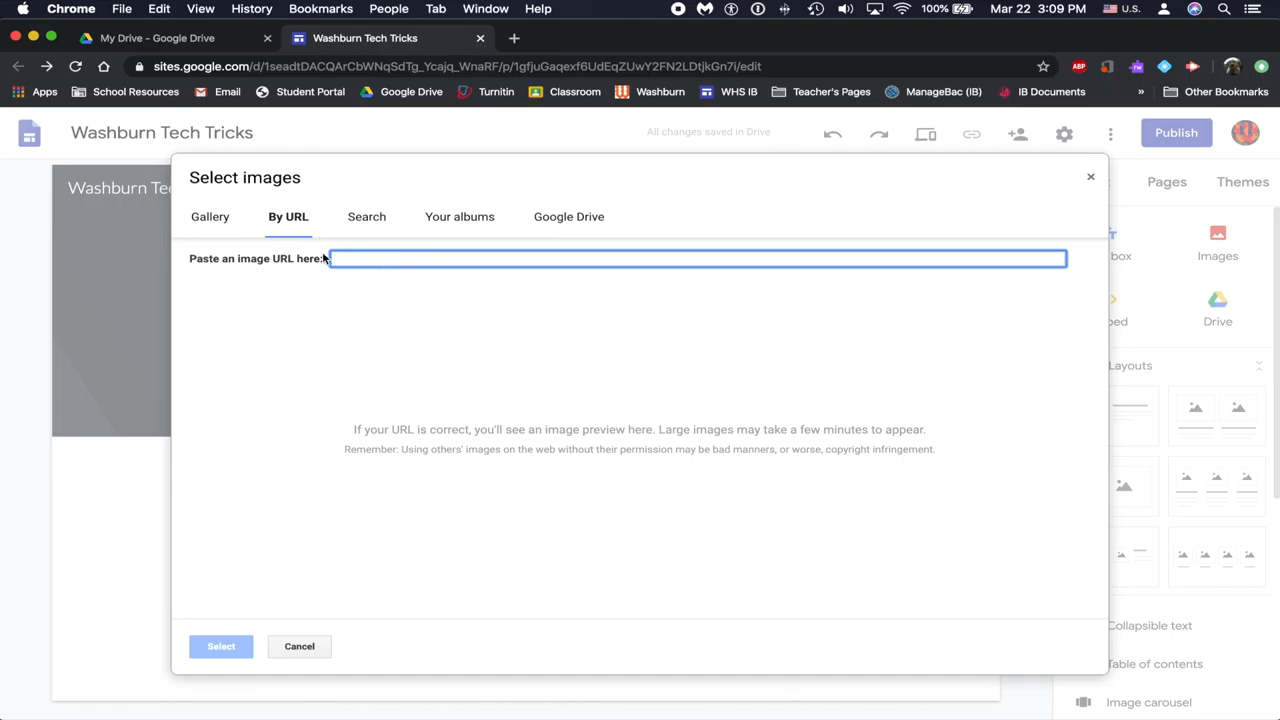
pyautogui.click(210, 216)
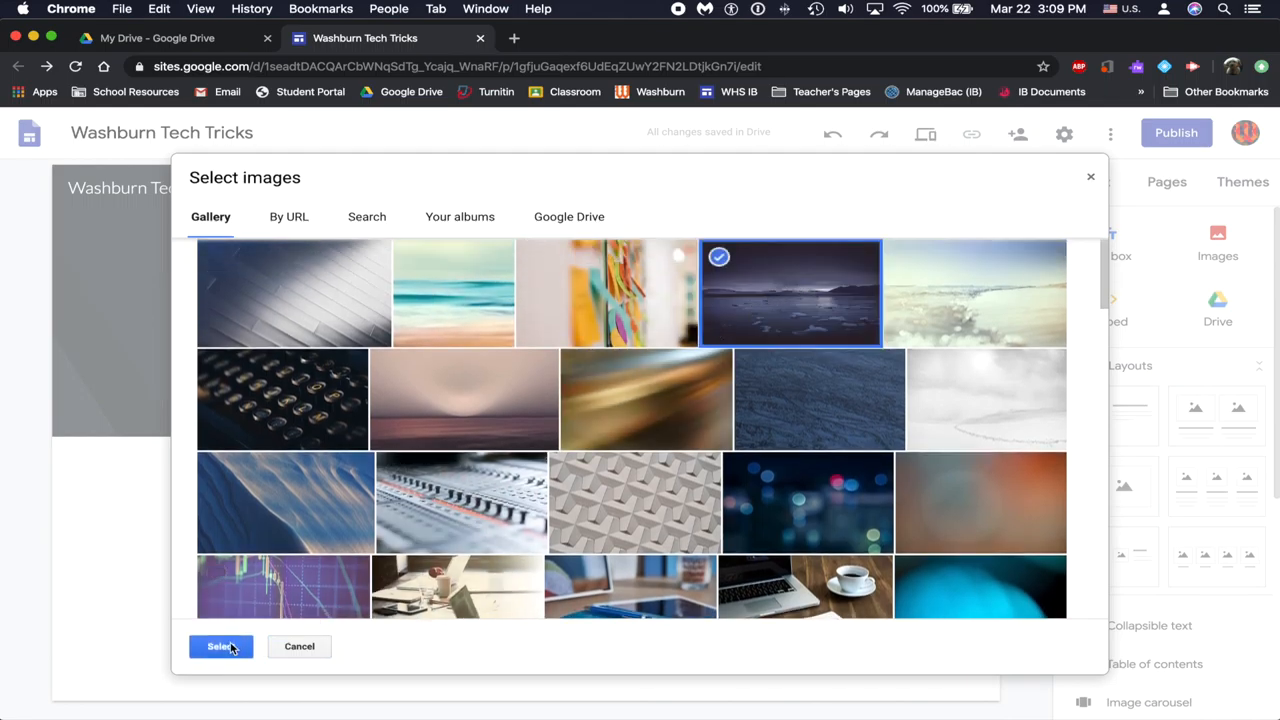
pyautogui.click(220, 646)
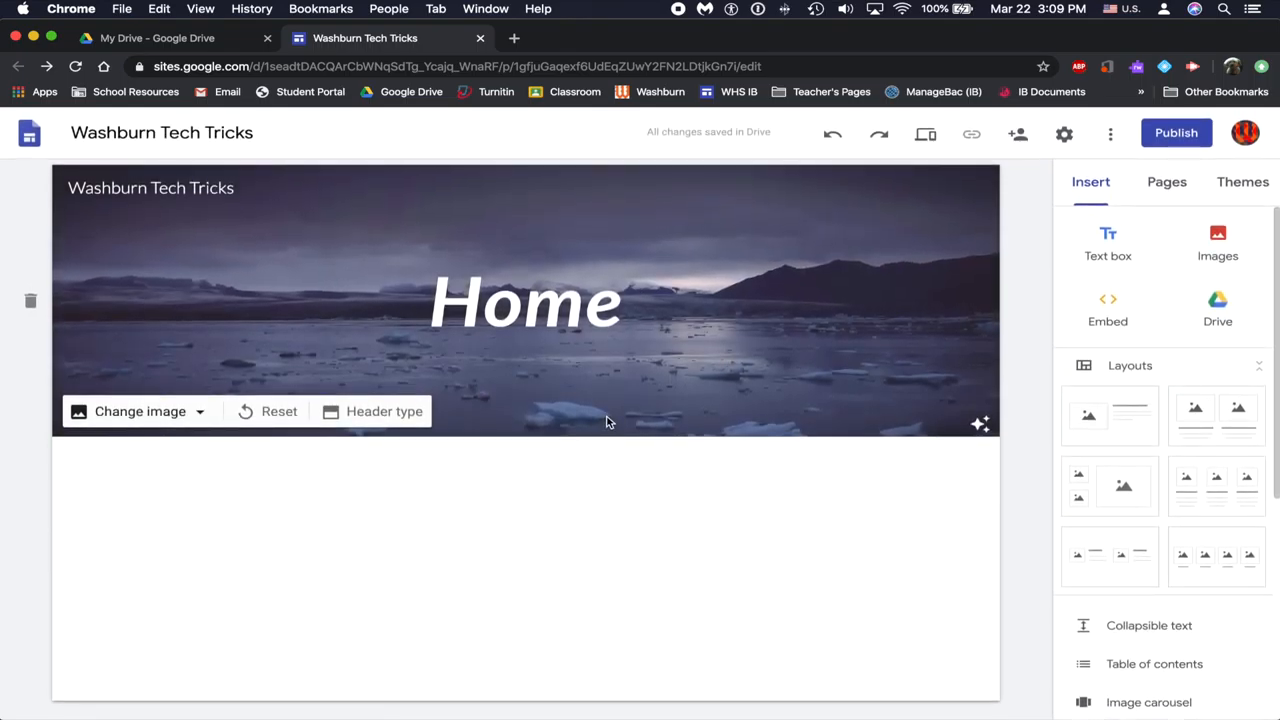
pyautogui.moveTo(845, 410)
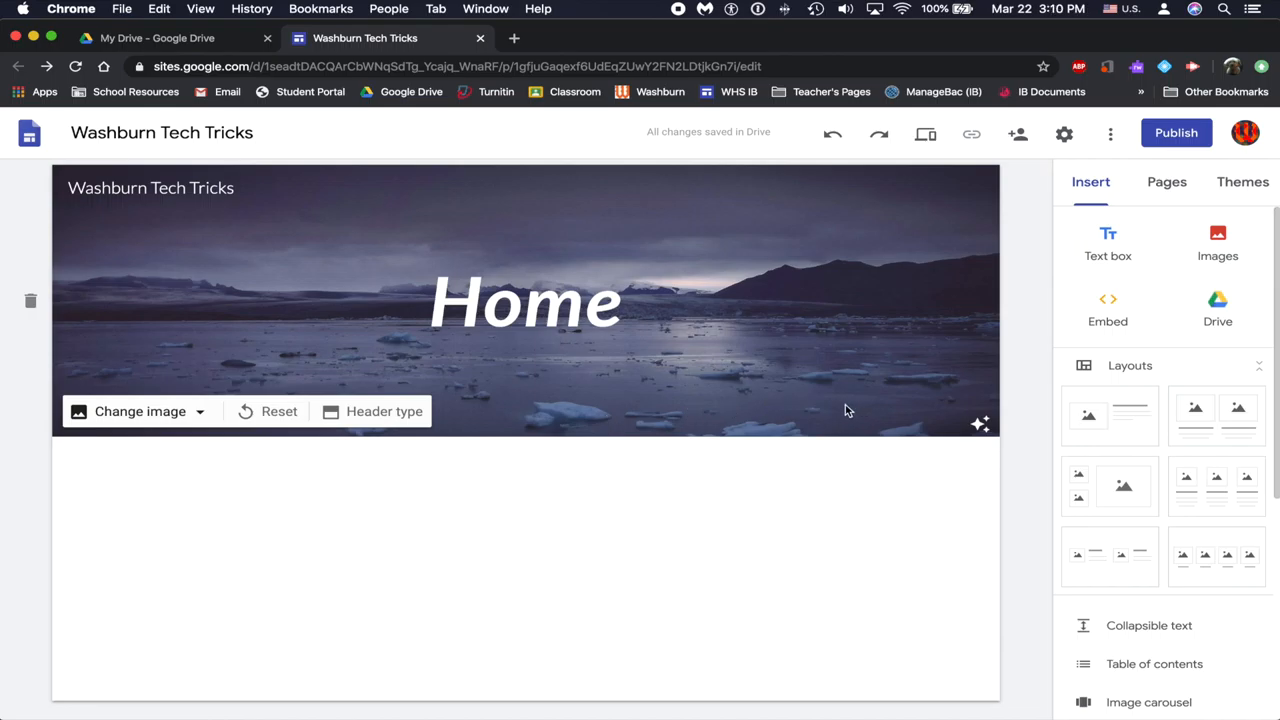
pyautogui.moveTo(840, 410)
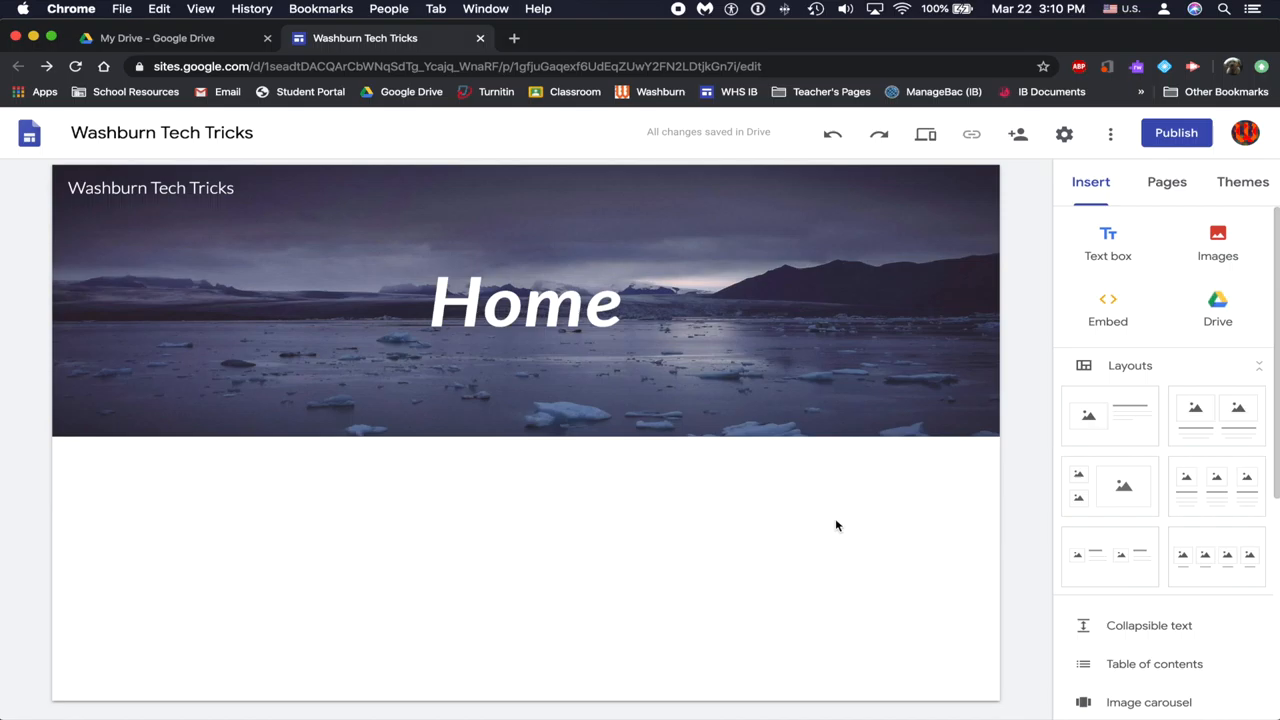
# Add a text box below the header and an image-beside-text layout section.
pyautogui.scroll(-3)
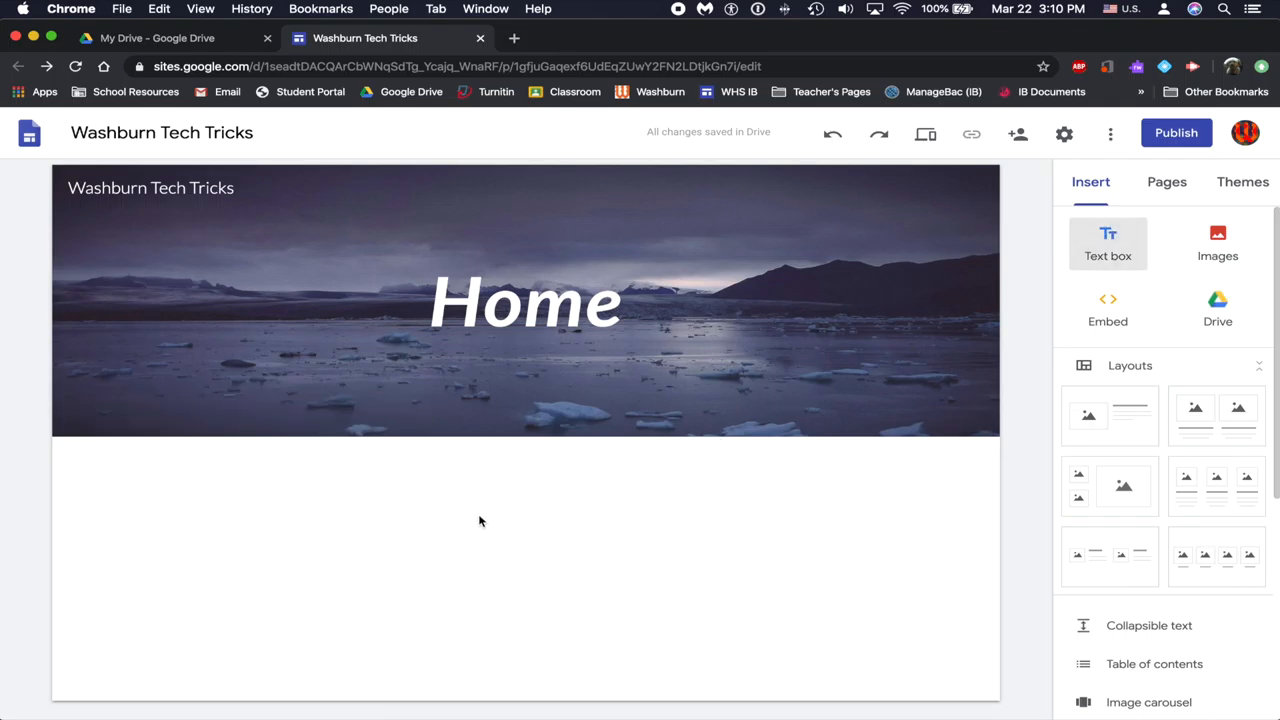
pyautogui.click(1107, 243)
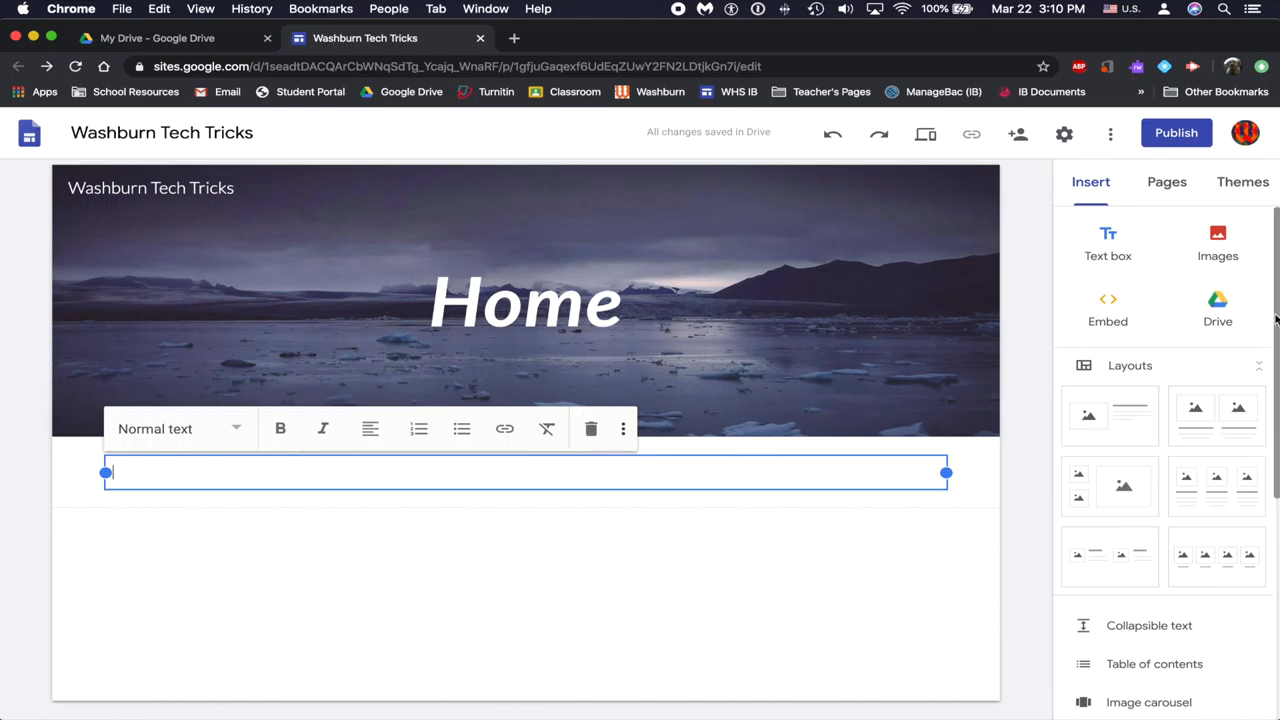
pyautogui.click(1218, 243)
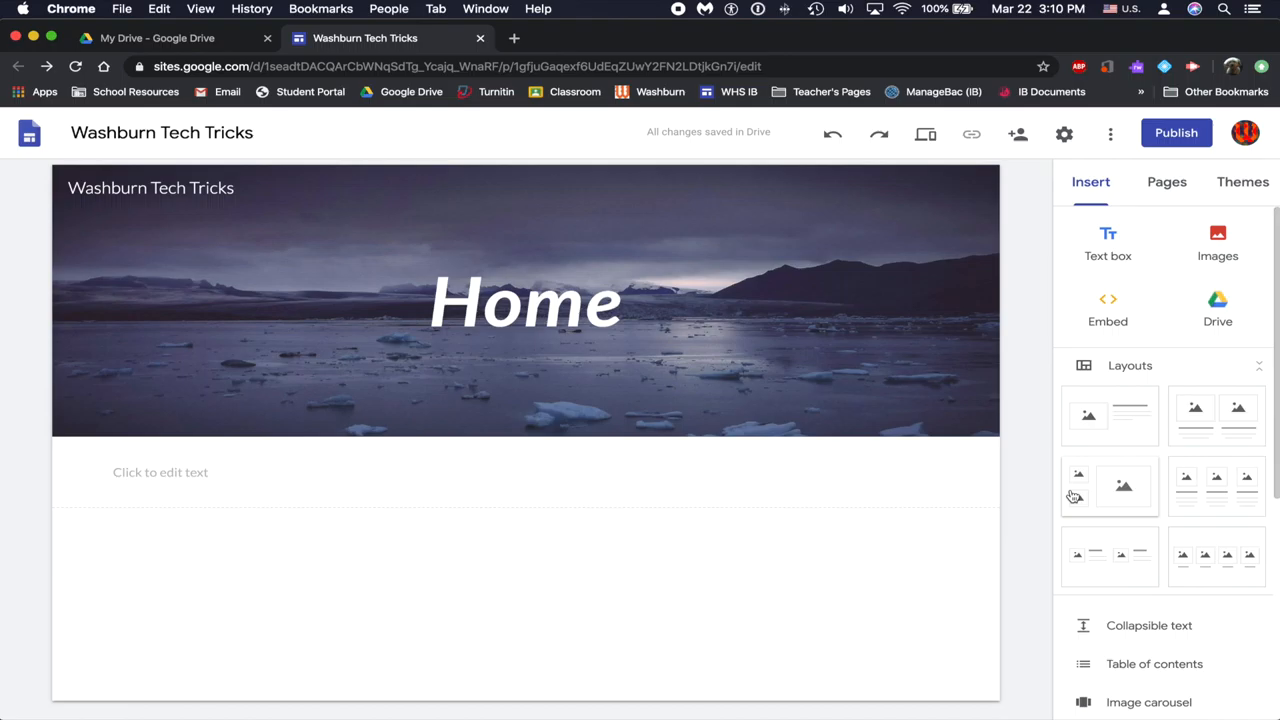
pyautogui.moveTo(1146, 494)
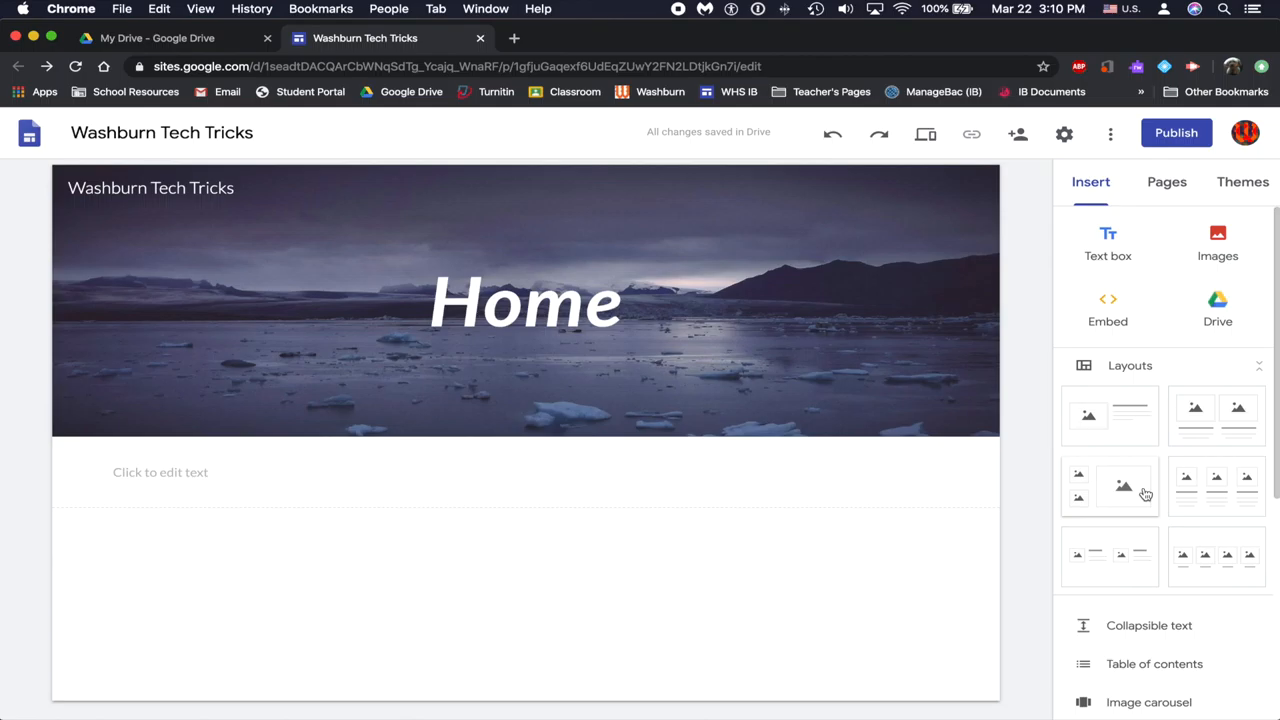
pyautogui.moveTo(1135, 474)
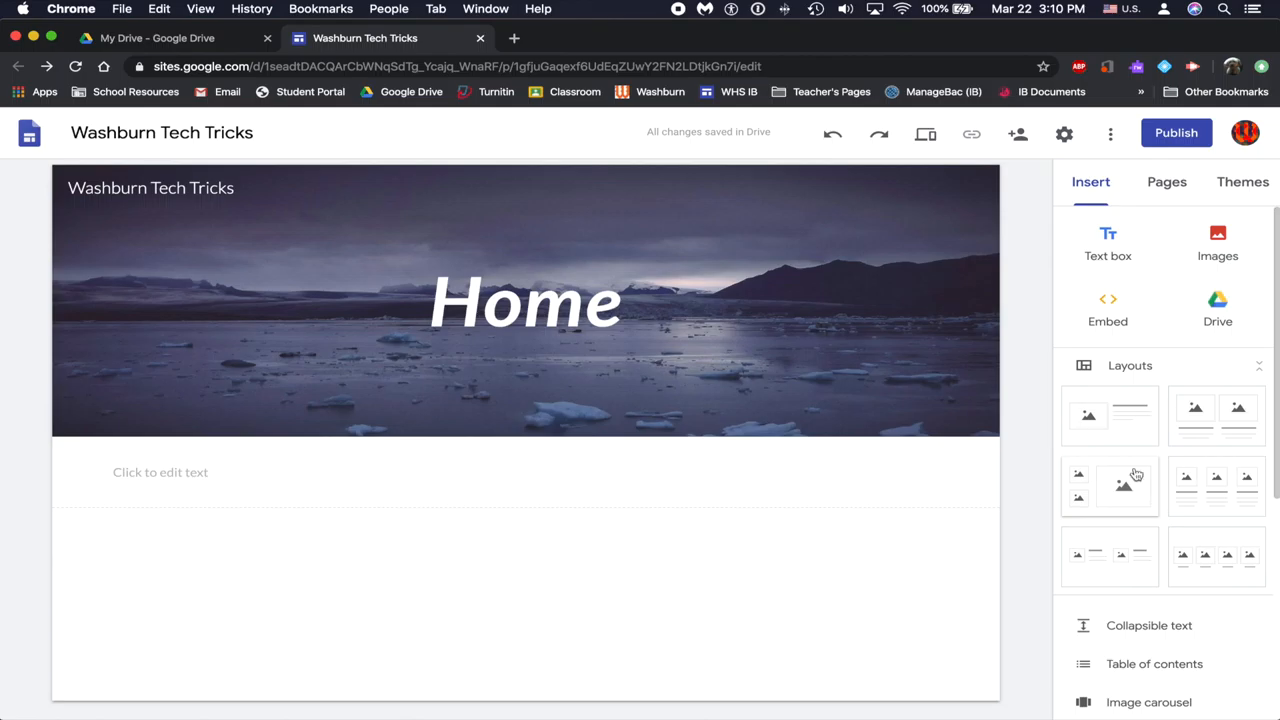
pyautogui.click(1109, 486)
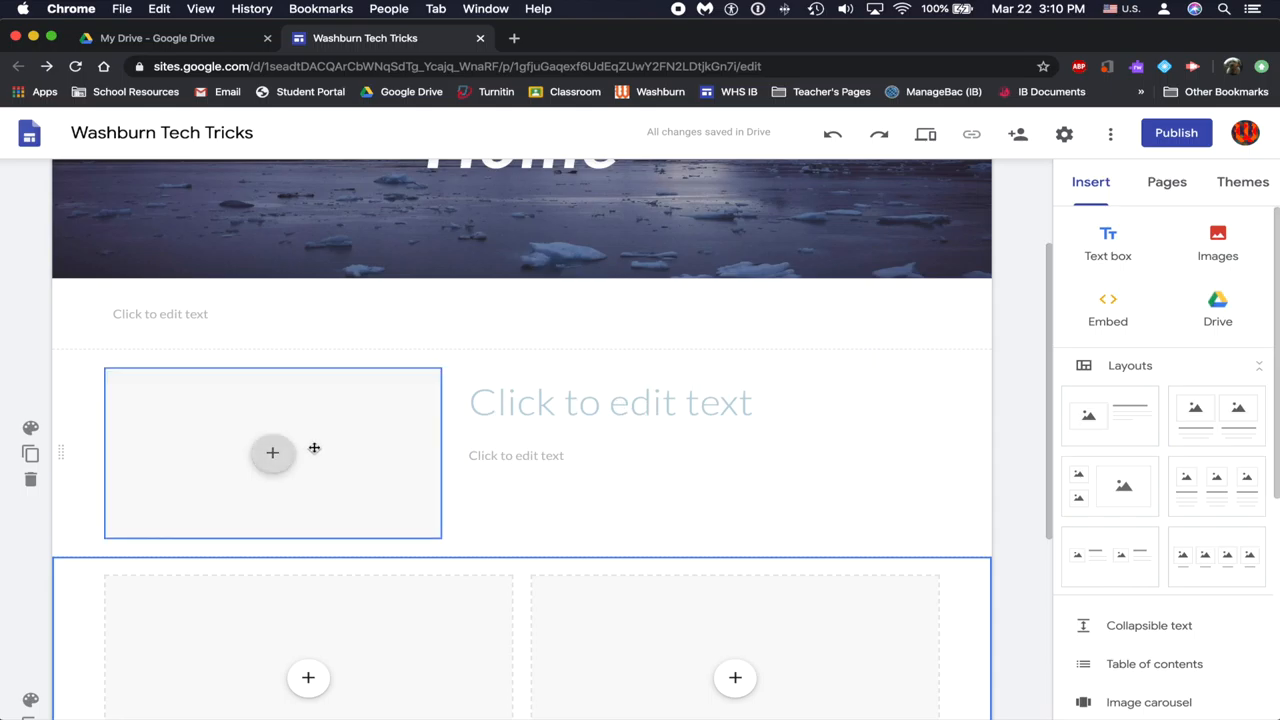
# Search Google Images for 'tech' and insert the black circuit-board picture.
pyautogui.click(272, 453)
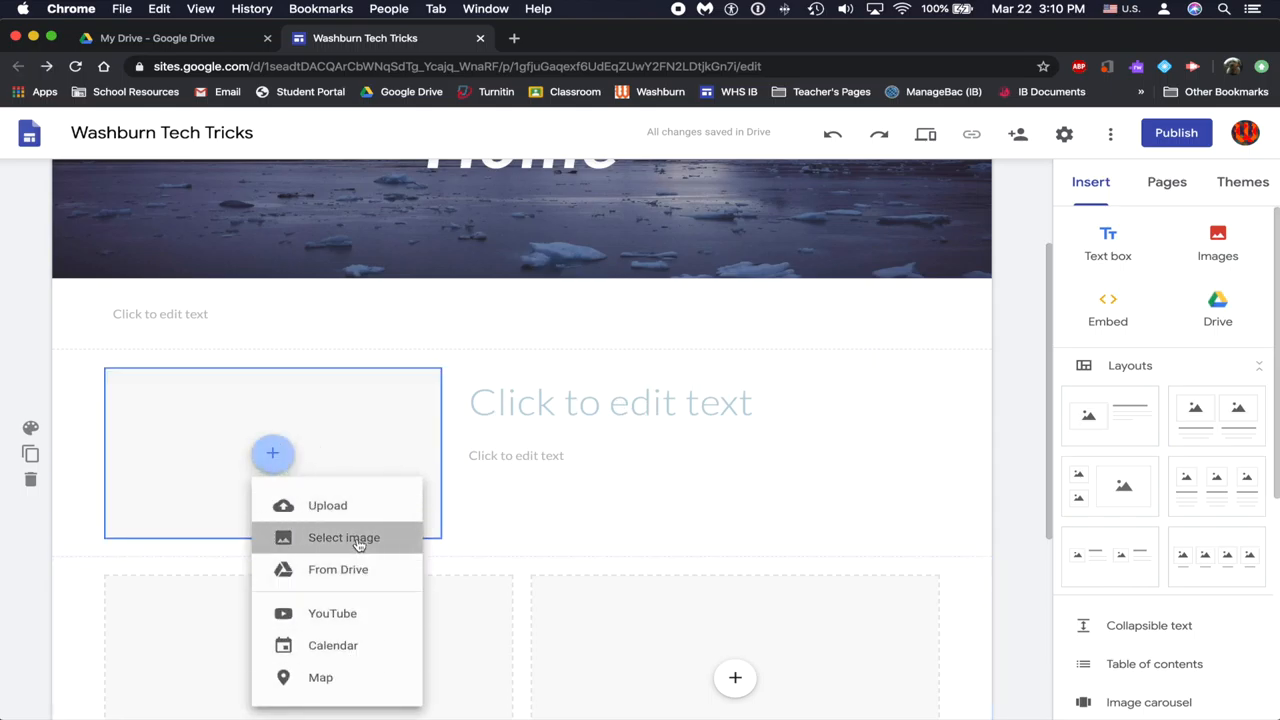
pyautogui.click(344, 537)
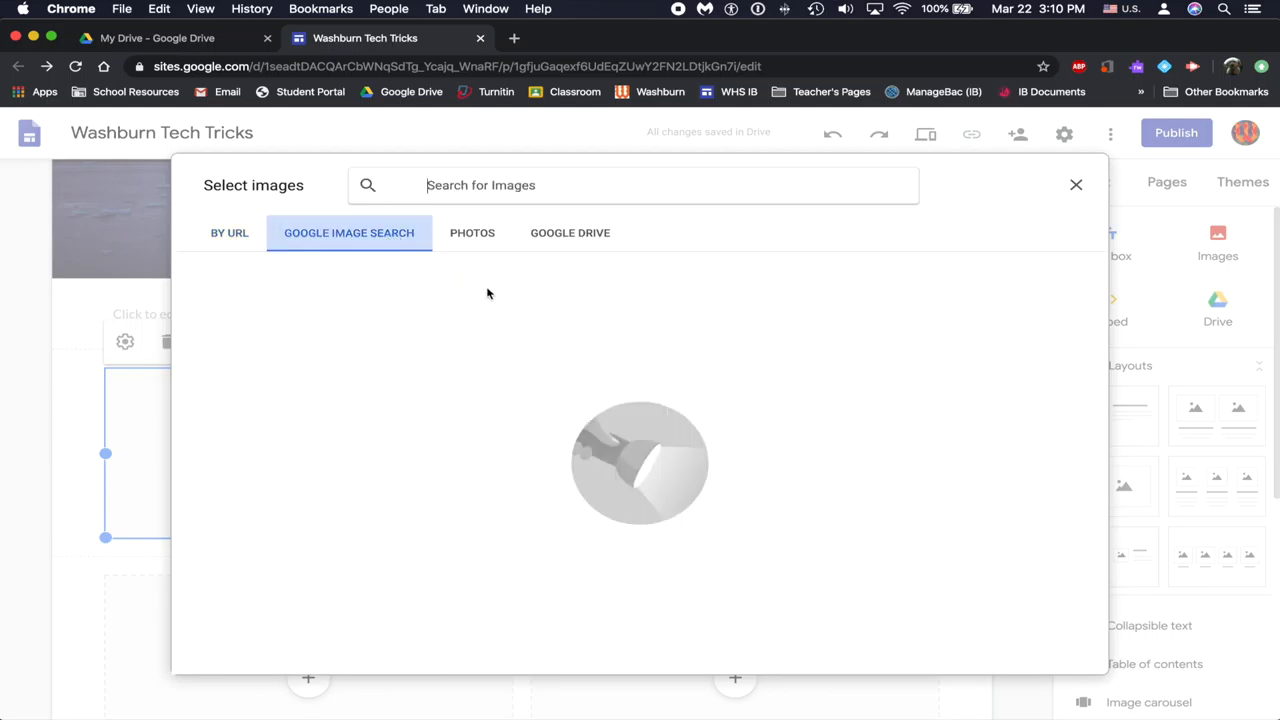
pyautogui.write('t')
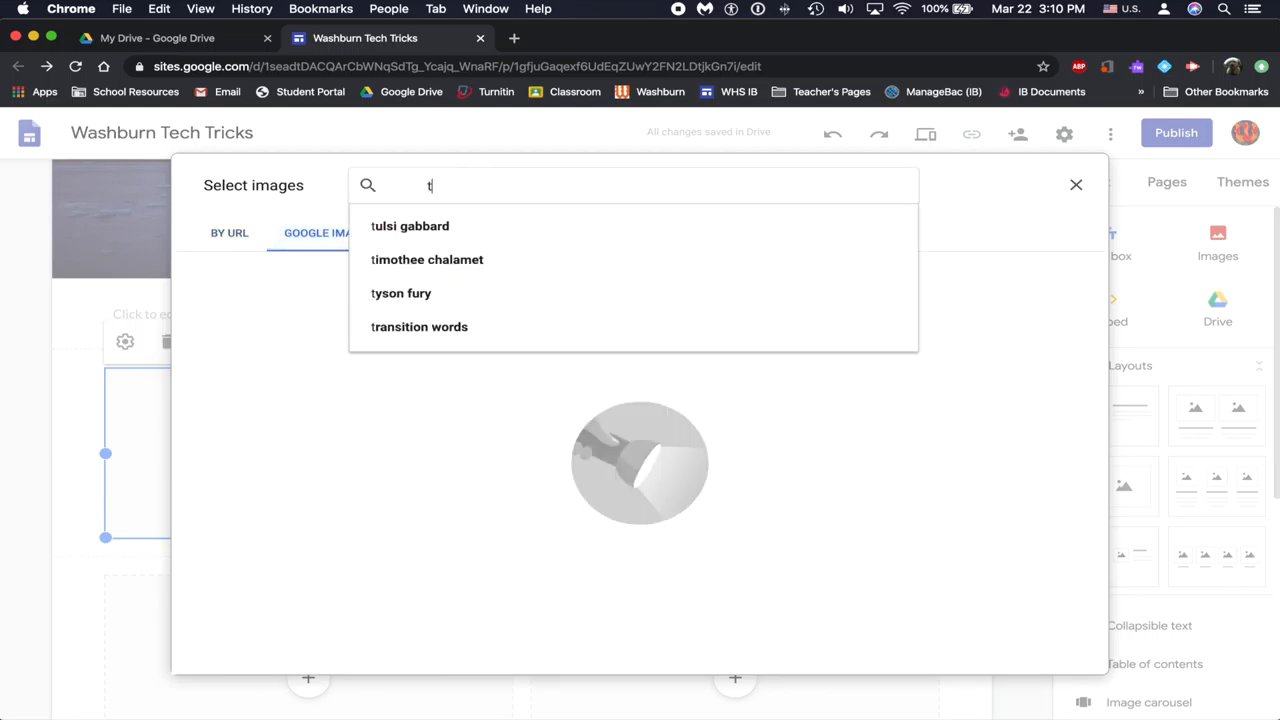
pyautogui.write('tech')
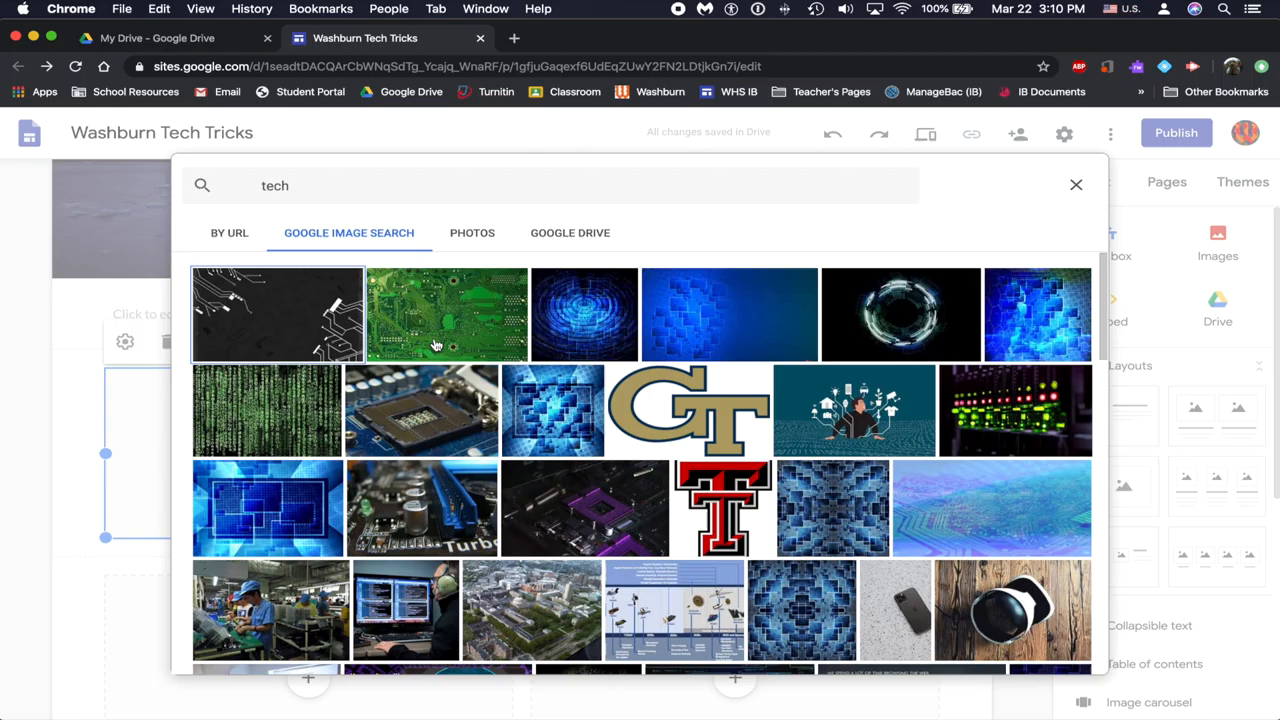
pyautogui.click(277, 314)
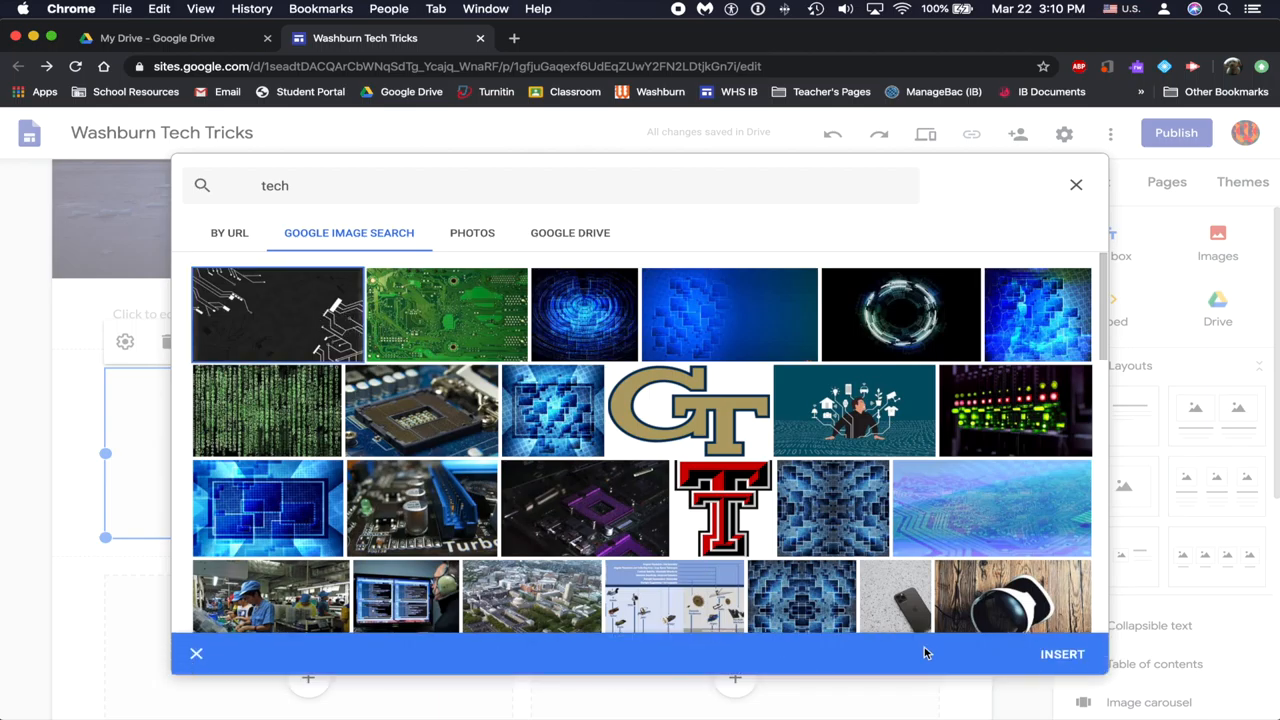
pyautogui.click(196, 653)
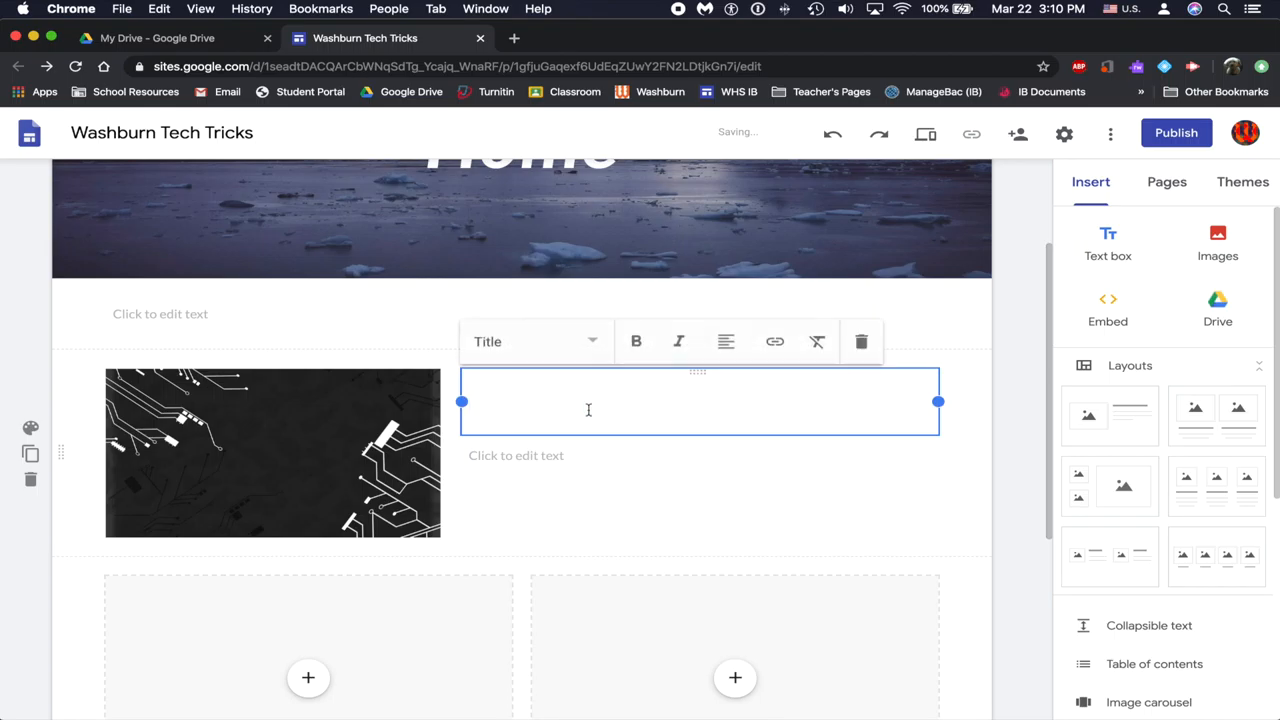
# Type 'Welcome to Washburn Tech Tricks' as title and 'Welcome to Washburn Tech Tricks!!' as body.
pyautogui.write('Welcome to Wash')
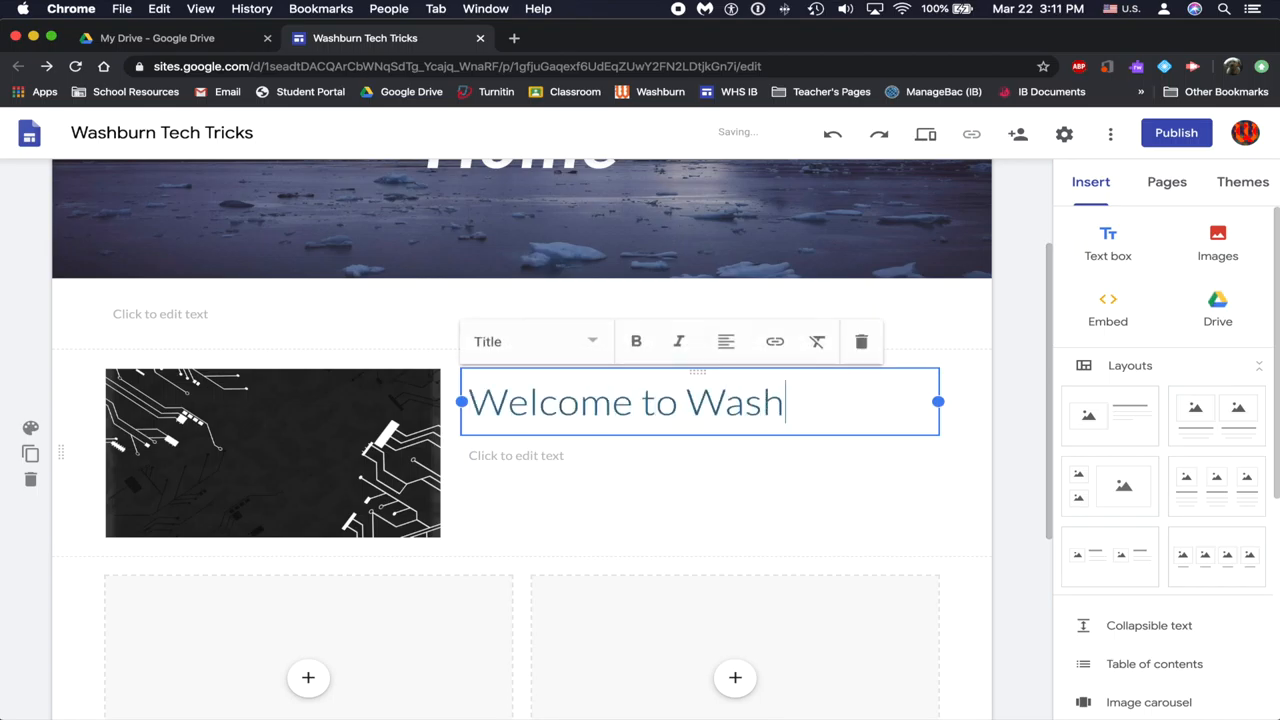
pyautogui.write('burn Tech Trick')
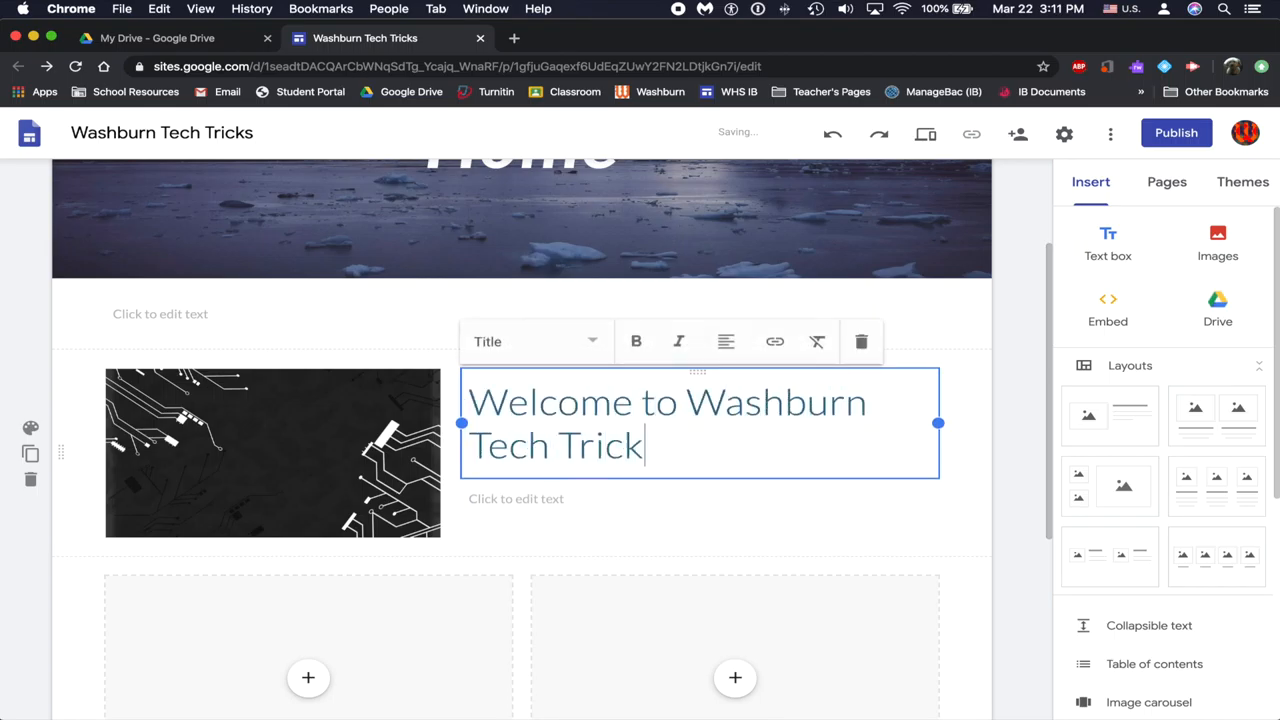
pyautogui.write('s')
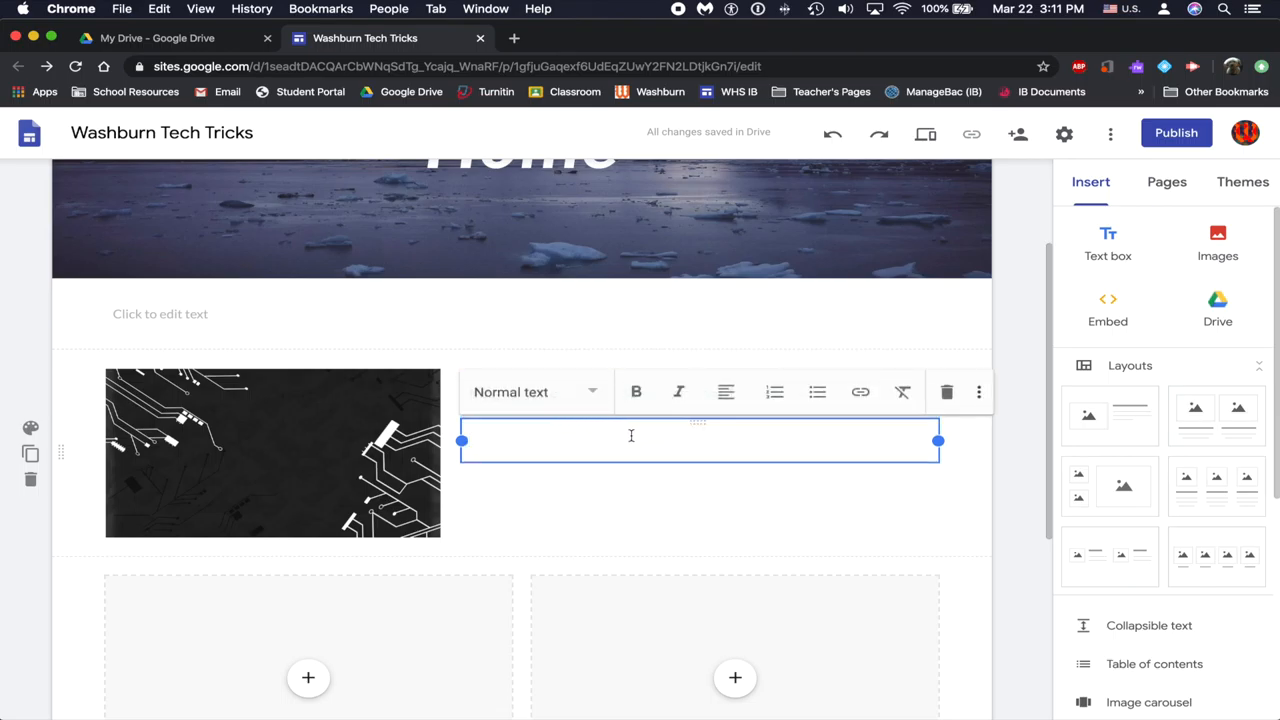
pyautogui.write('W')
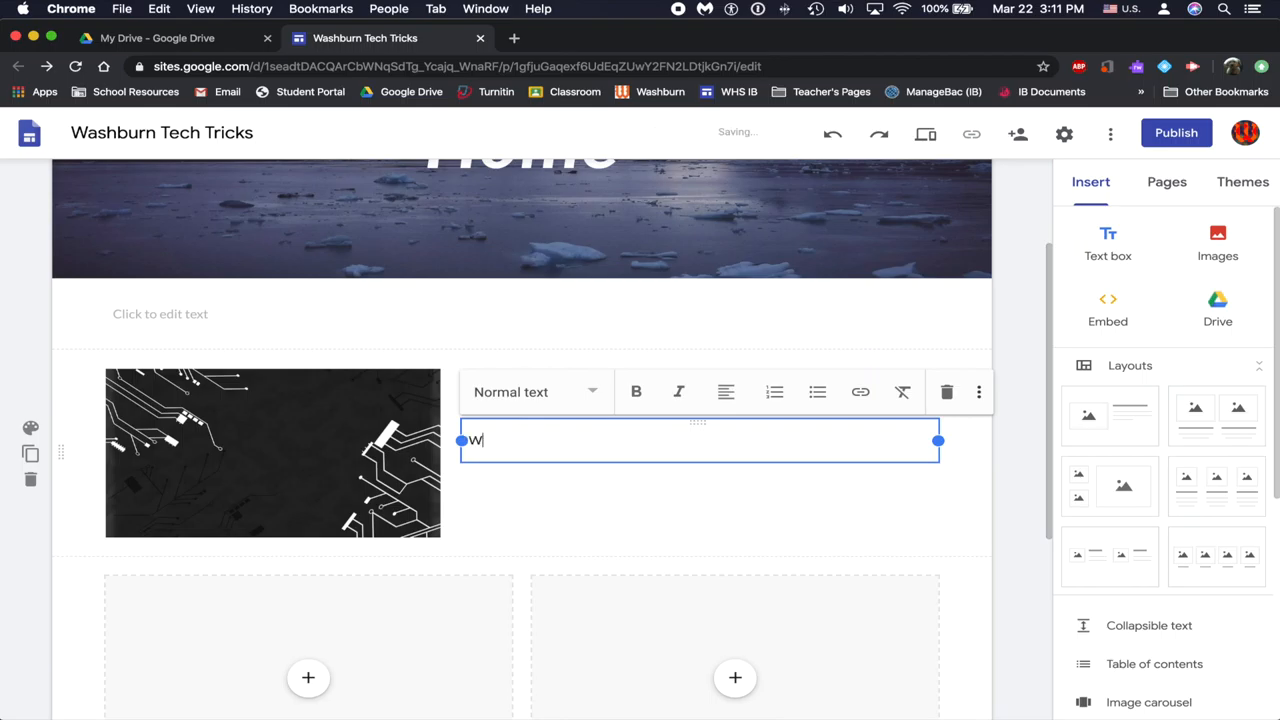
pyautogui.write('elcome to Washu')
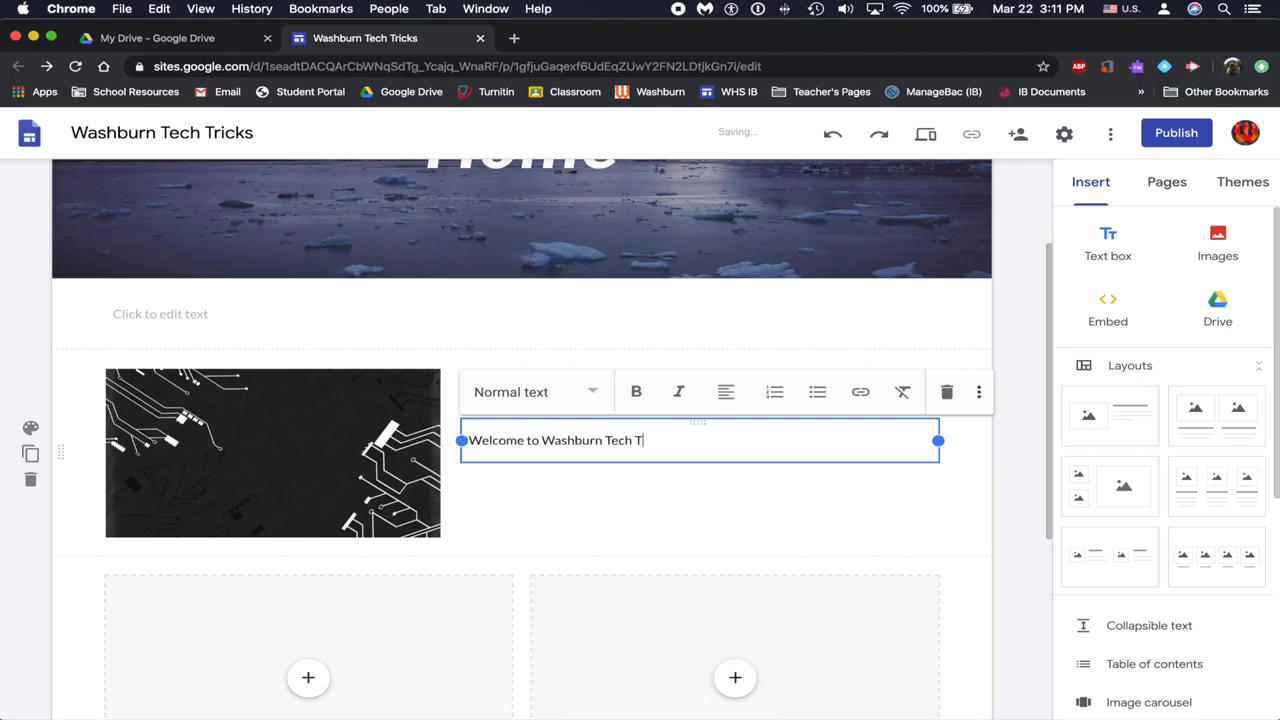
pyautogui.write('ricks!!')
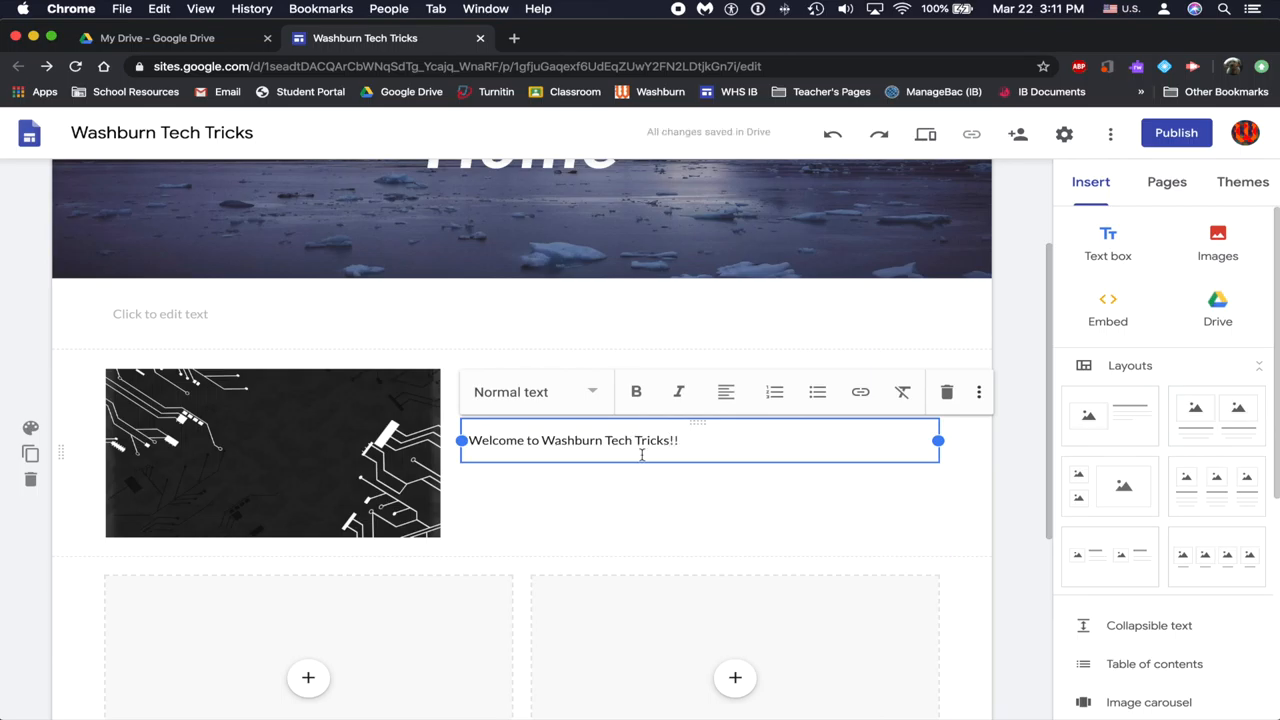
pyautogui.click(643, 462)
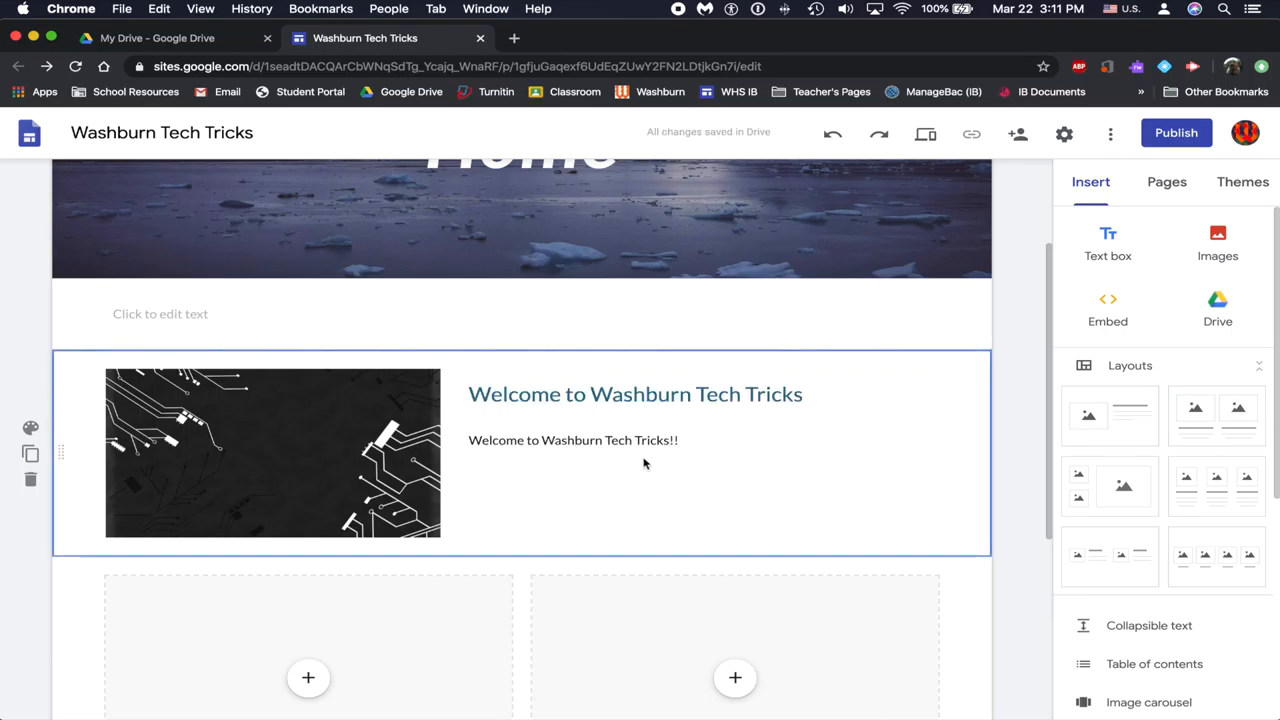
# Scroll down to the empty two-image section below the welcome section.
pyautogui.scroll(-3)
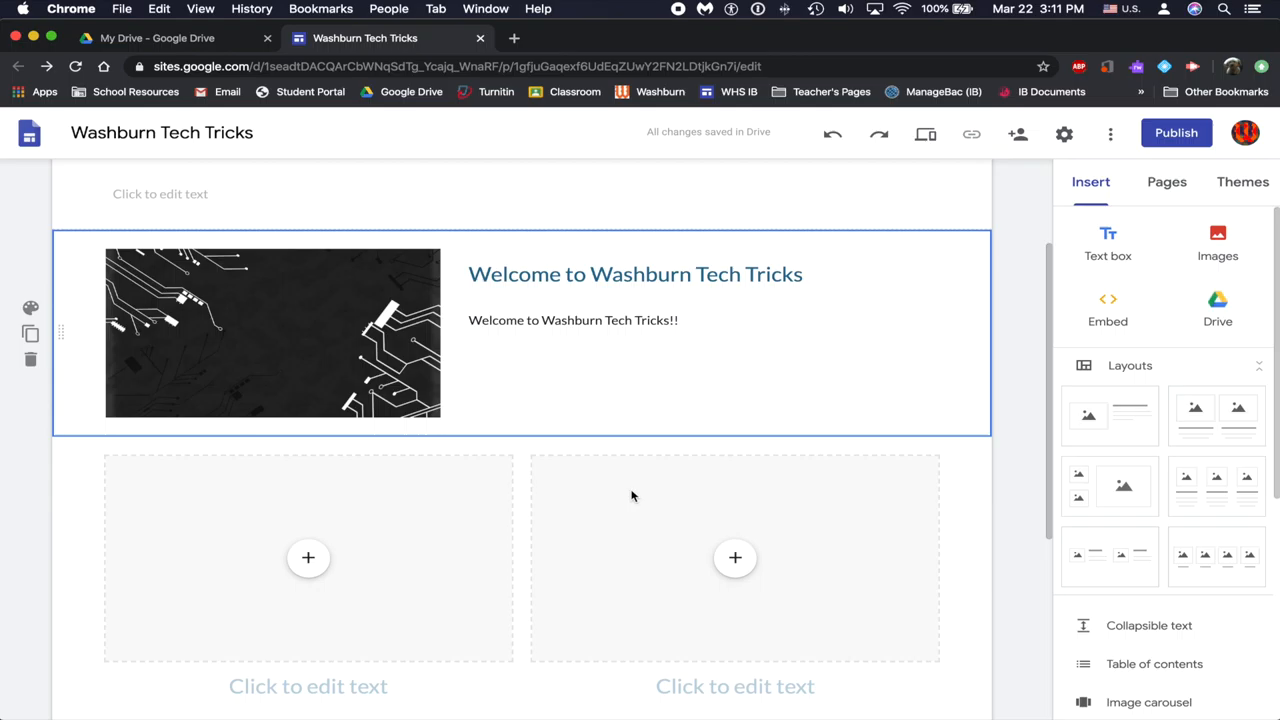
pyautogui.scroll(-3)
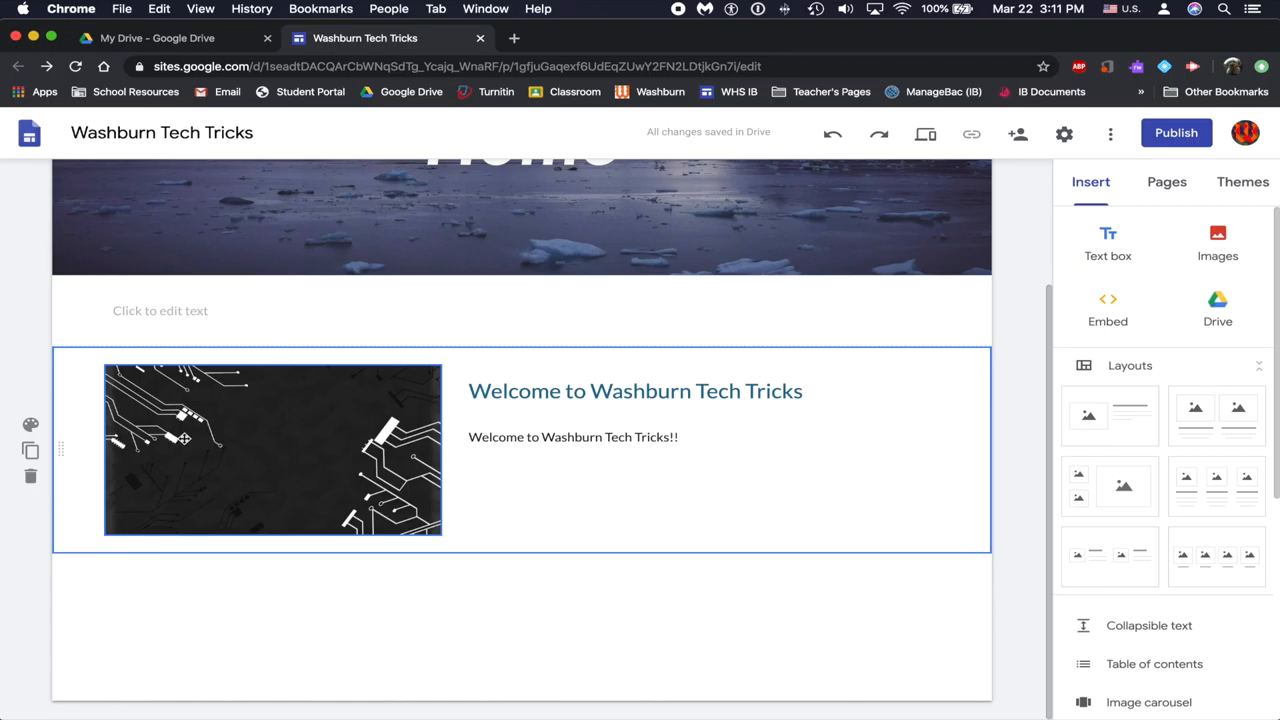
pyautogui.moveTo(31, 424)
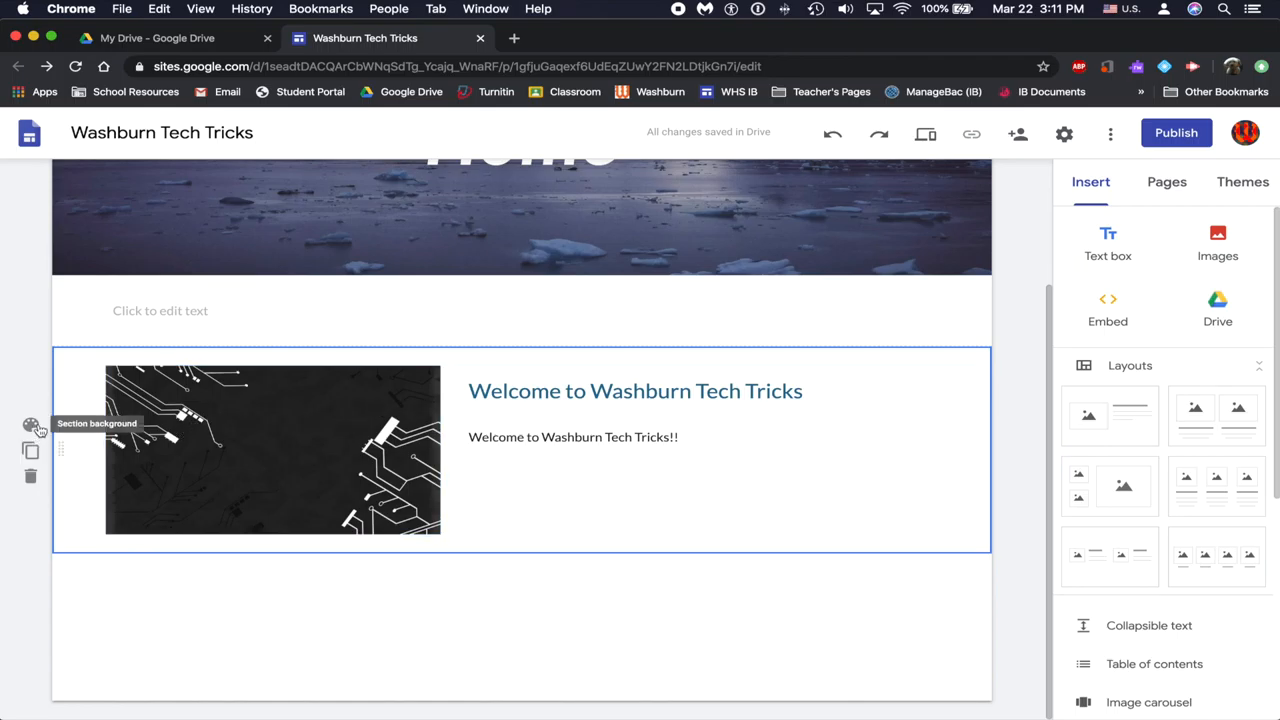
pyautogui.moveTo(17, 447)
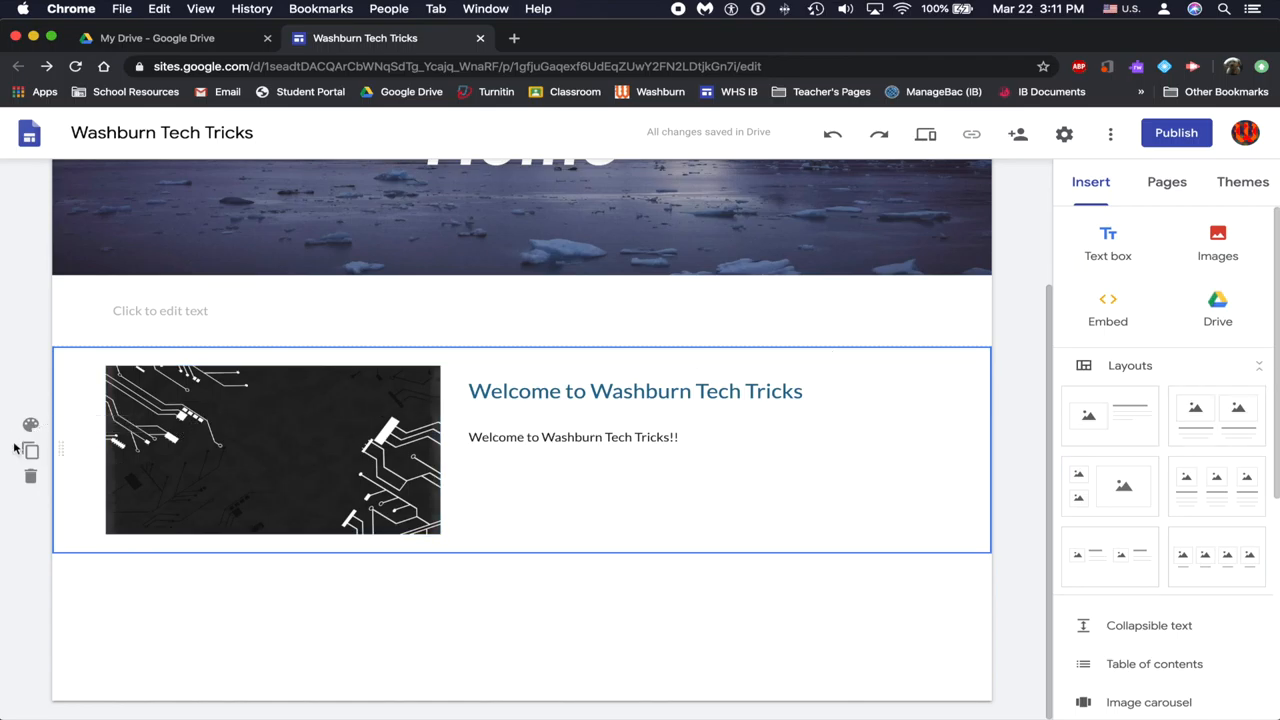
pyautogui.moveTo(30, 450)
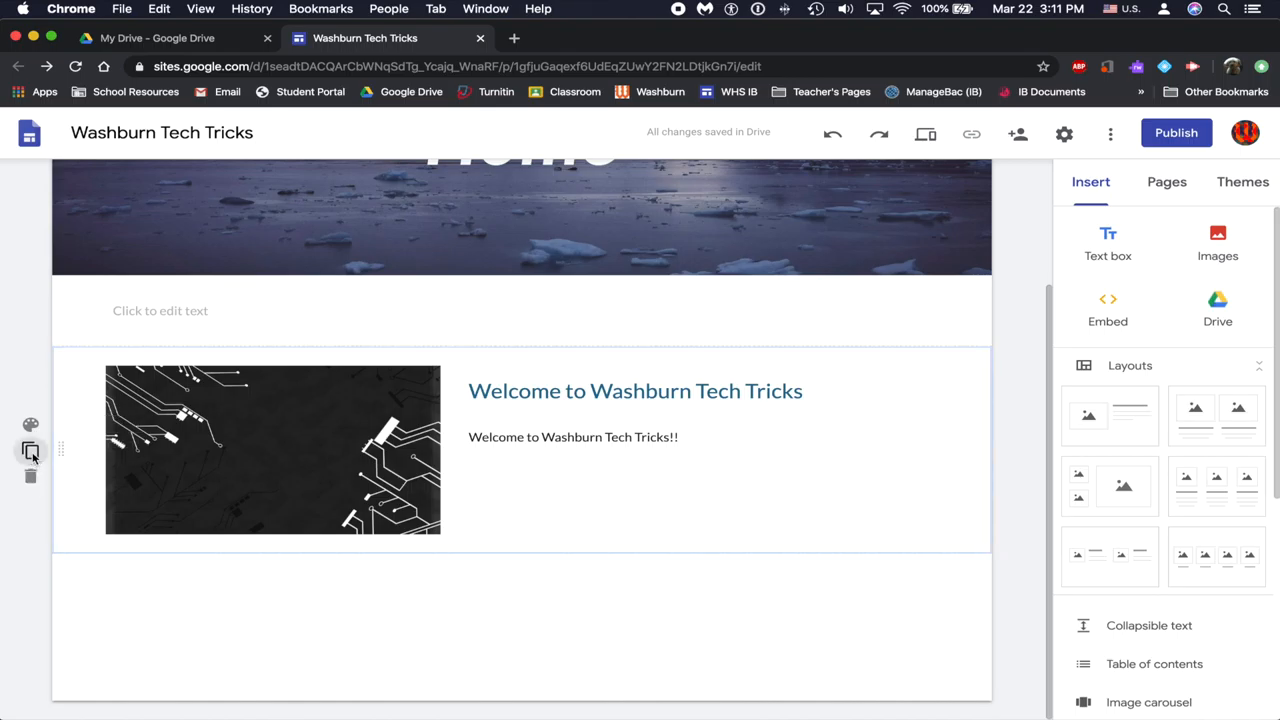
# Duplicate the welcome section and change the copy's heading to 'Check out our new video'.
pyautogui.click(635, 391)
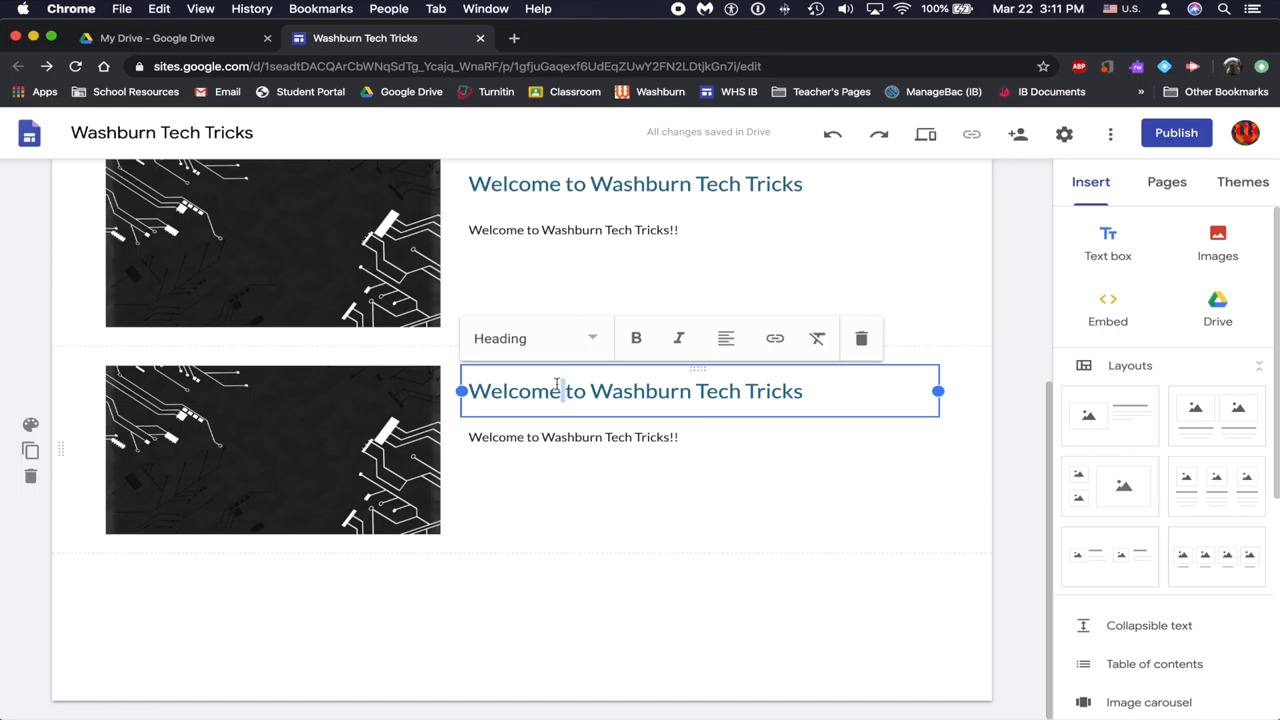
pyautogui.write('Check out our new v')
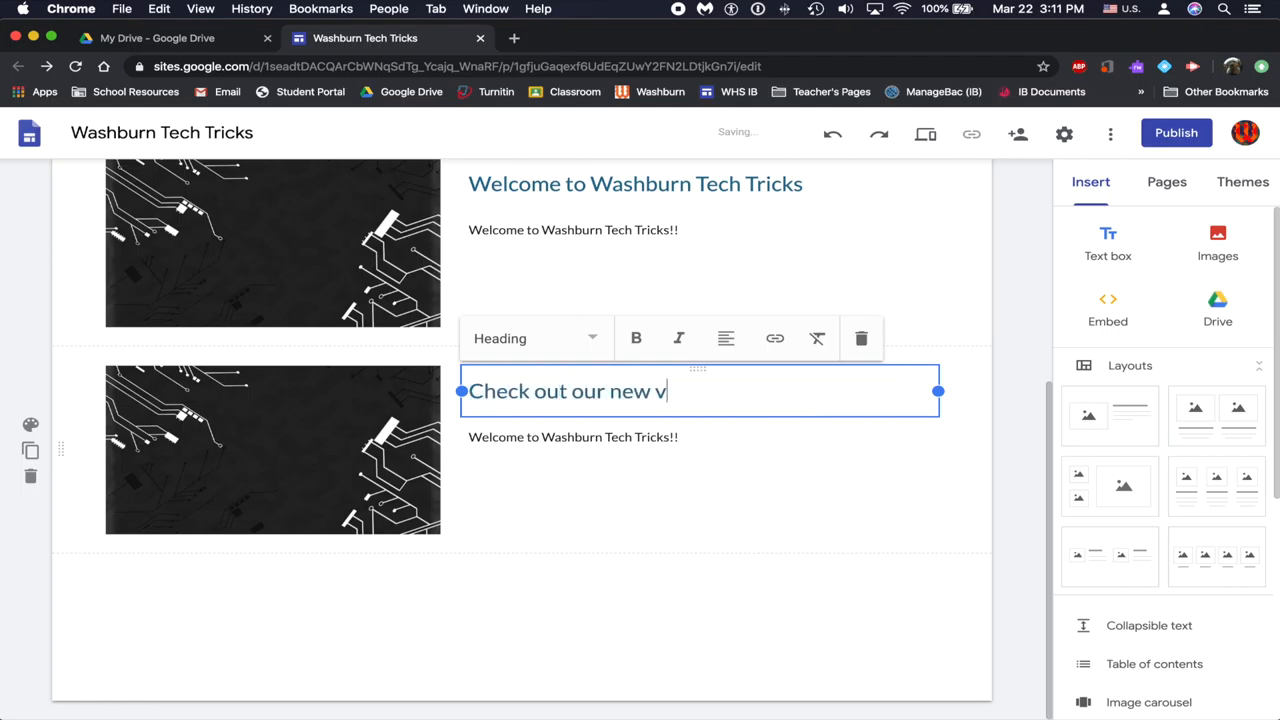
pyautogui.write('ideo')
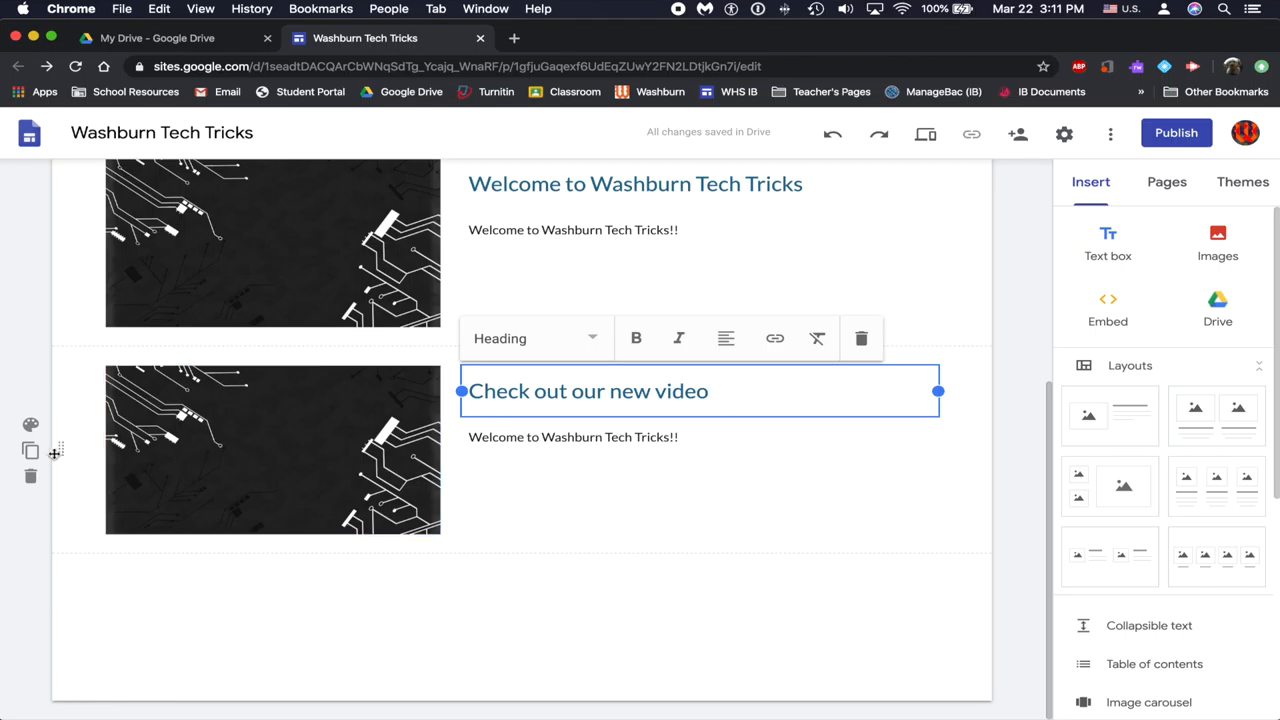
pyautogui.moveTo(30, 451)
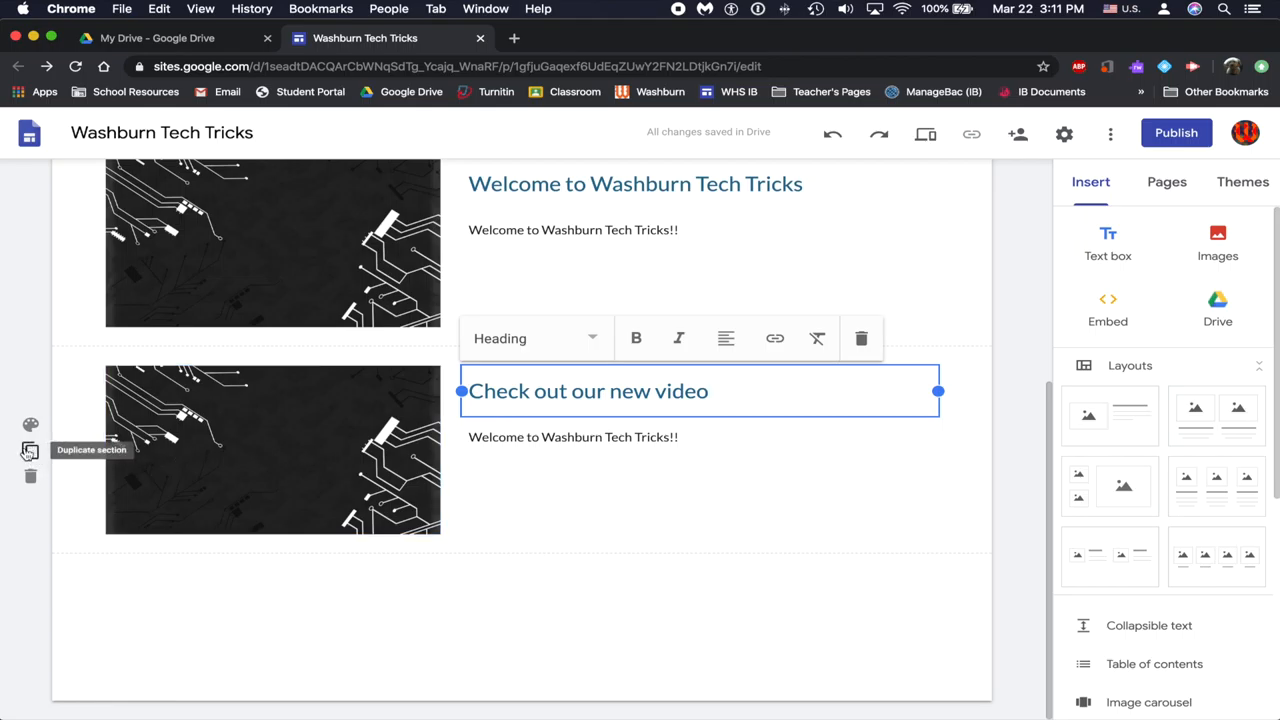
pyautogui.scroll(-3)
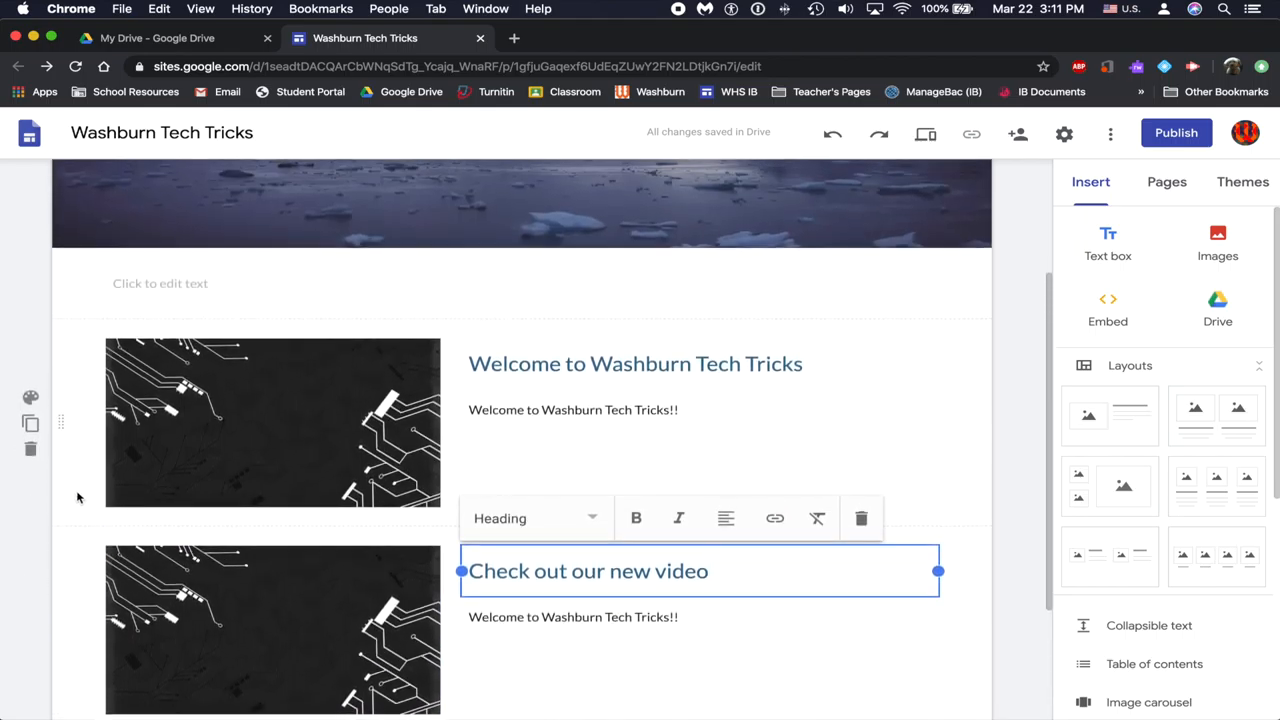
pyautogui.scroll(-3)
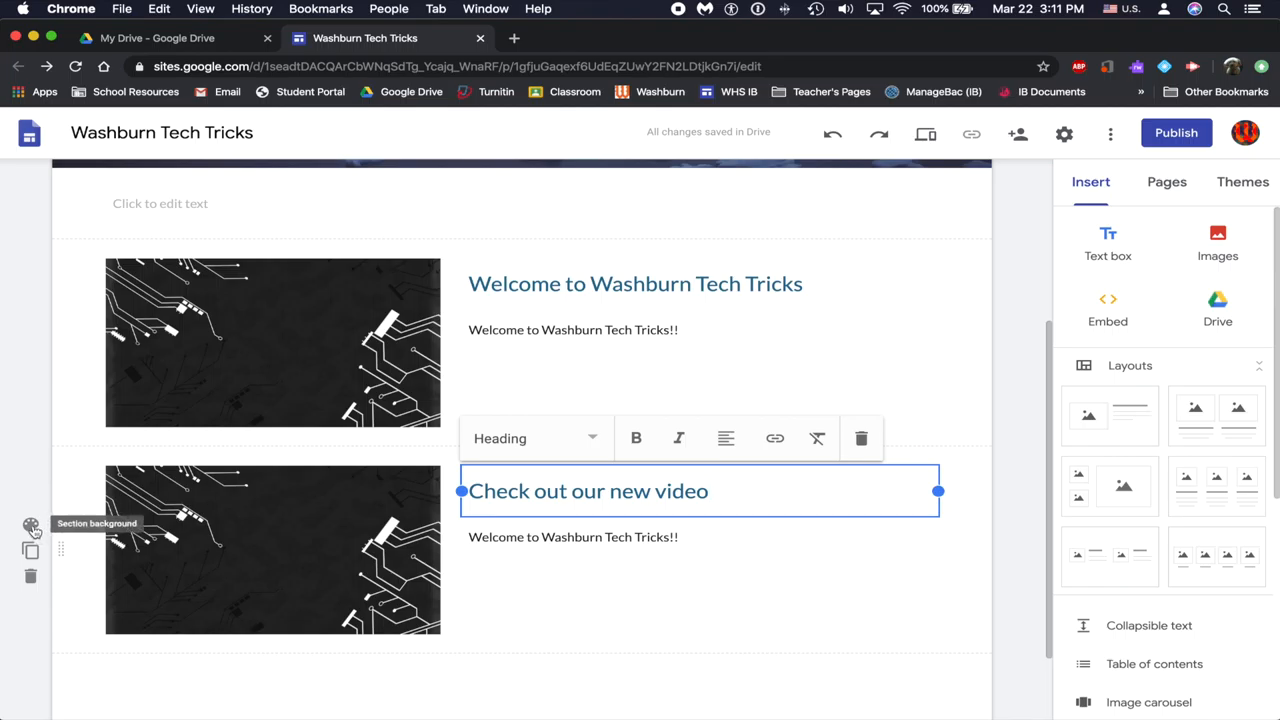
# Apply the Emphasis 2 dark blue background to the video section.
pyautogui.click(31, 524)
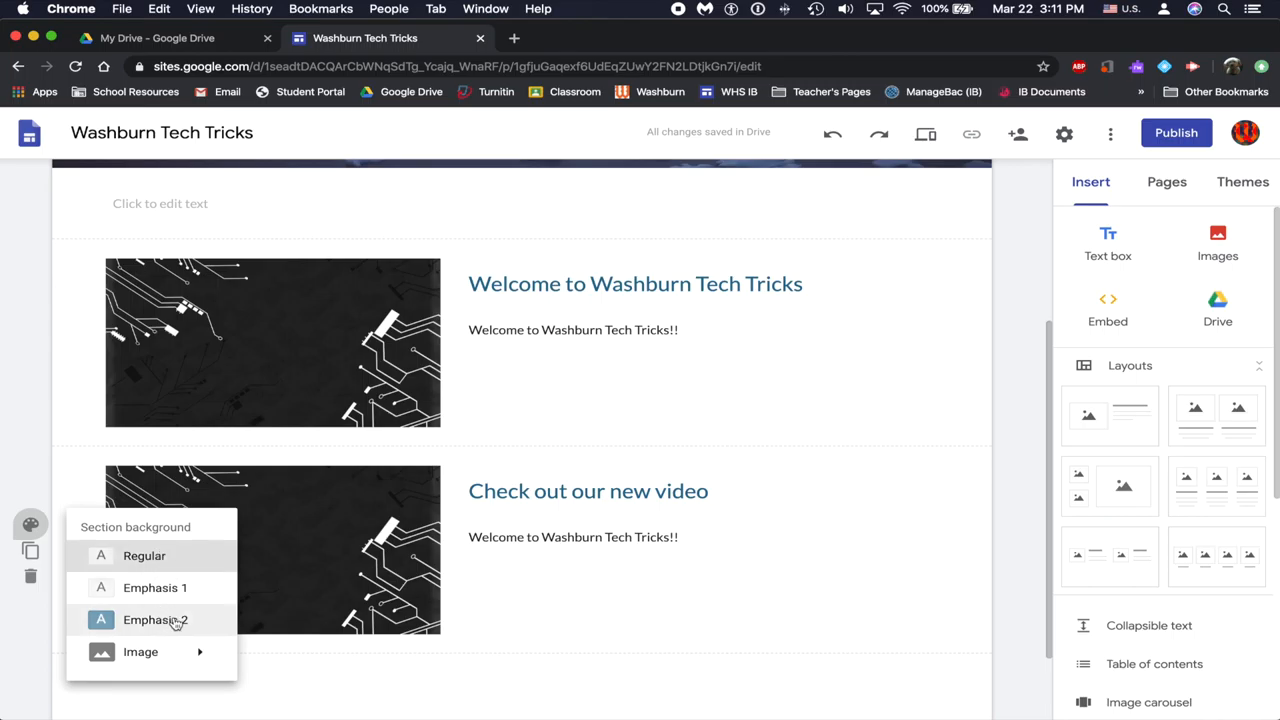
pyautogui.click(155, 619)
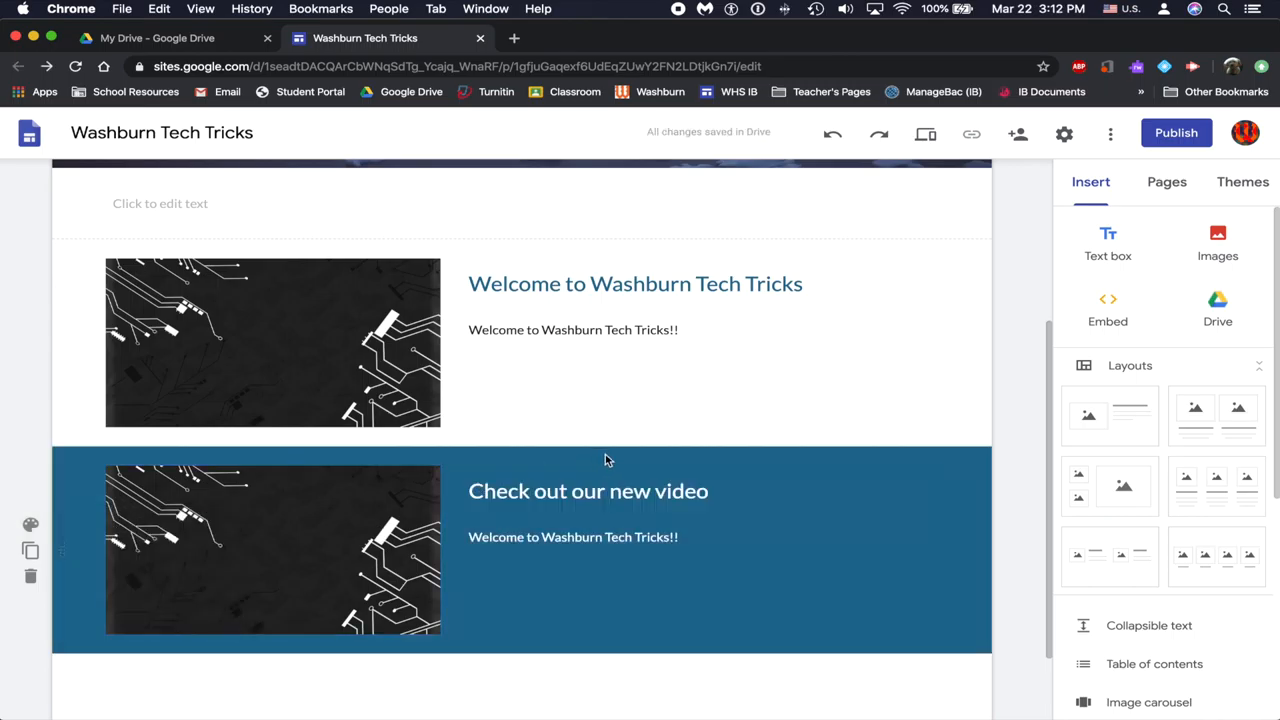
pyautogui.click(588, 491)
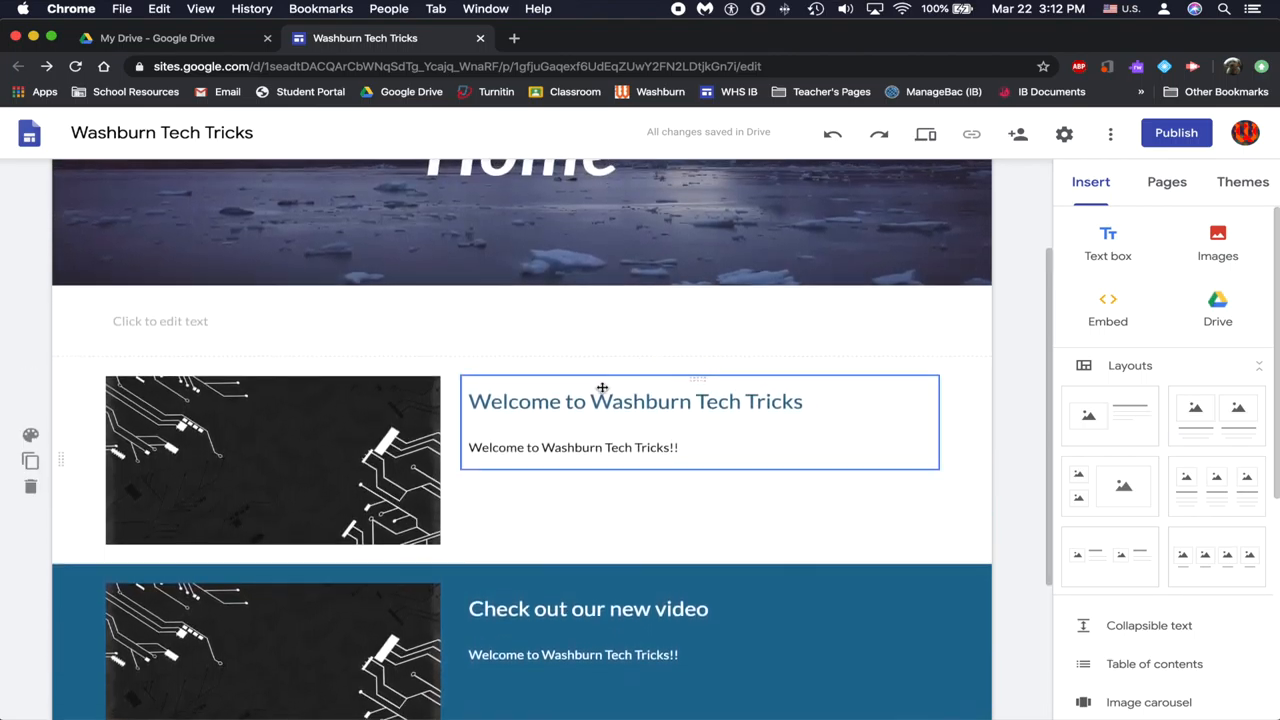
pyautogui.scroll(-3)
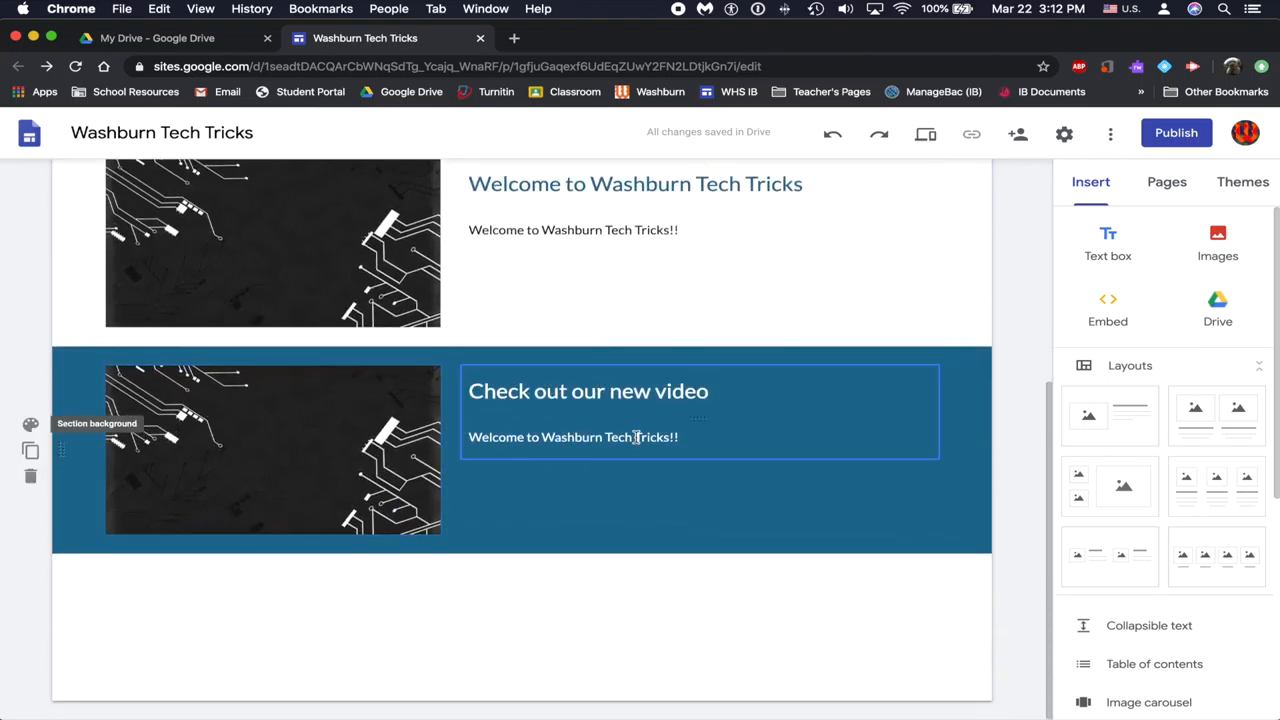
pyautogui.scroll(-3)
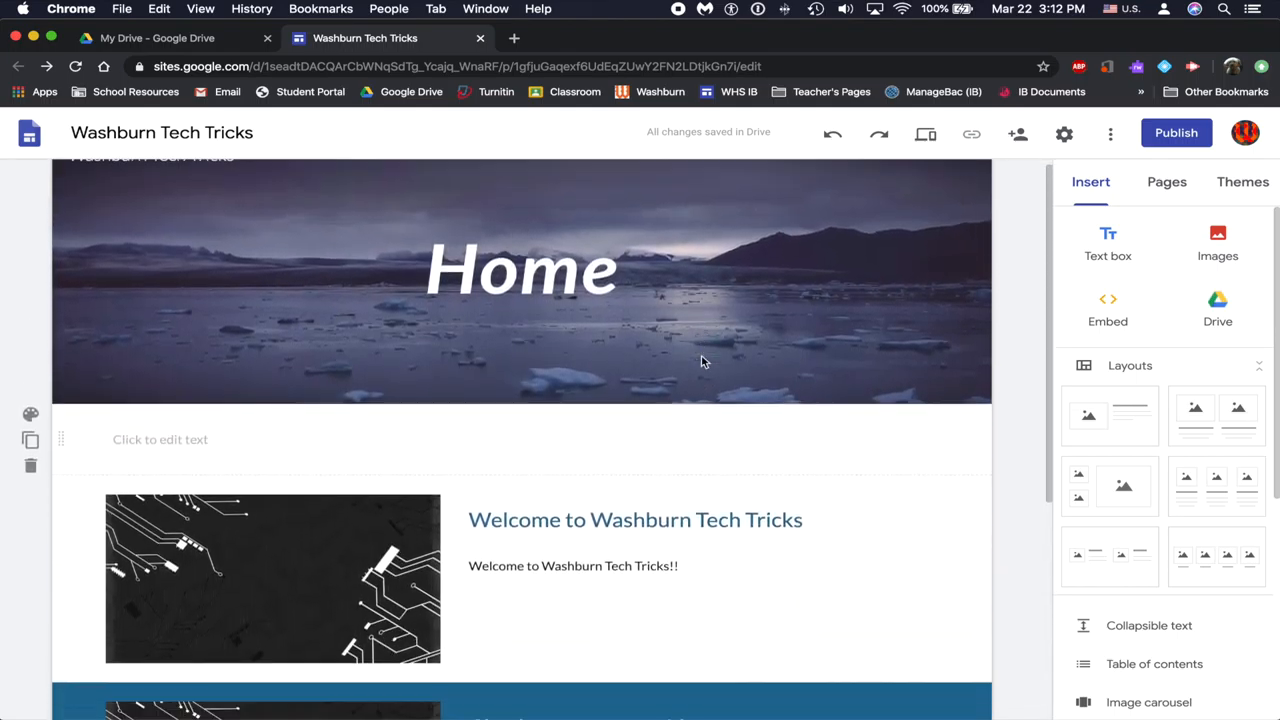
pyautogui.scroll(-3)
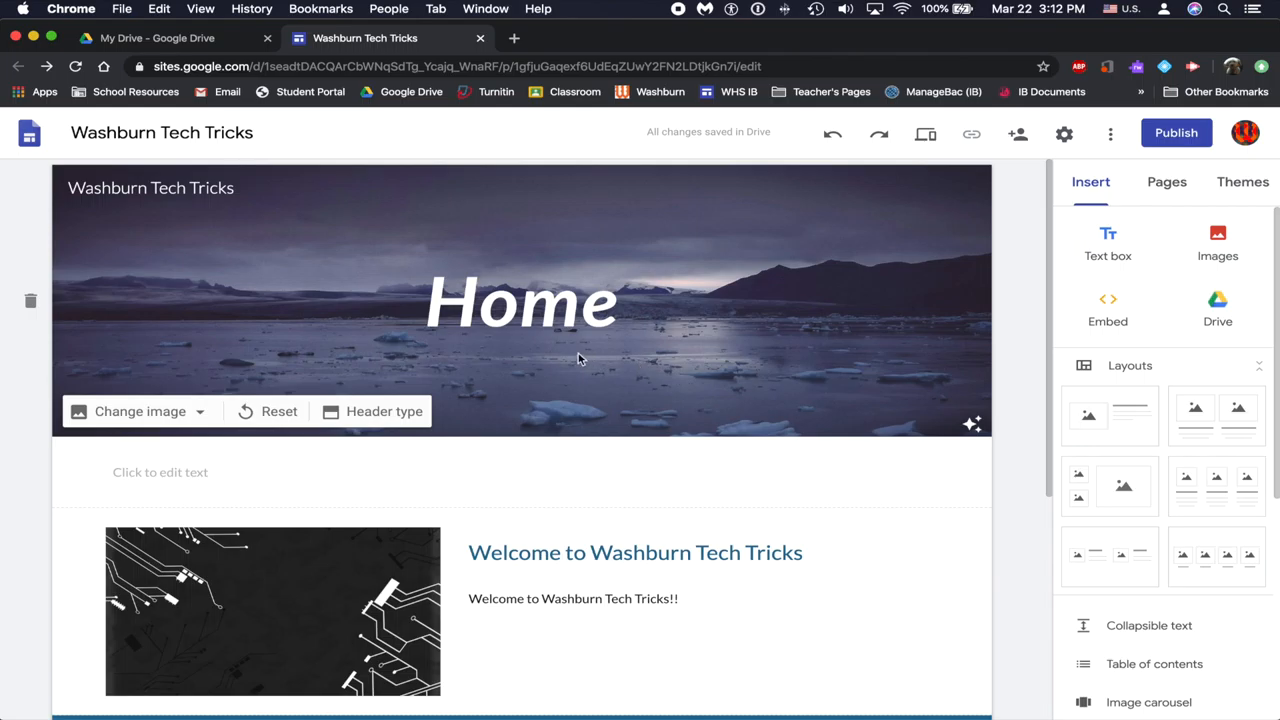
pyautogui.moveTo(580, 352)
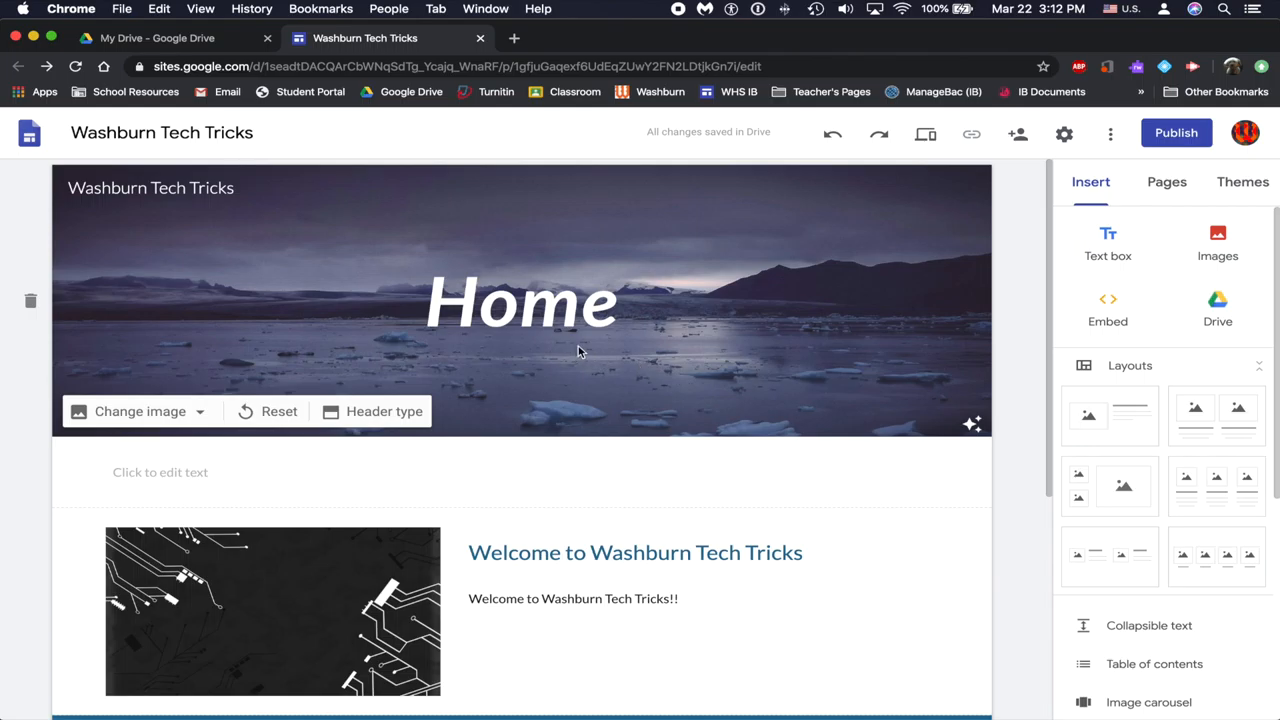
pyautogui.moveTo(892, 272)
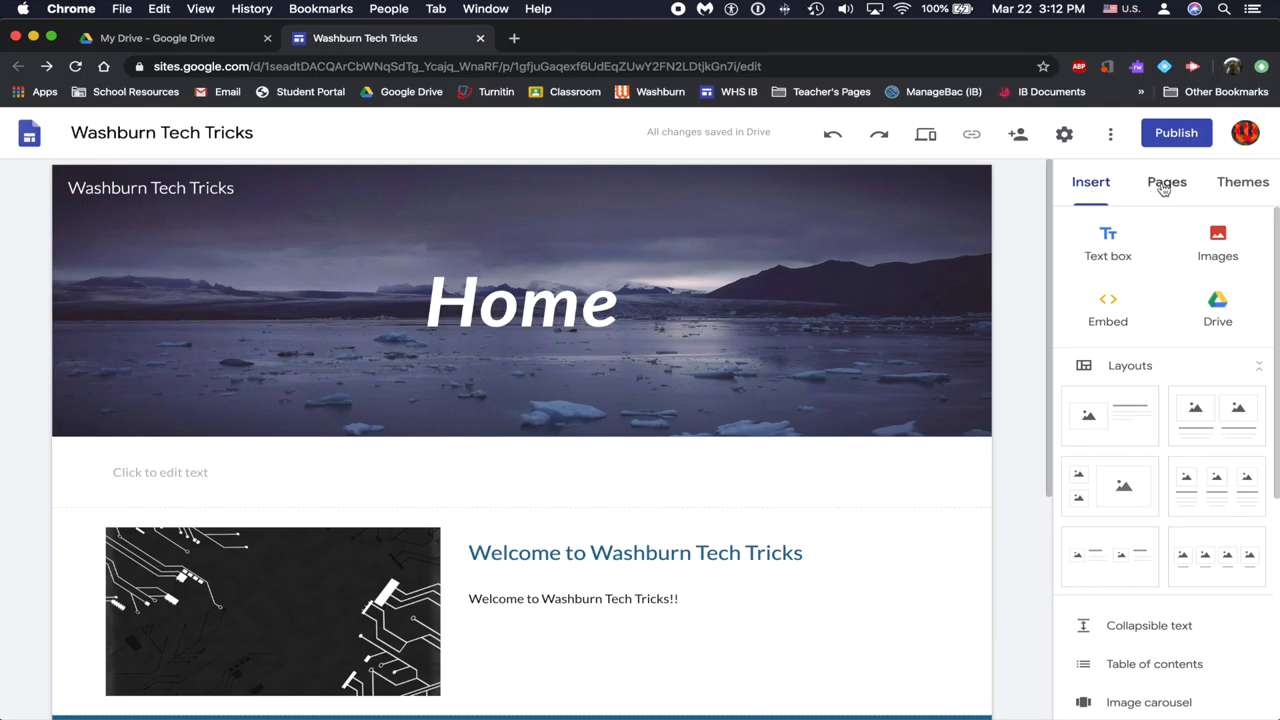
# Create a new site page named 'Videos' from the Pages panel.
pyautogui.click(1166, 181)
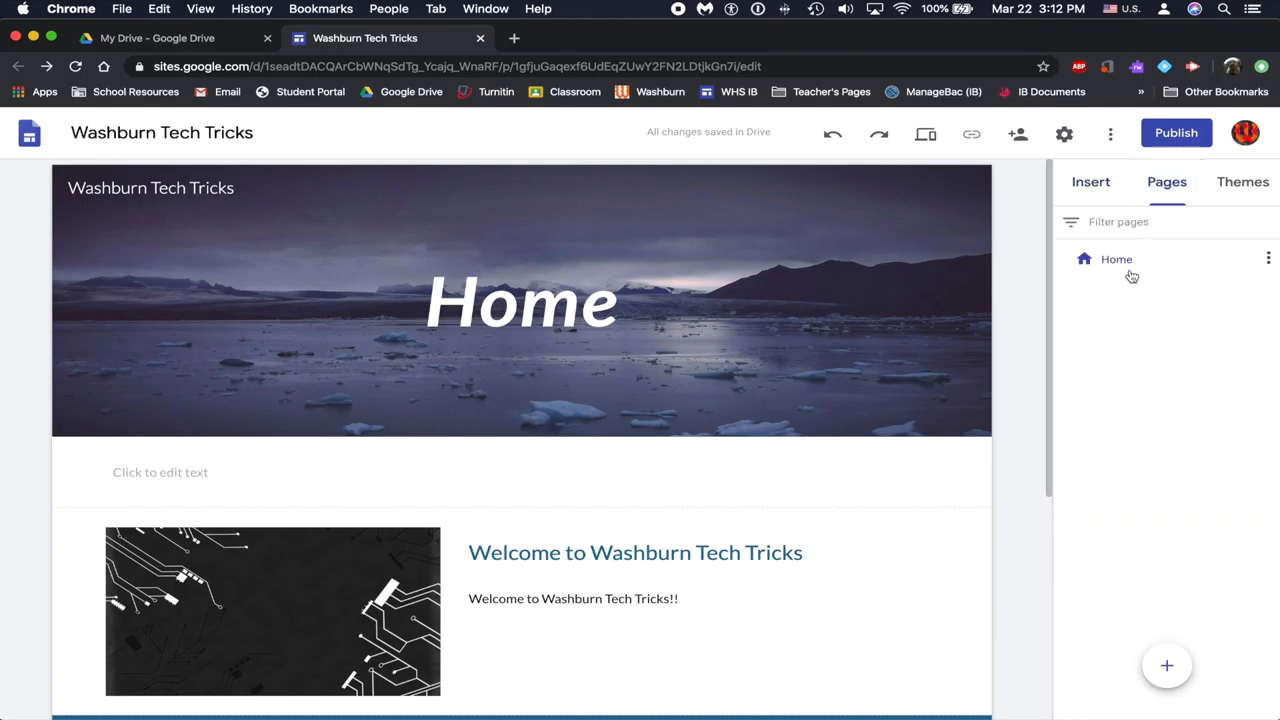
pyautogui.moveTo(1117, 259)
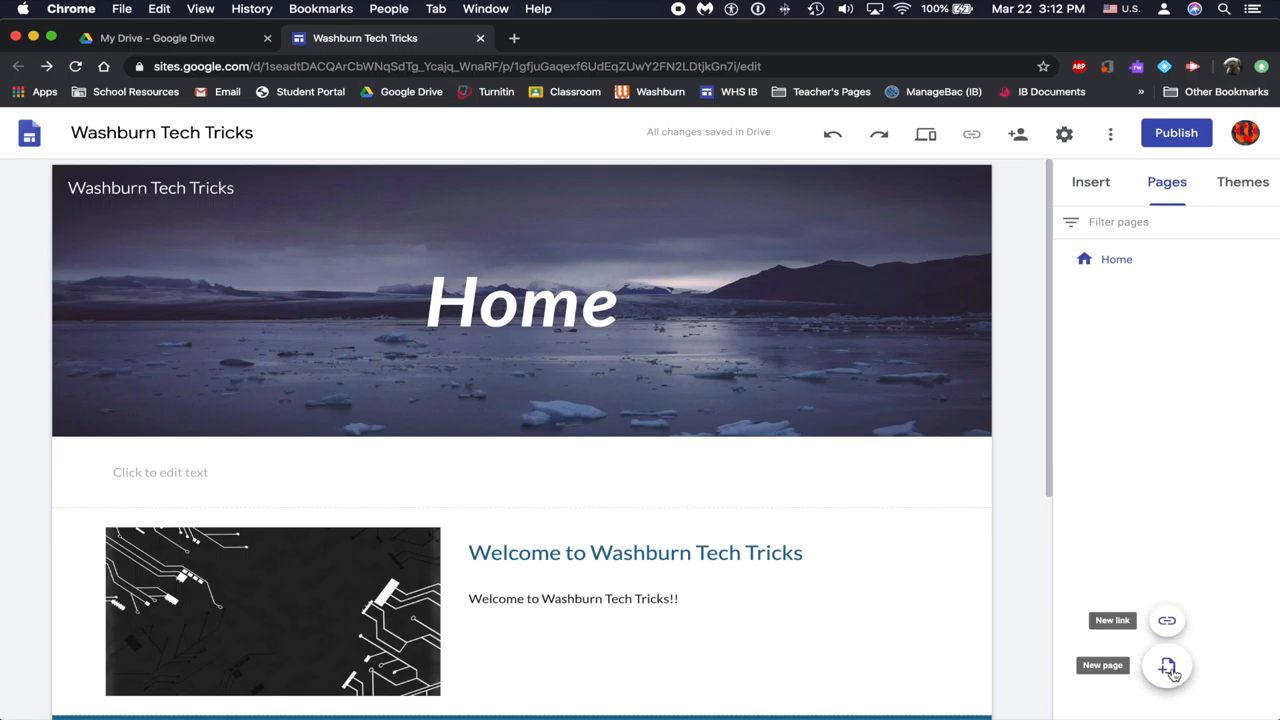
pyautogui.click(1166, 665)
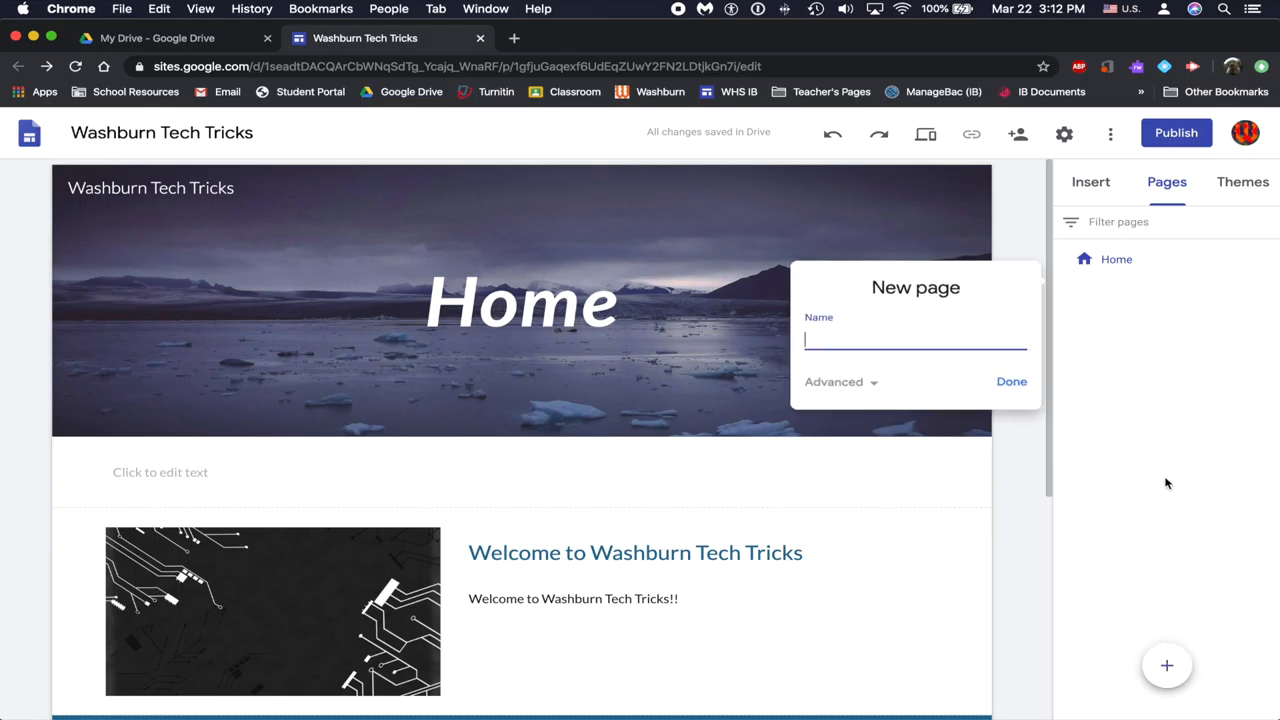
pyautogui.write('Vid')
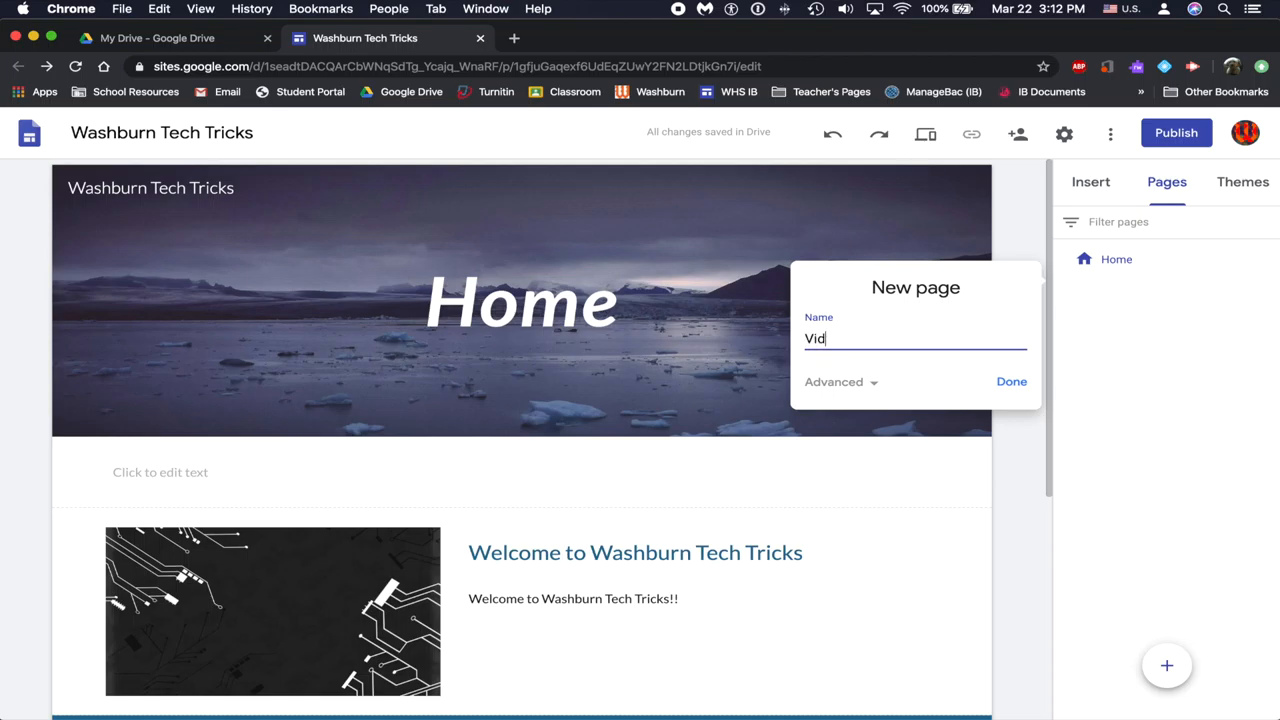
pyautogui.write('eos')
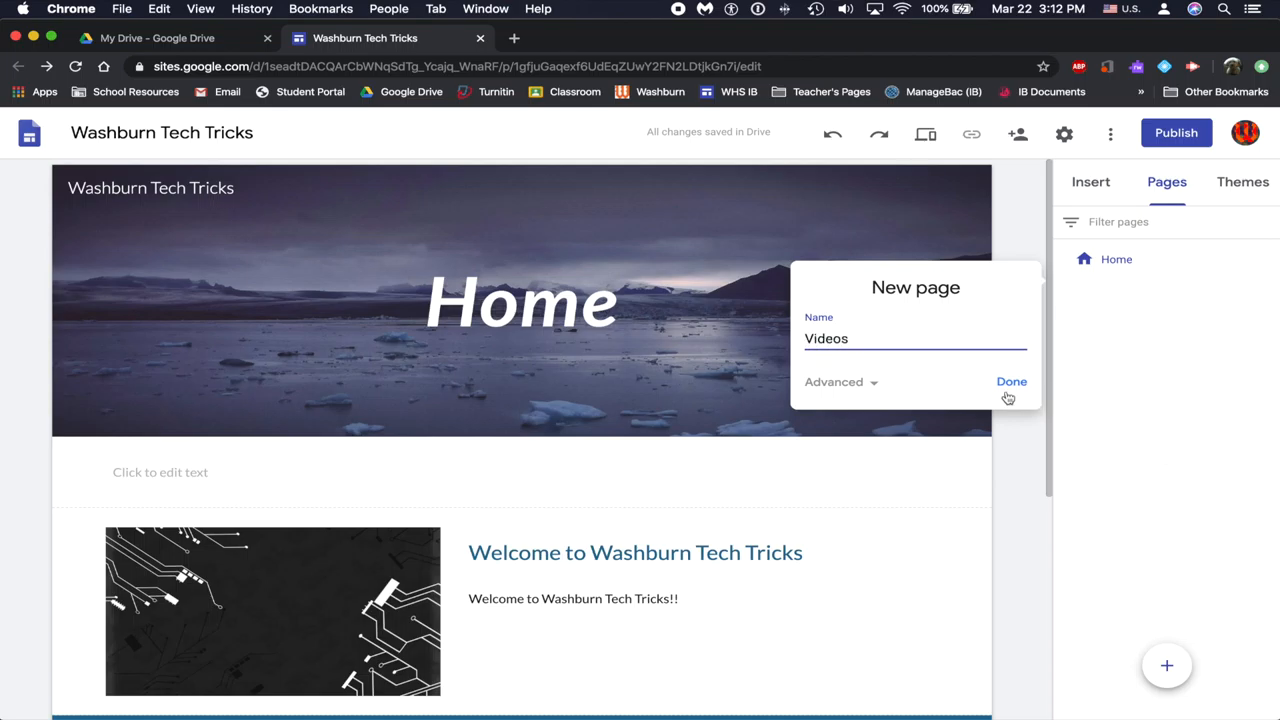
pyautogui.click(1011, 381)
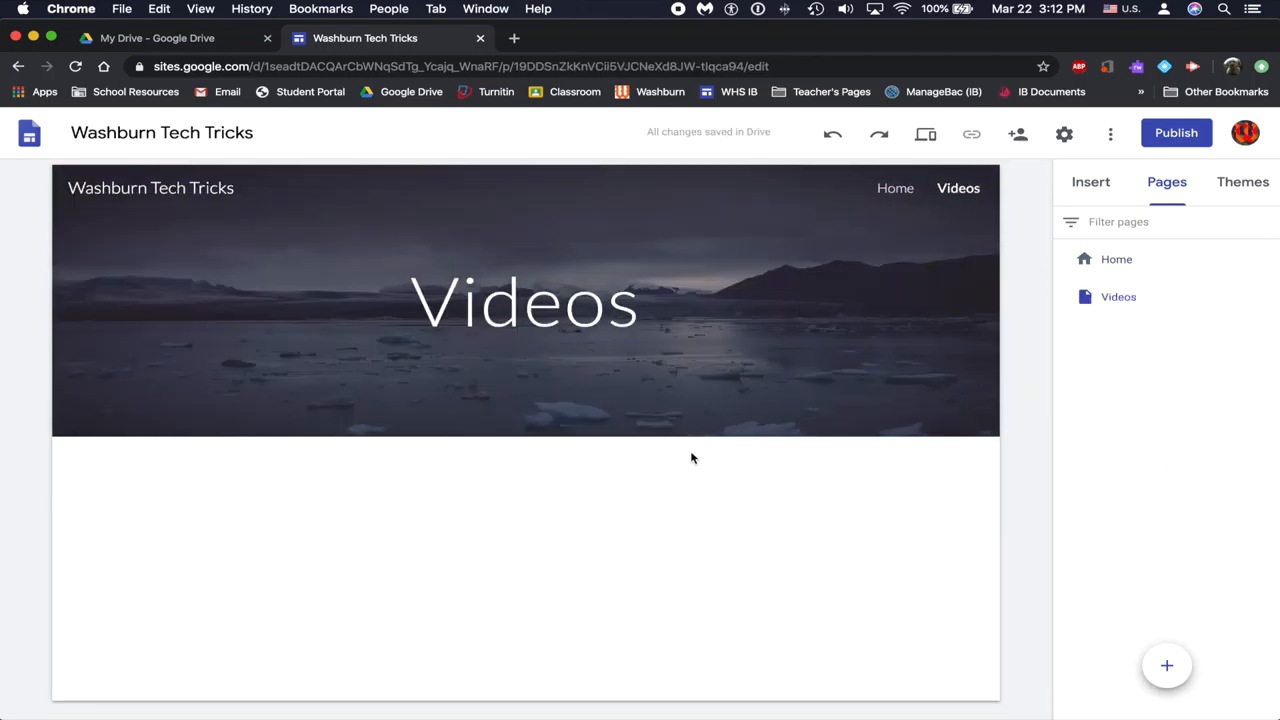
# Retitle the Videos page banner from 'Videos' to 'WHS Videos' and deselect it.
pyautogui.click(524, 302)
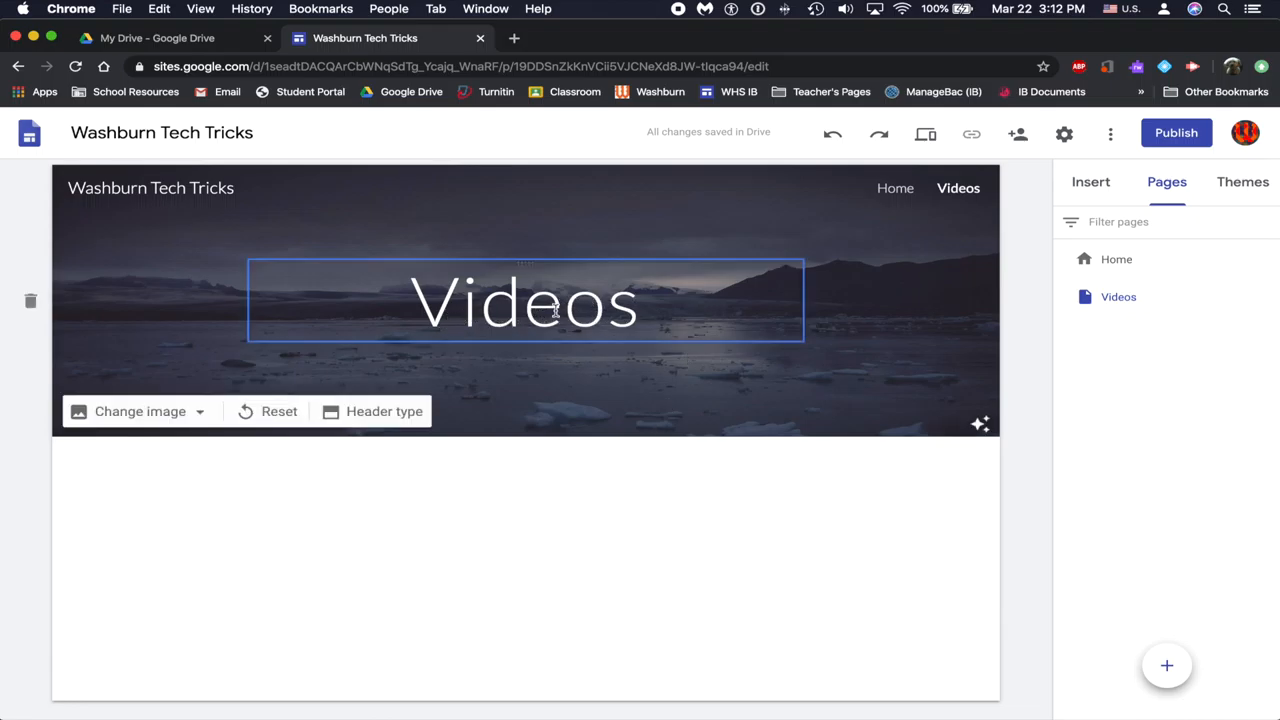
pyautogui.doubleClick(524, 302)
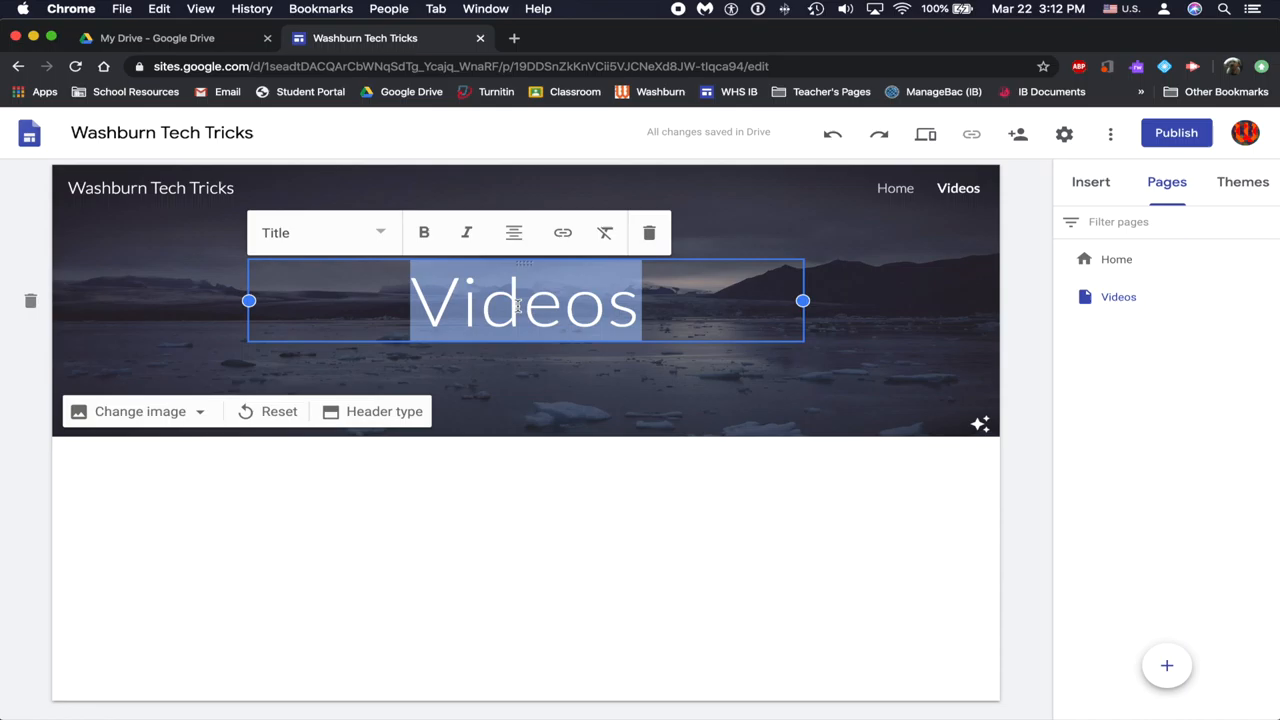
pyautogui.write('W')
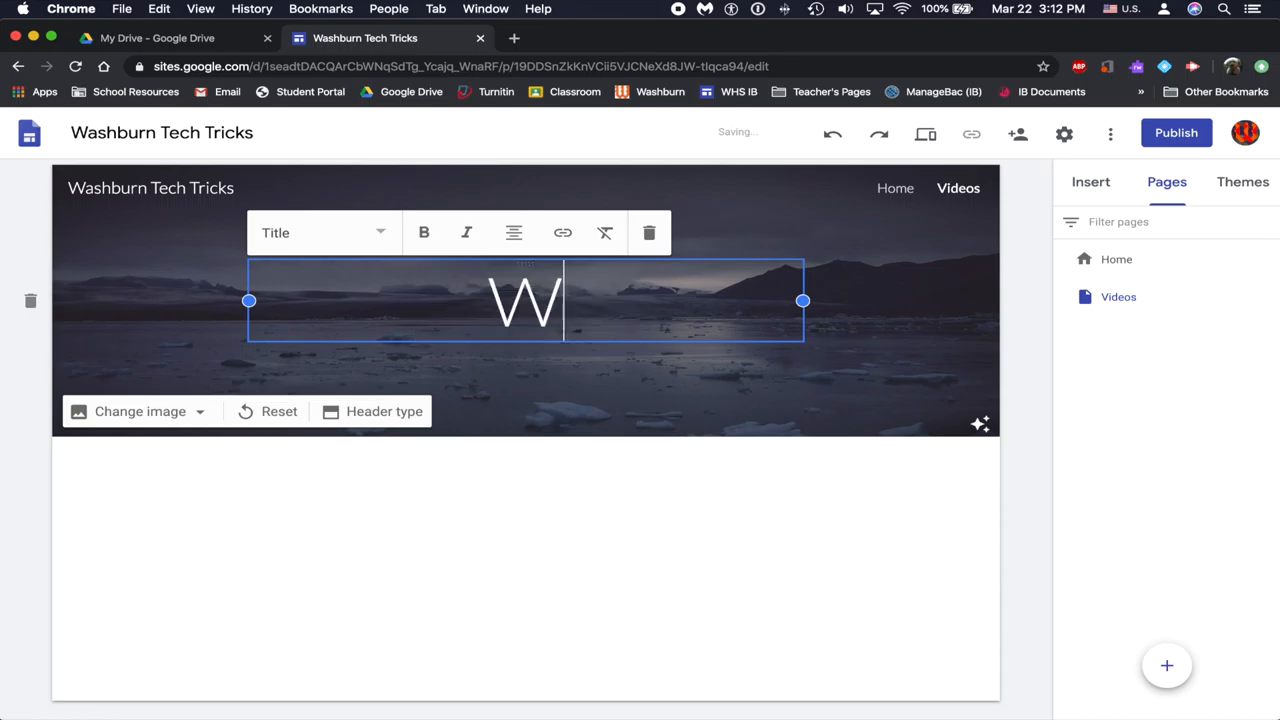
pyautogui.write('HS Videos')
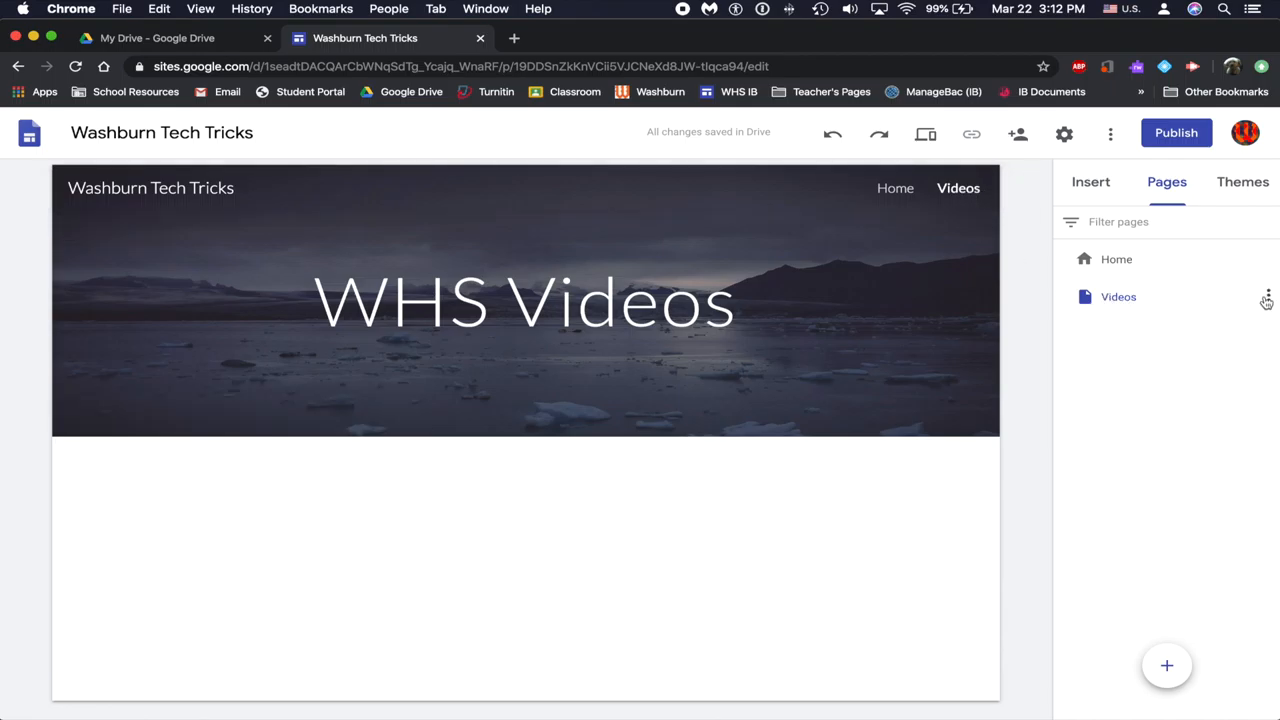
pyautogui.click(1267, 296)
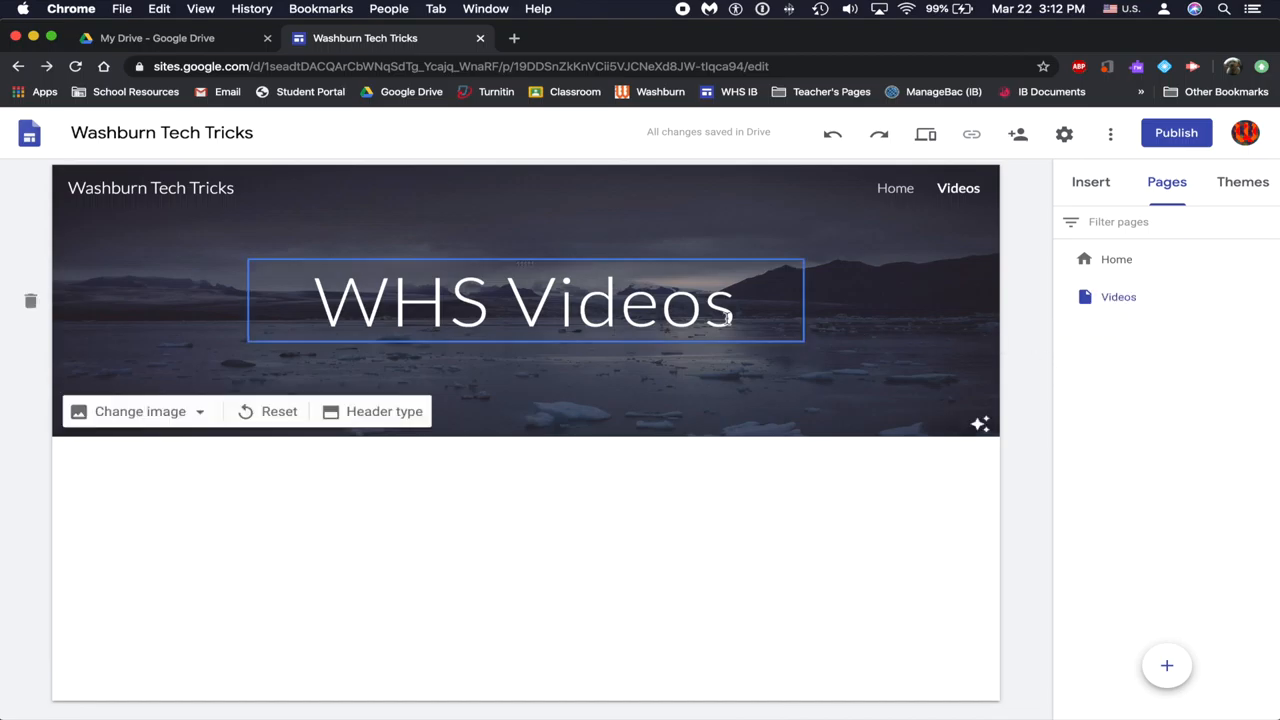
pyautogui.click(436, 430)
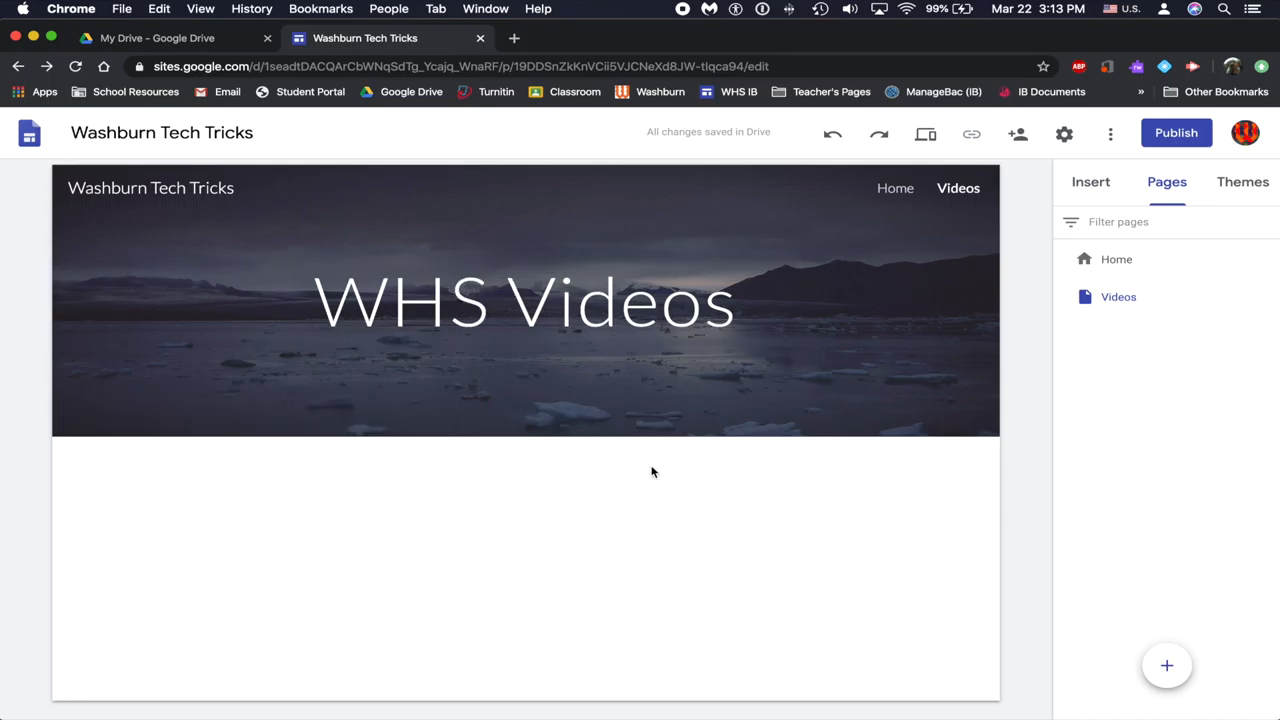
# Show the Insert panel and scroll down to the YouTube embed option.
pyautogui.click(1090, 181)
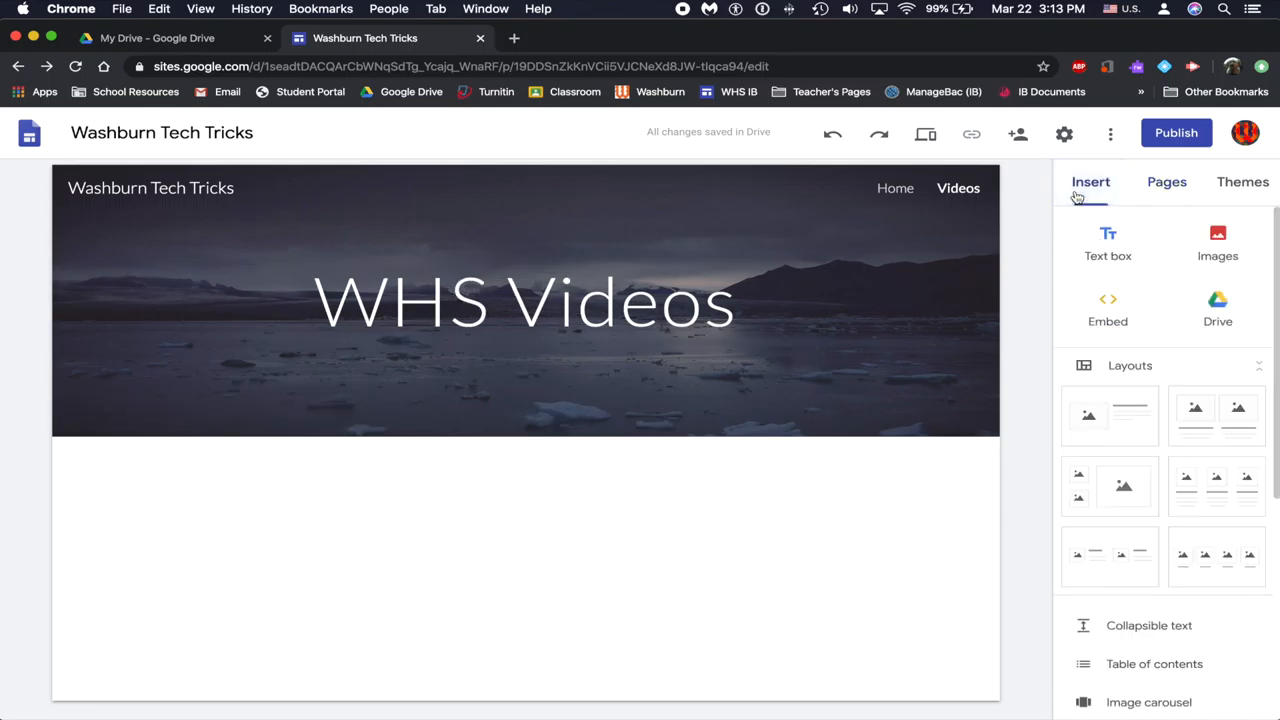
pyautogui.scroll(-3)
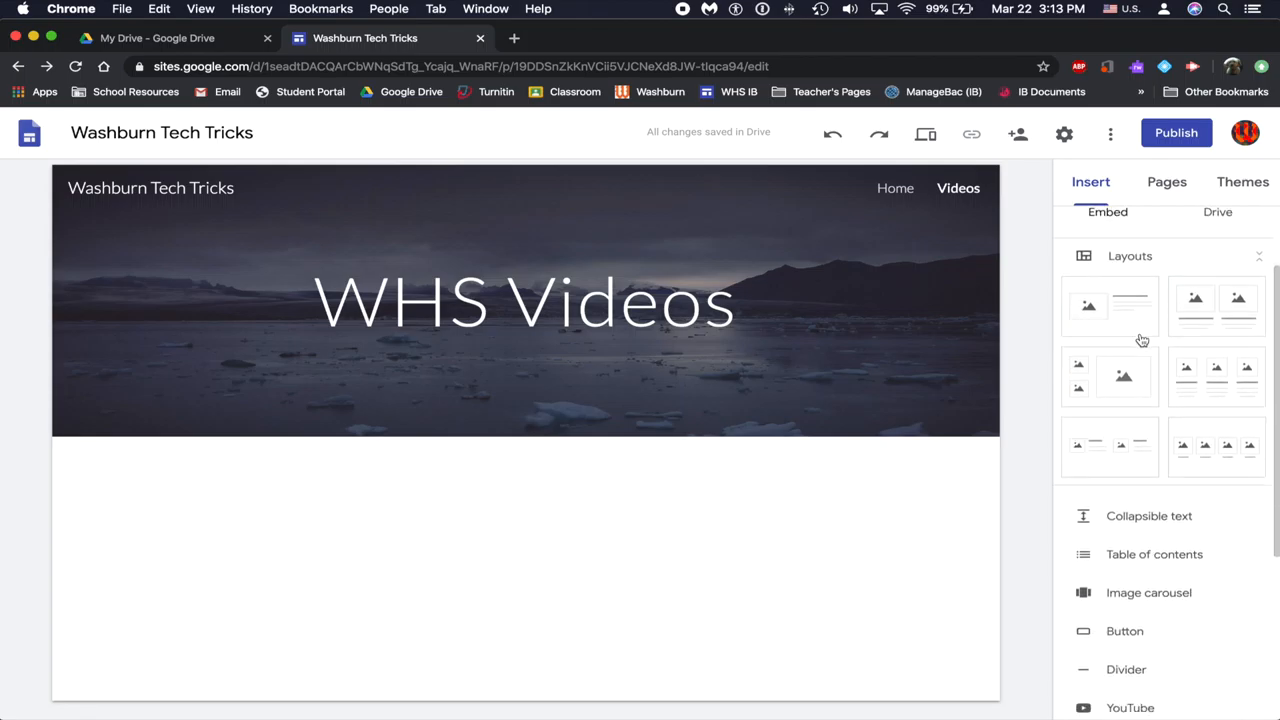
pyautogui.scroll(-3)
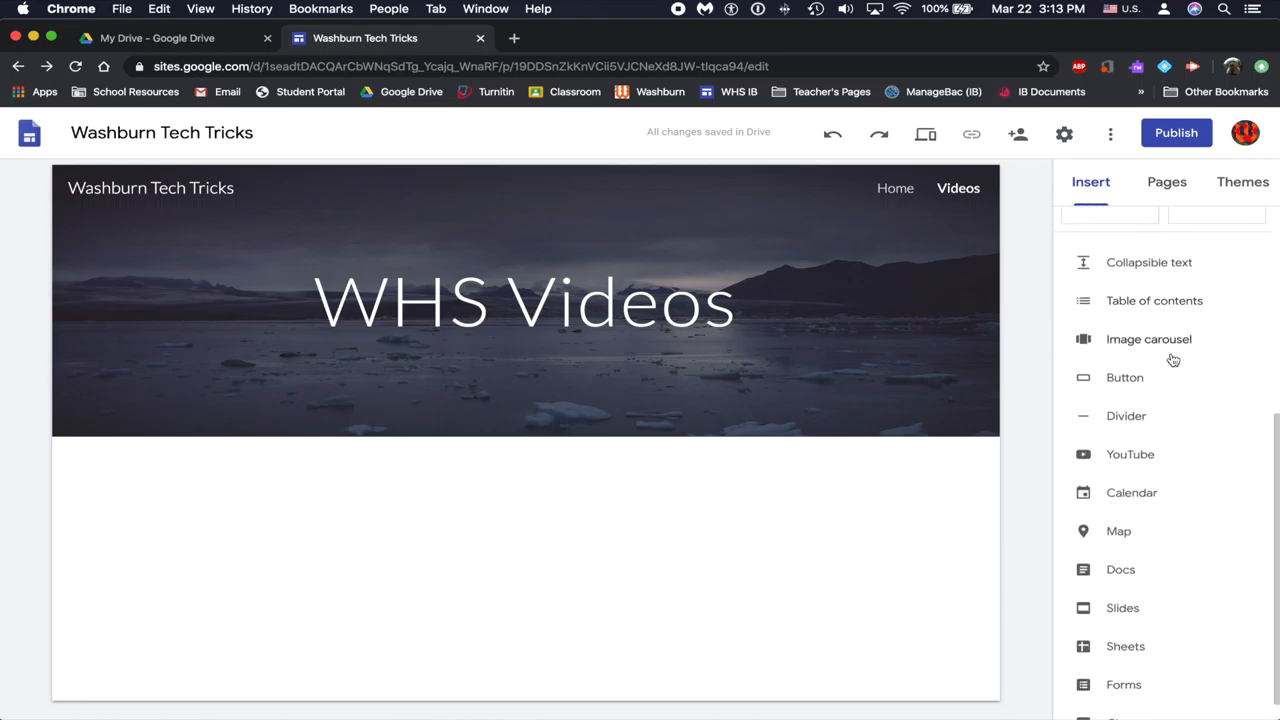
pyautogui.moveTo(1150, 472)
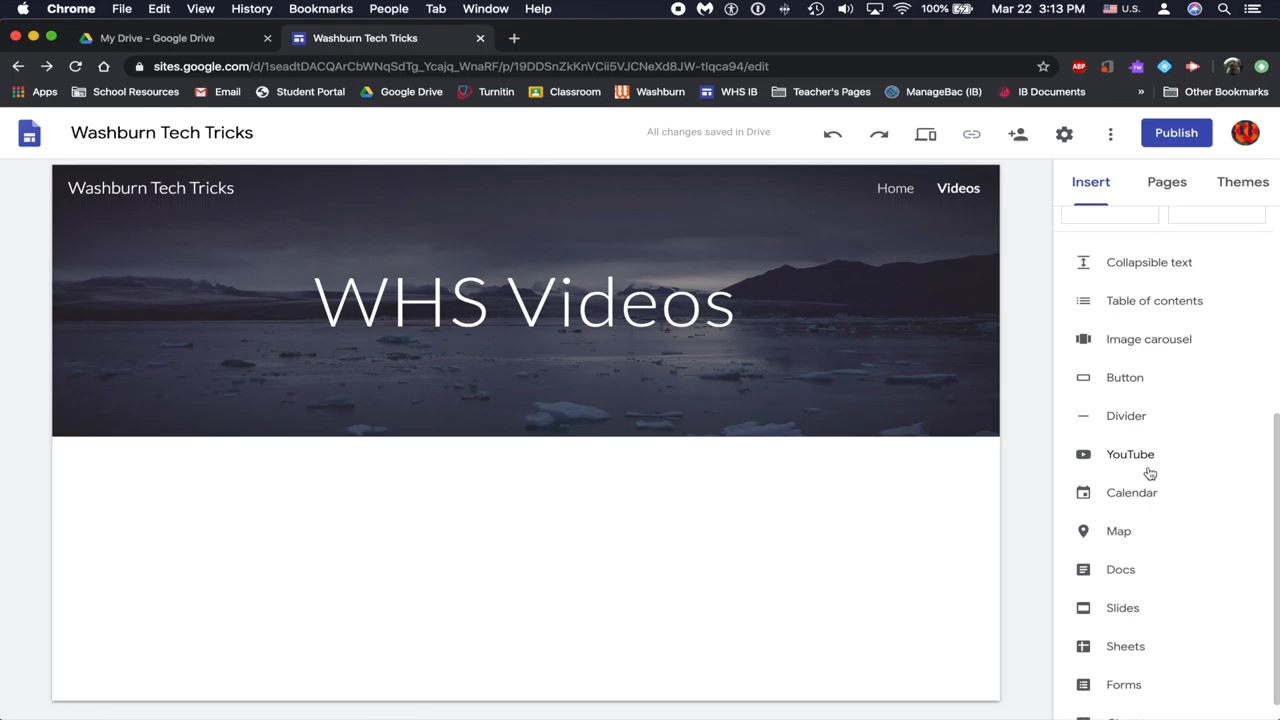
pyautogui.moveTo(1154, 301)
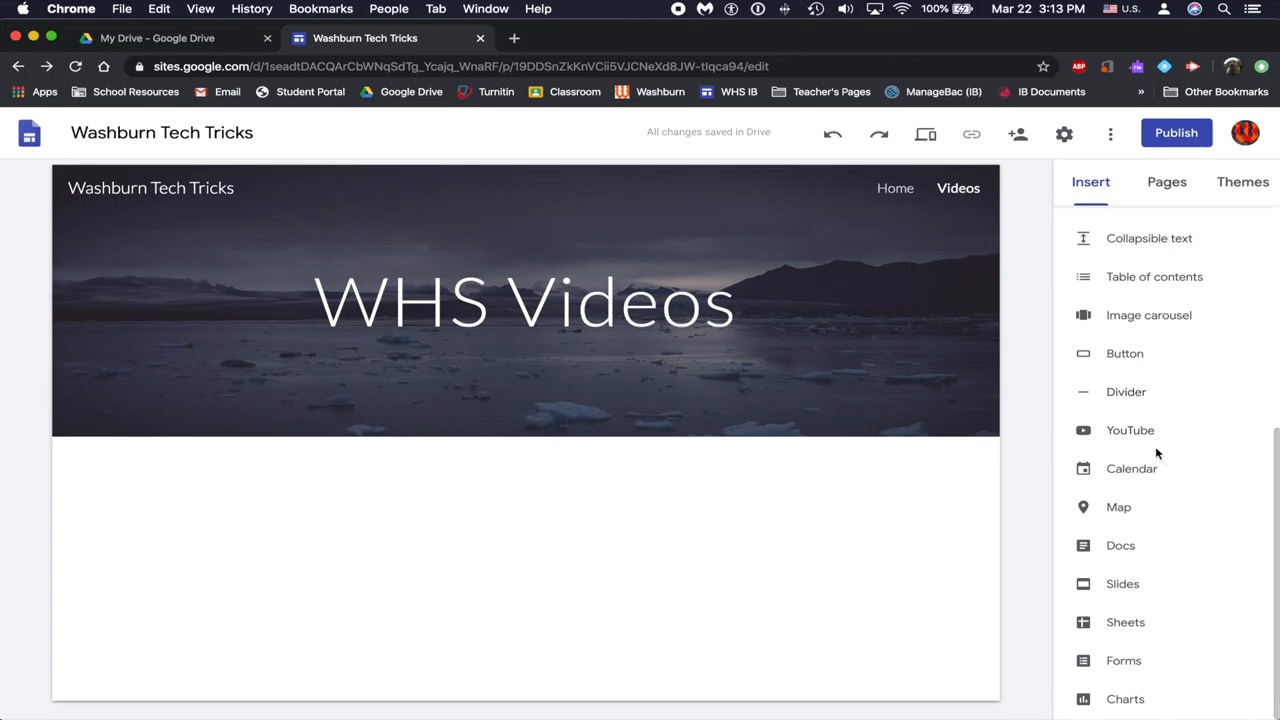
pyautogui.moveTo(1137, 551)
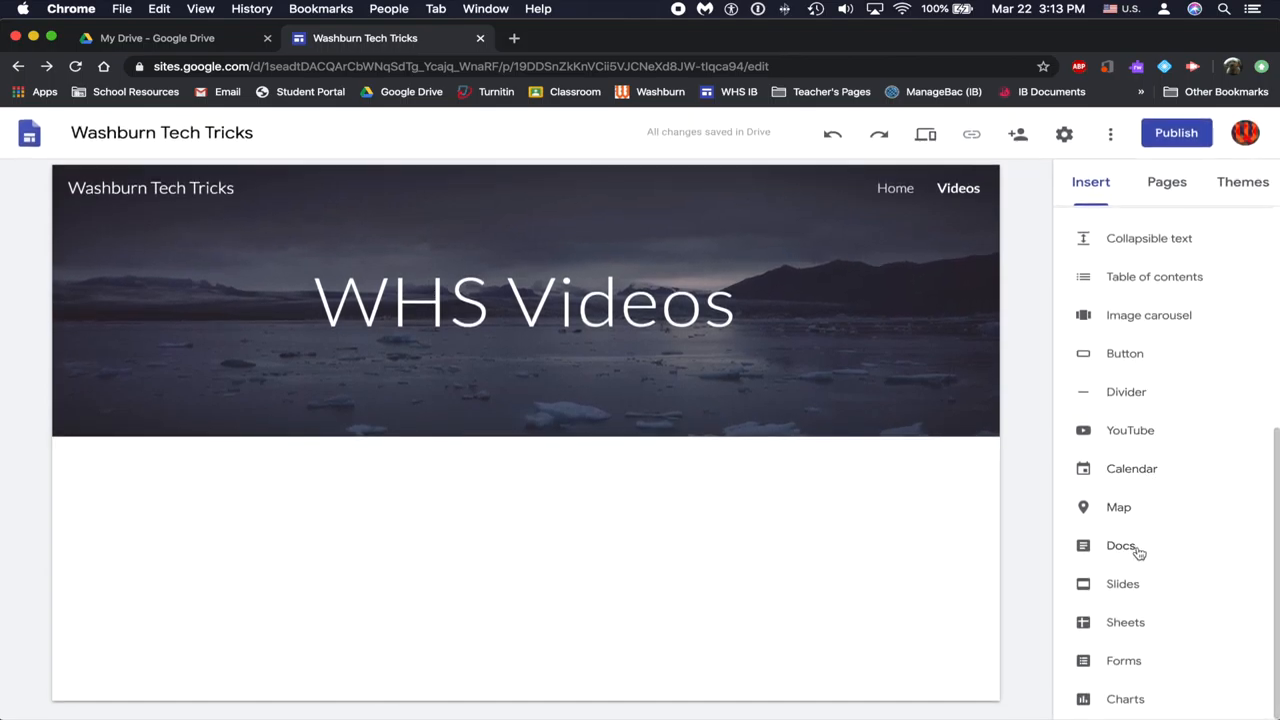
pyautogui.moveTo(1119, 525)
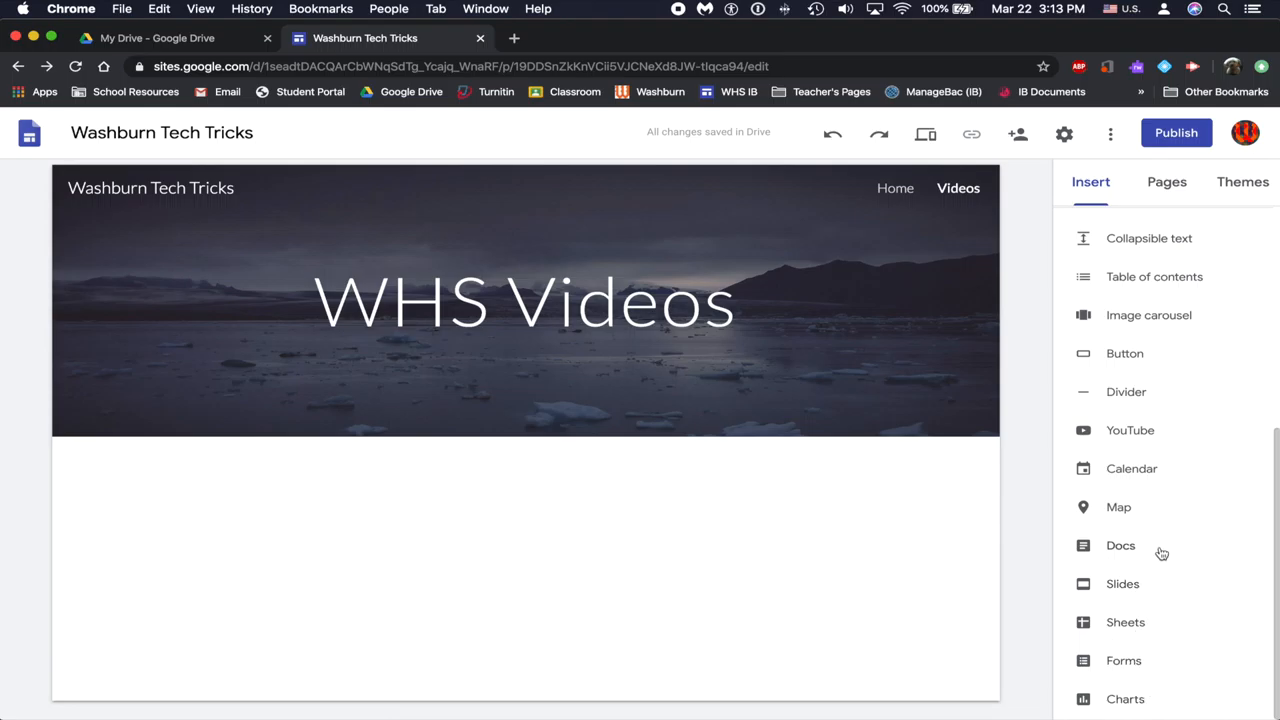
pyautogui.moveTo(1155, 433)
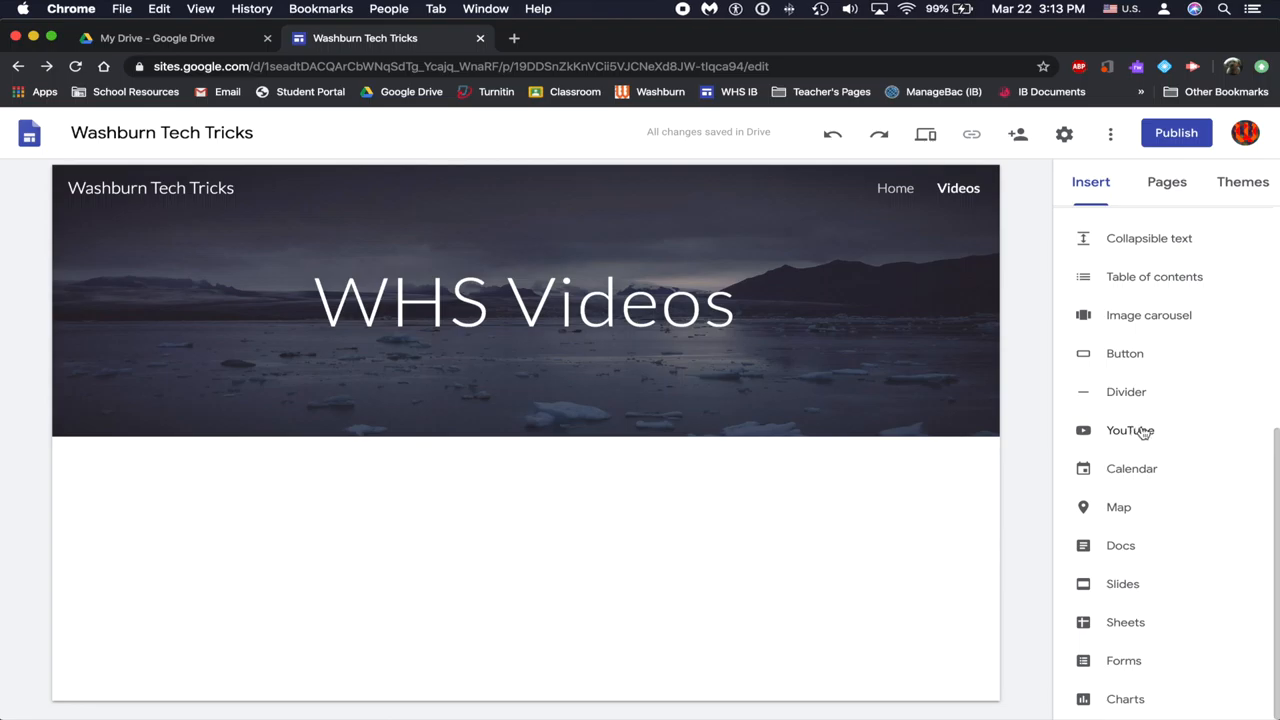
# Search YouTube for 'whs' and embed the Calculator Tips and Tricks video.
pyautogui.click(1130, 430)
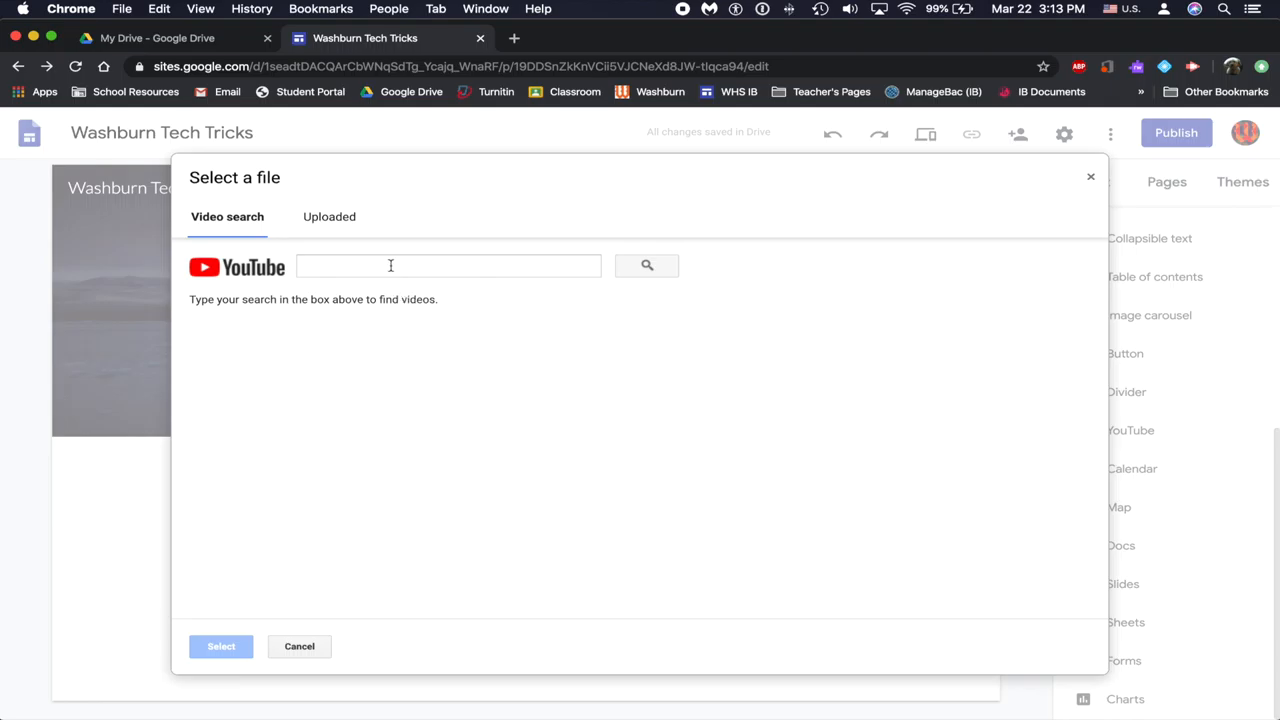
pyautogui.write('whs tech tricks')
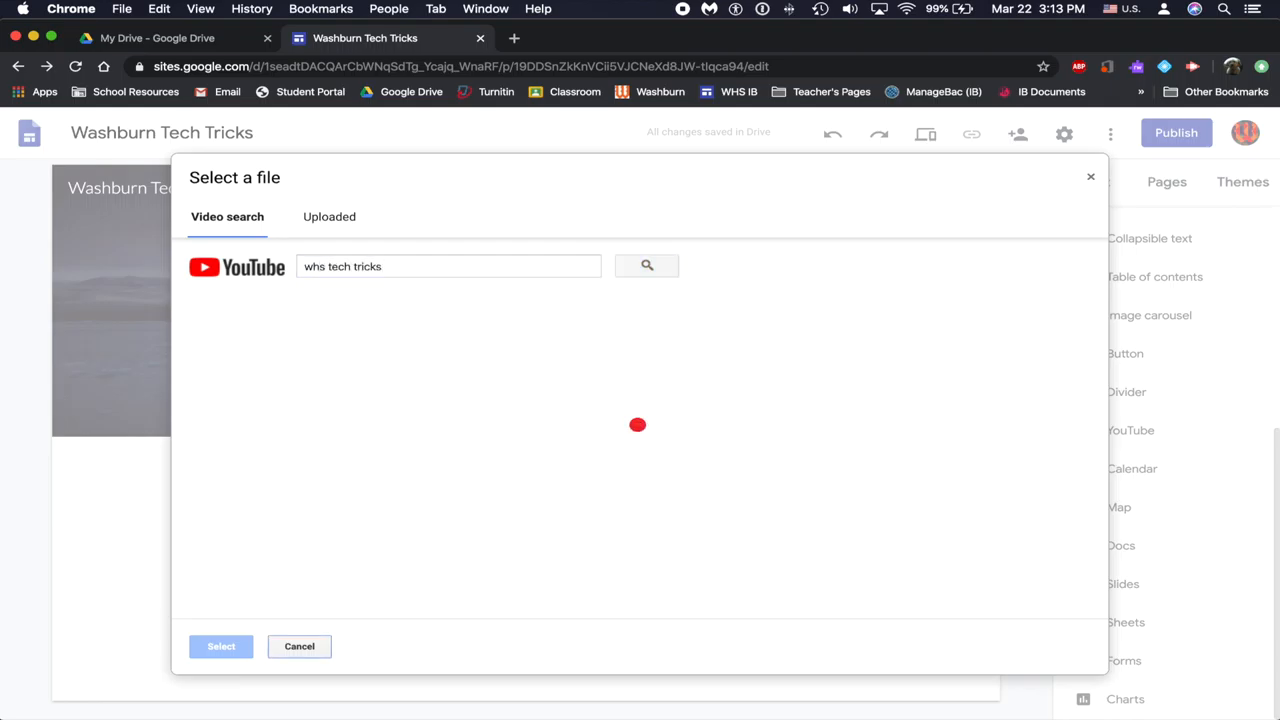
pyautogui.click(646, 265)
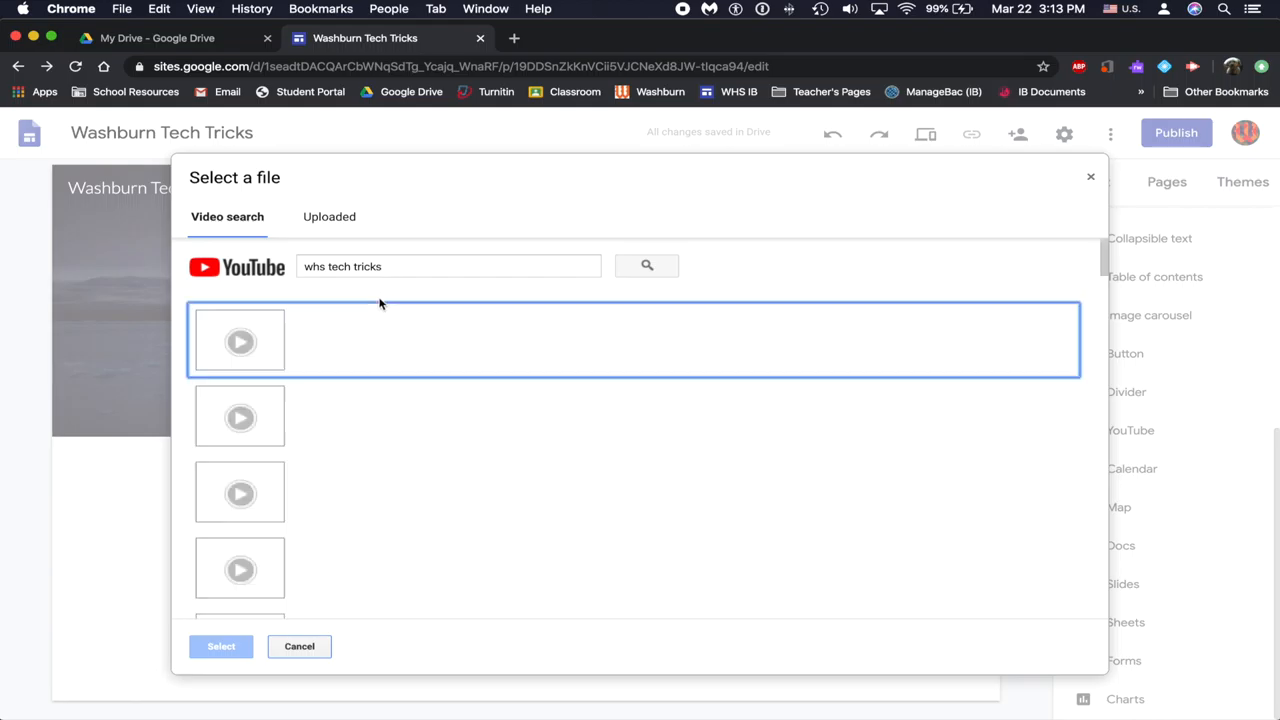
pyautogui.click(646, 265)
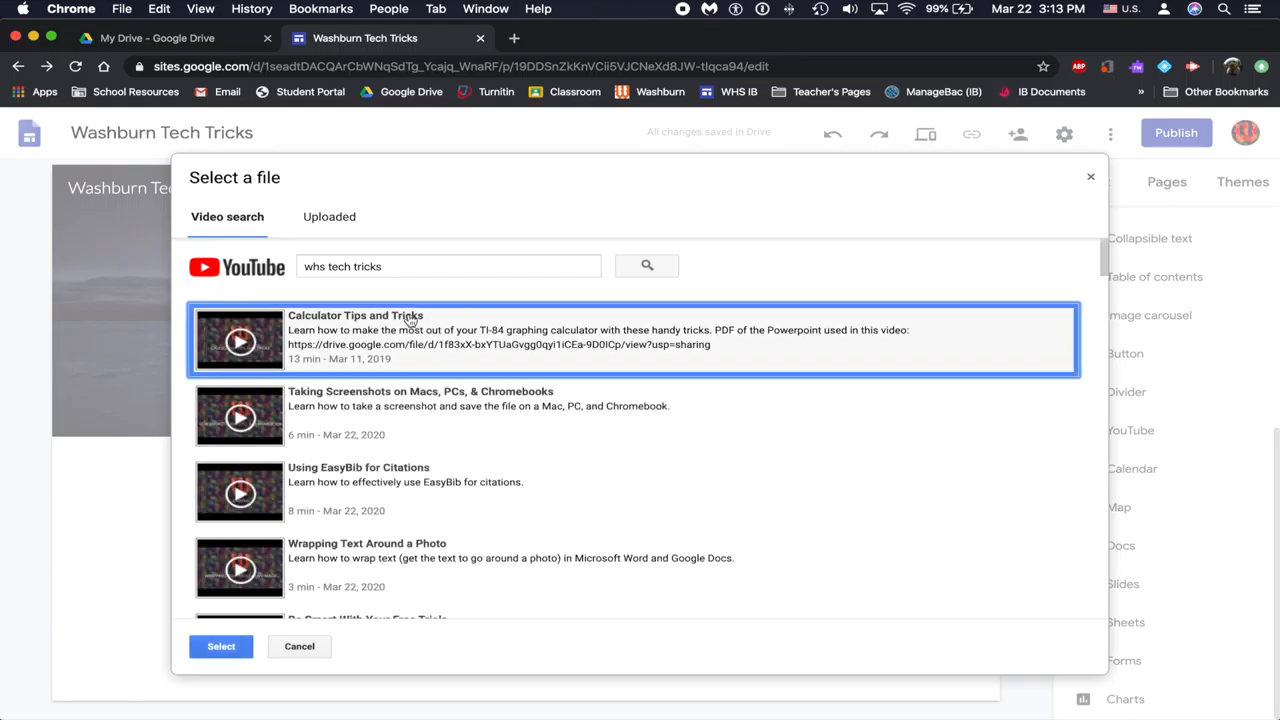
pyautogui.click(221, 646)
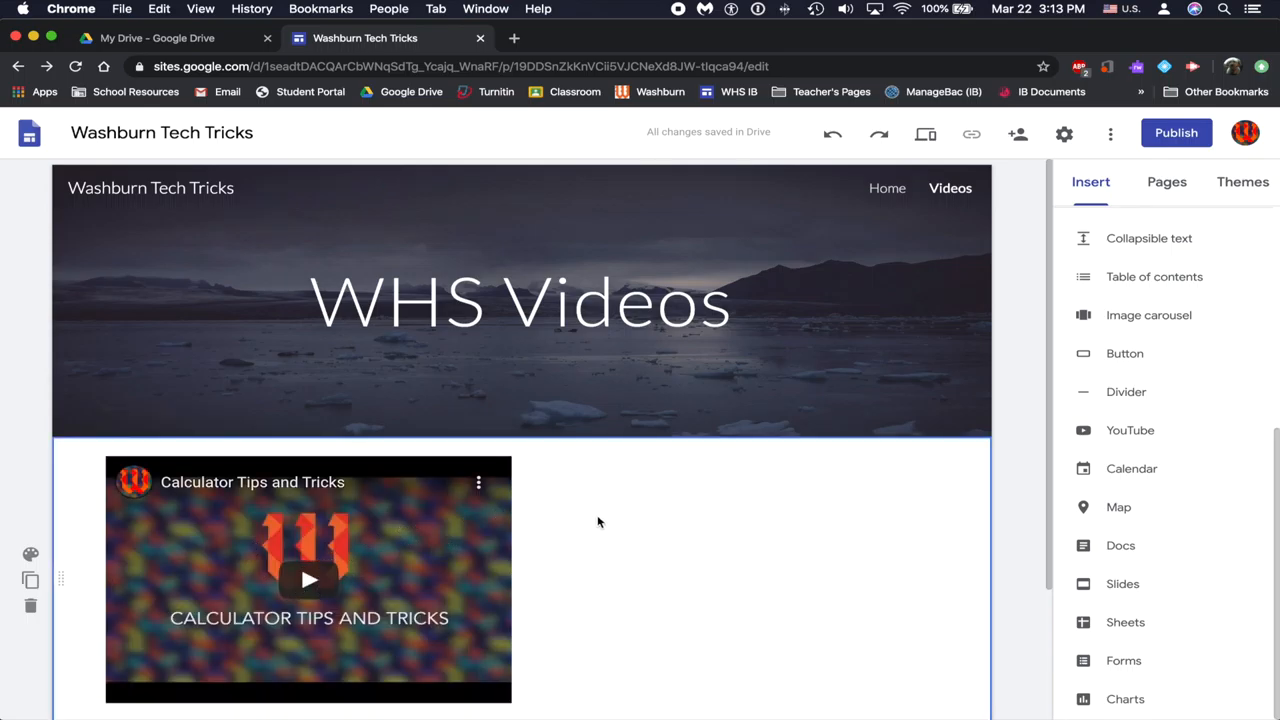
pyautogui.scroll(-3)
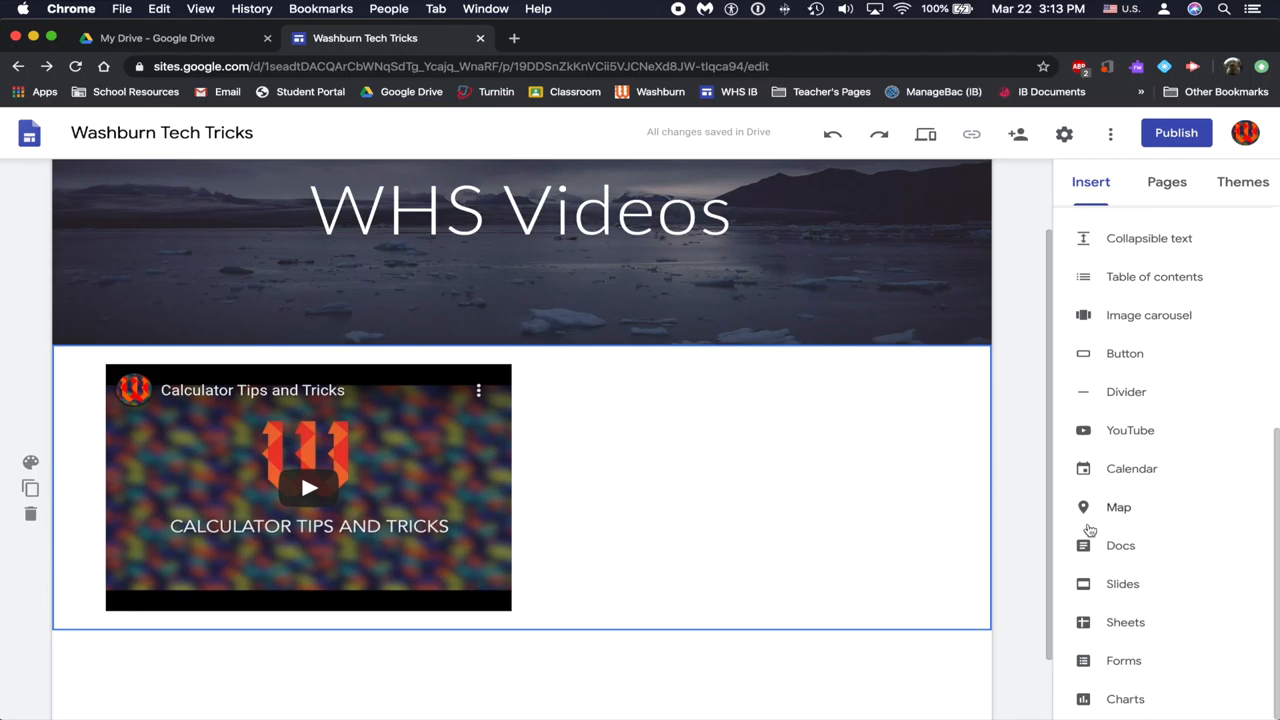
pyautogui.moveTo(1120, 545)
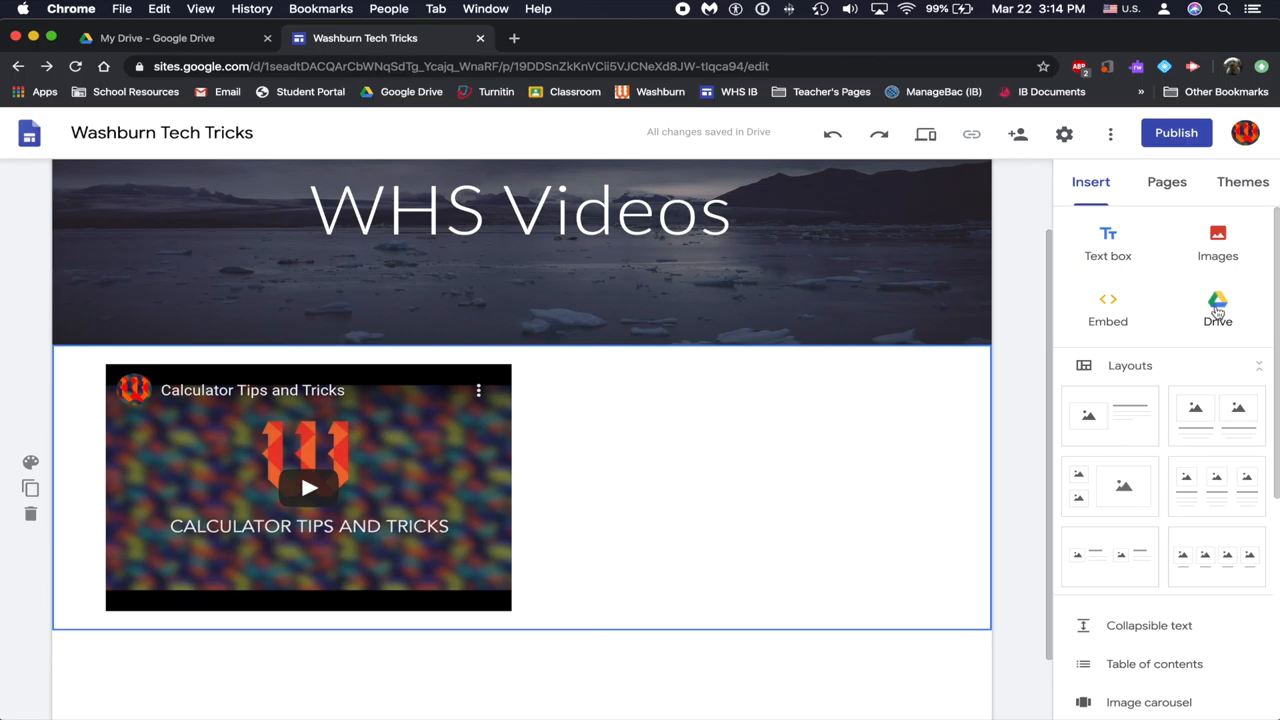
# Insert the 'Calculator Tips and Tricks' Drive file next to the embedded video.
pyautogui.click(1218, 308)
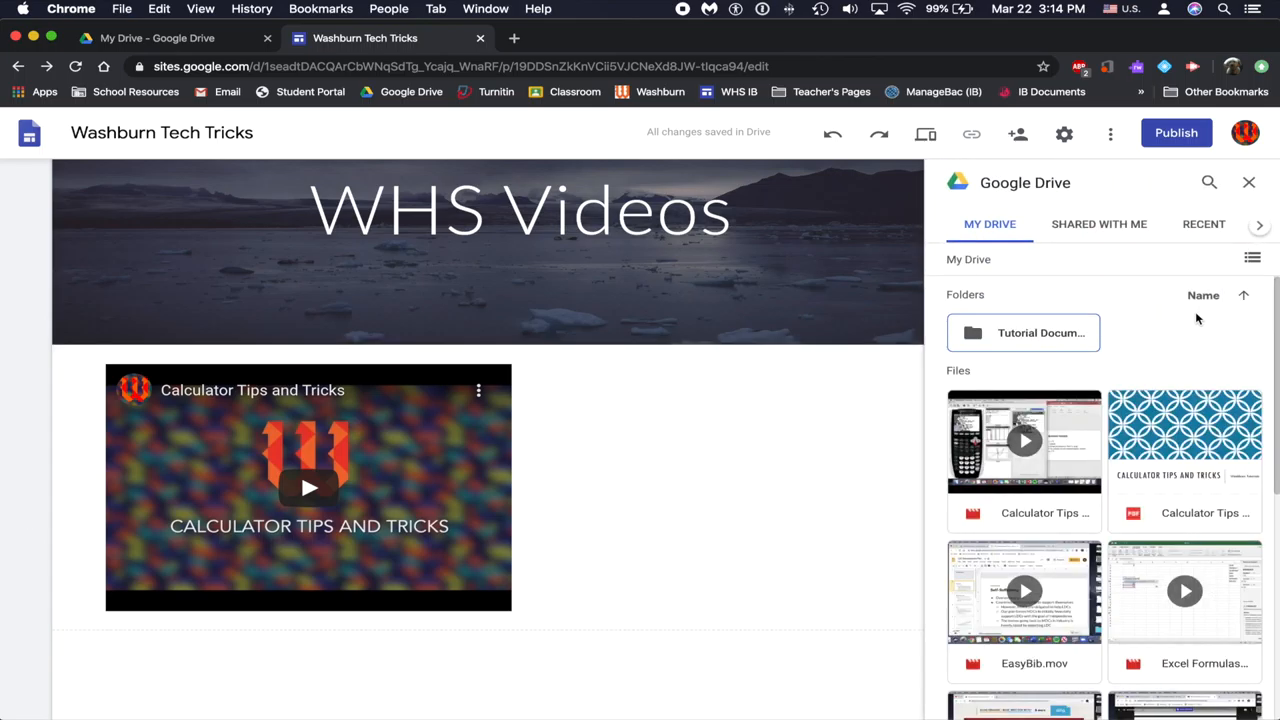
pyautogui.moveTo(1168, 507)
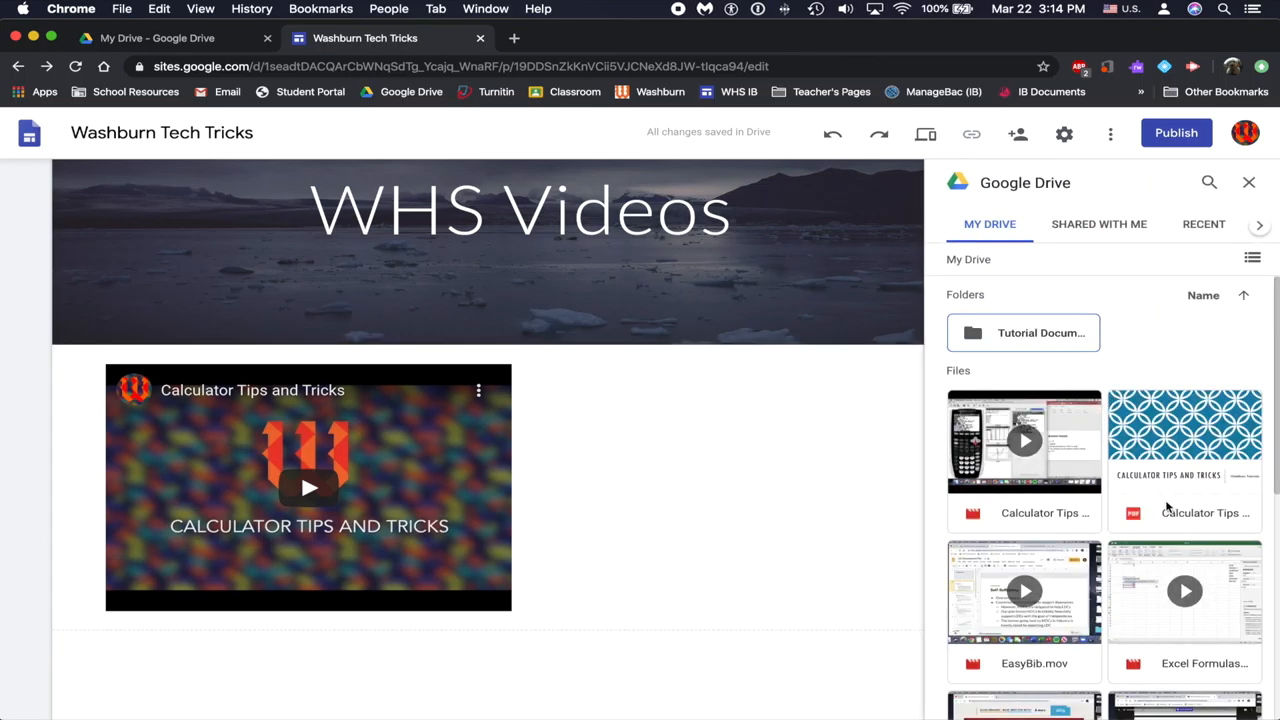
pyautogui.click(1185, 440)
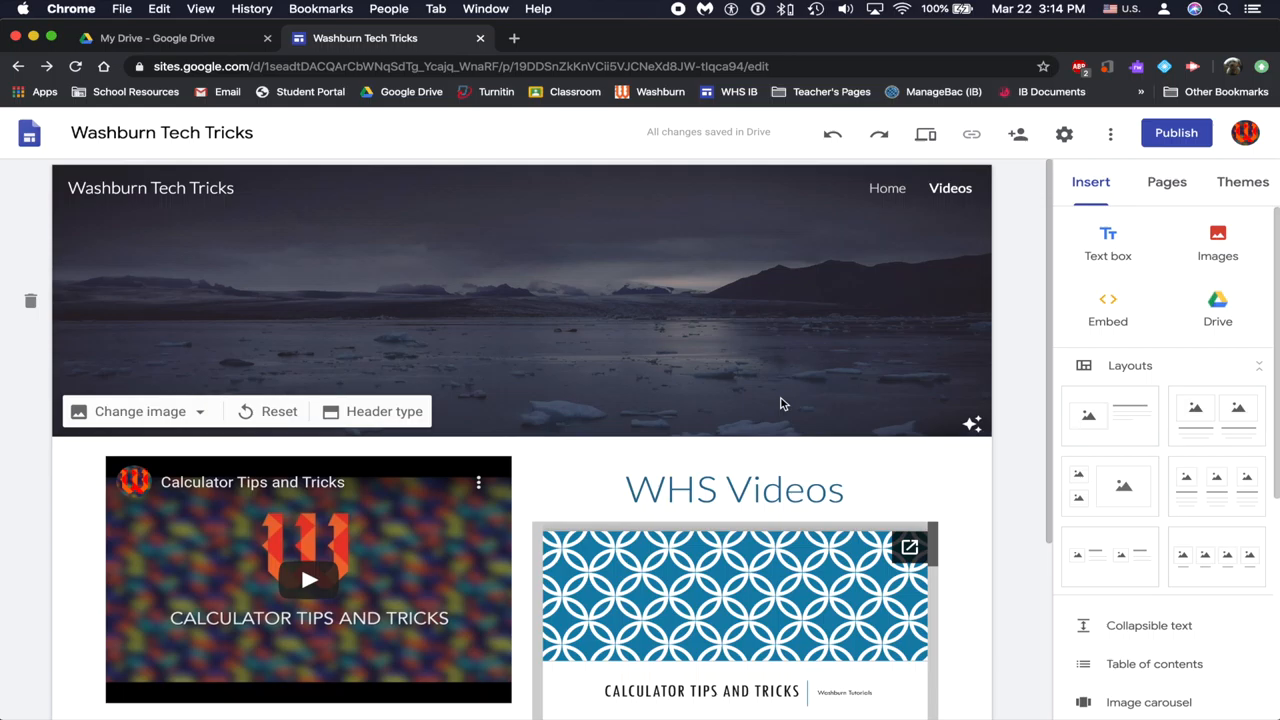
pyautogui.scroll(-3)
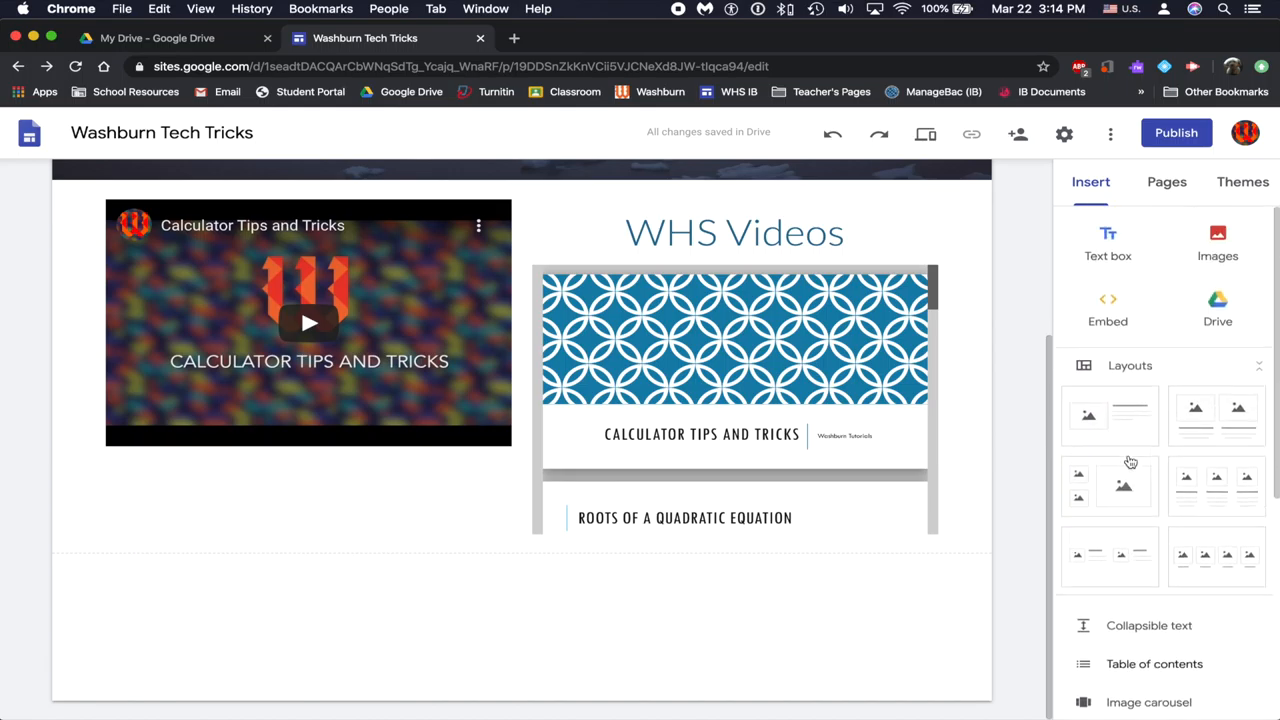
pyautogui.moveTo(1064, 458)
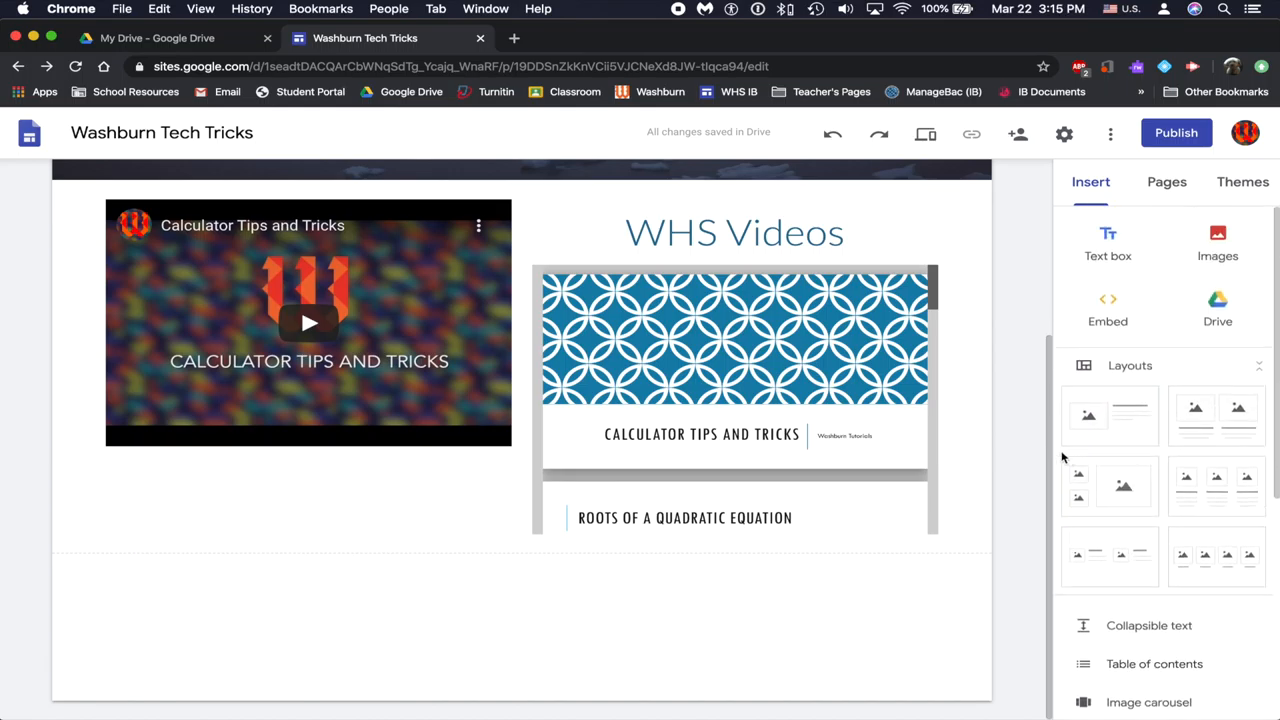
pyautogui.scroll(-3)
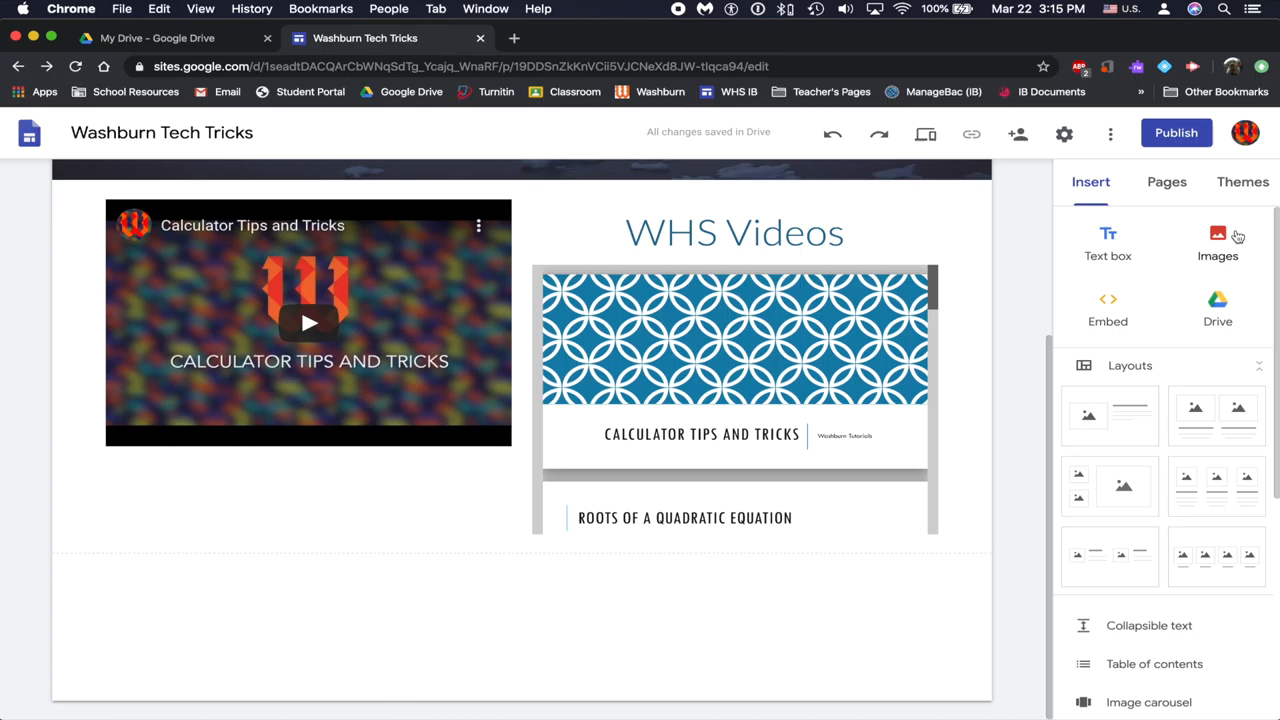
pyautogui.moveTo(1218, 305)
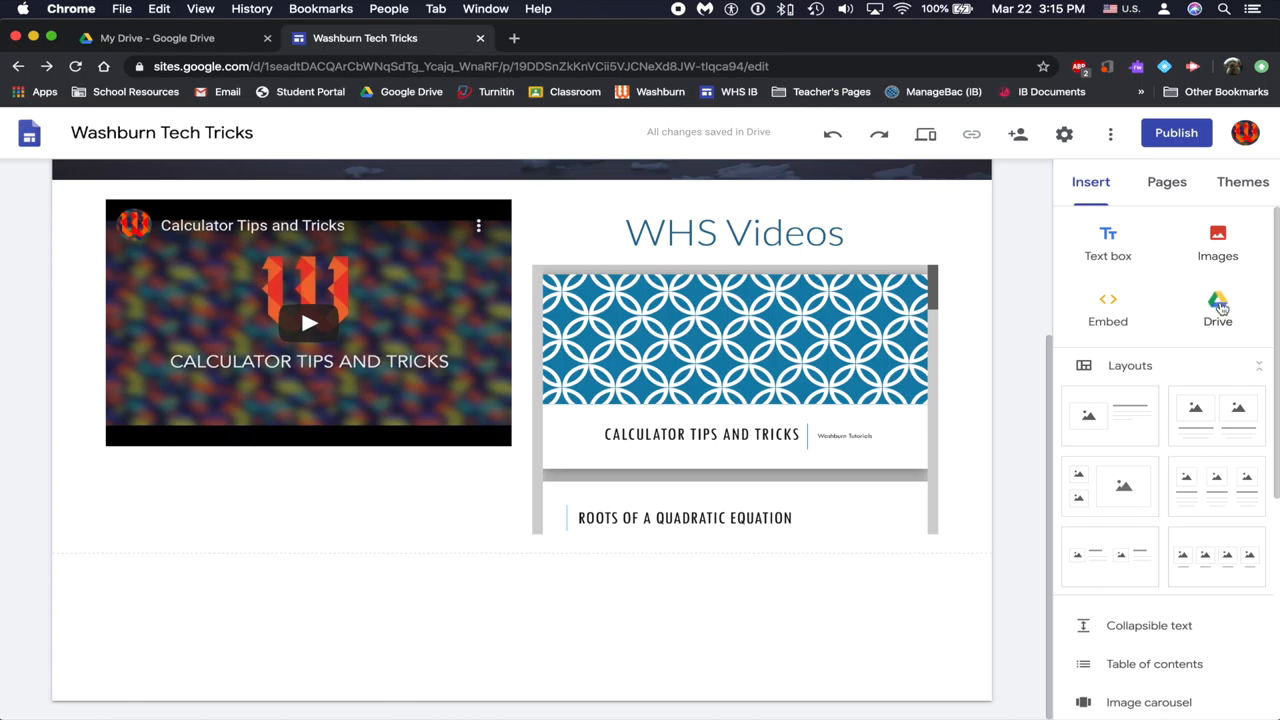
pyautogui.moveTo(1050, 313)
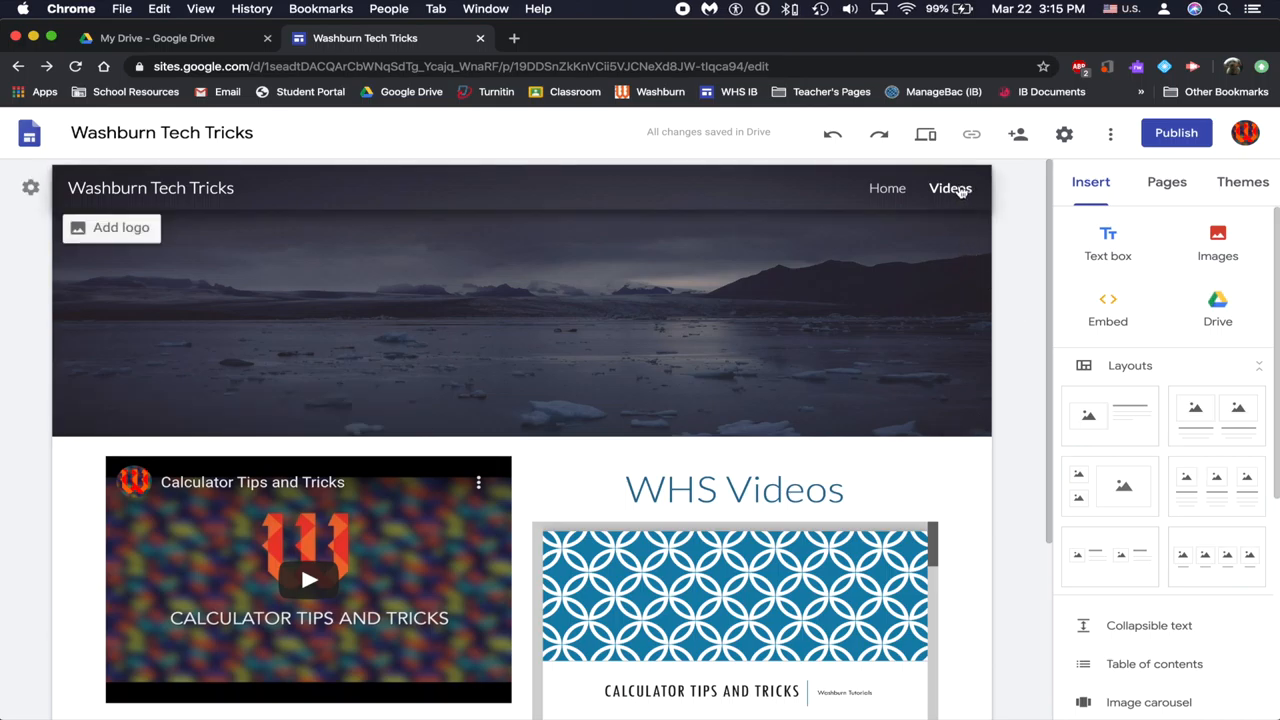
pyautogui.moveTo(950, 188)
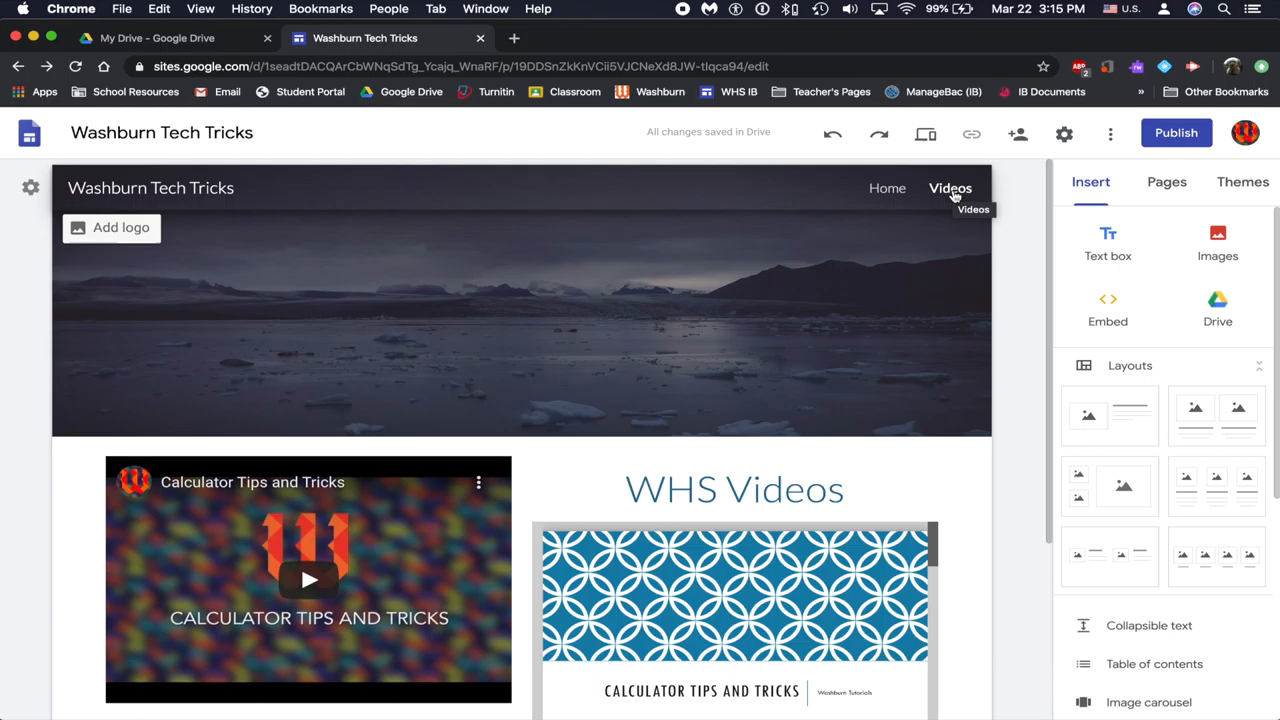
pyautogui.click(520, 300)
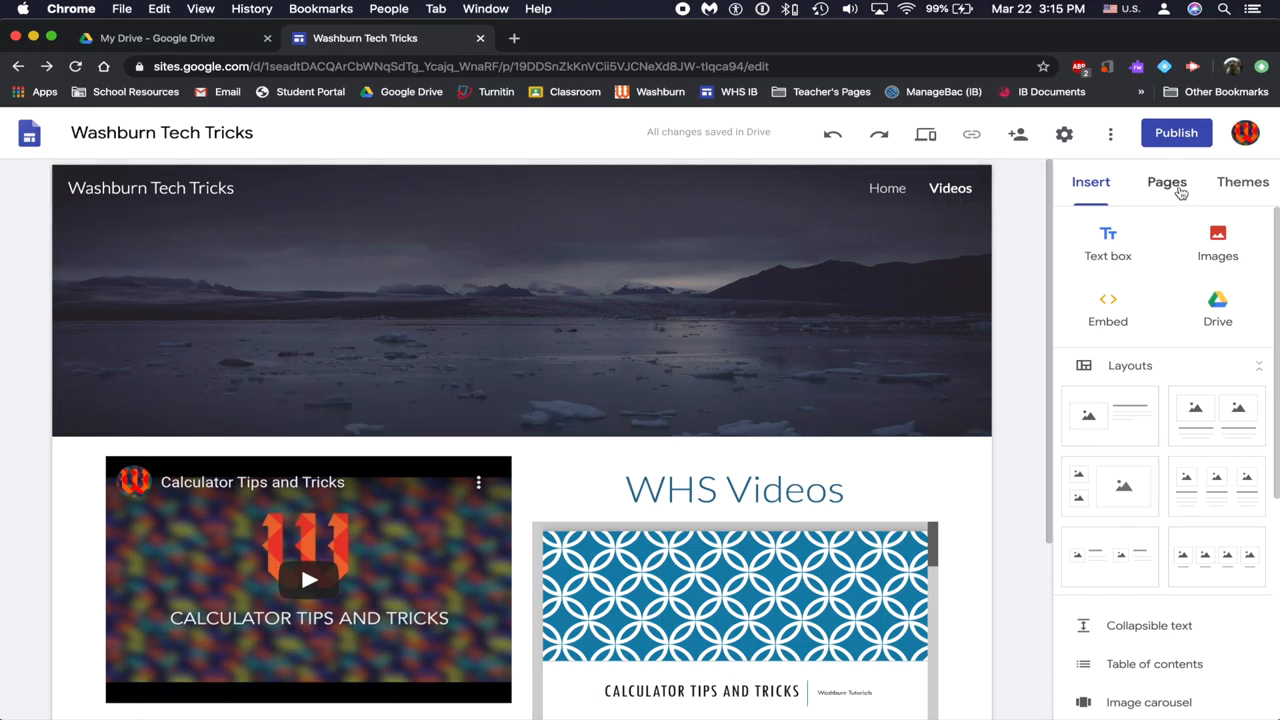
# Create a 'Google Docs Videos' subpage under Videos and confirm it is listed.
pyautogui.click(1167, 181)
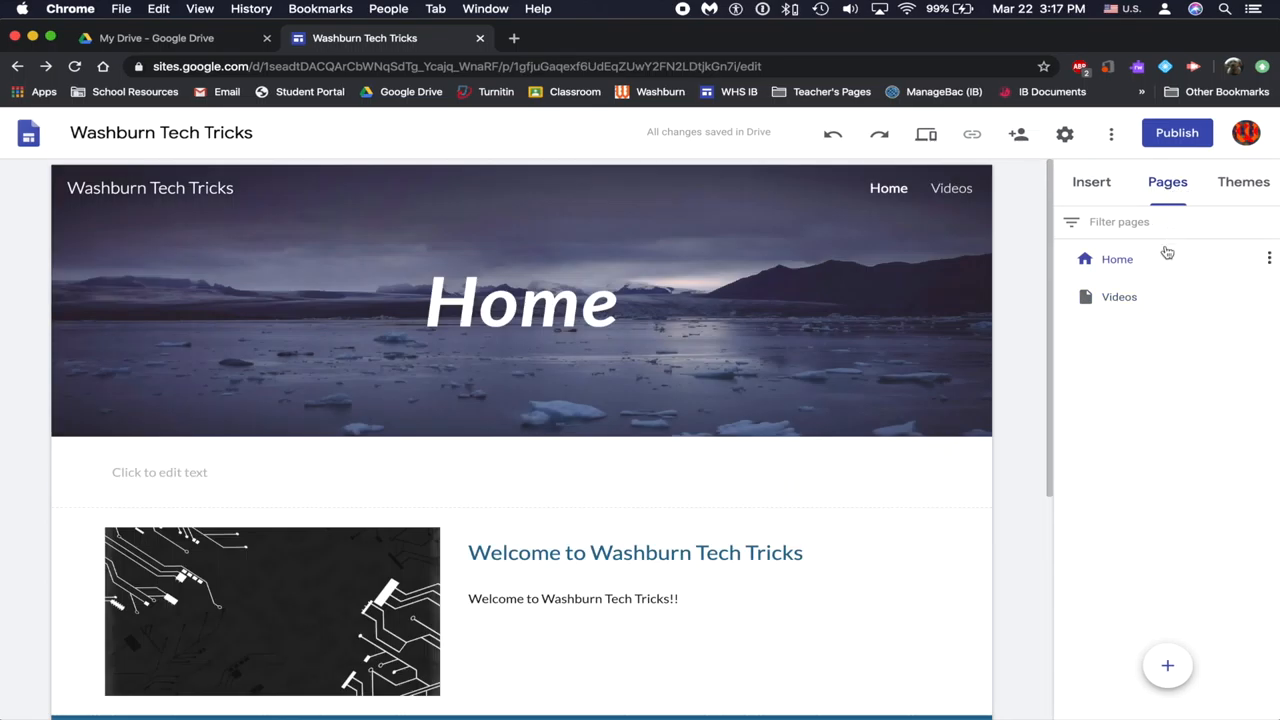
pyautogui.click(1118, 296)
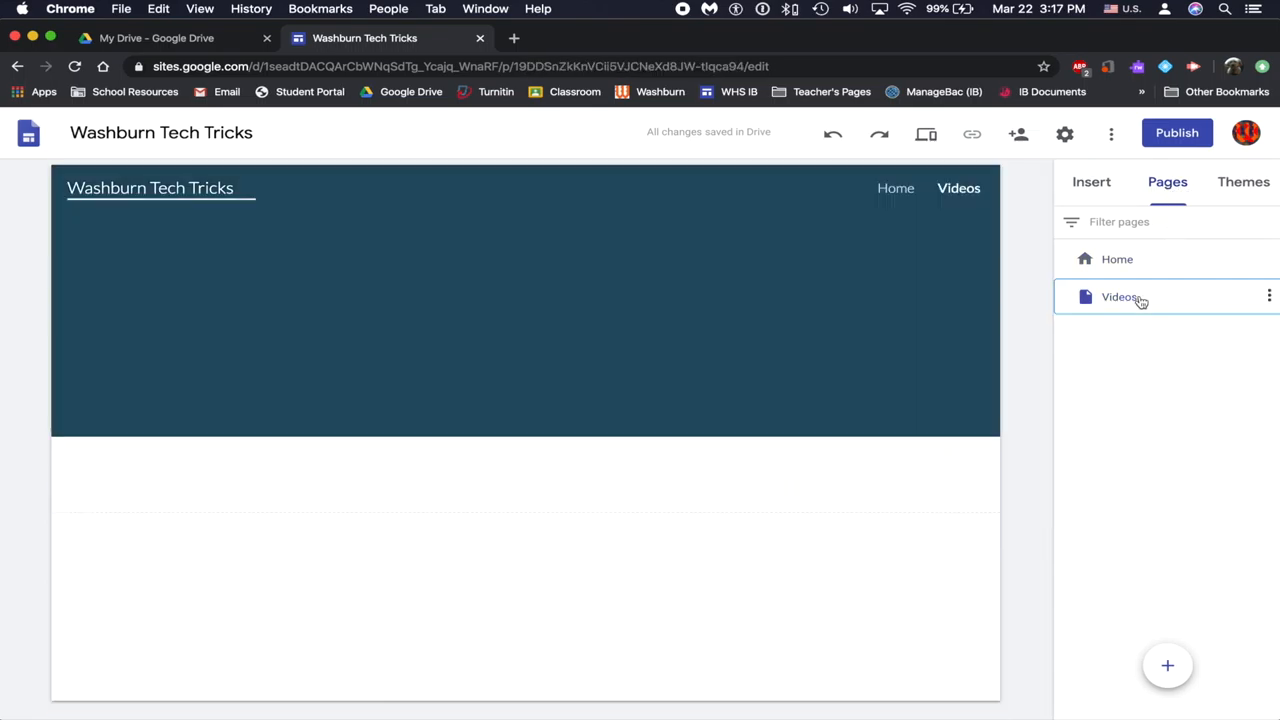
pyautogui.click(1119, 296)
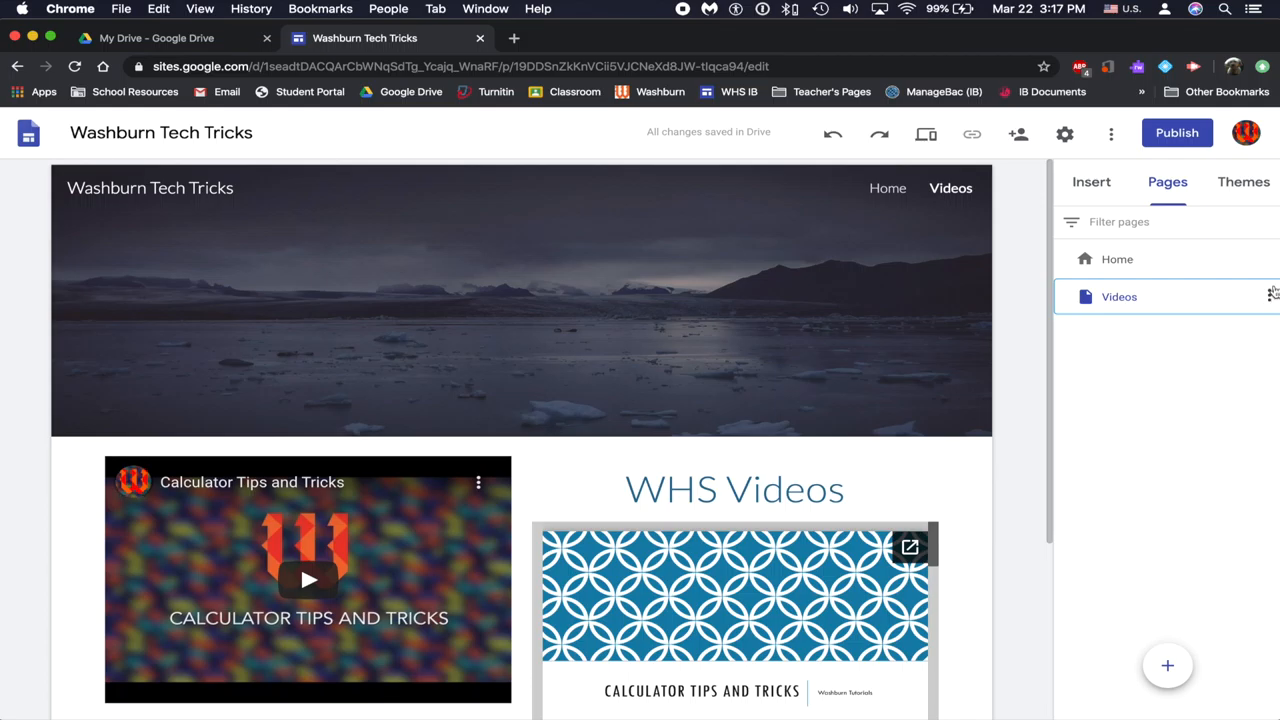
pyautogui.click(1270, 296)
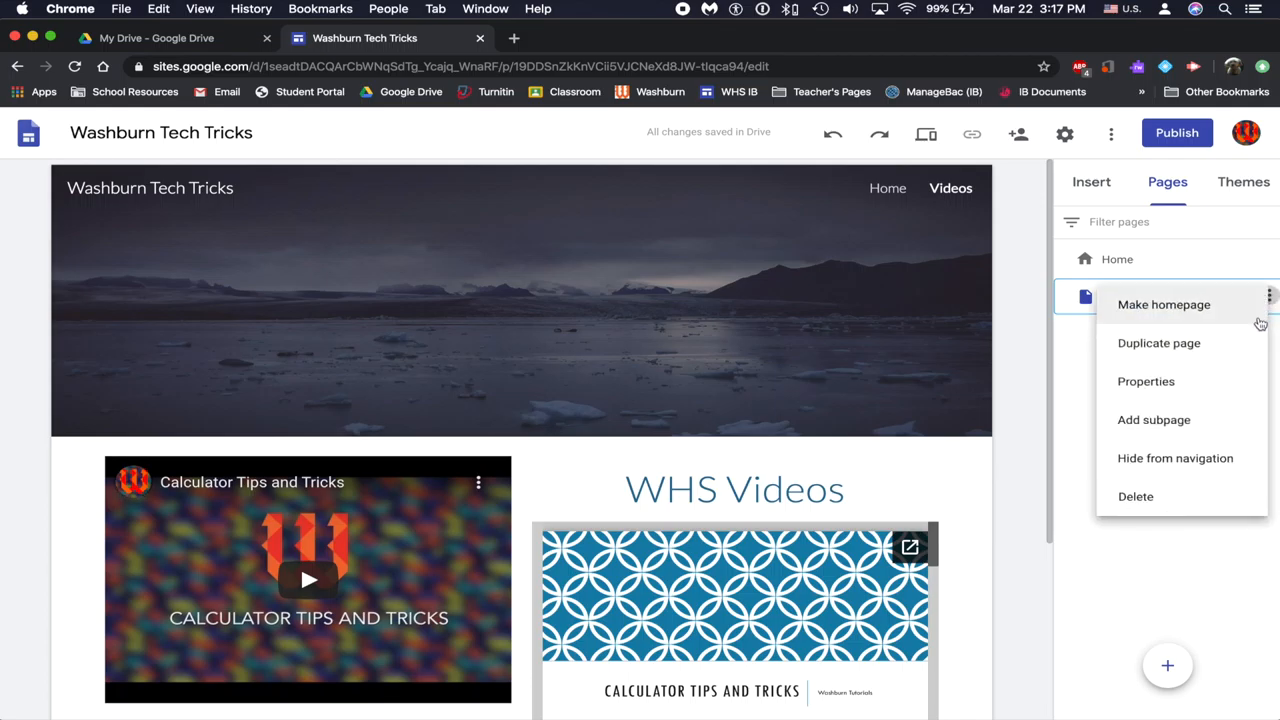
pyautogui.click(1154, 419)
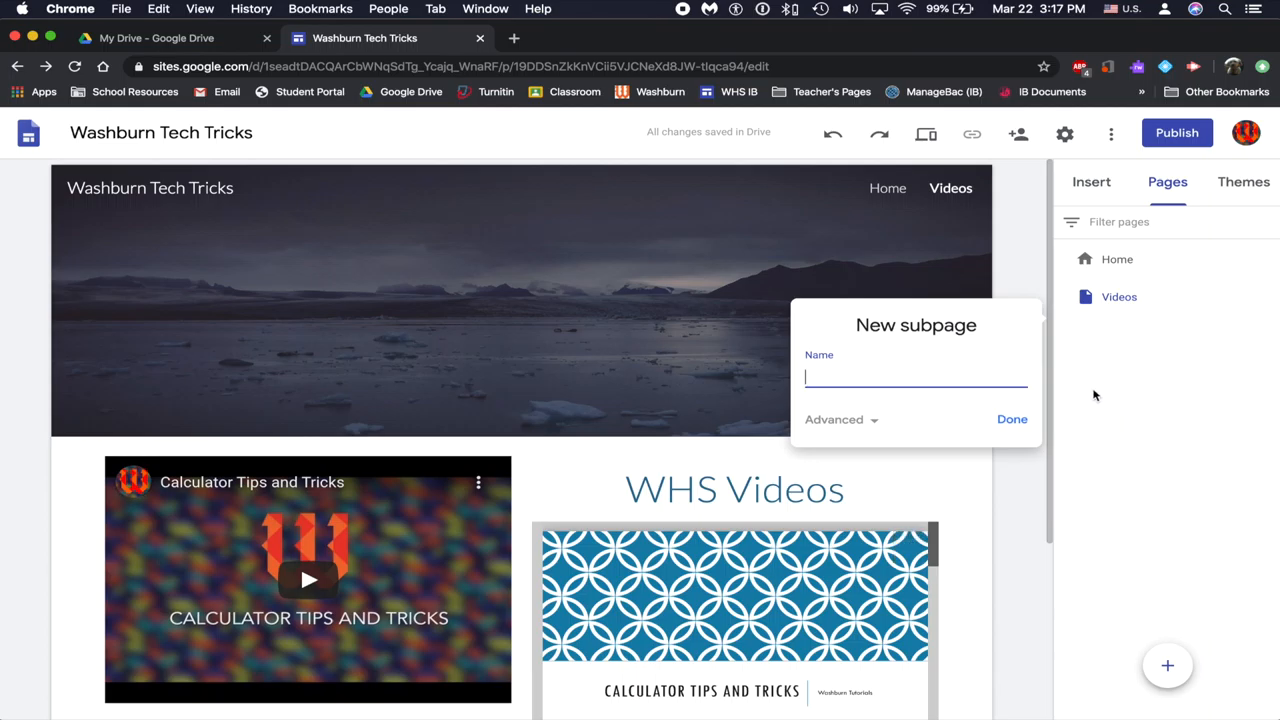
pyautogui.write('Google Docs Videos')
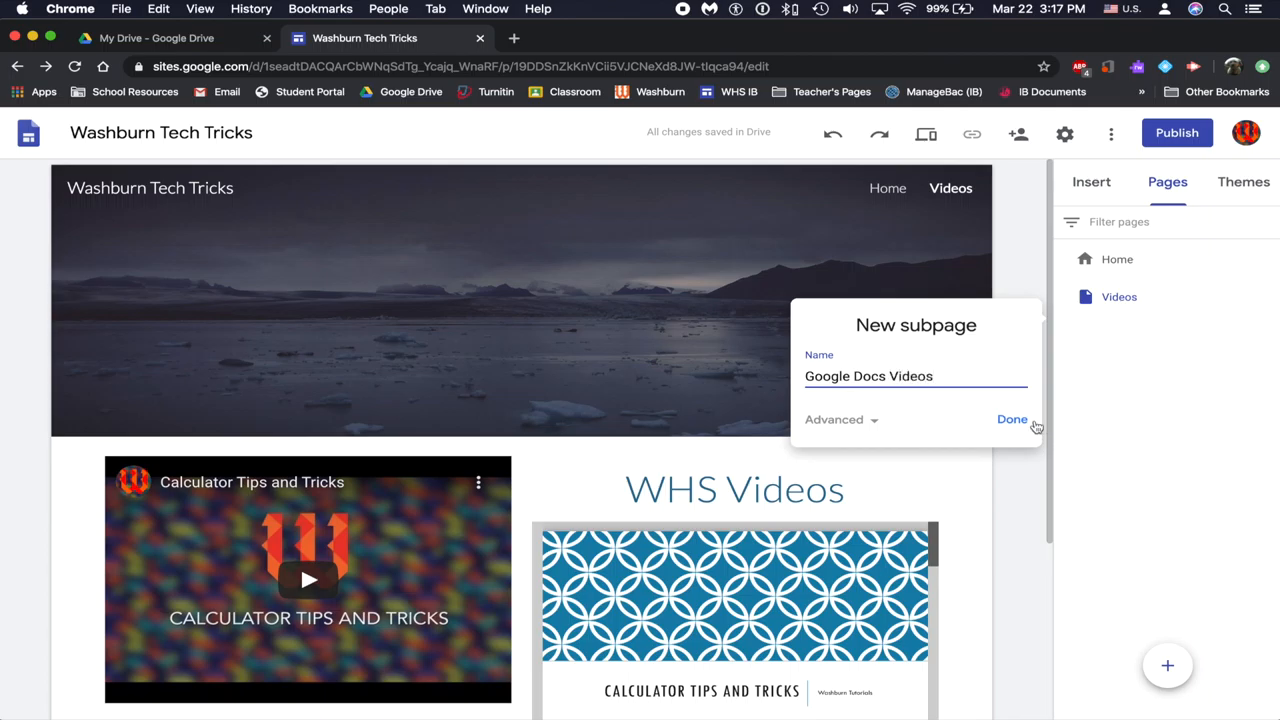
pyautogui.click(1012, 419)
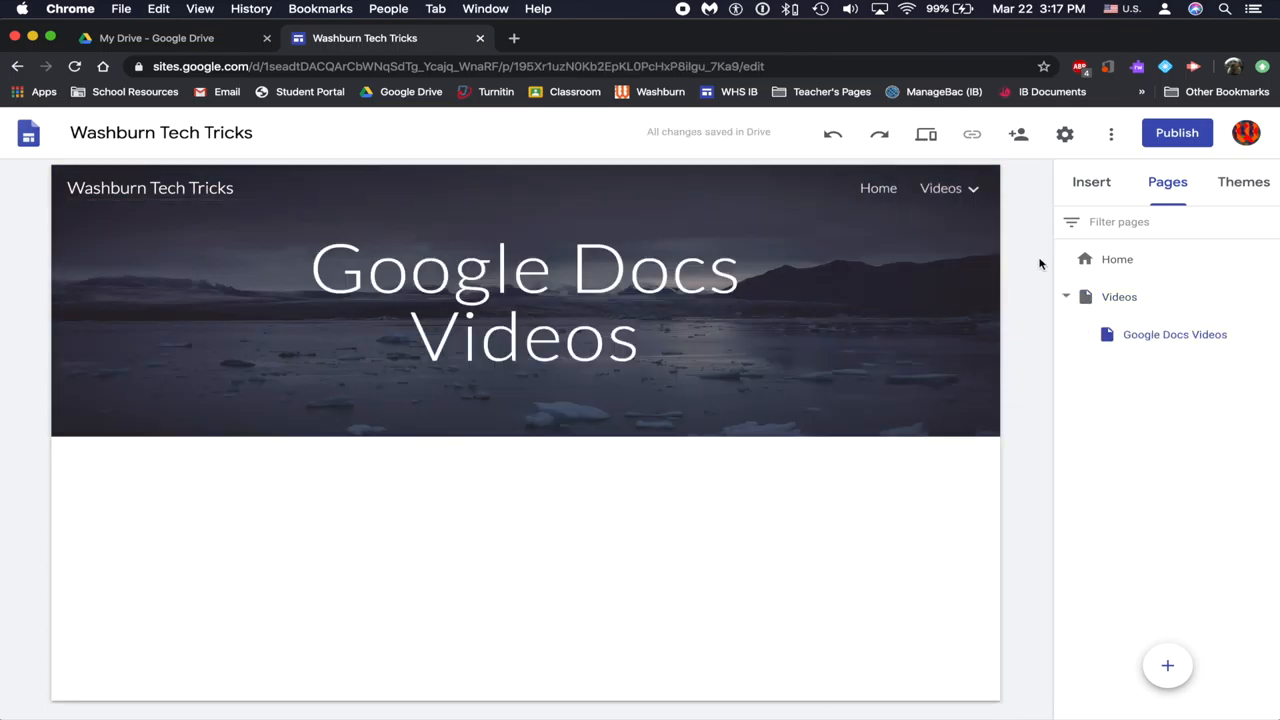
pyautogui.click(940, 188)
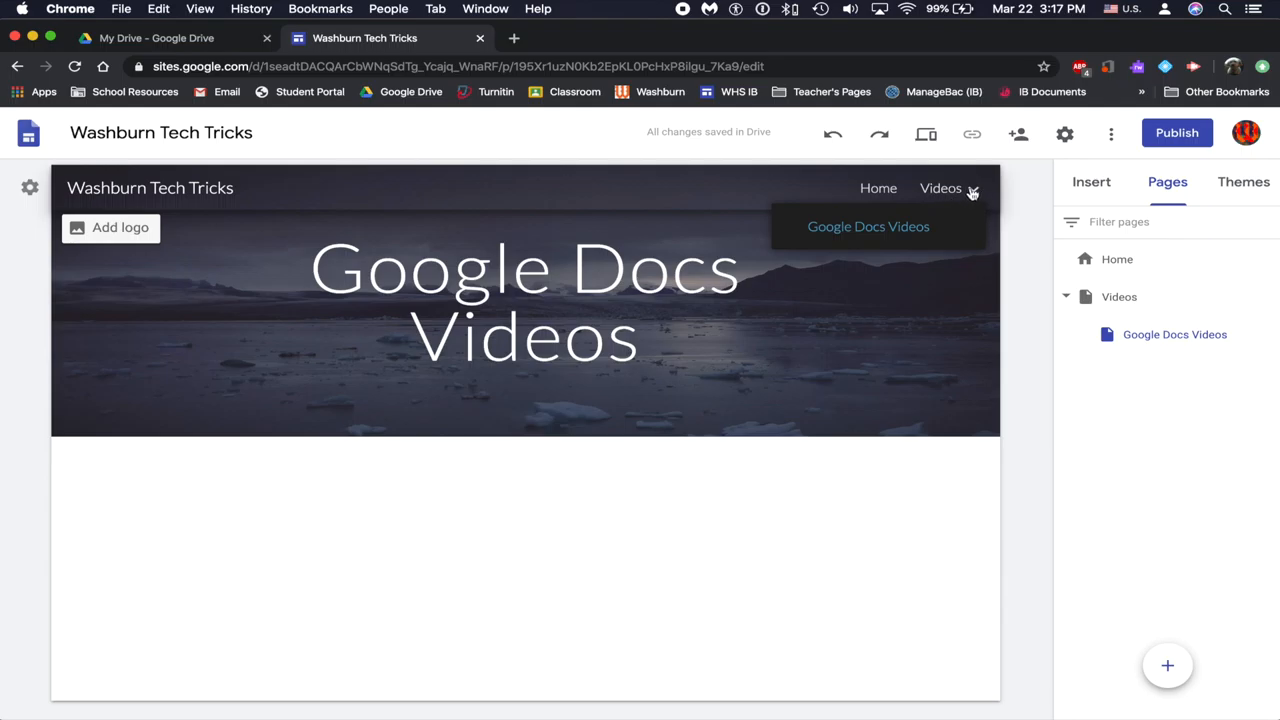
pyautogui.moveTo(868, 226)
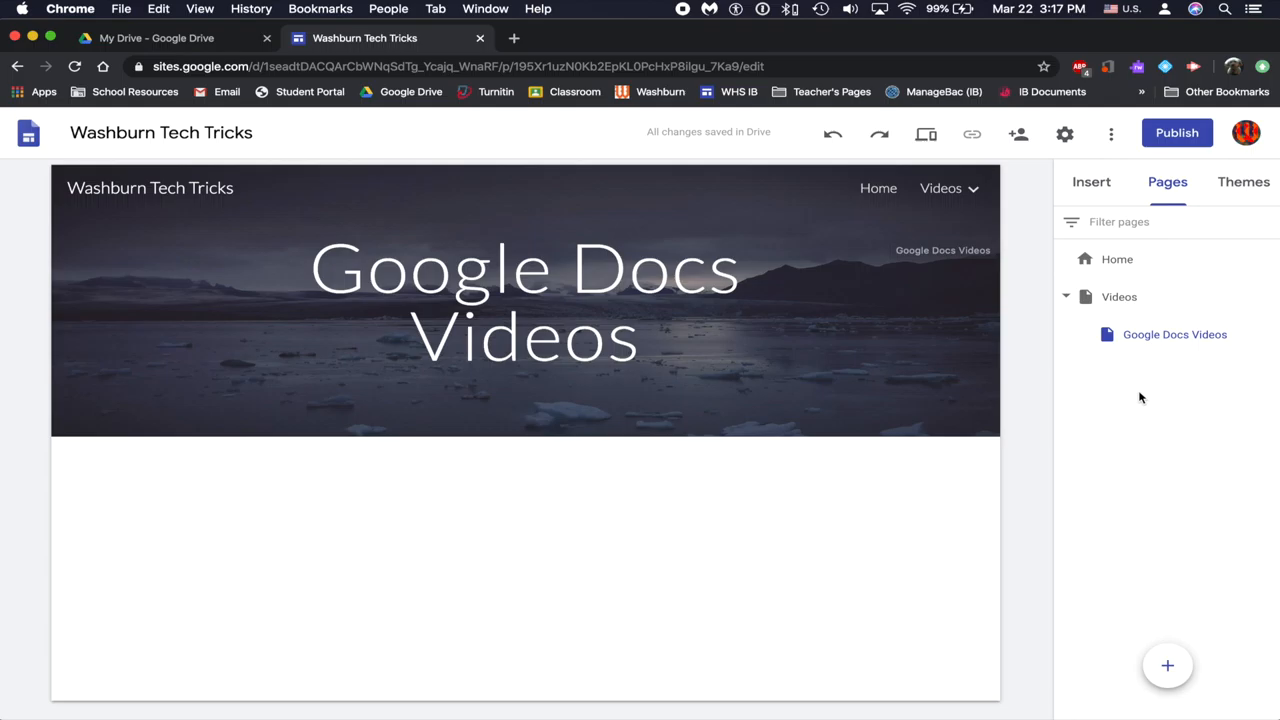
pyautogui.moveTo(865, 461)
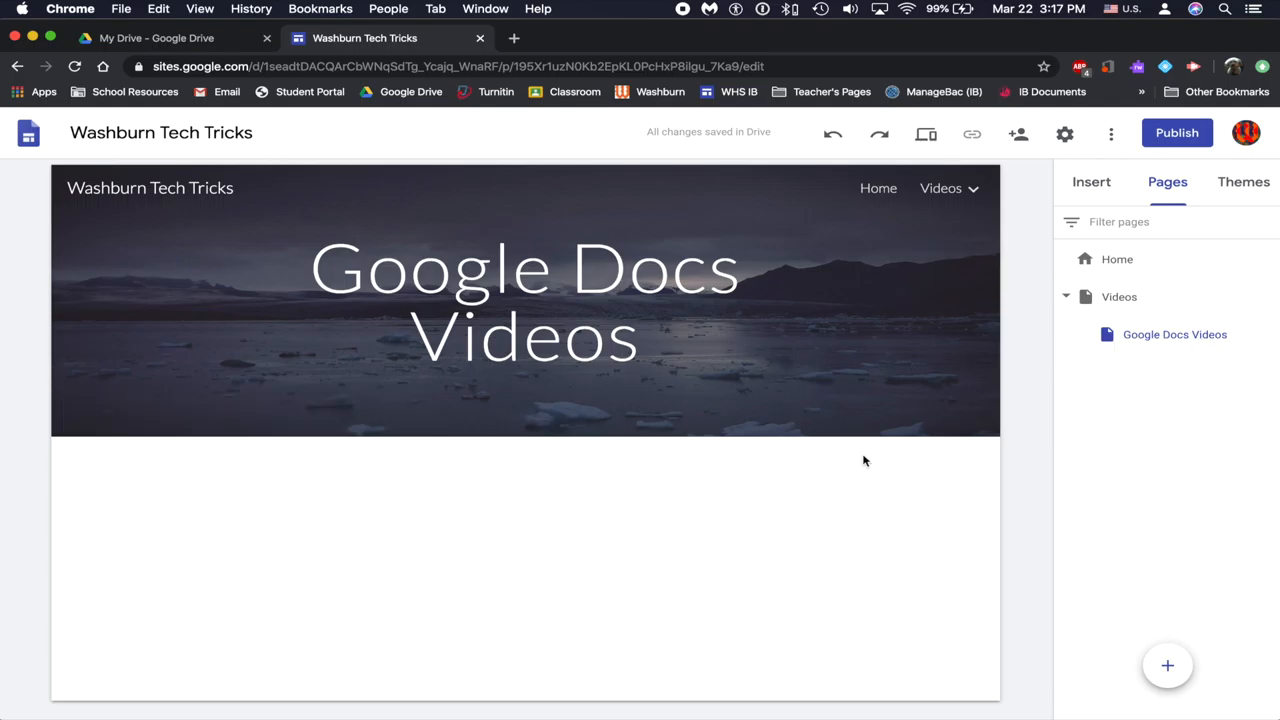
# Embed a Drive video on the Google Docs Videos page, then close the Drive browser.
pyautogui.click(1091, 182)
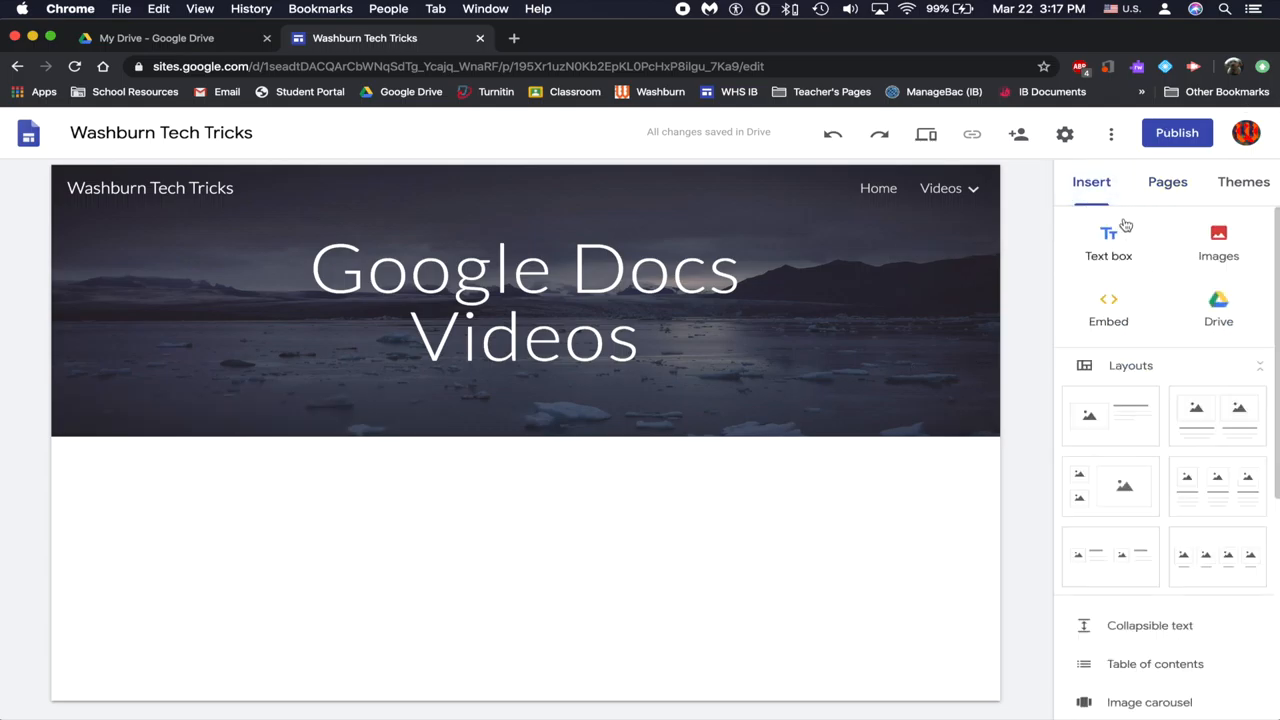
pyautogui.moveTo(715, 503)
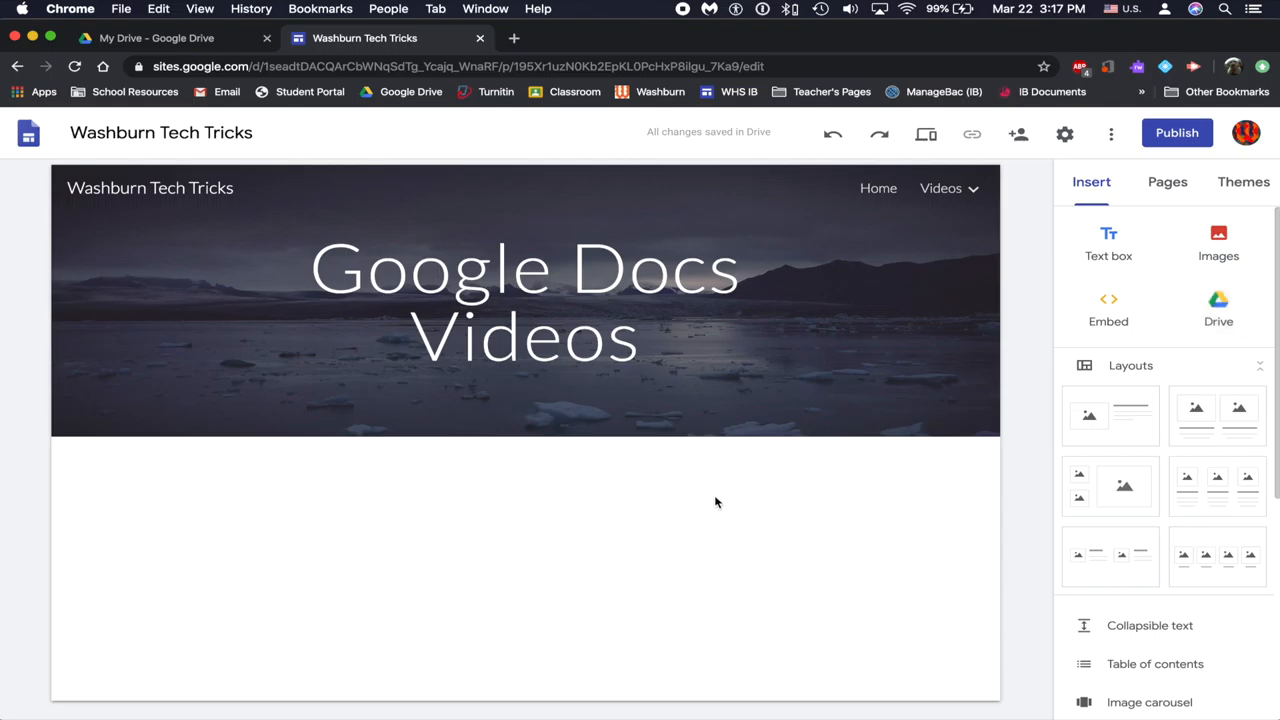
pyautogui.click(1218, 307)
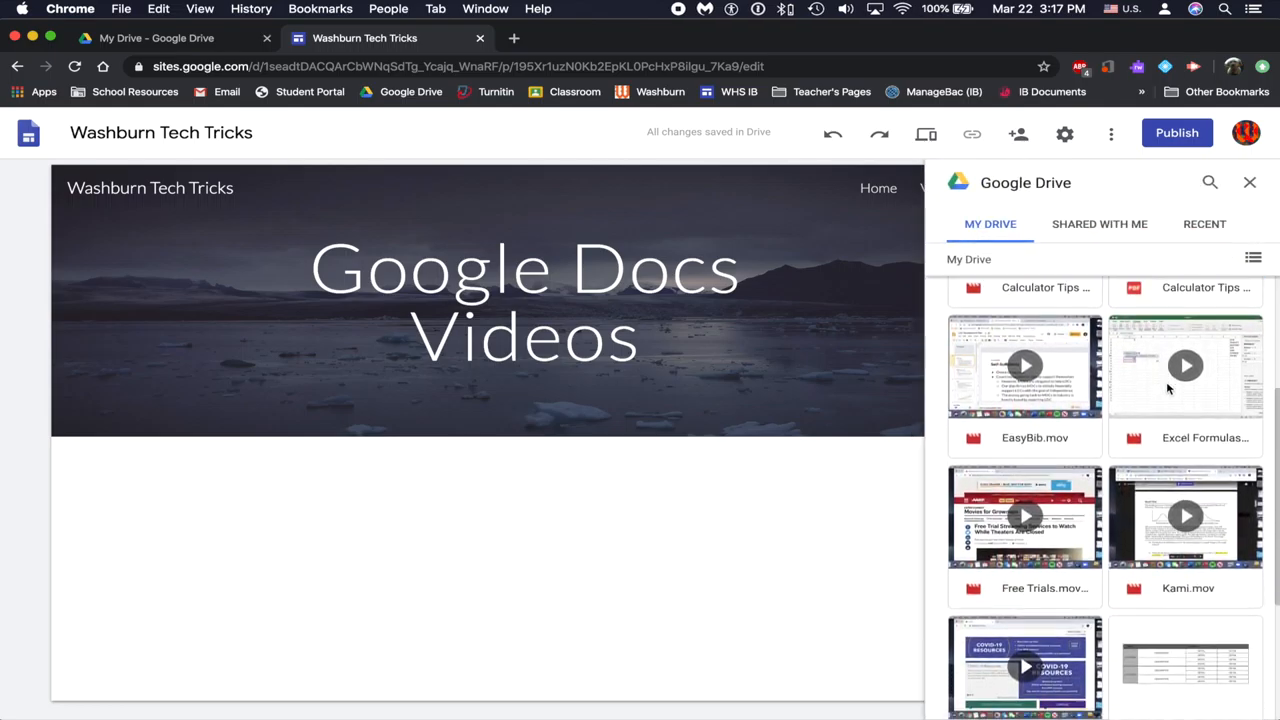
pyautogui.scroll(-3)
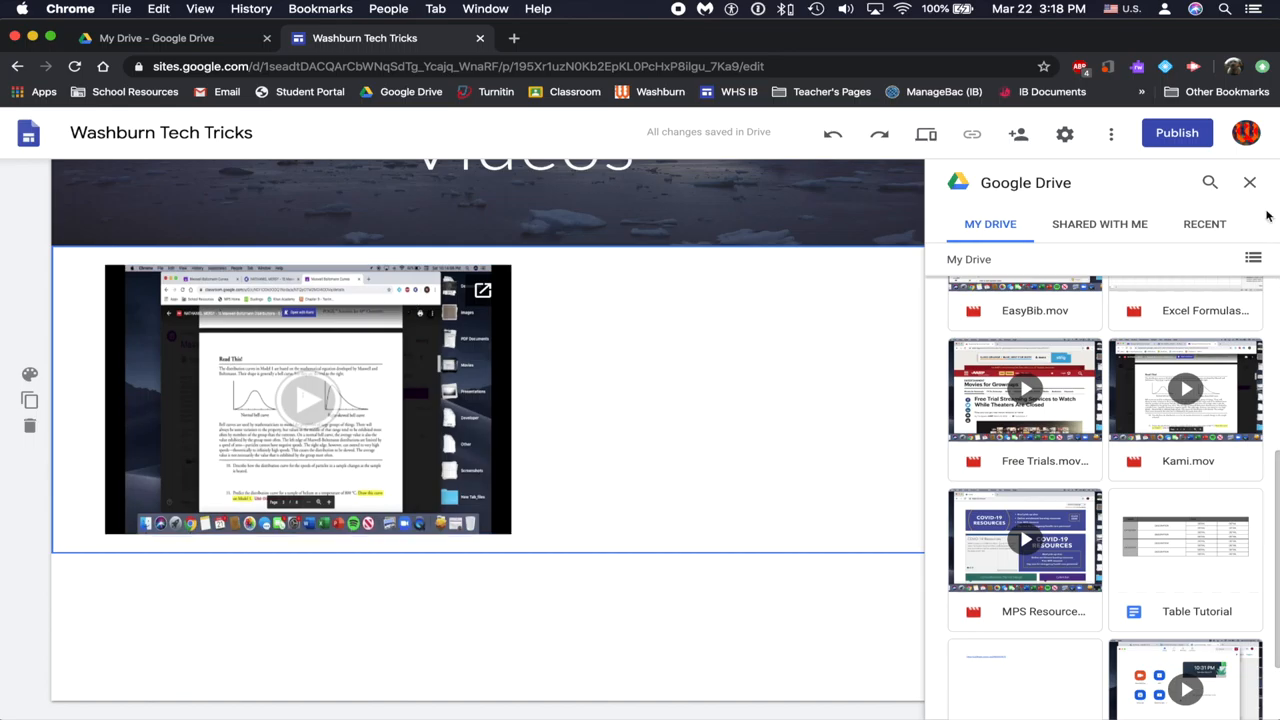
pyautogui.click(1249, 182)
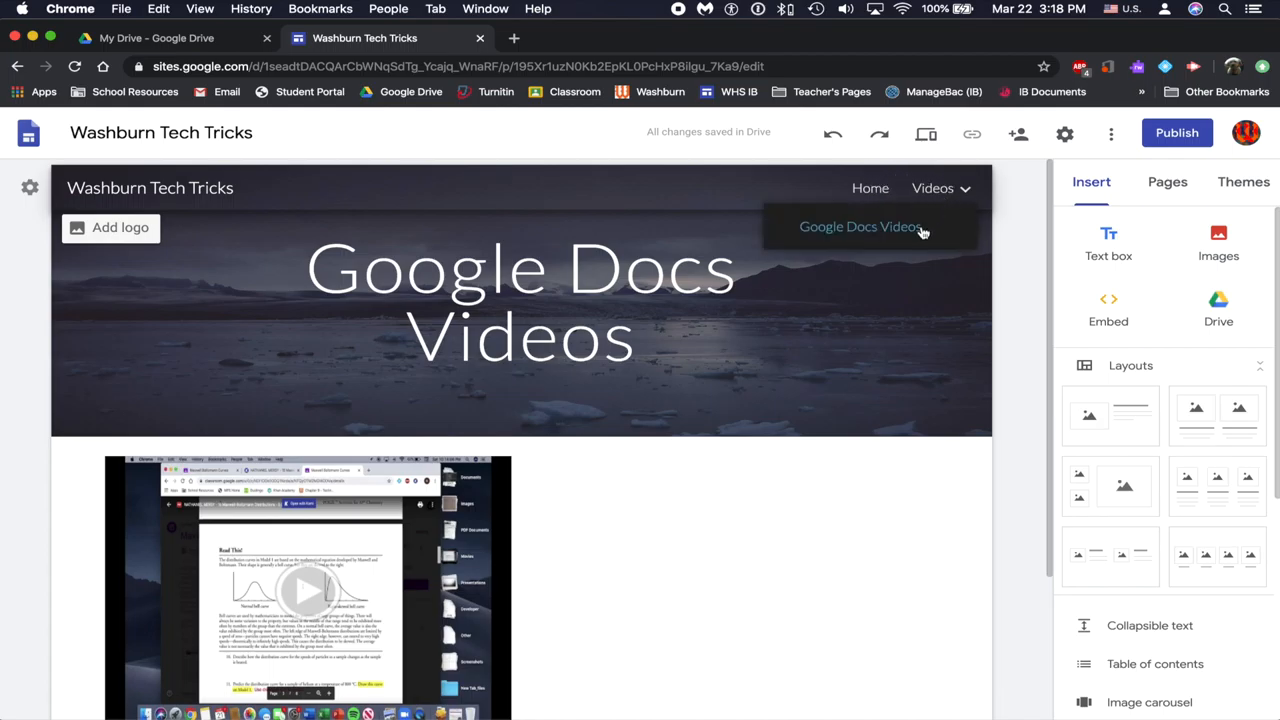
pyautogui.moveTo(860, 226)
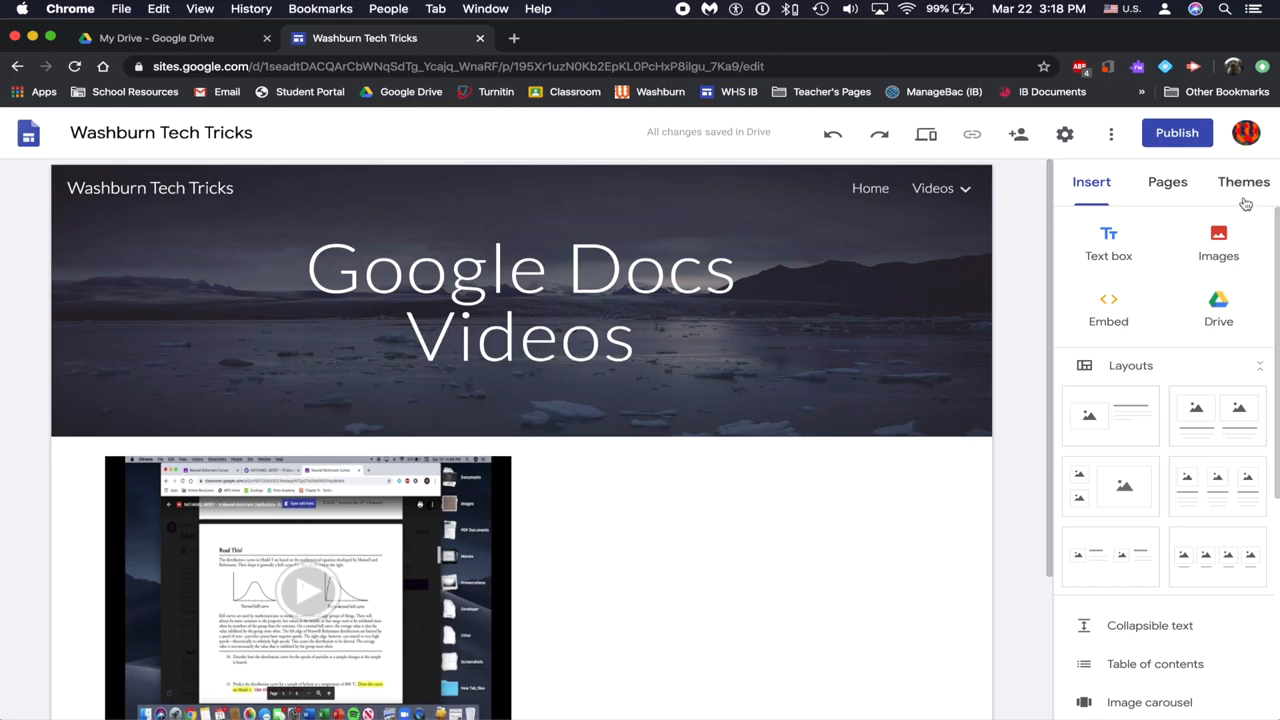
pyautogui.moveTo(1244, 197)
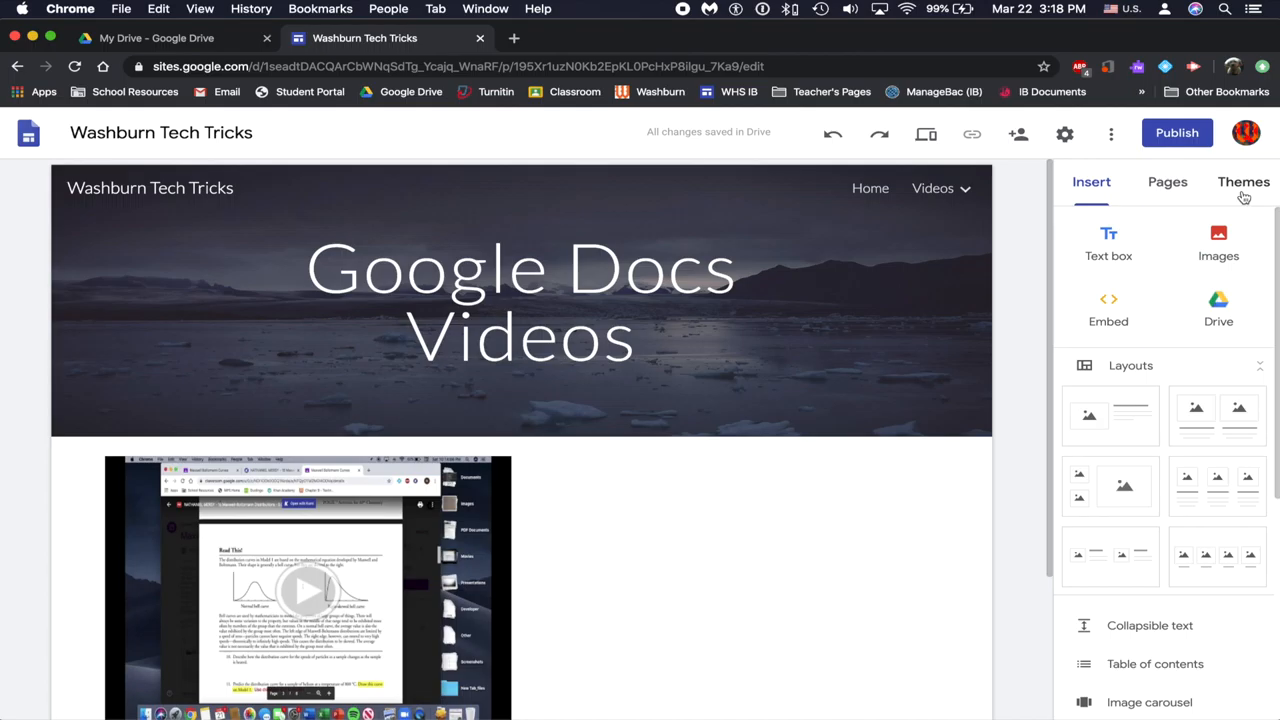
# Recolour the Simple theme pink and view the result on the Home page.
pyautogui.click(1243, 182)
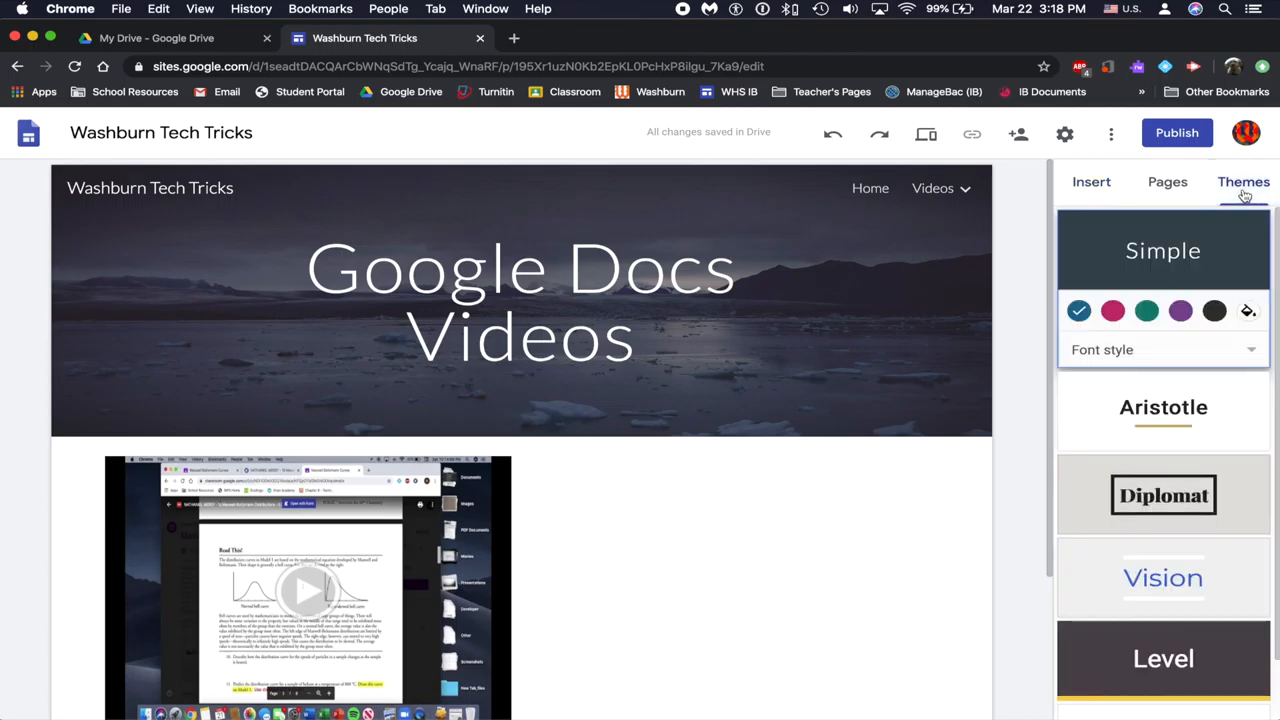
pyautogui.moveTo(1175, 237)
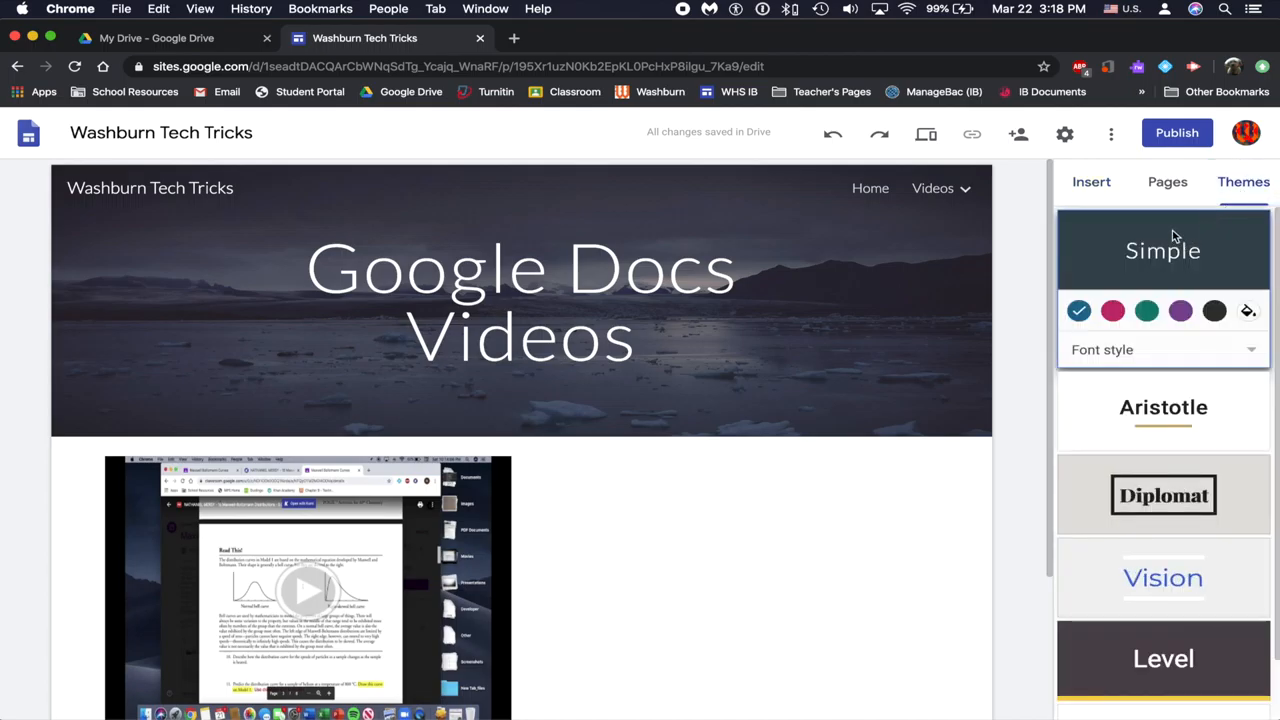
pyautogui.click(1113, 310)
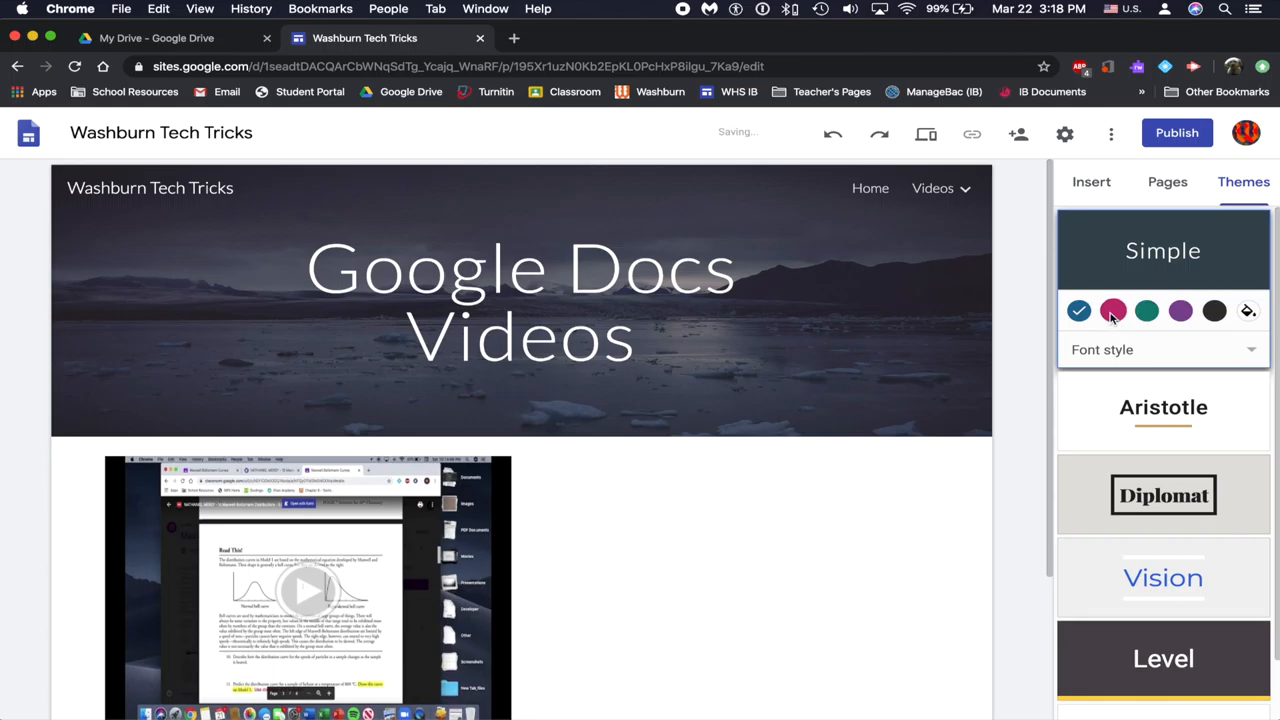
pyautogui.click(1113, 310)
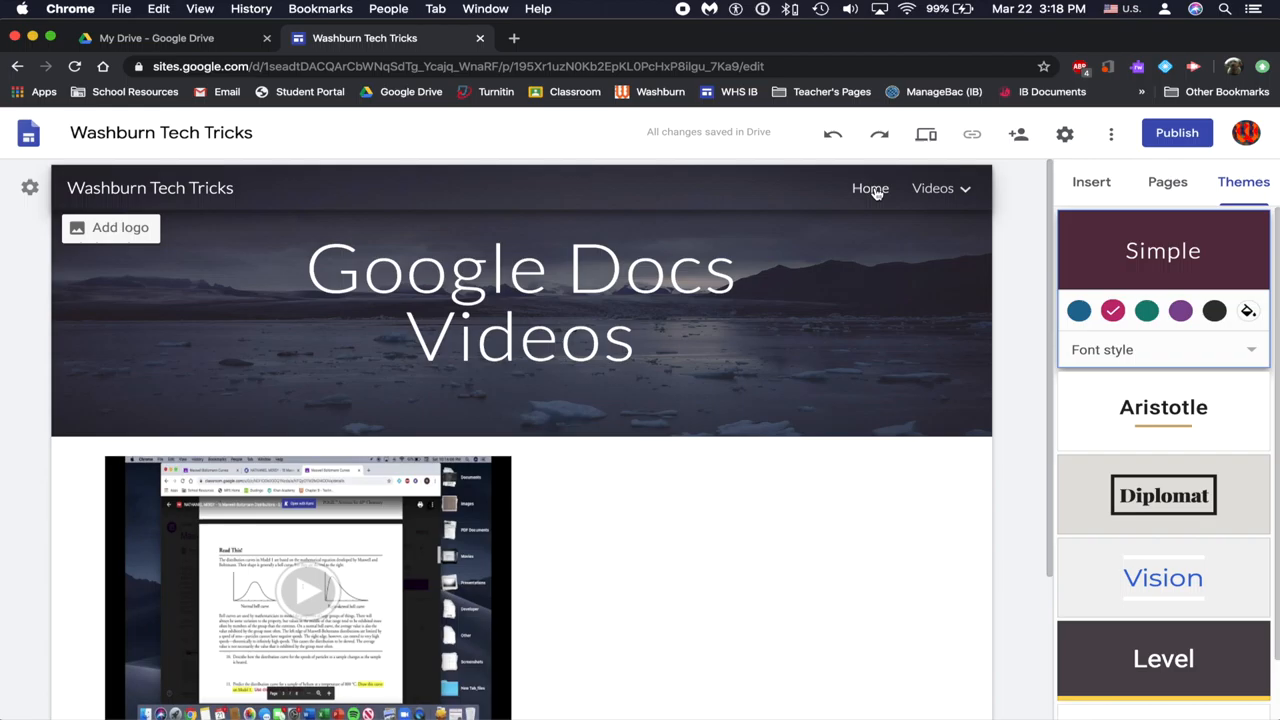
pyautogui.click(869, 188)
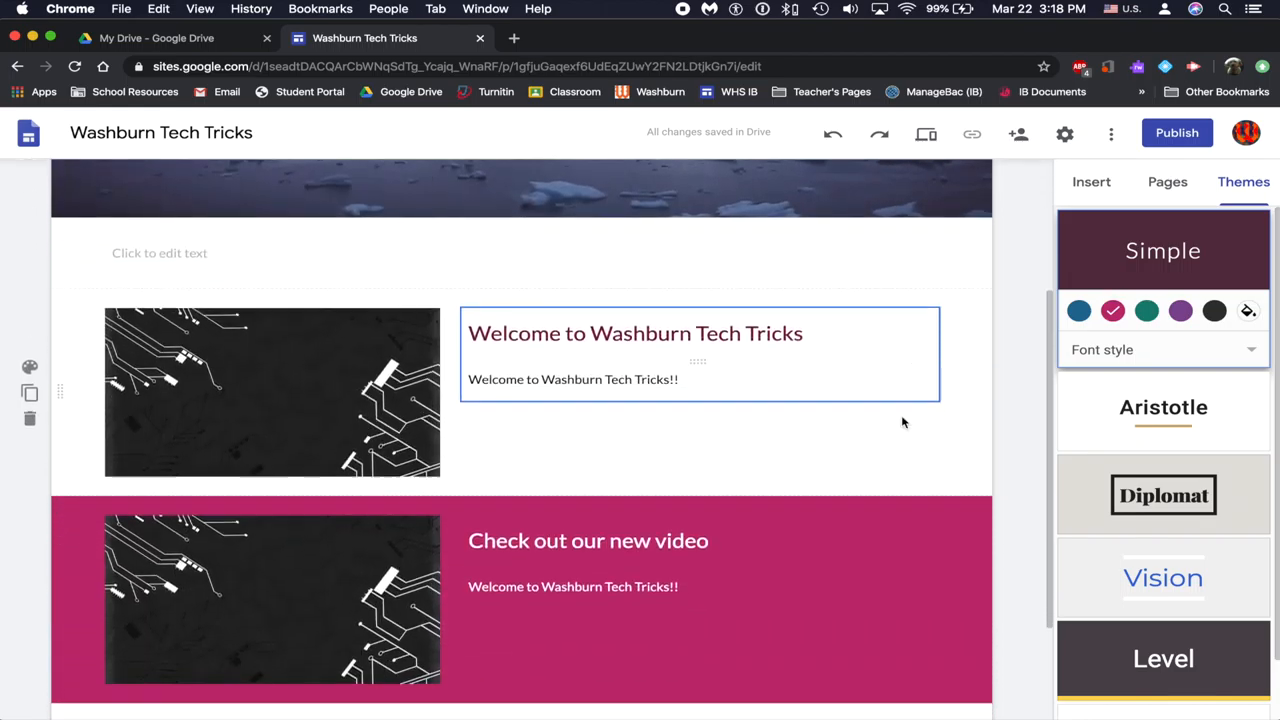
pyautogui.scroll(-3)
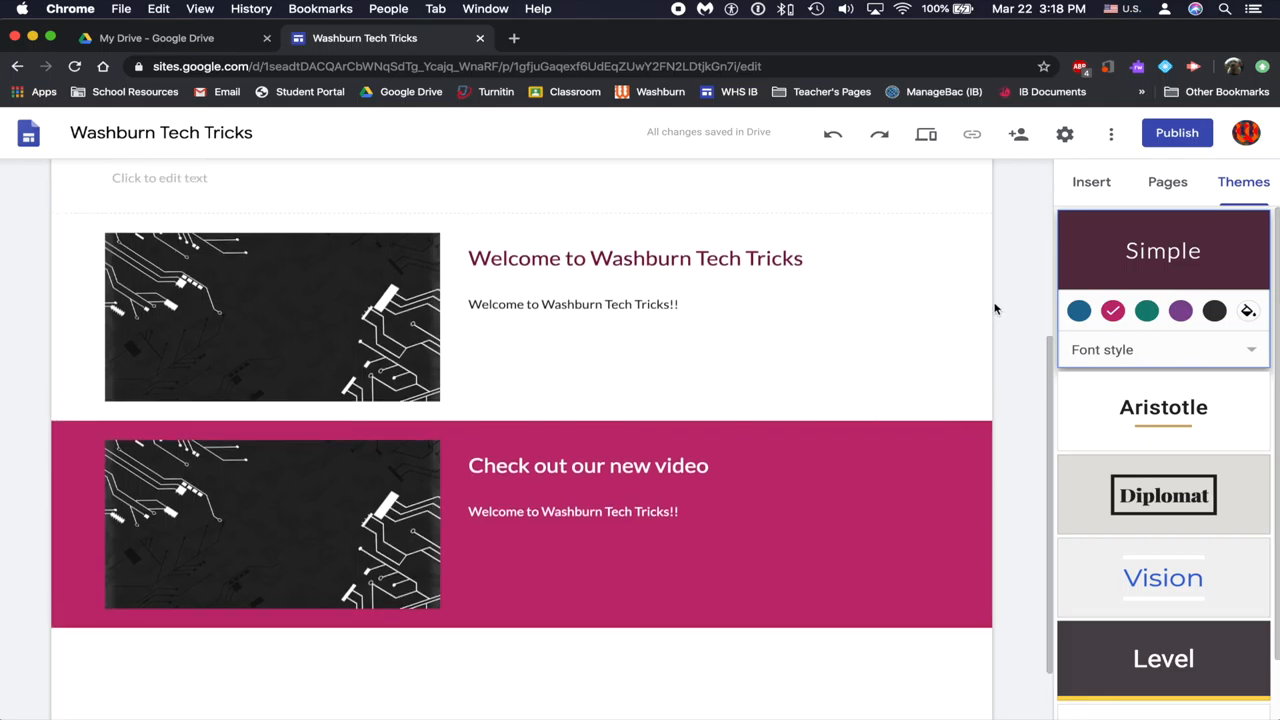
pyautogui.scroll(3)
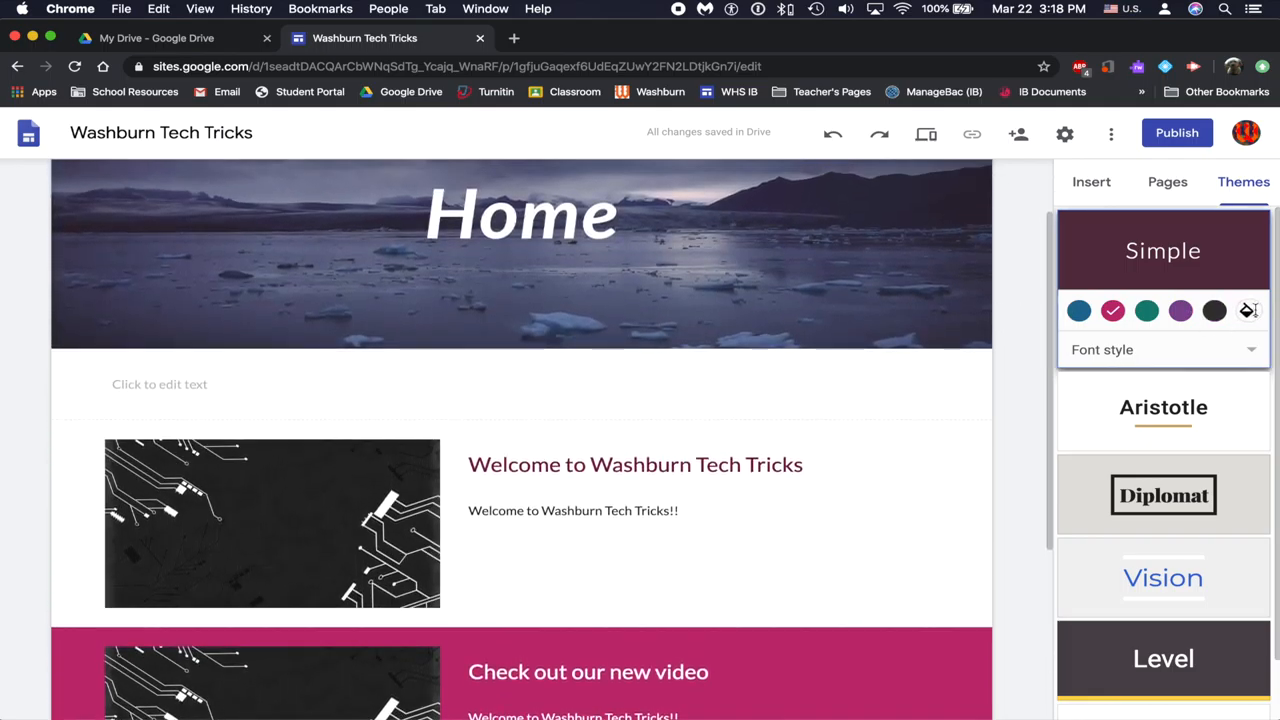
# Apply a custom dark theme colour, change the font style, and browse other themes.
pyautogui.click(1248, 310)
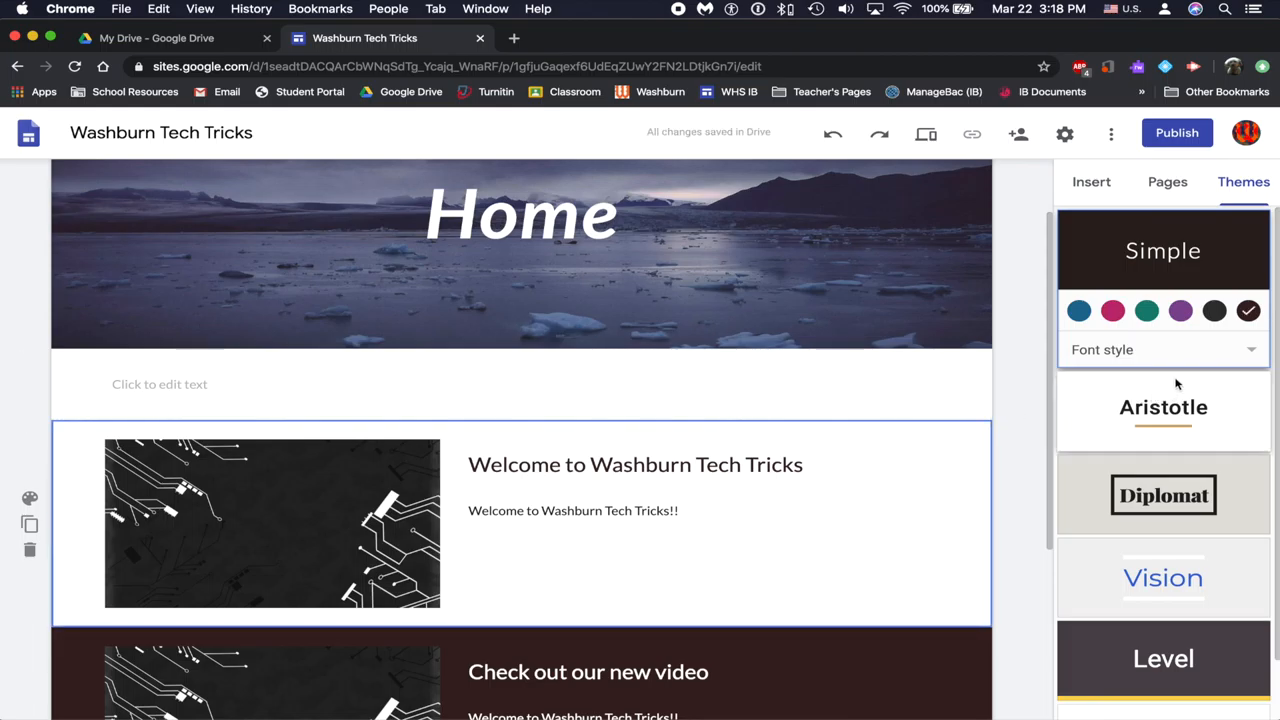
pyautogui.click(1163, 349)
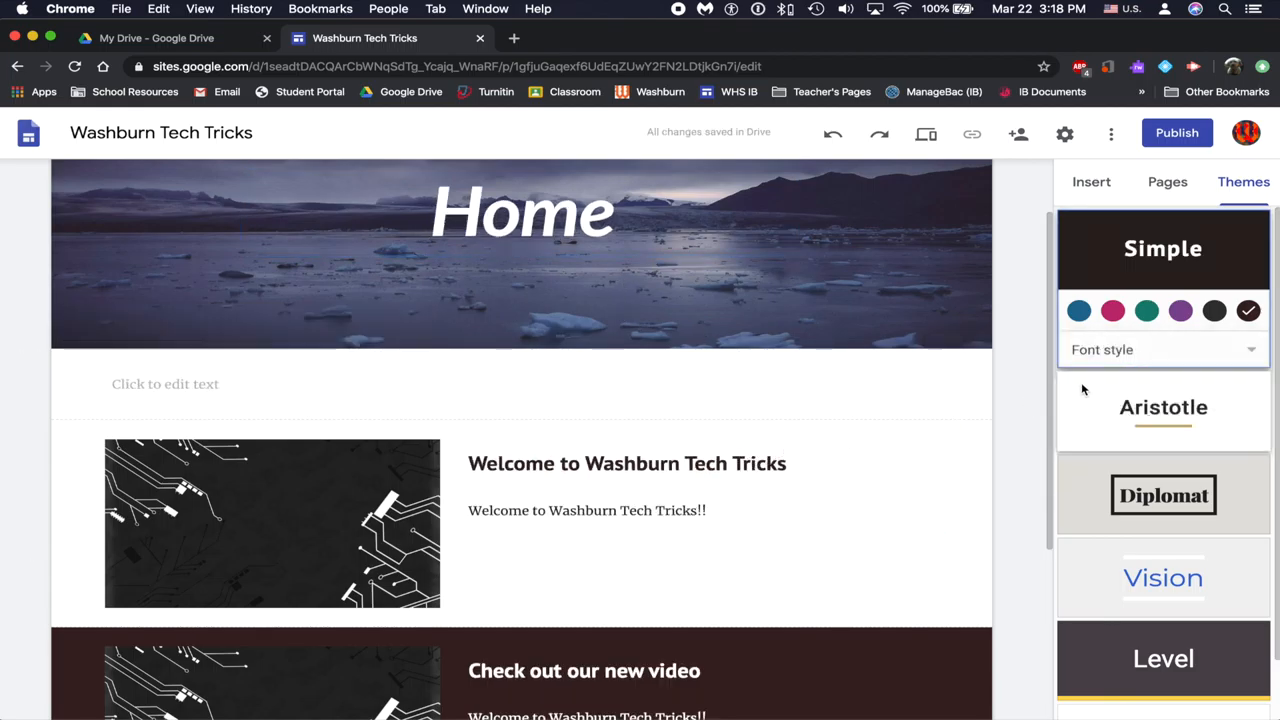
pyautogui.scroll(-3)
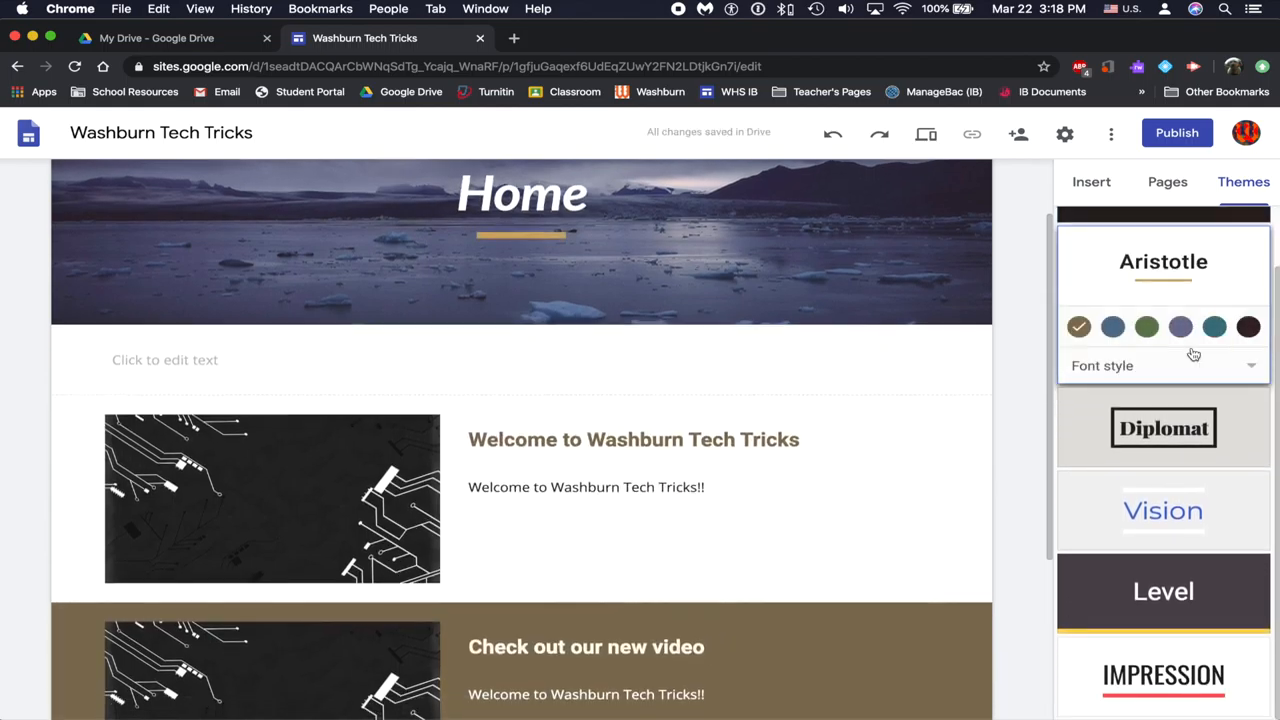
pyautogui.scroll(-3)
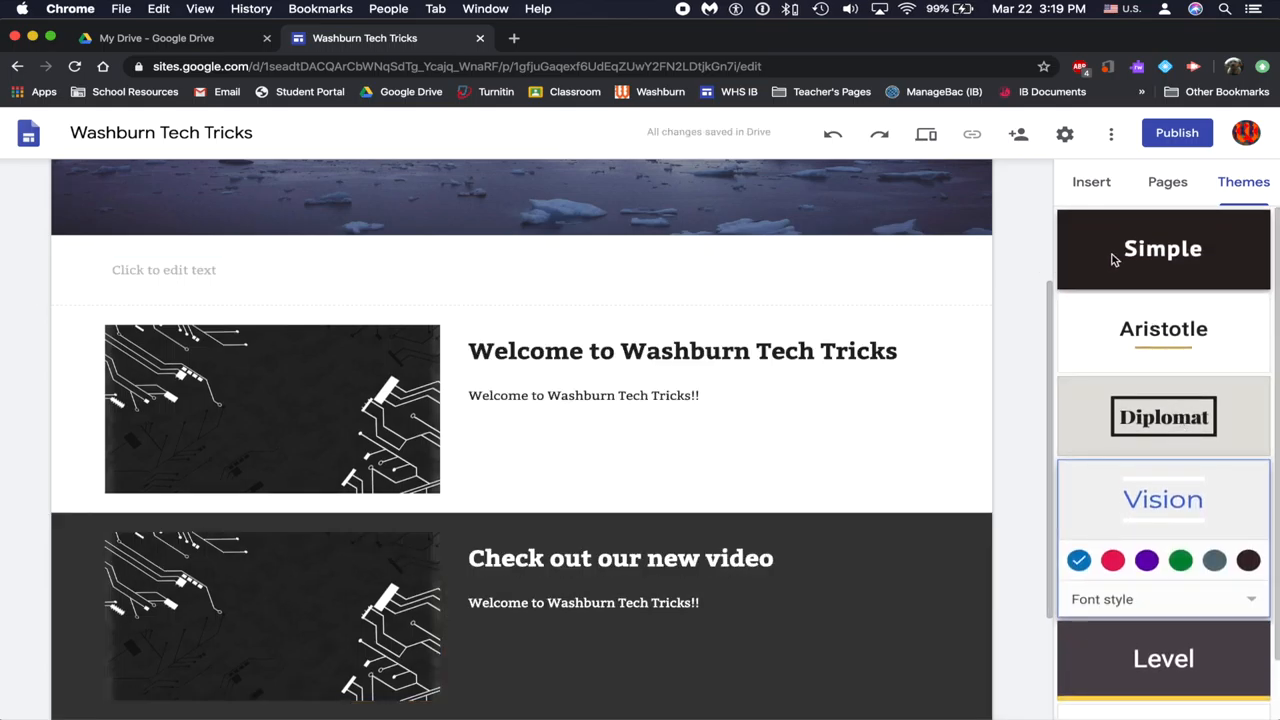
pyautogui.moveTo(1111, 133)
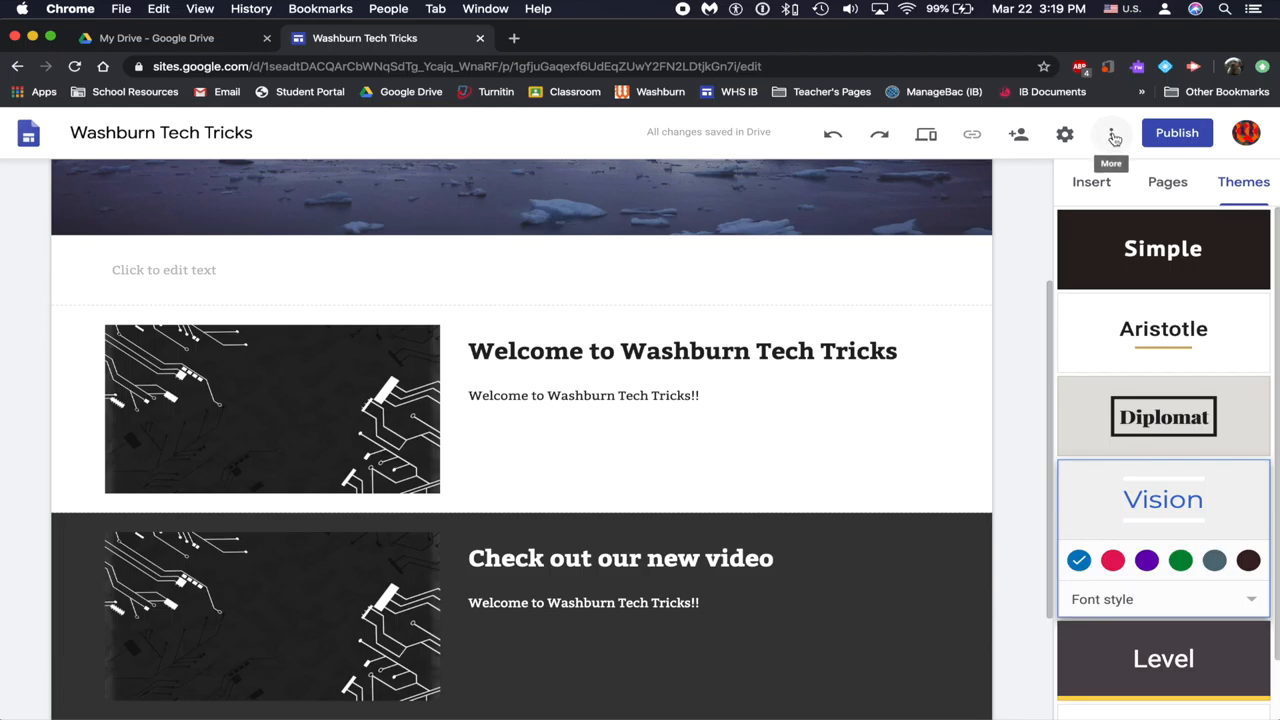
# Open version history, preview the March 22, 3:08 PM version, and expand earlier saves.
pyautogui.click(1112, 133)
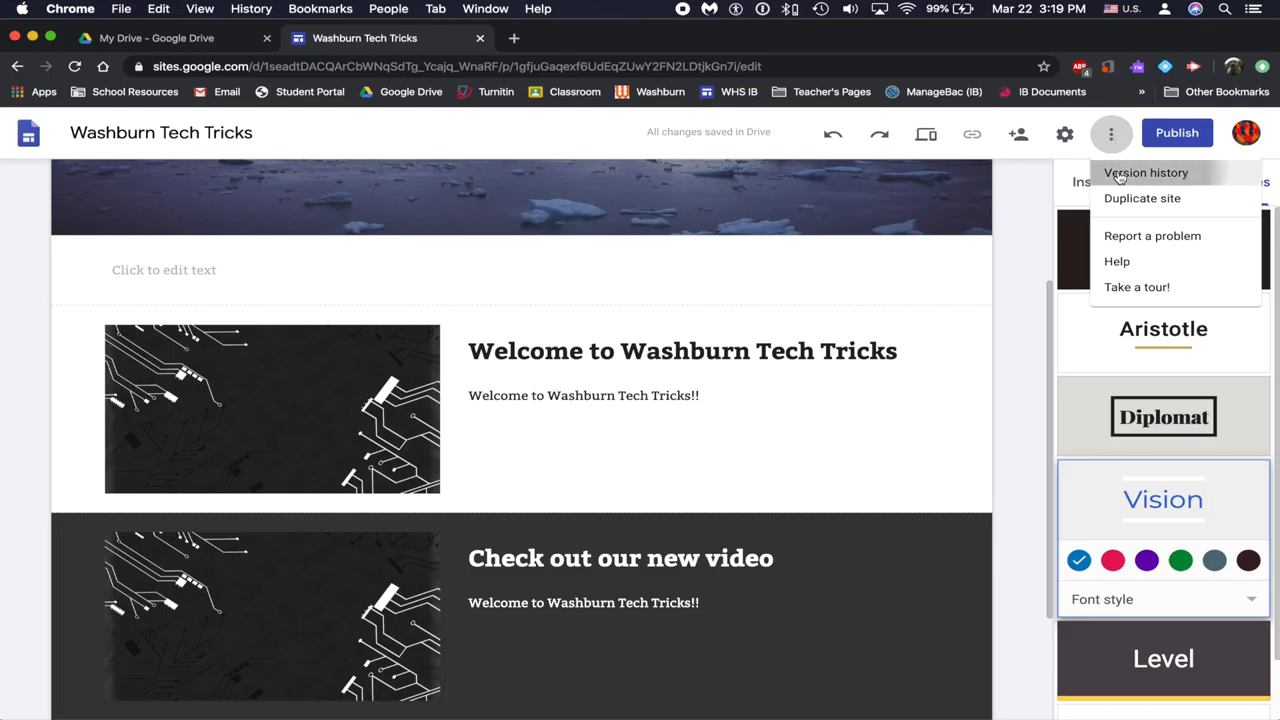
pyautogui.click(1146, 172)
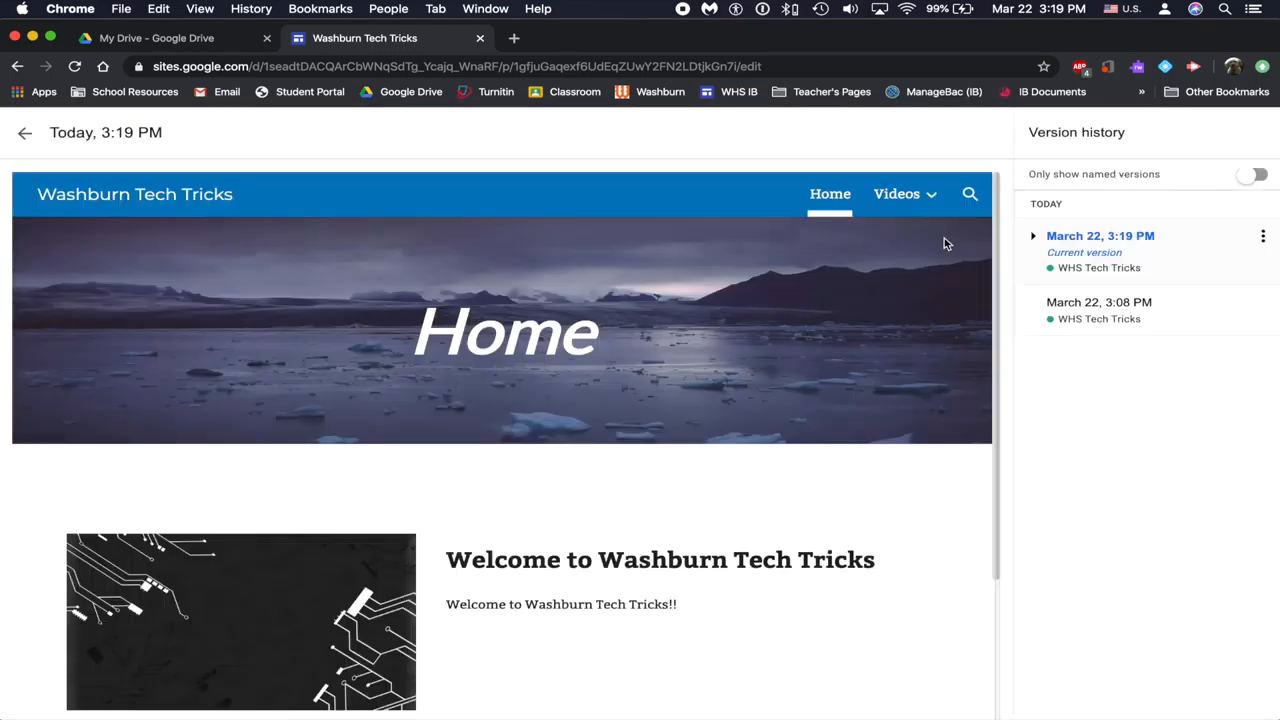
pyautogui.click(1099, 302)
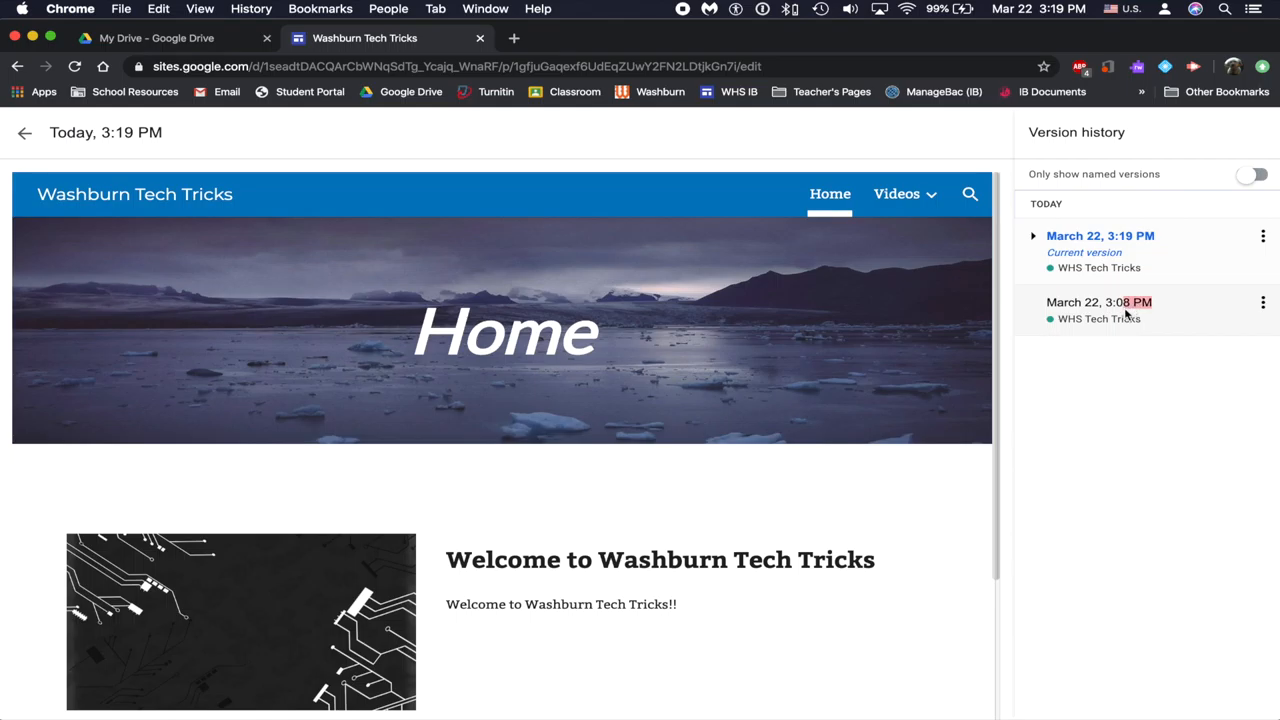
pyautogui.click(1099, 301)
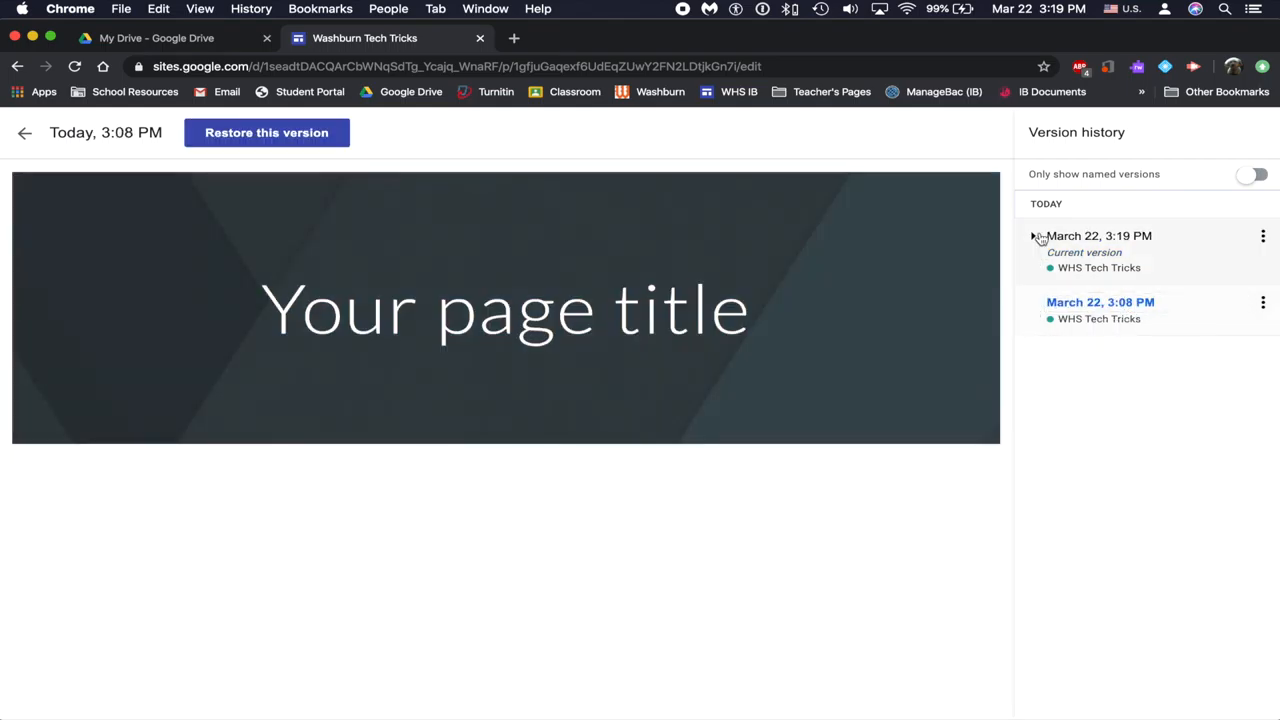
pyautogui.click(1034, 236)
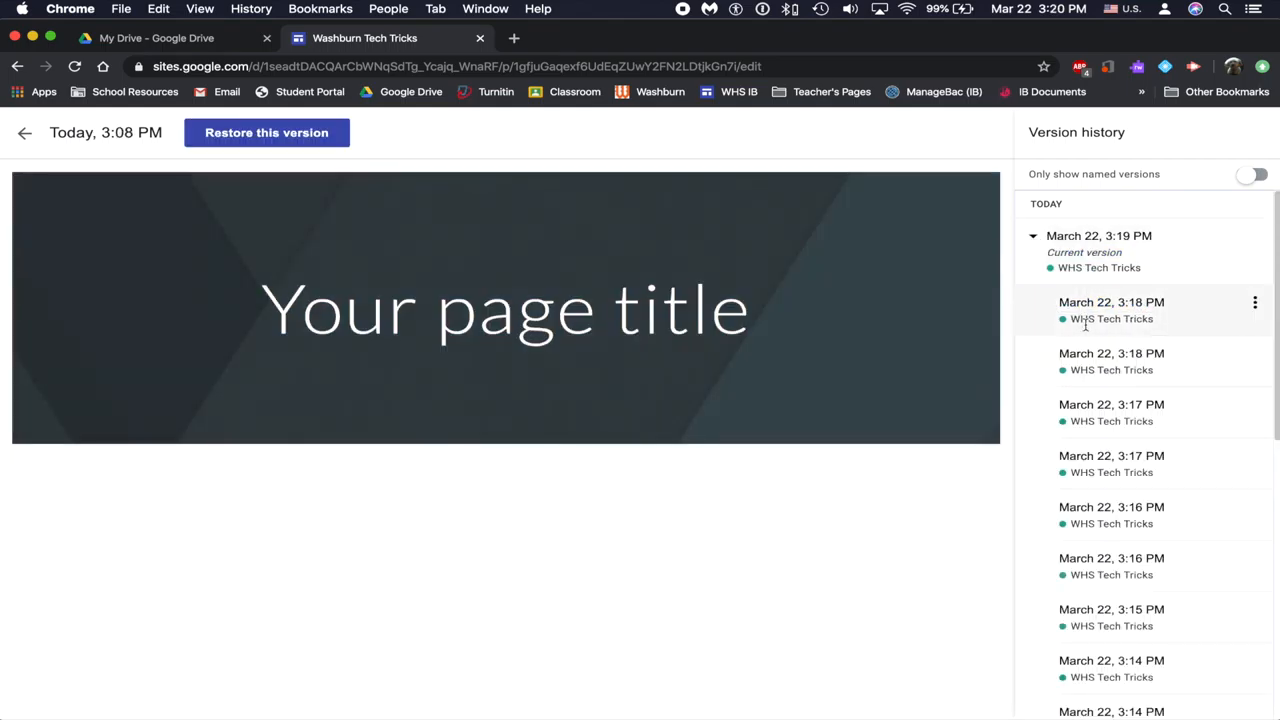
pyautogui.scroll(-3)
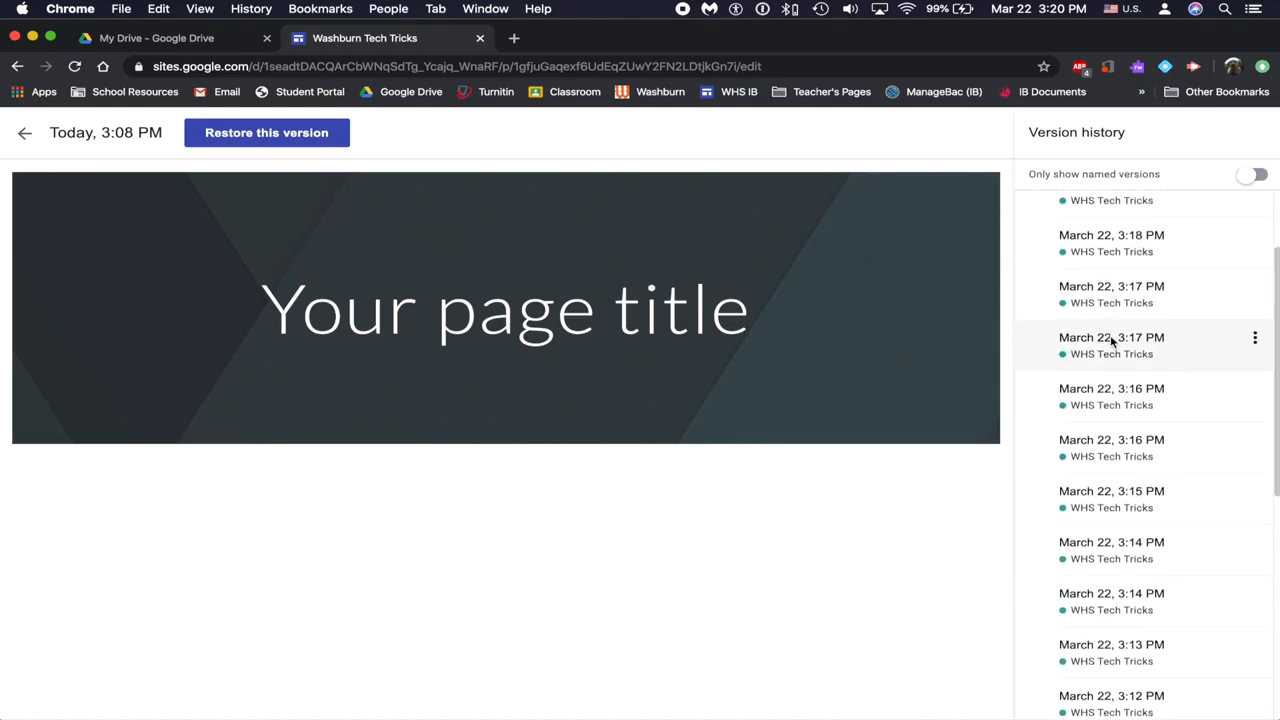
# Restore the site draft to the March 22, 3:17 PM version.
pyautogui.click(1111, 337)
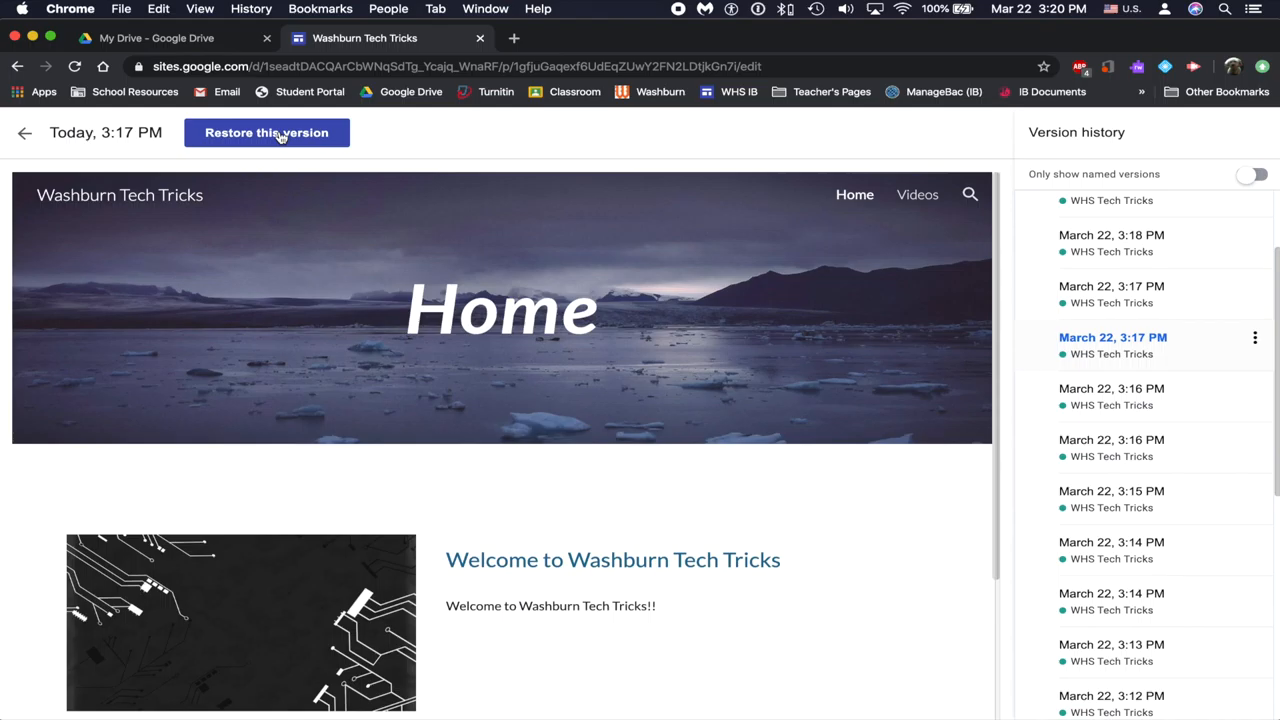
pyautogui.click(266, 132)
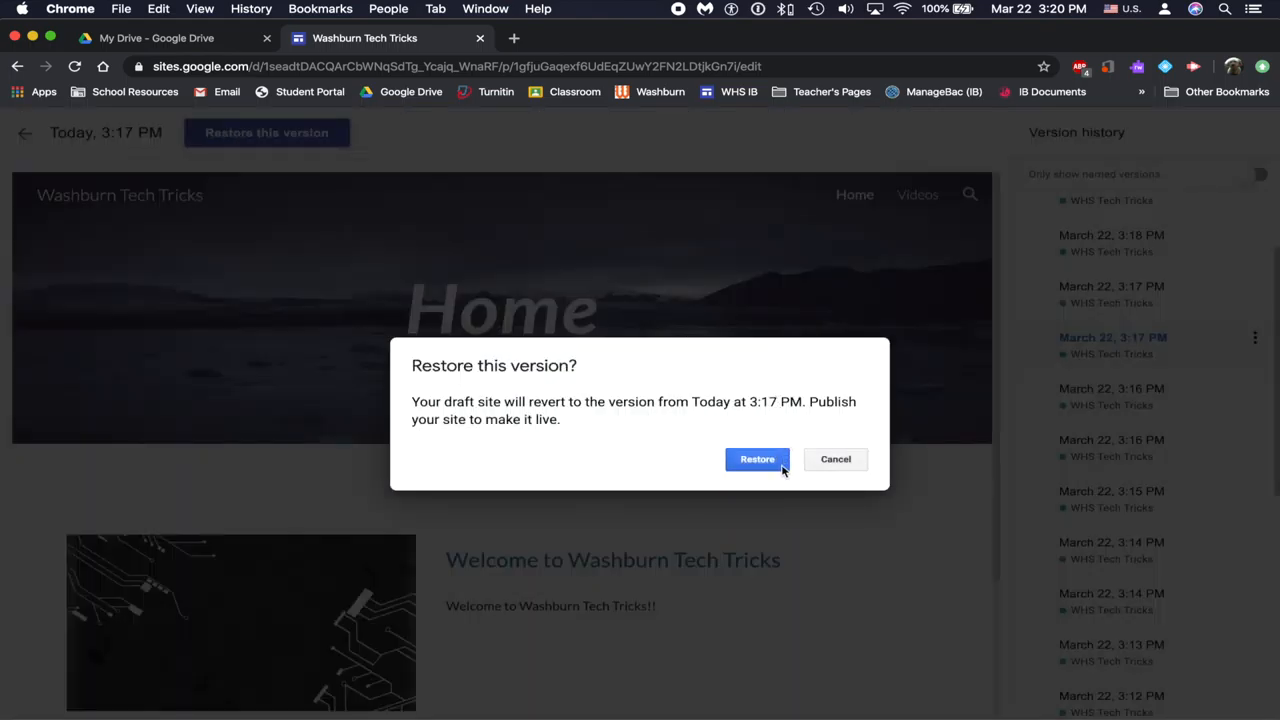
pyautogui.click(757, 459)
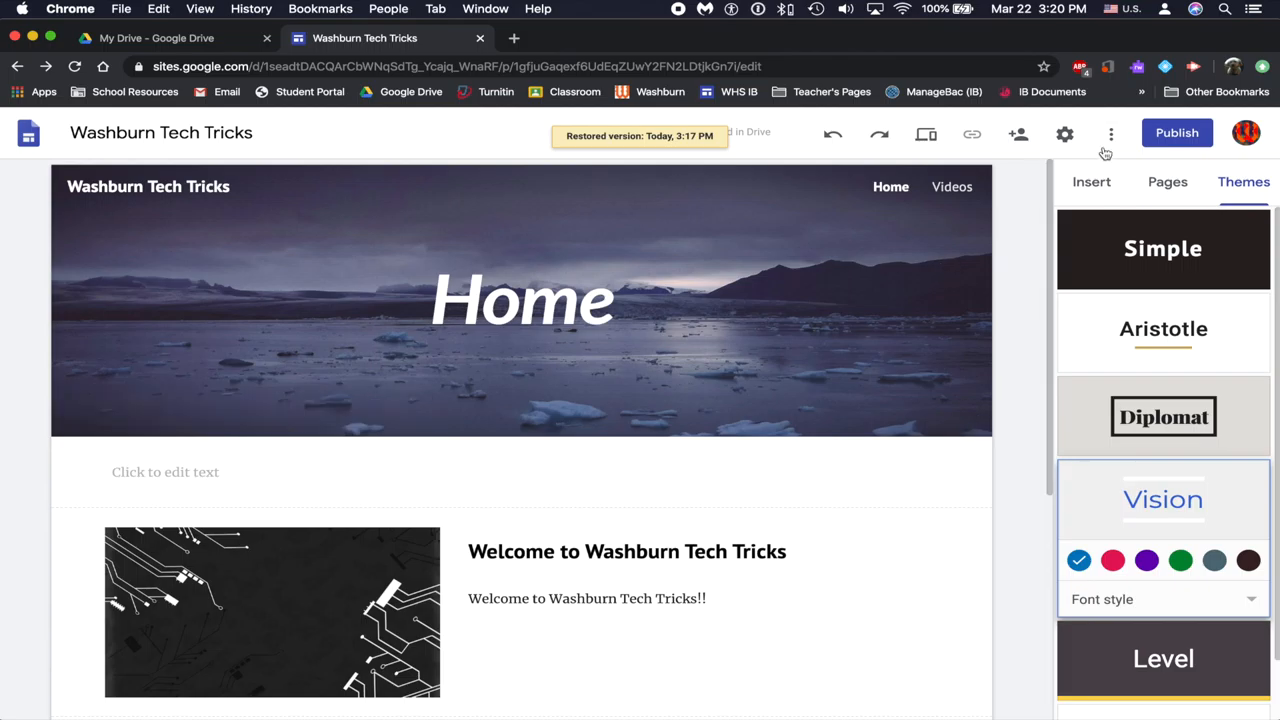
pyautogui.click(1110, 133)
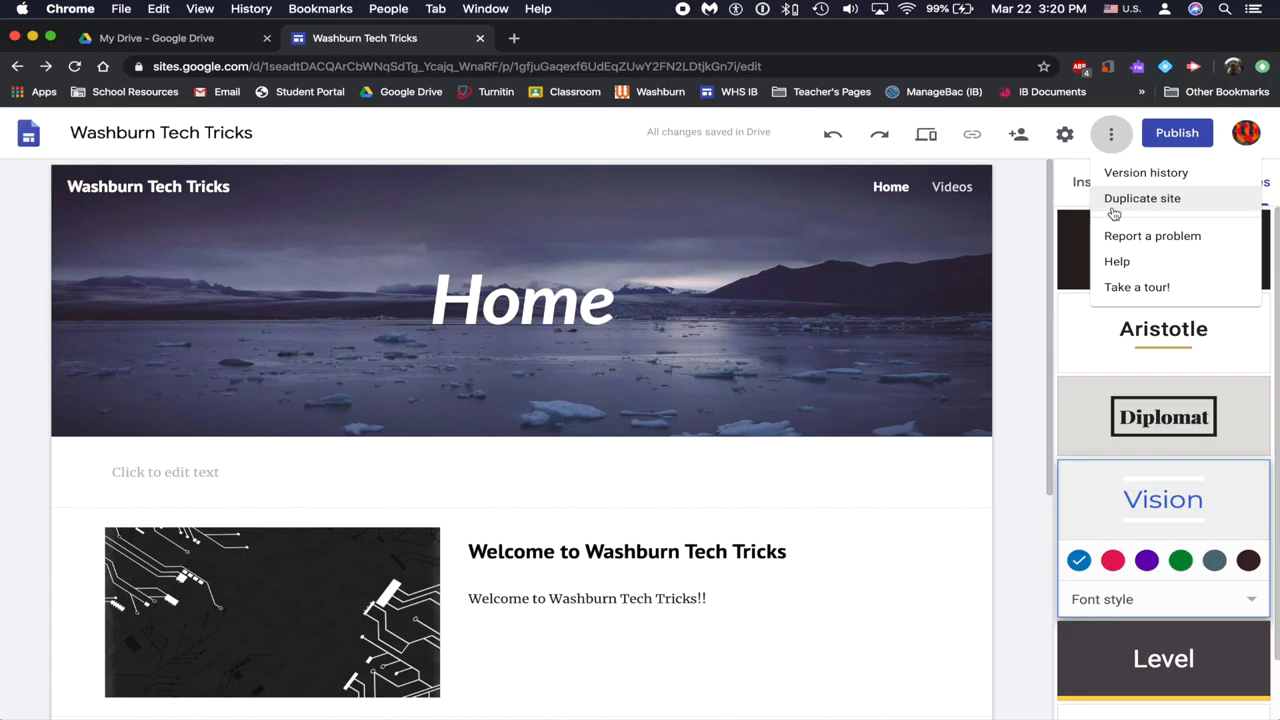
pyautogui.click(1064, 133)
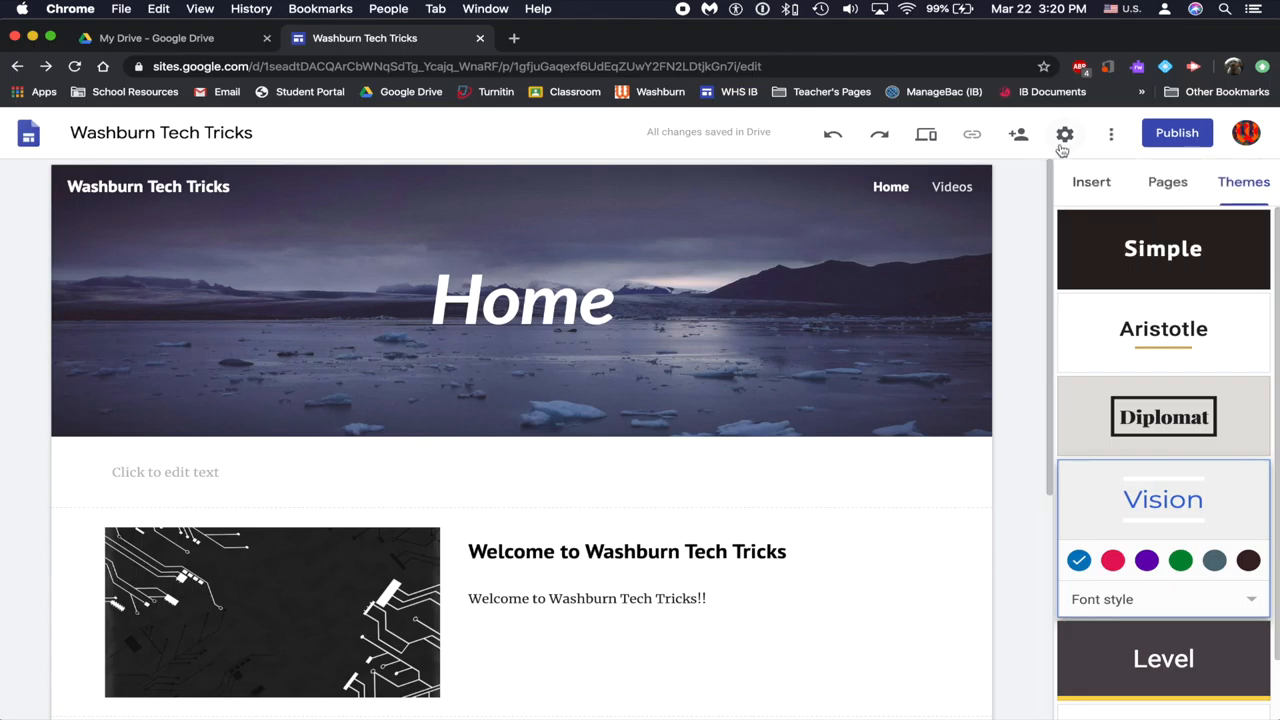
pyautogui.moveTo(1018, 133)
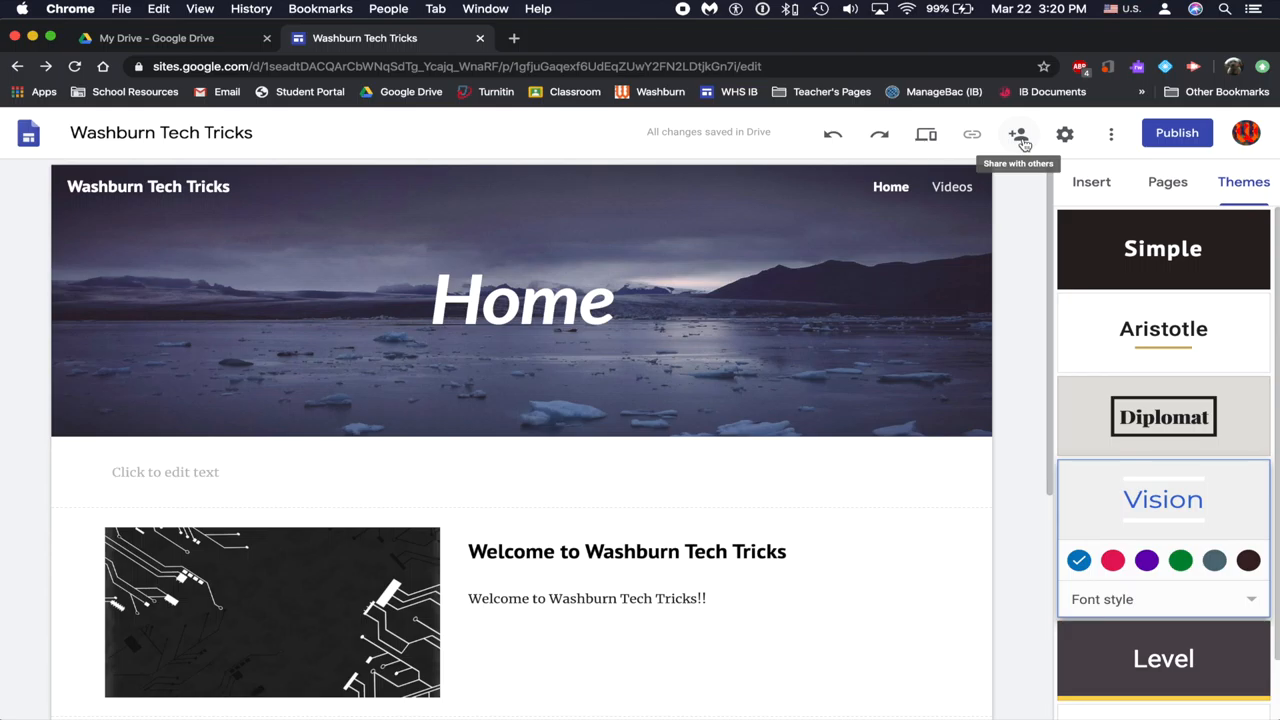
pyautogui.moveTo(1021, 150)
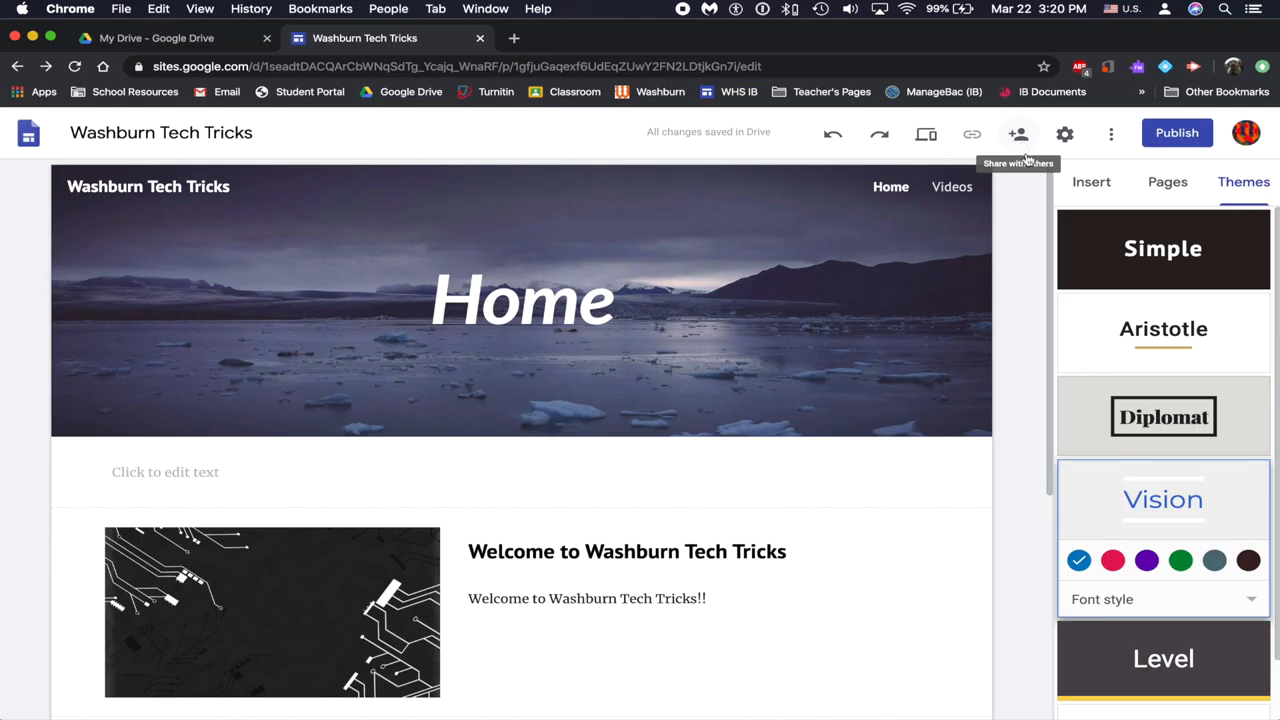
pyautogui.moveTo(925, 133)
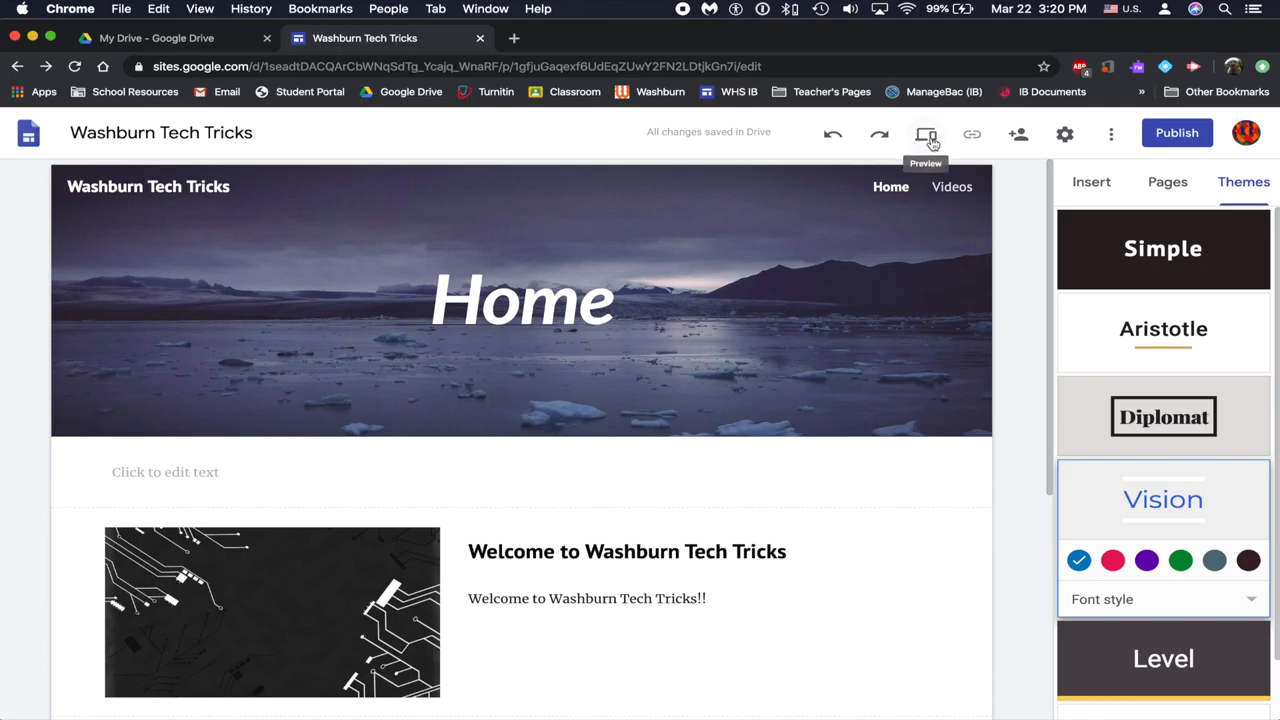
pyautogui.moveTo(879, 133)
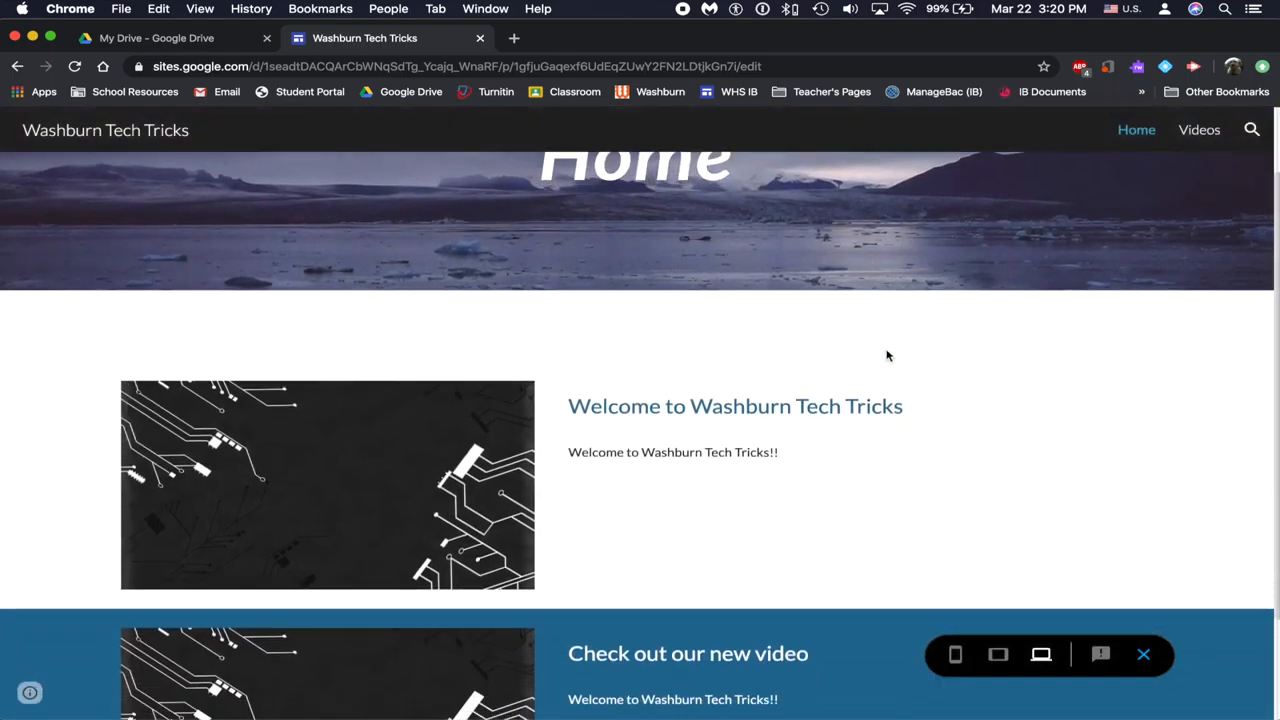
# Preview the Home page at tablet and phone widths, then exit preview.
pyautogui.scroll(3)
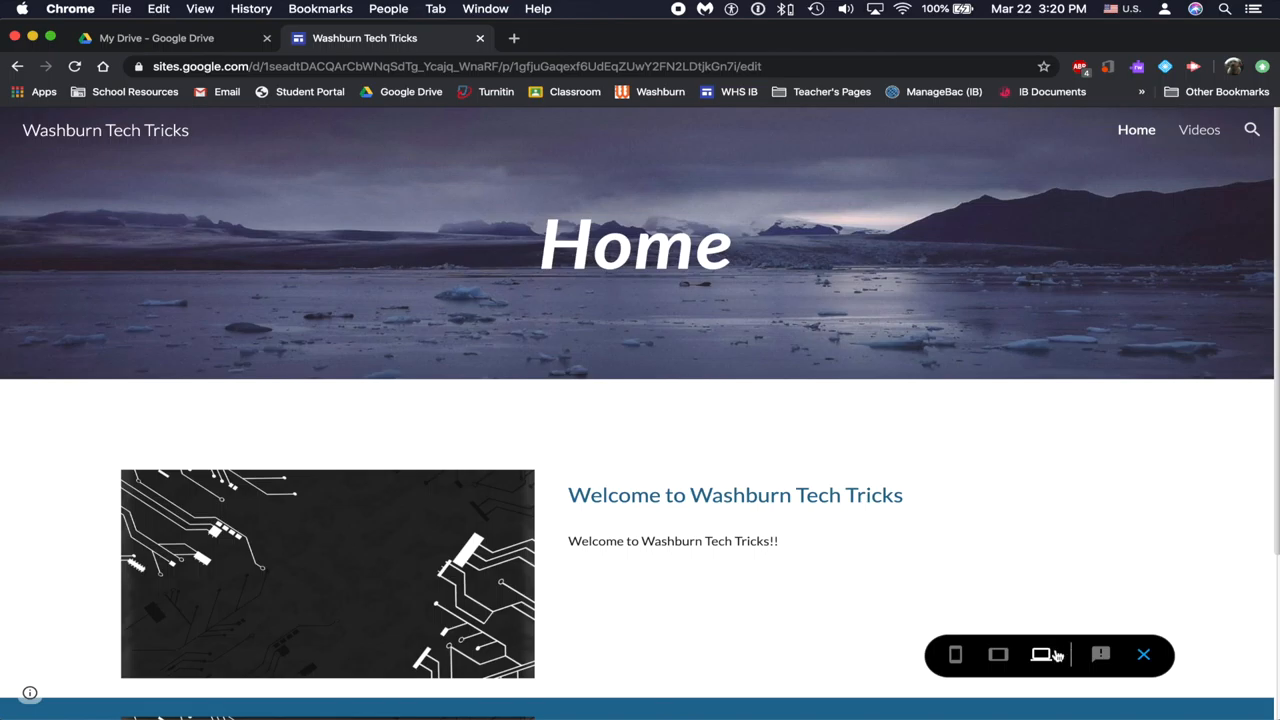
pyautogui.click(997, 654)
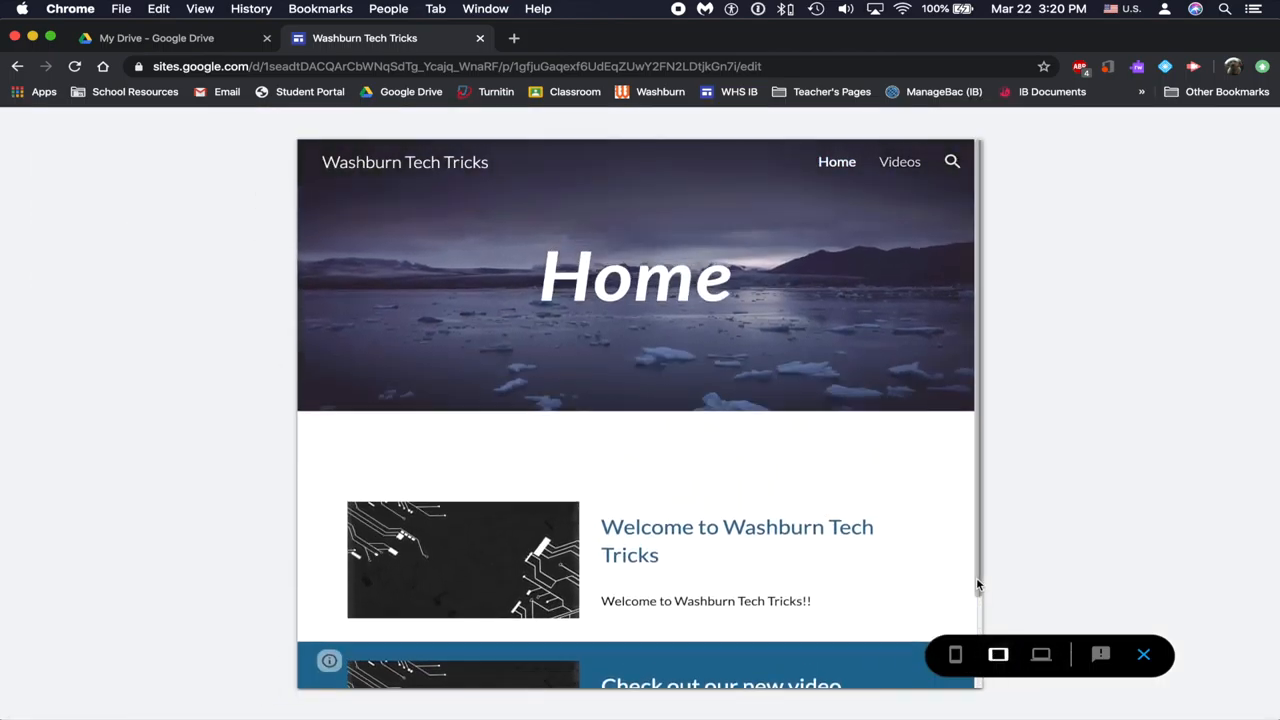
pyautogui.click(954, 654)
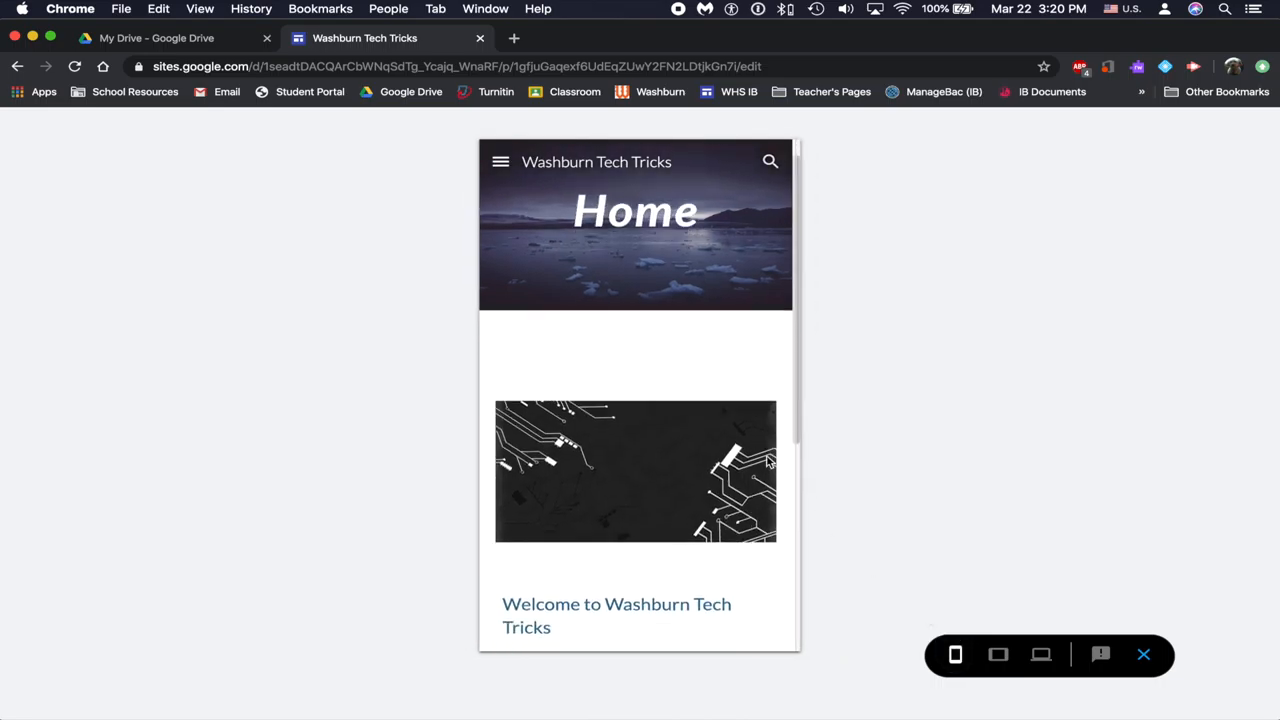
pyautogui.scroll(-3)
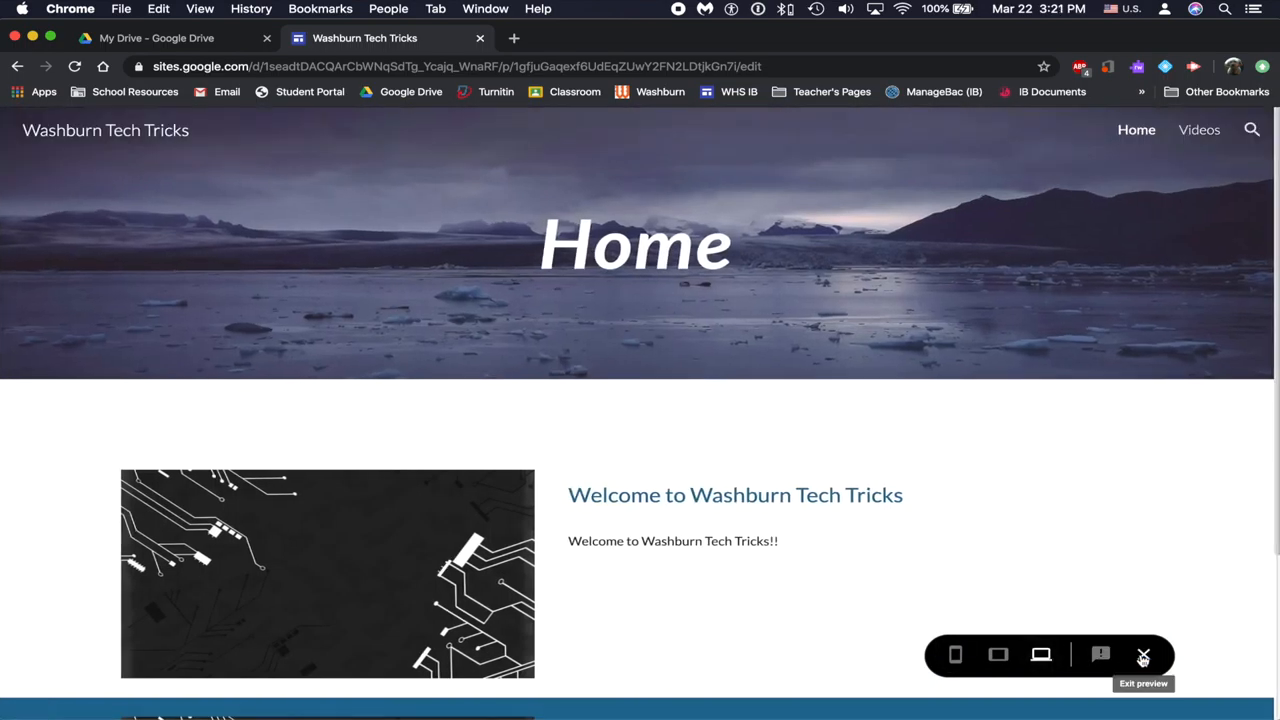
pyautogui.click(1143, 655)
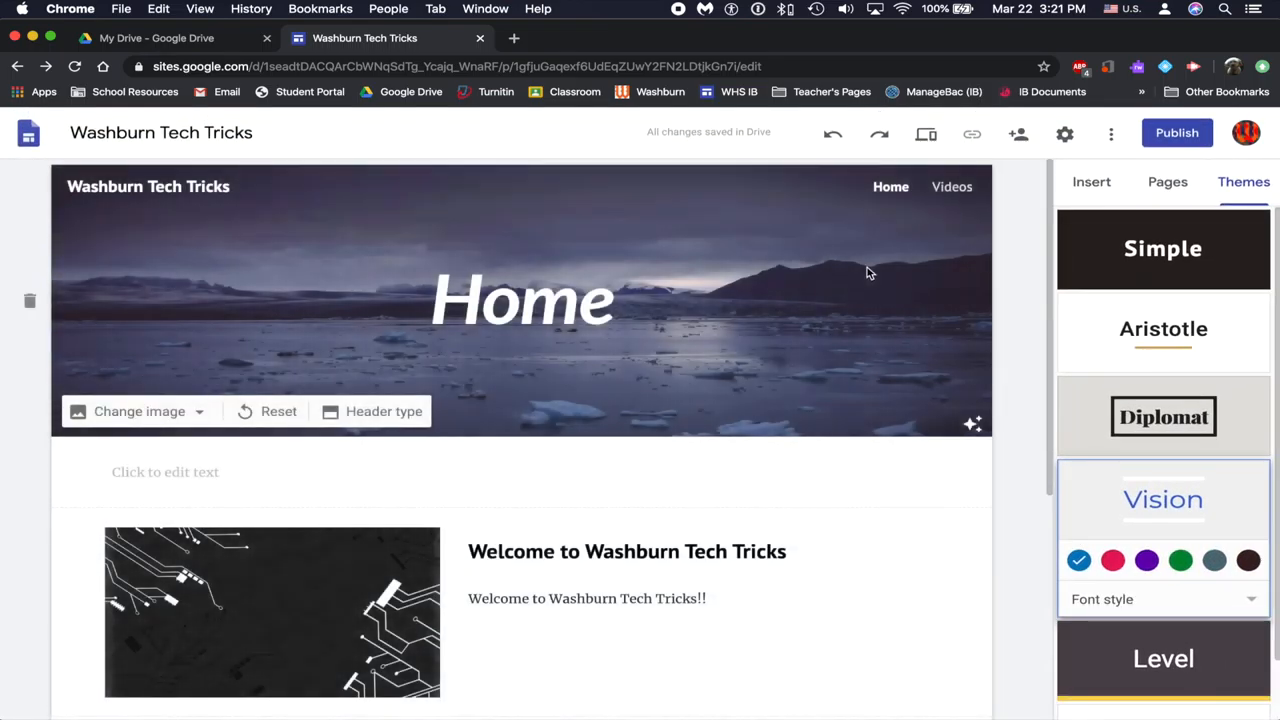
pyautogui.moveTo(990, 224)
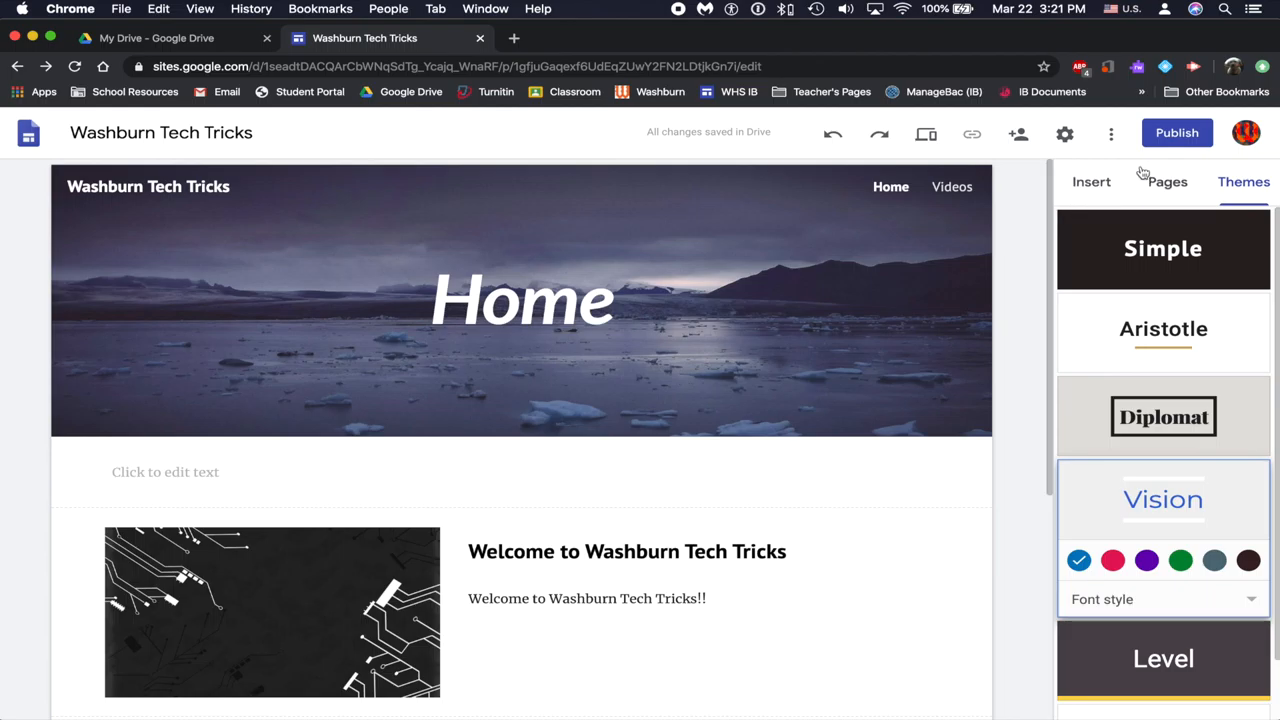
pyautogui.moveTo(1177, 132)
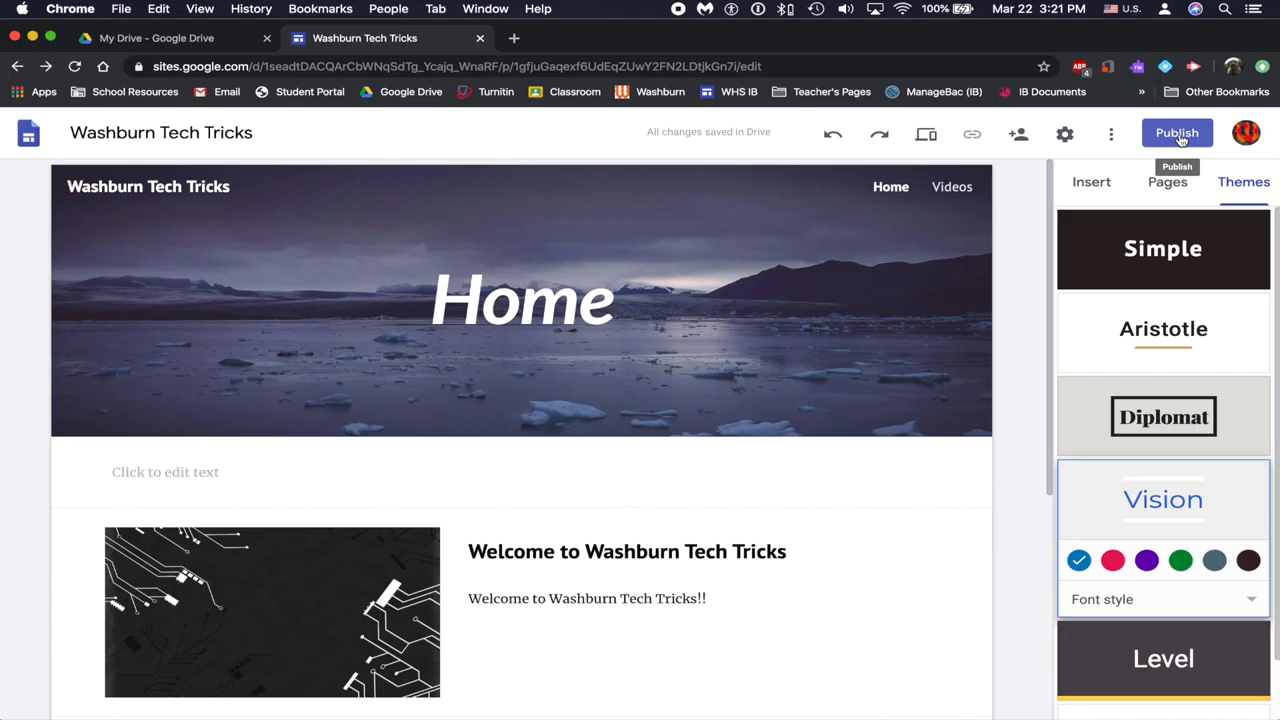
# Publish the site at sites.google.com/view/washburntechtricks with viewers set to Anyone.
pyautogui.click(1177, 132)
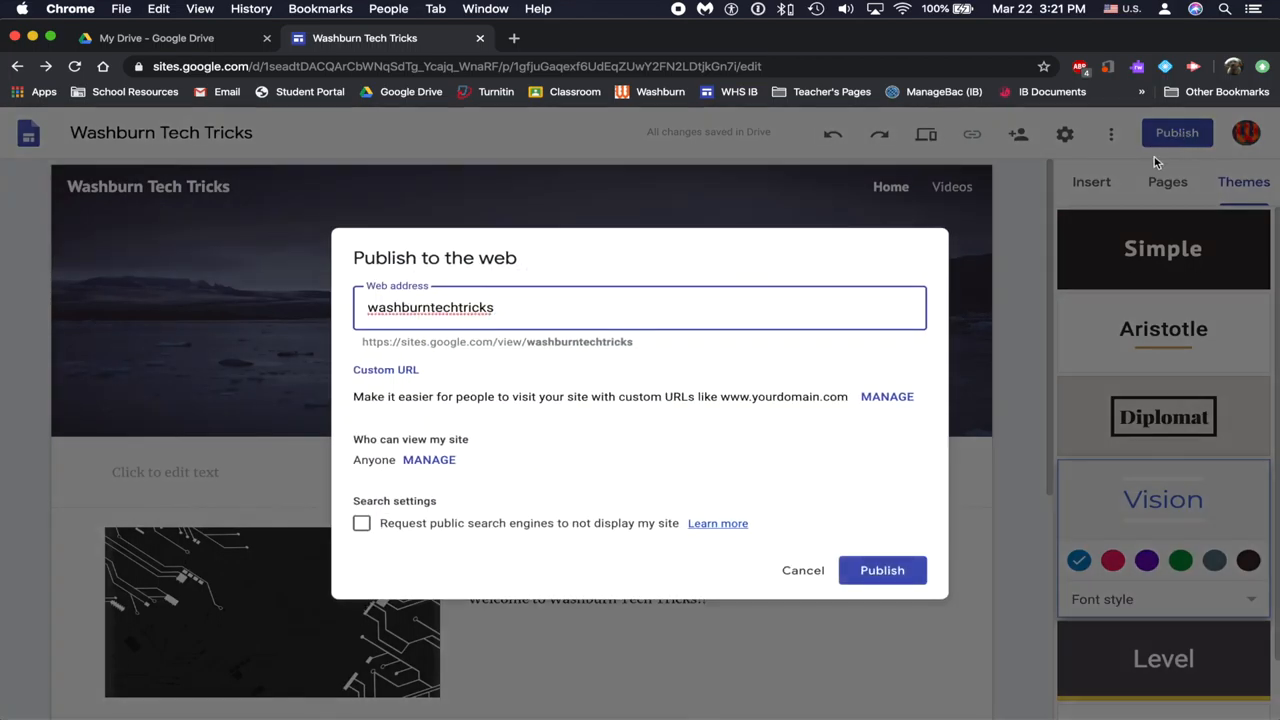
pyautogui.click(500, 307)
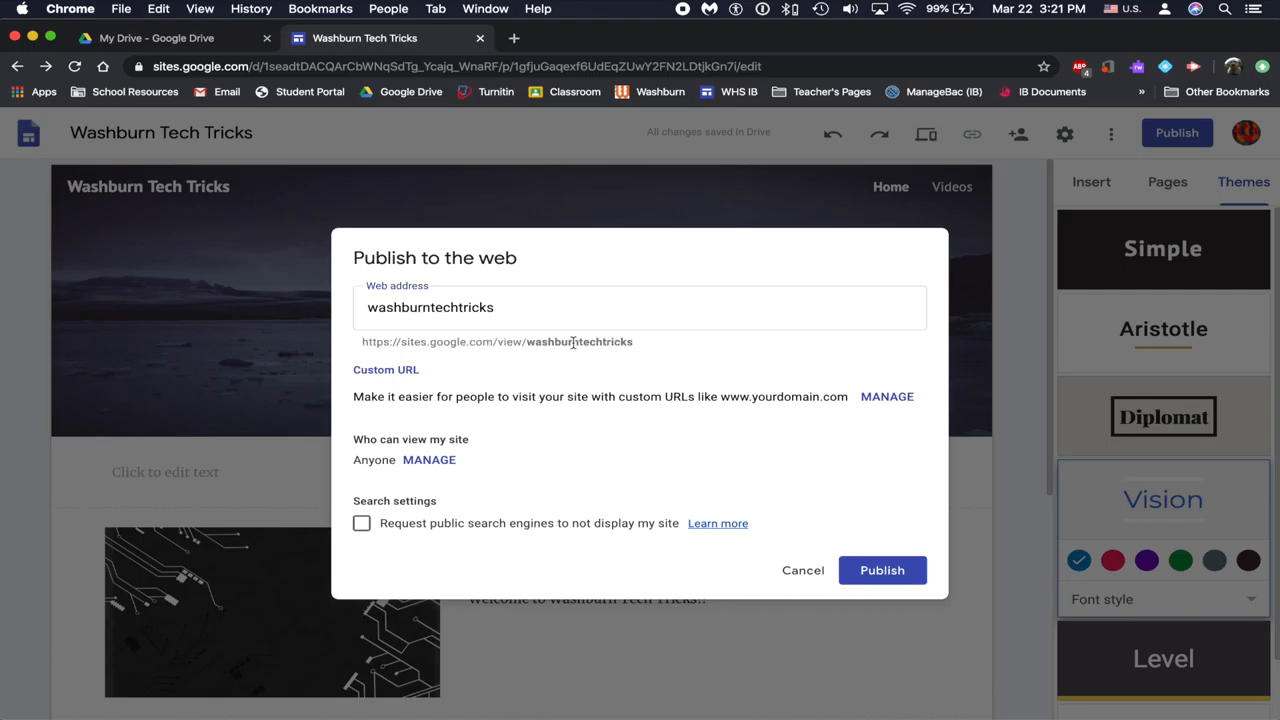
pyautogui.moveTo(647, 351)
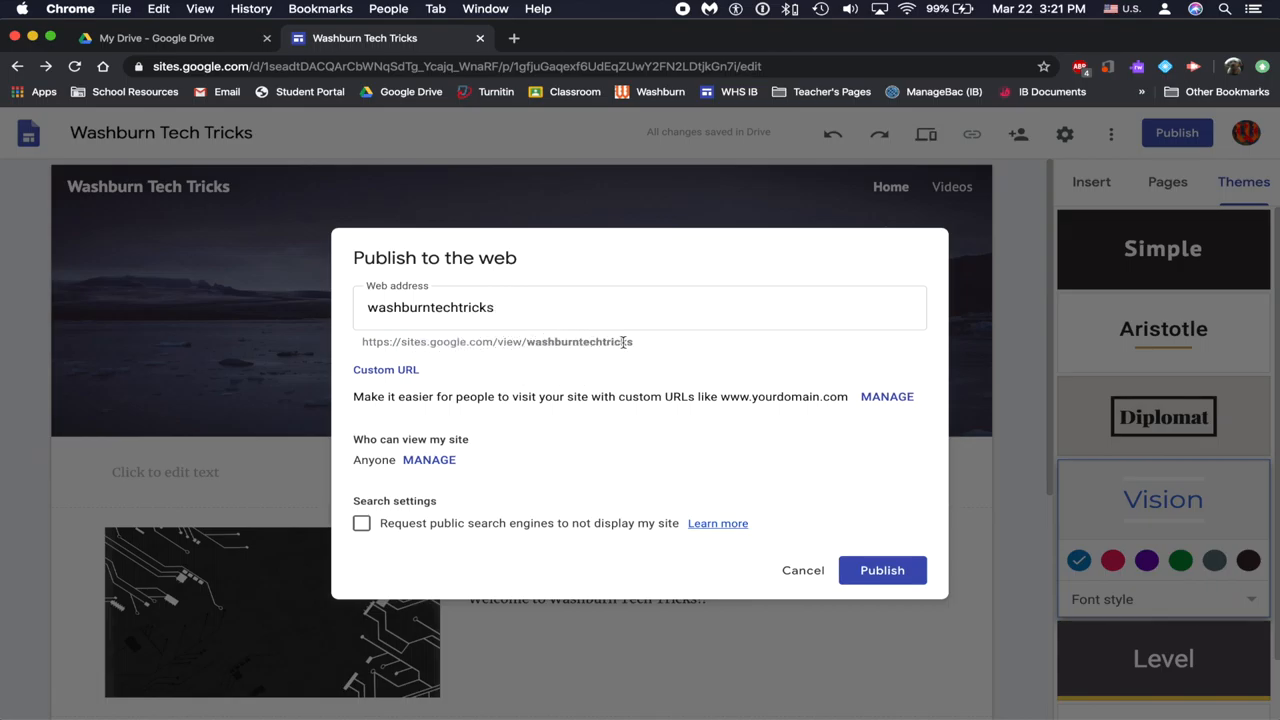
pyautogui.moveTo(679, 458)
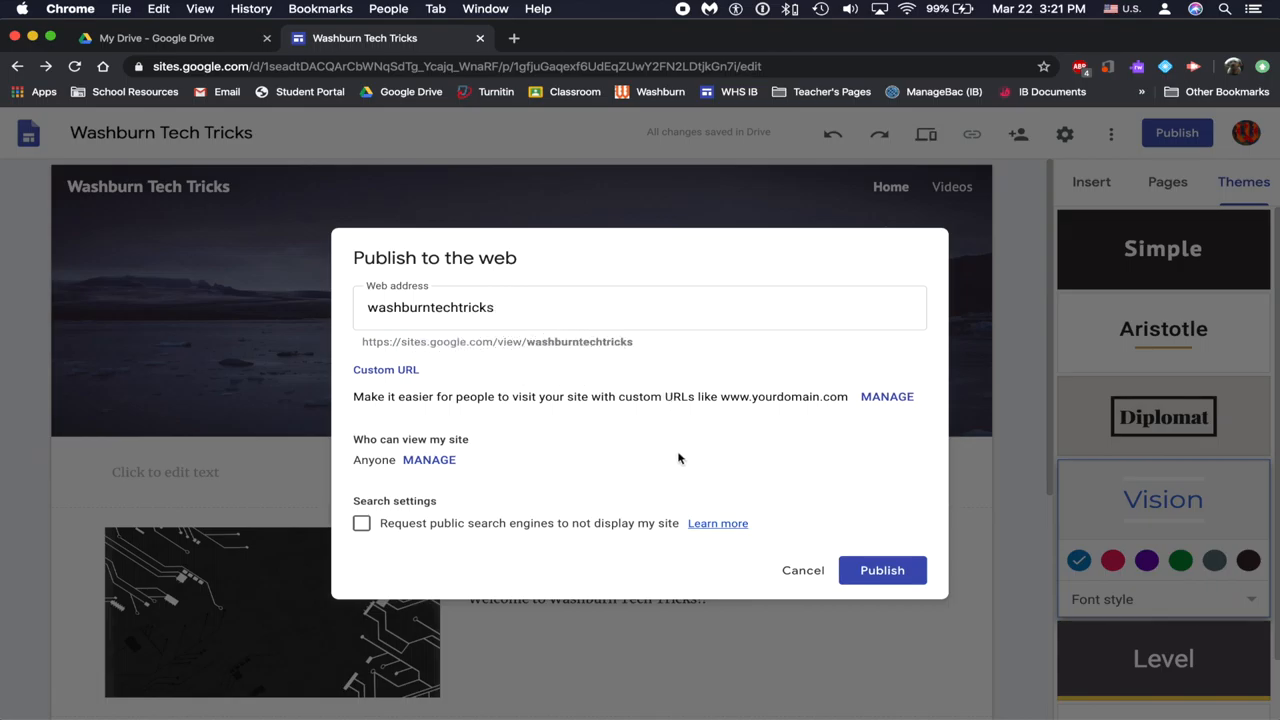
pyautogui.moveTo(643, 468)
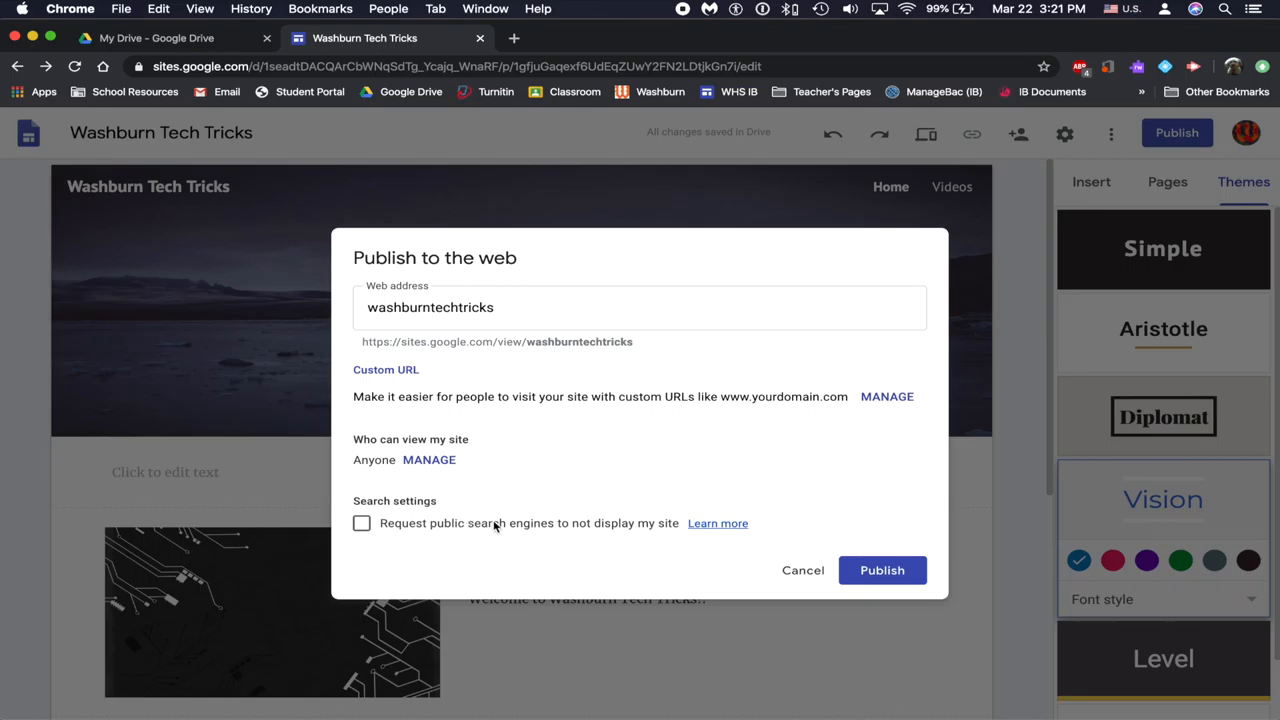
pyautogui.moveTo(456, 530)
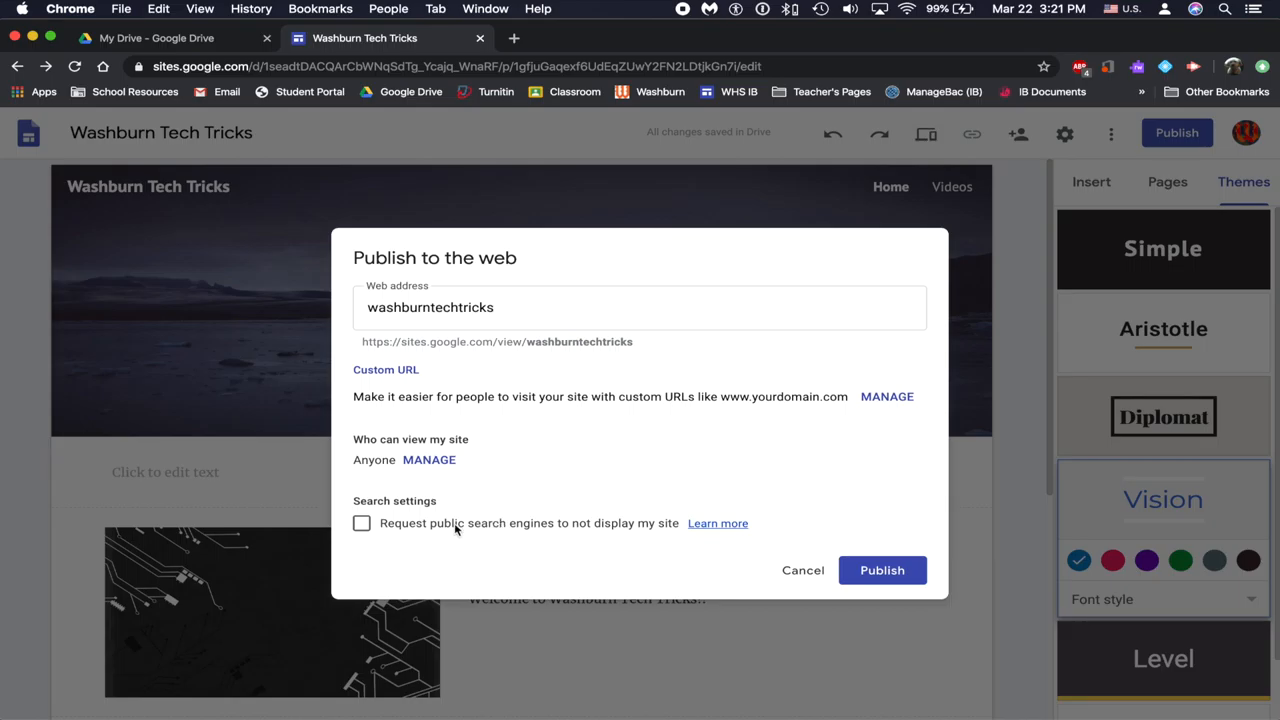
pyautogui.moveTo(530, 540)
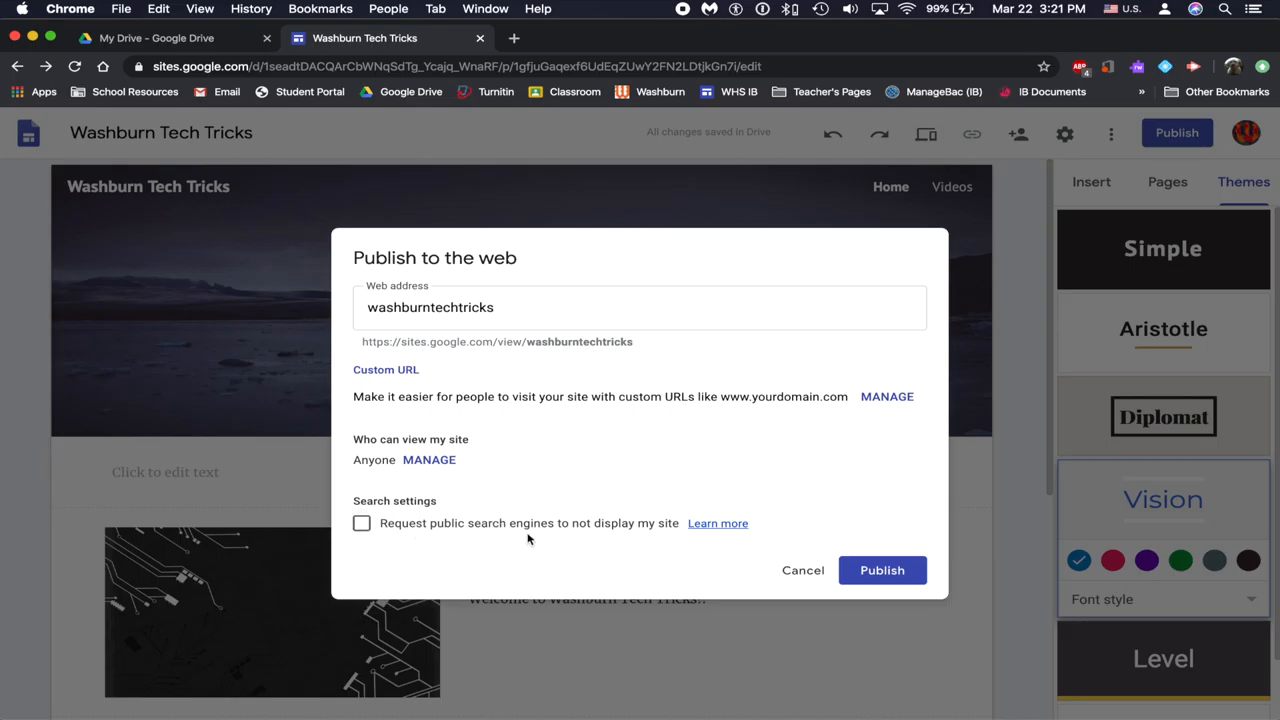
pyautogui.moveTo(744, 537)
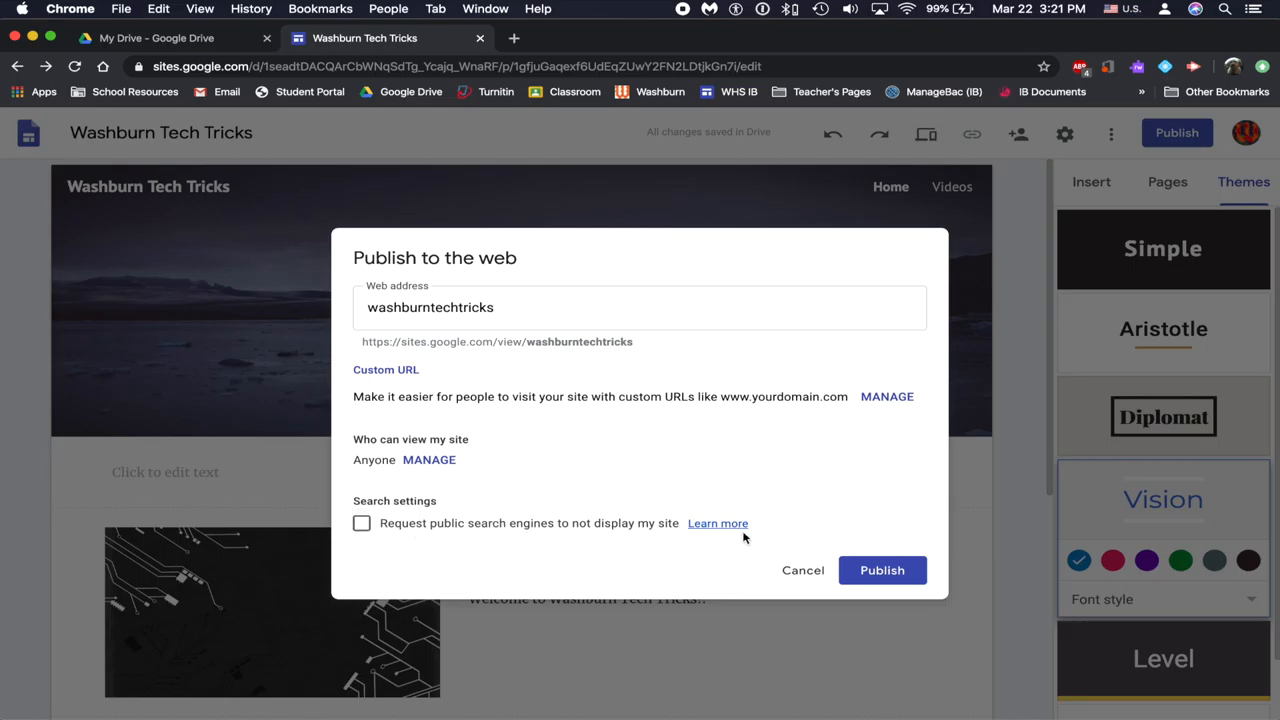
pyautogui.click(881, 570)
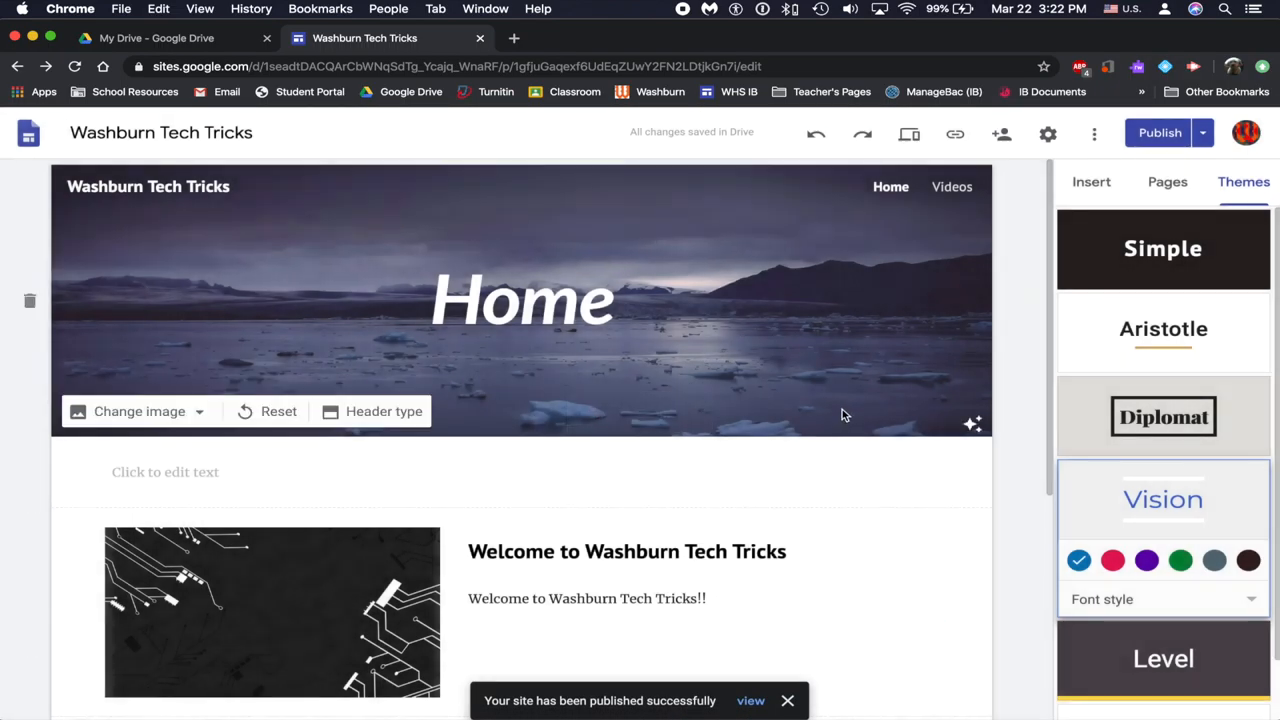
pyautogui.moveTo(950, 243)
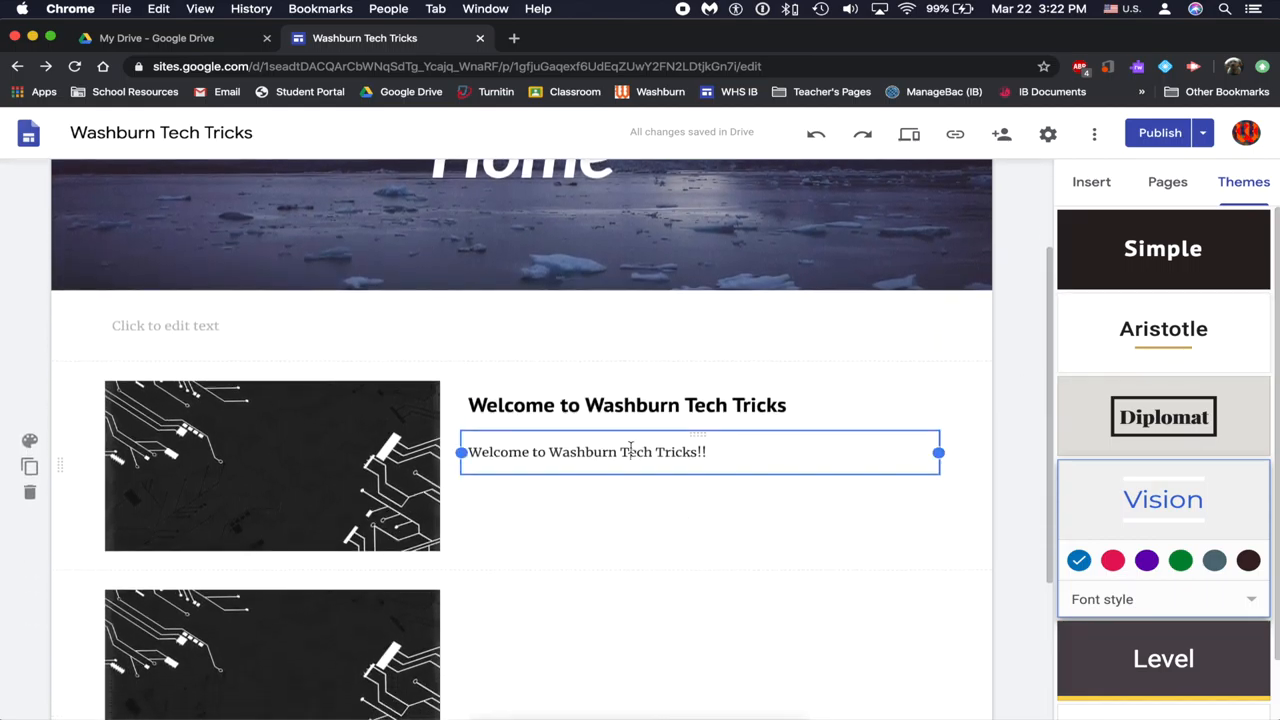
# Replace the Home page welcome sentence with 'Washburn Tech Tricks established 2019'.
pyautogui.tripleClick(586, 451)
pyautogui.write('W')
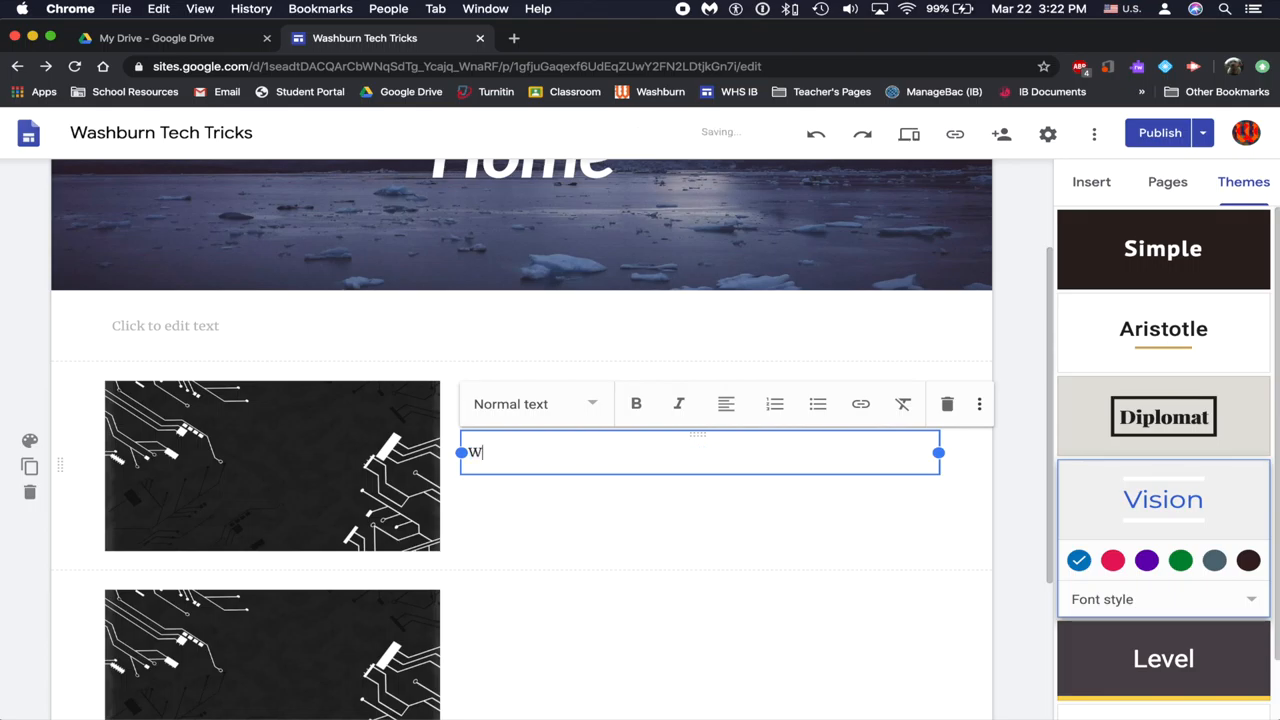
pyautogui.write('ashburn Tech')
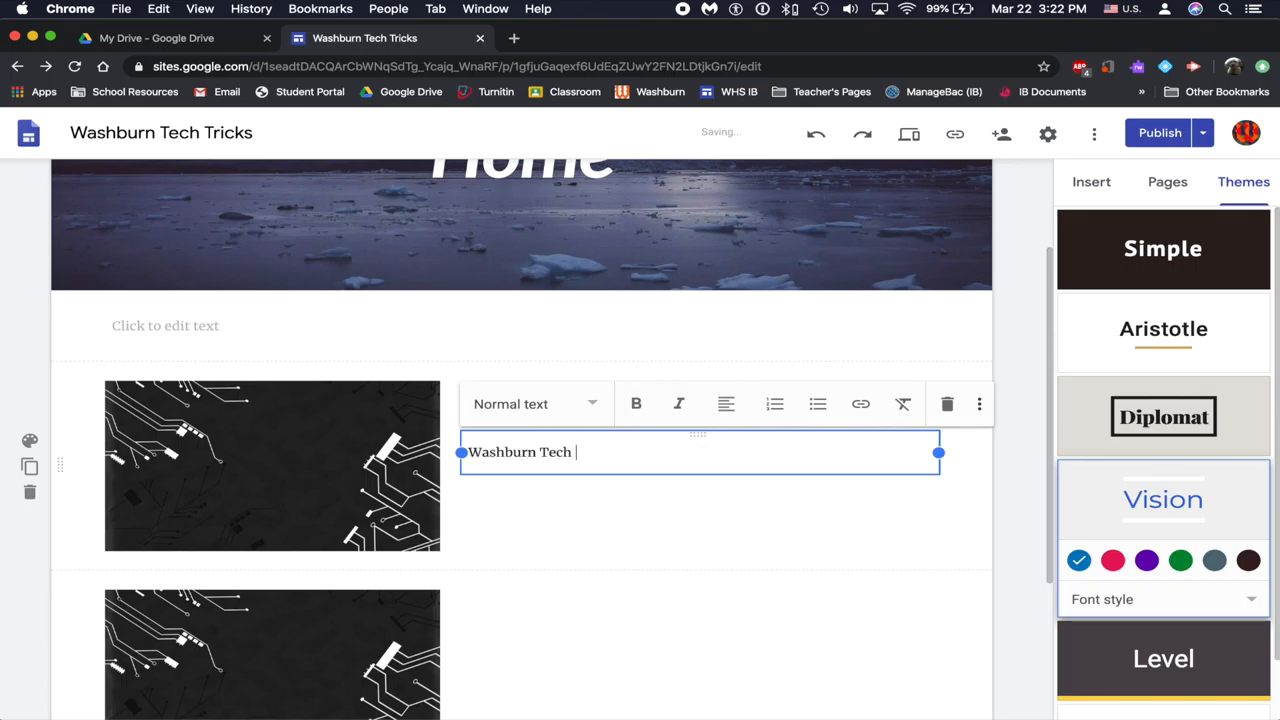
pyautogui.write('Tricks established 2019')
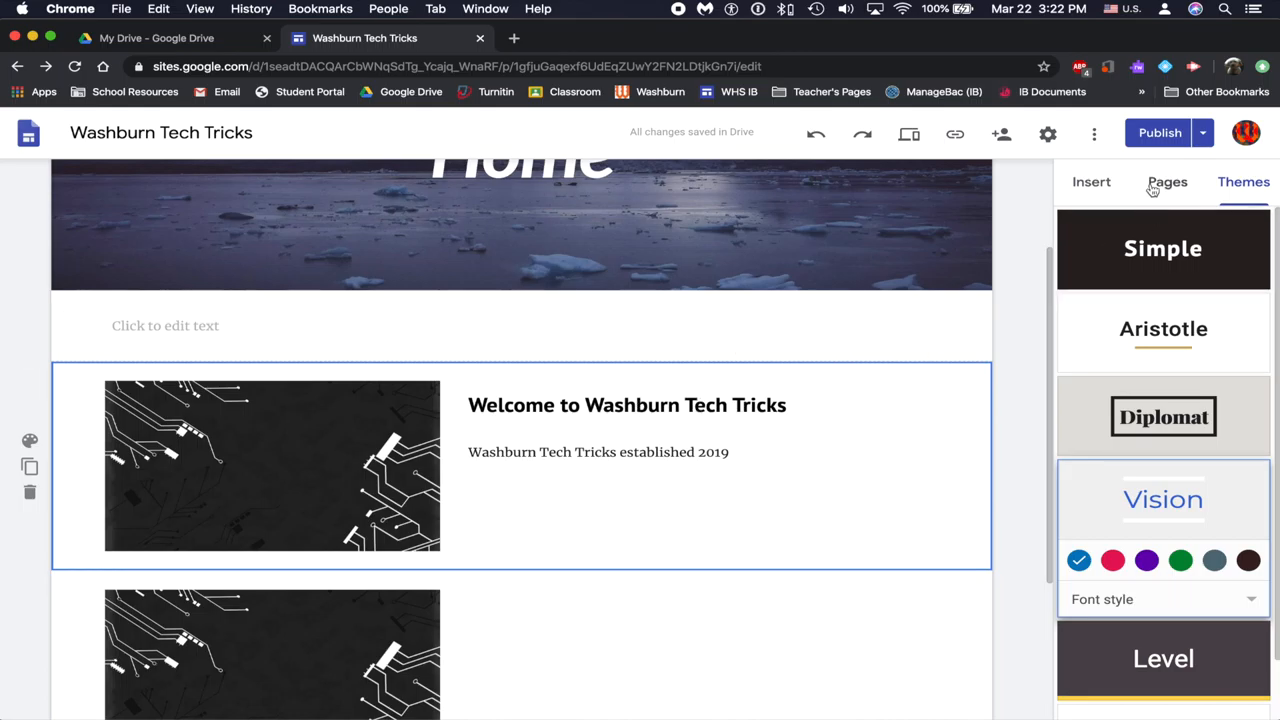
# Republish the edited site, dismissing the review introduction message.
pyautogui.click(1159, 132)
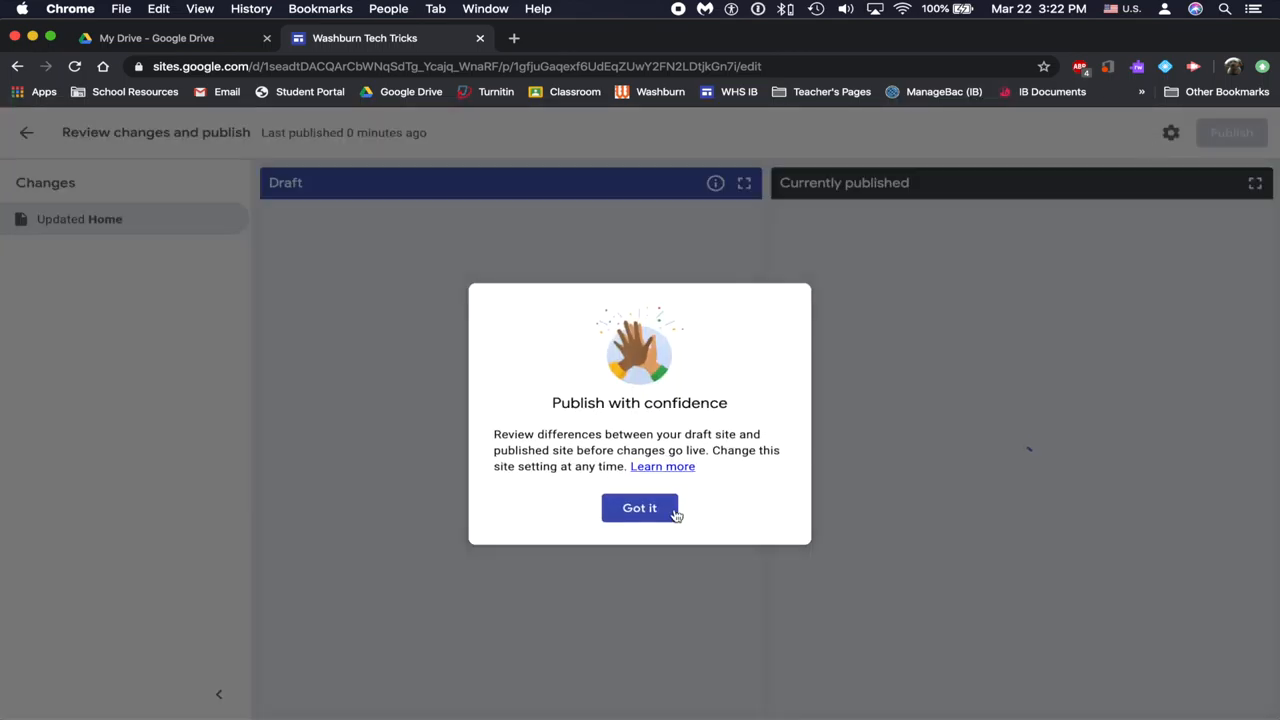
pyautogui.click(639, 507)
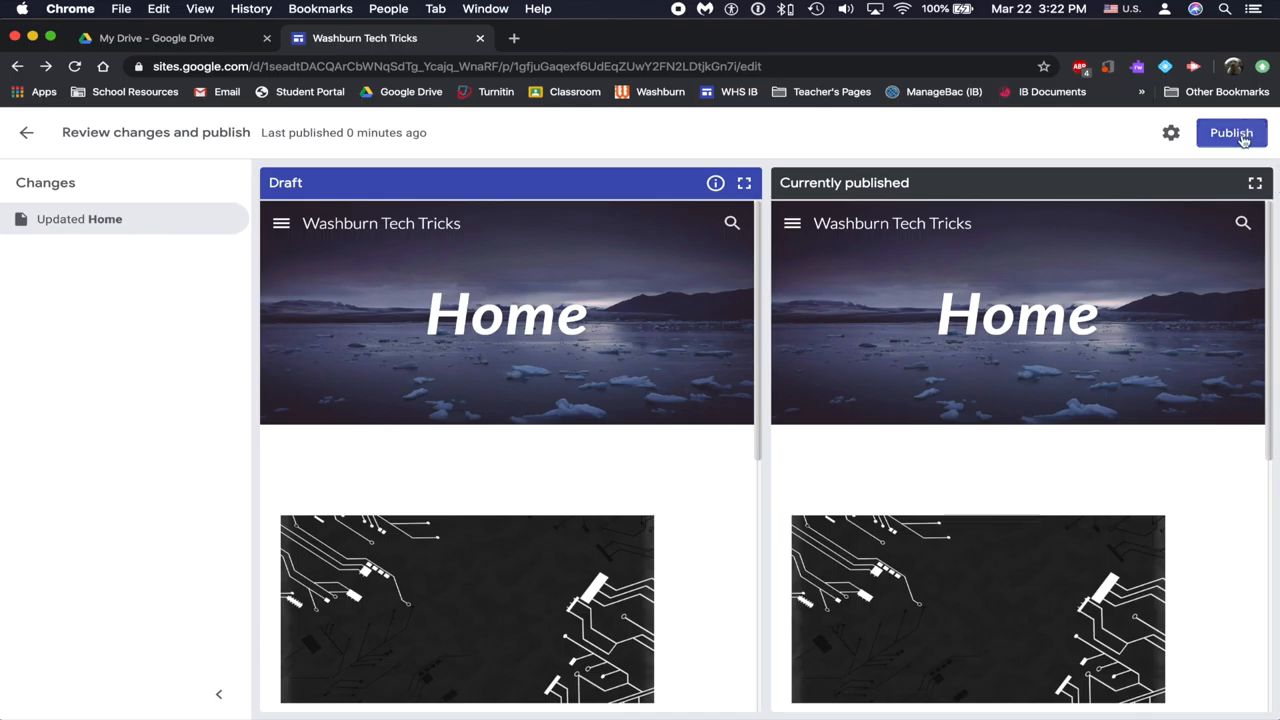
pyautogui.click(1231, 132)
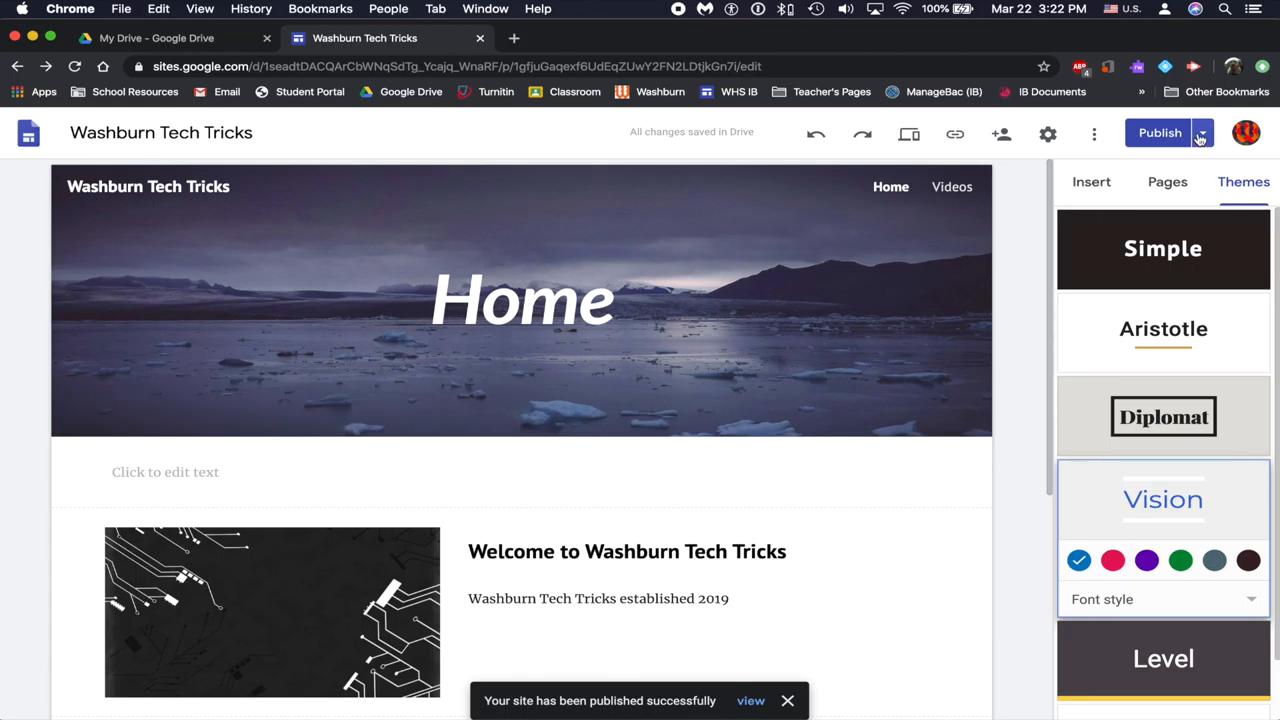
# Unpublish the Washburn Tech Tricks site from the Publish options and confirm.
pyautogui.click(1199, 132)
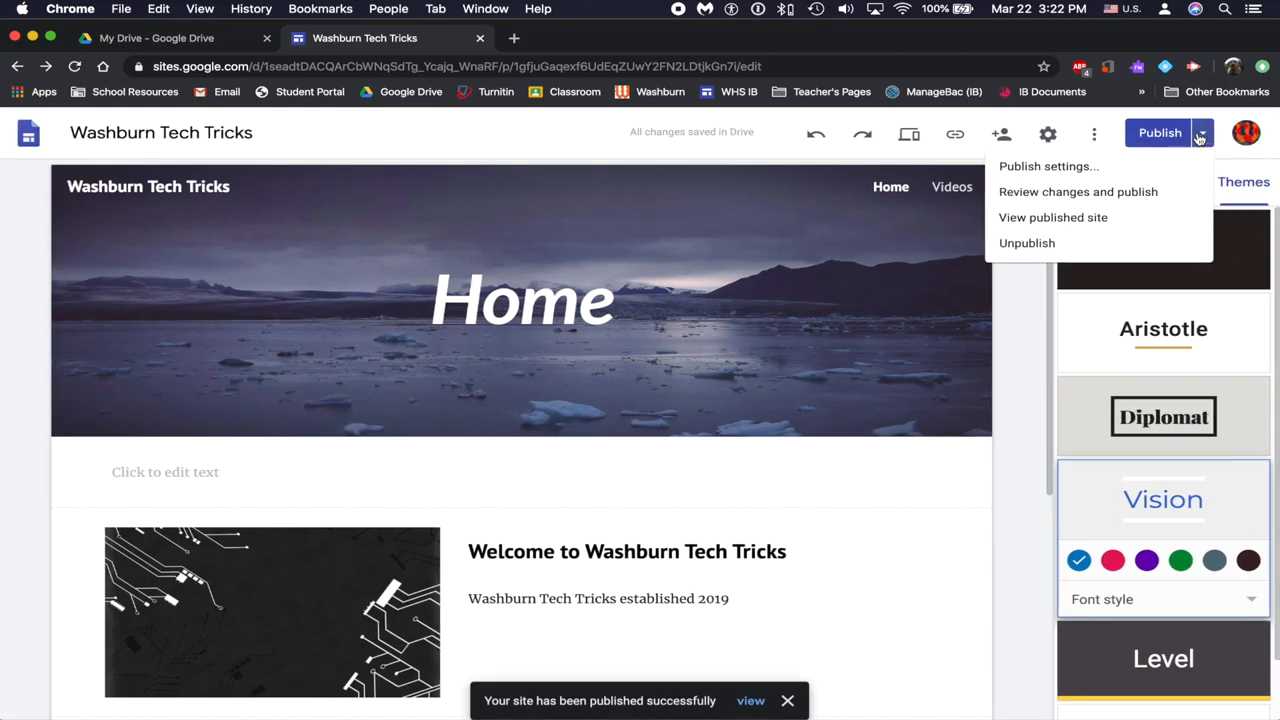
pyautogui.moveTo(1053, 217)
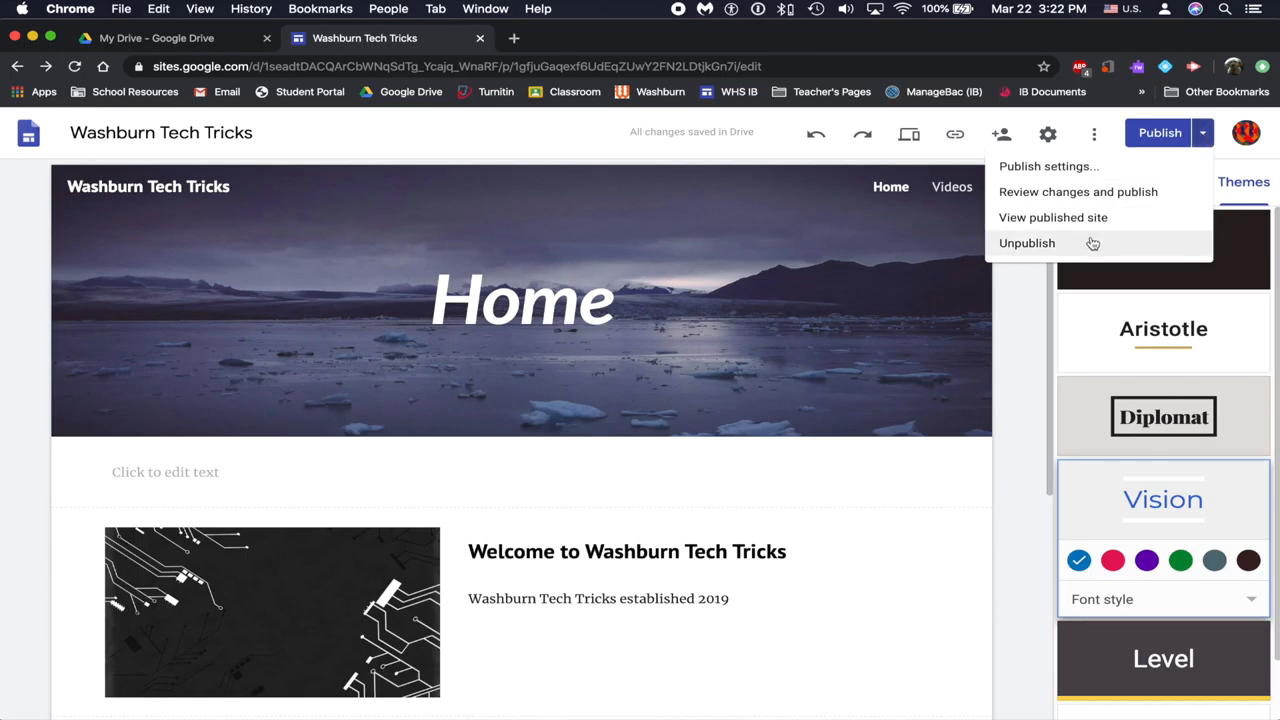
pyautogui.click(1027, 243)
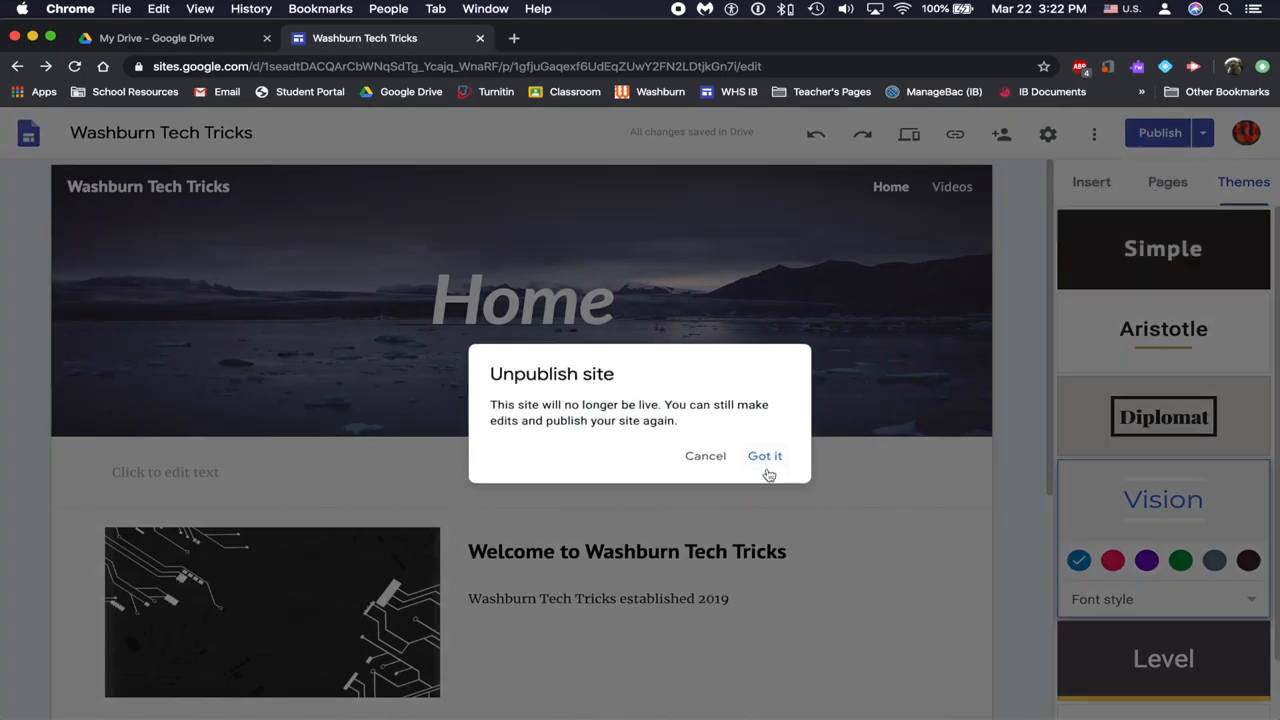
pyautogui.click(764, 455)
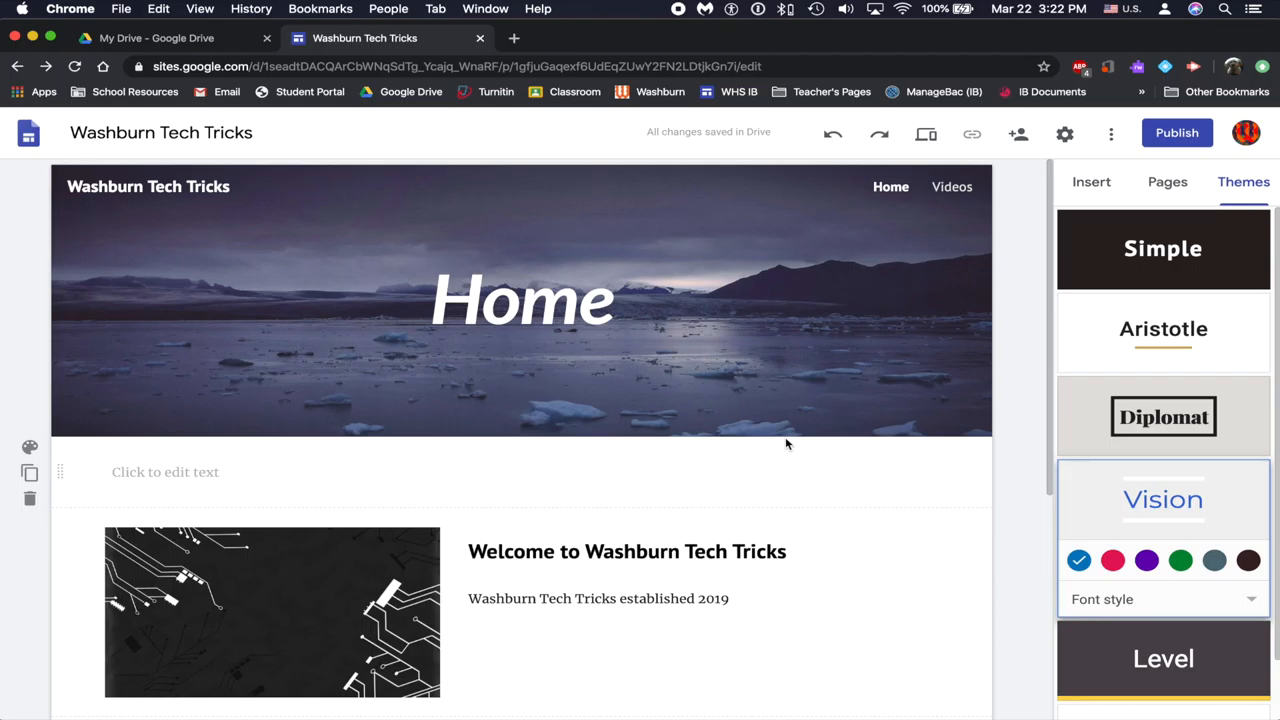
pyautogui.moveTo(775, 31)
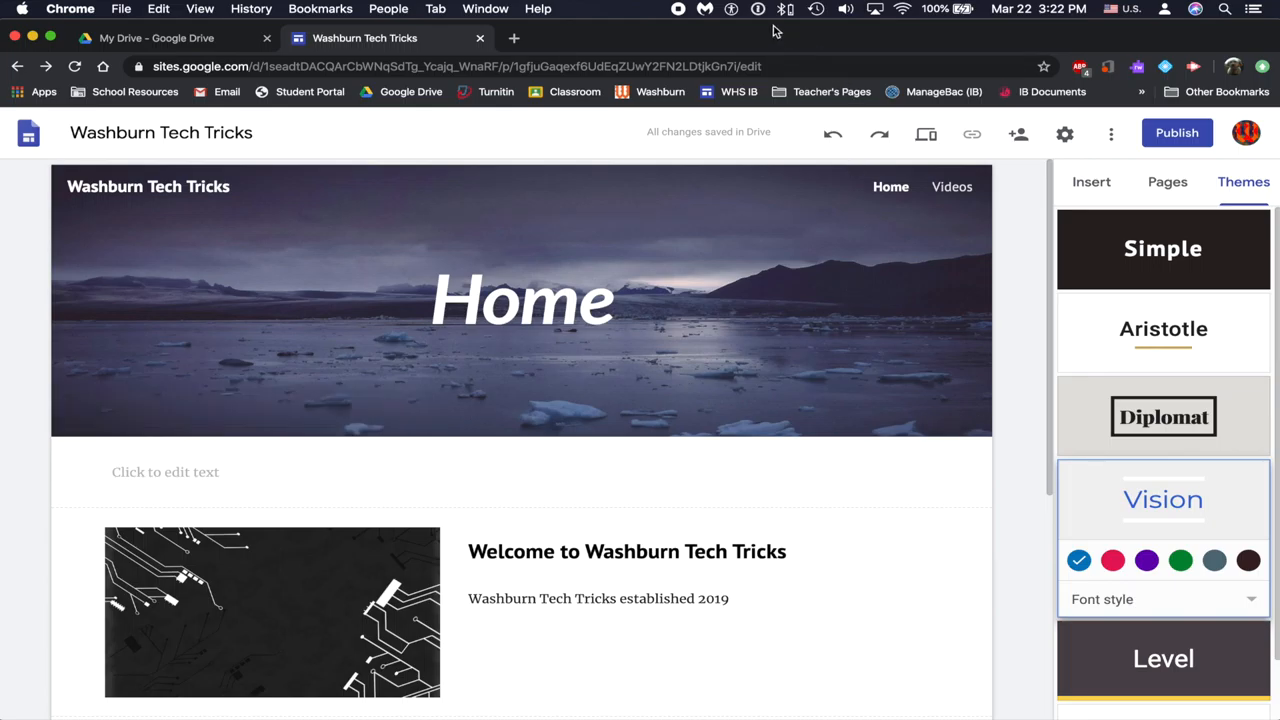